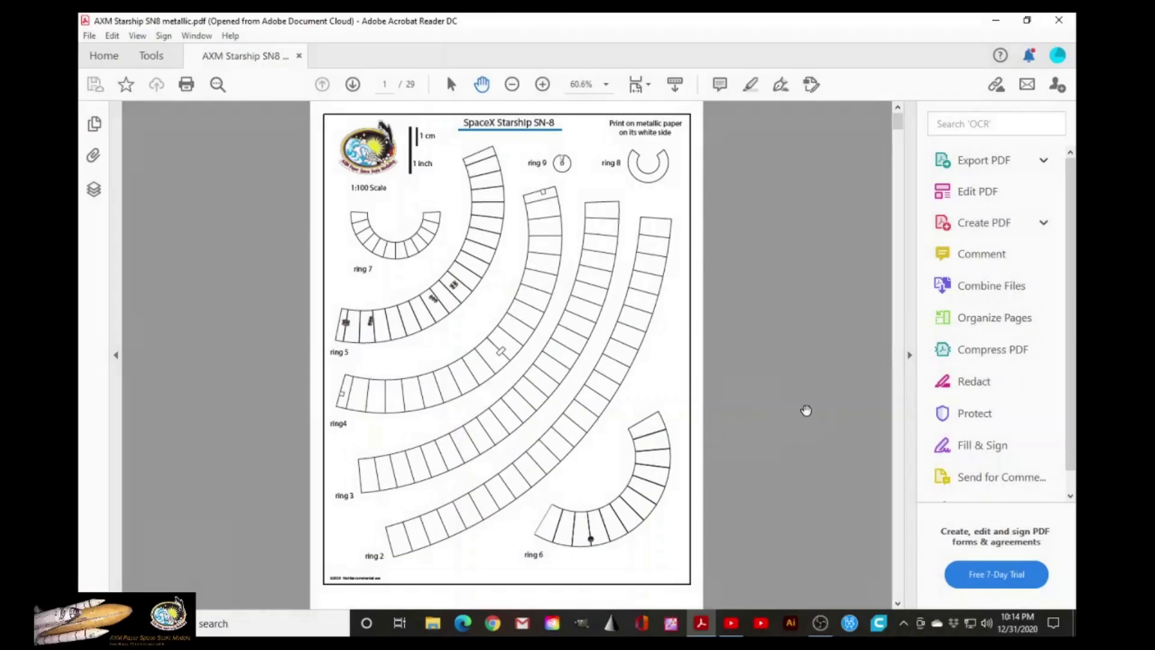
{"action": "mouse_move", "coordinate": [743, 465]}
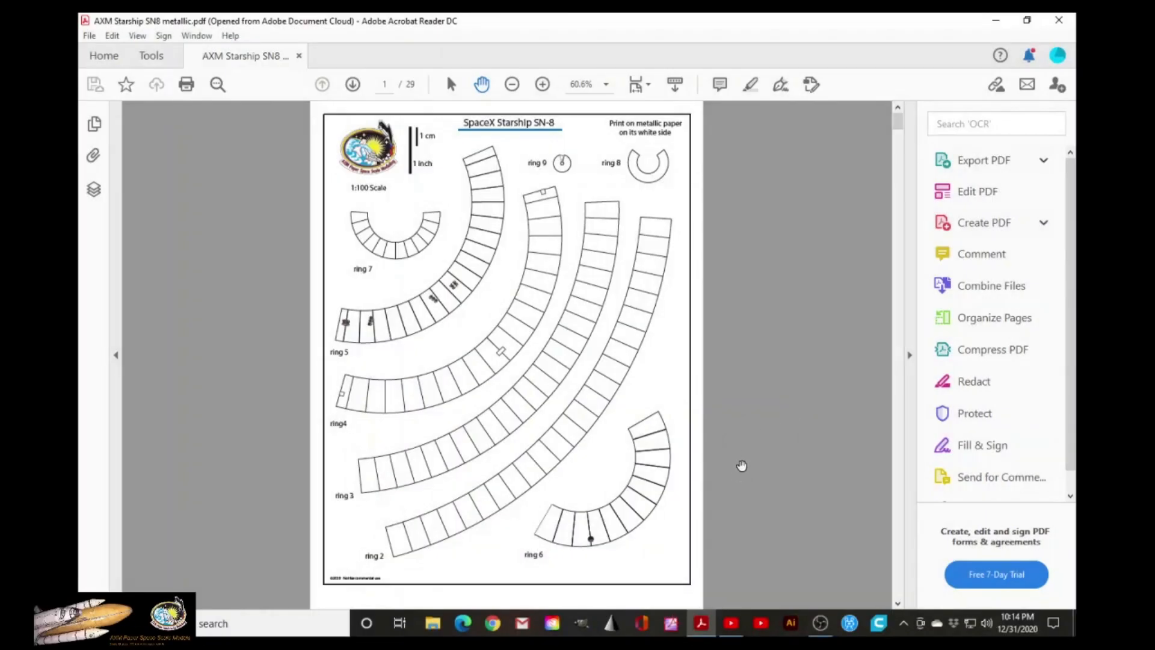
{"action": "mouse_move", "coordinate": [733, 381]}
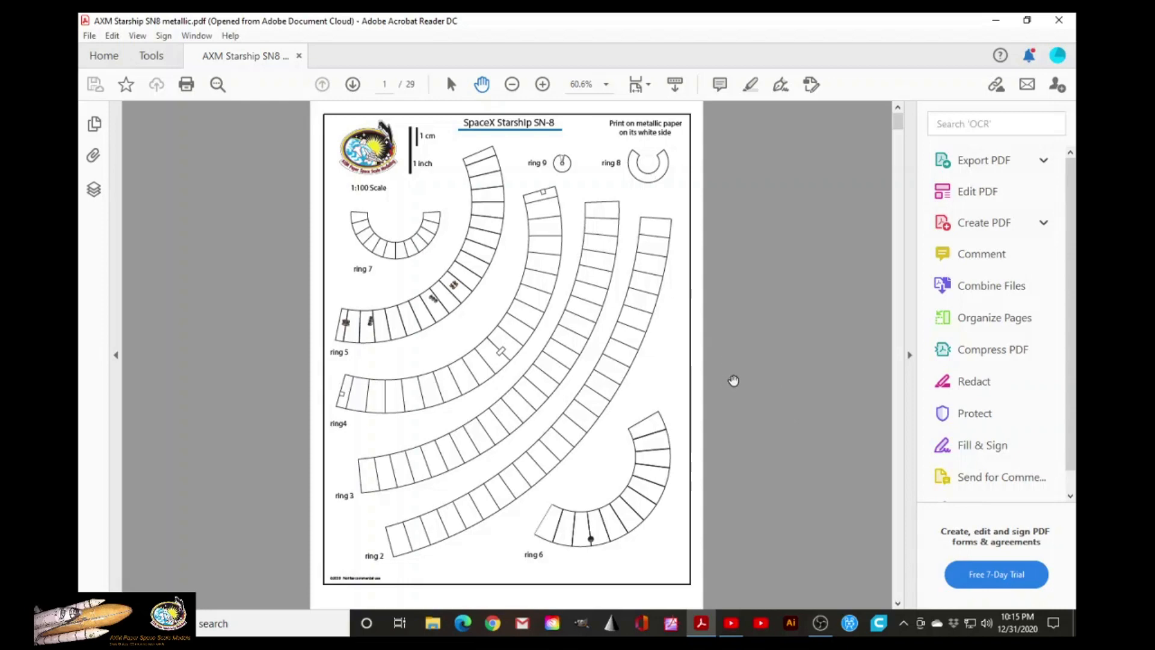
{"action": "mouse_move", "coordinate": [711, 374]}
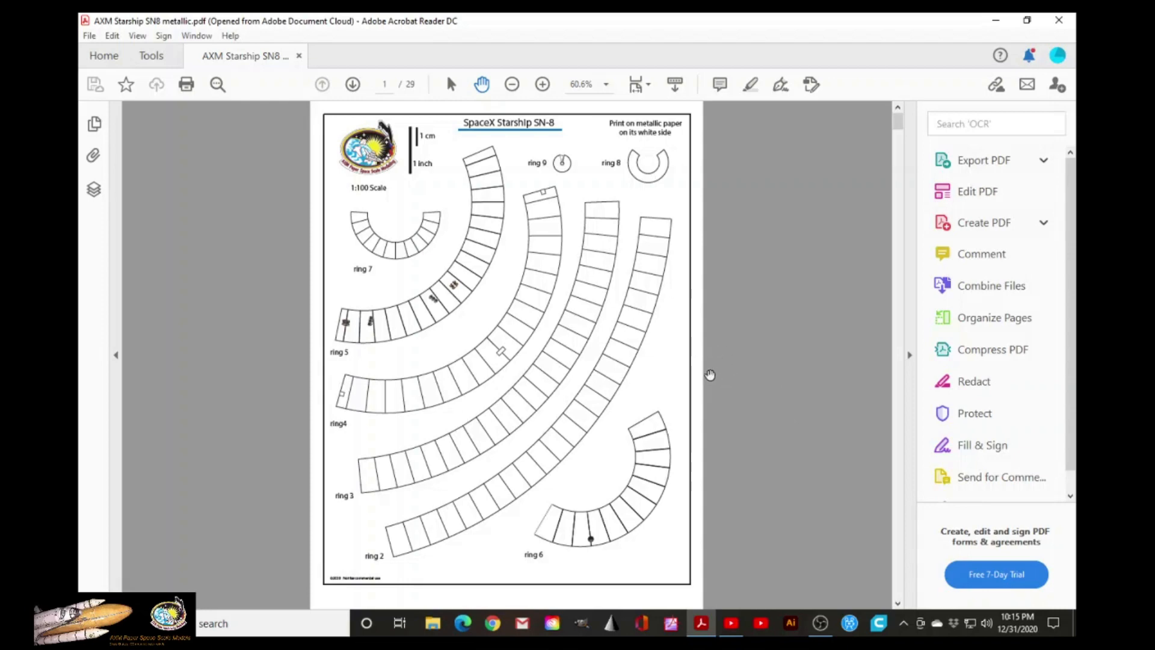
{"action": "mouse_move", "coordinate": [667, 142]}
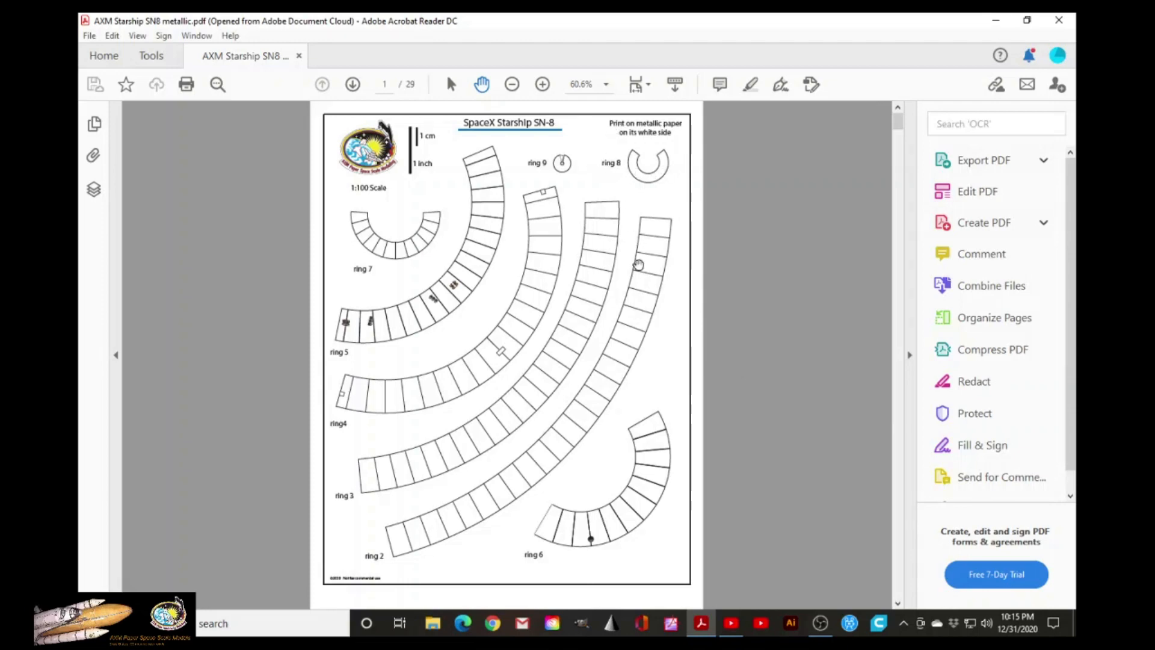
{"action": "mouse_move", "coordinate": [332, 418]}
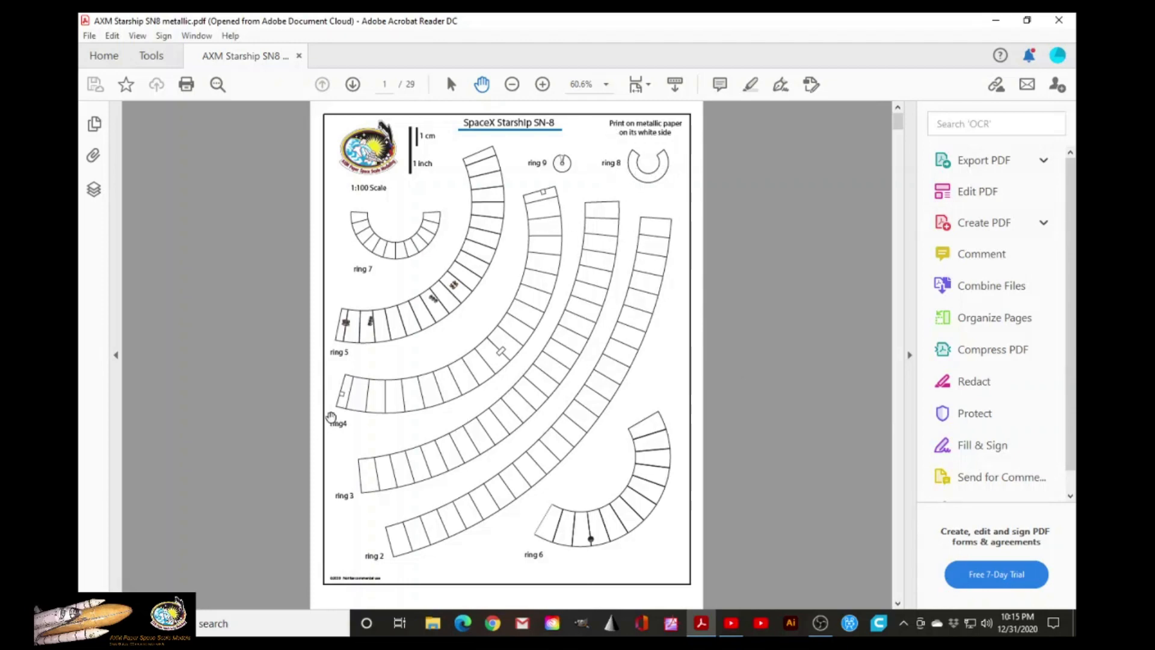
{"action": "mouse_move", "coordinate": [524, 412]}
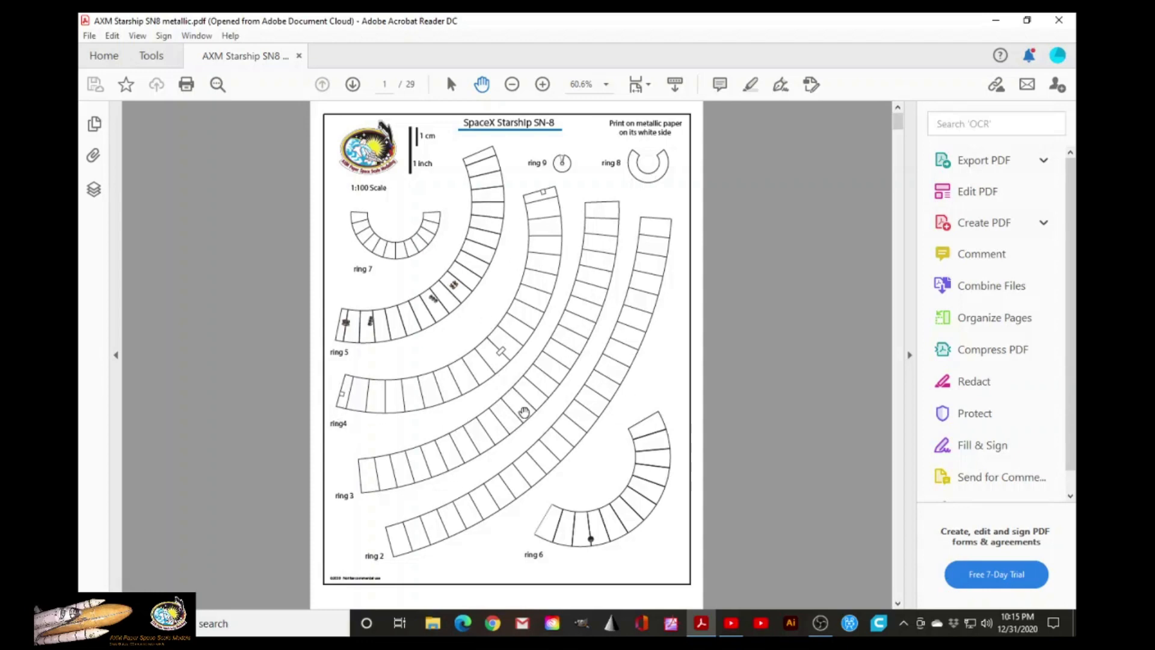
{"action": "mouse_move", "coordinate": [601, 280]}
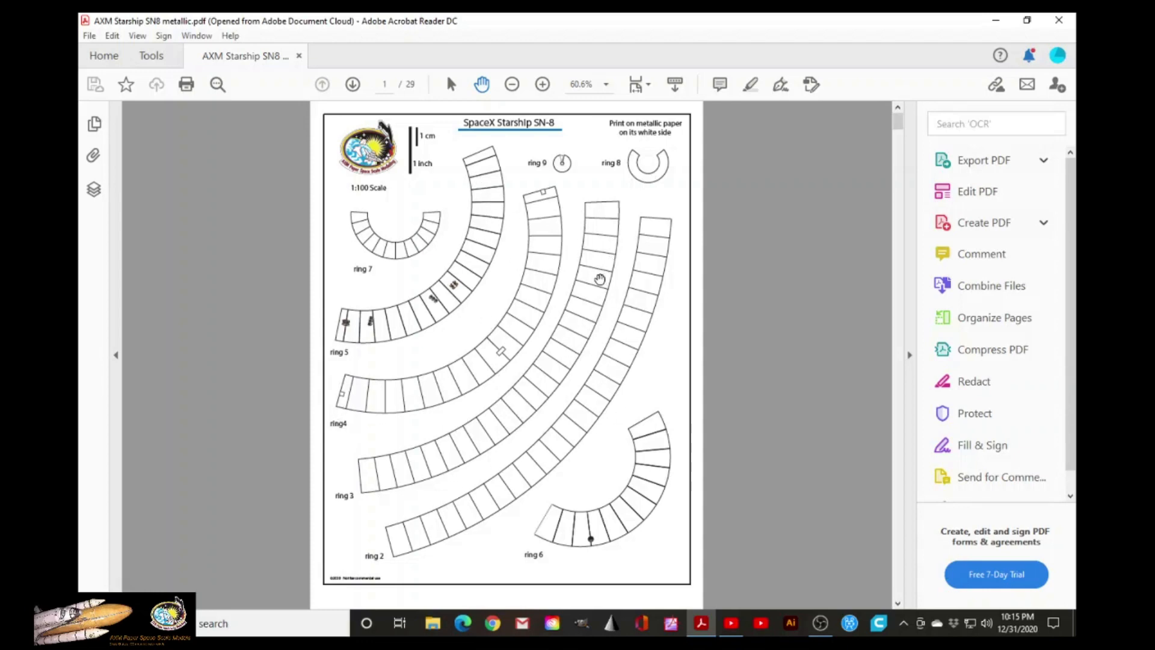
{"action": "mouse_move", "coordinate": [628, 317]}
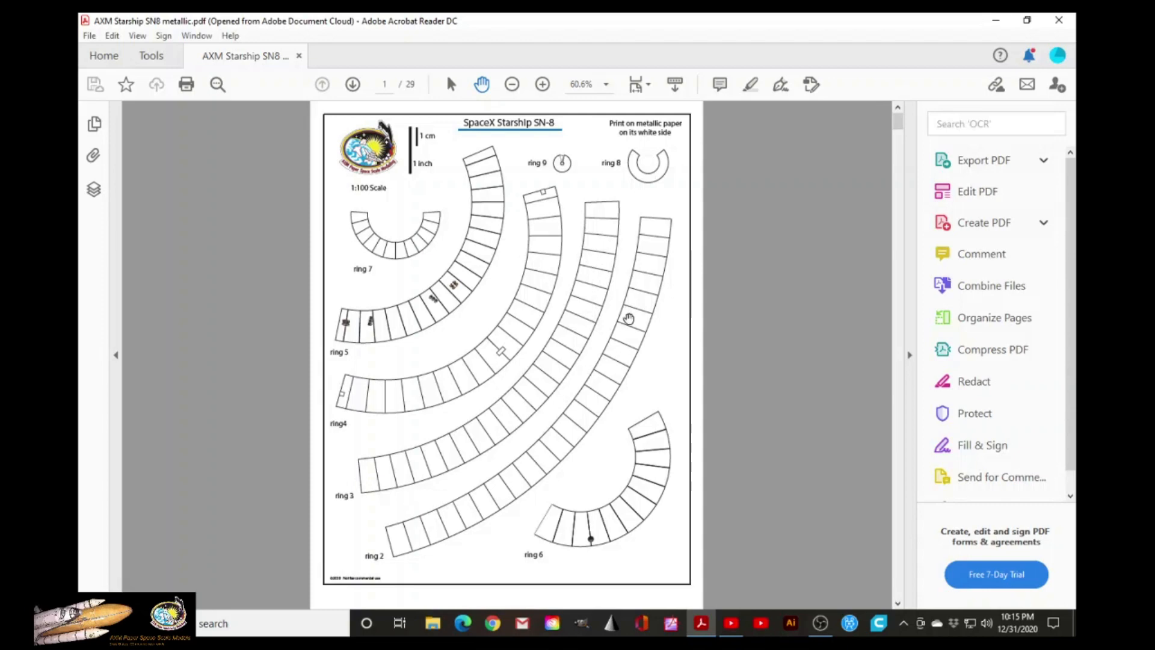
- Scroll from page 1 through the metallic and cardstock ring templates down to page 5, the Header Tank parts
{"action": "scroll", "scroll_direction": "down", "scroll_amount": 3}
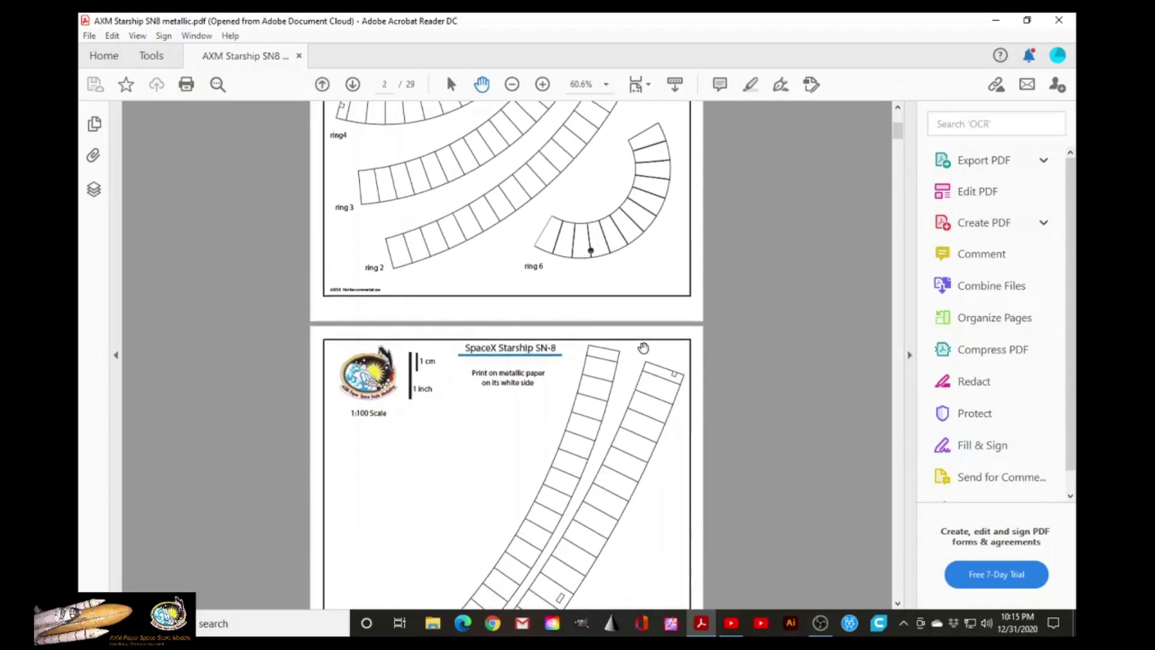
{"action": "left_click", "coordinate": [321, 85]}
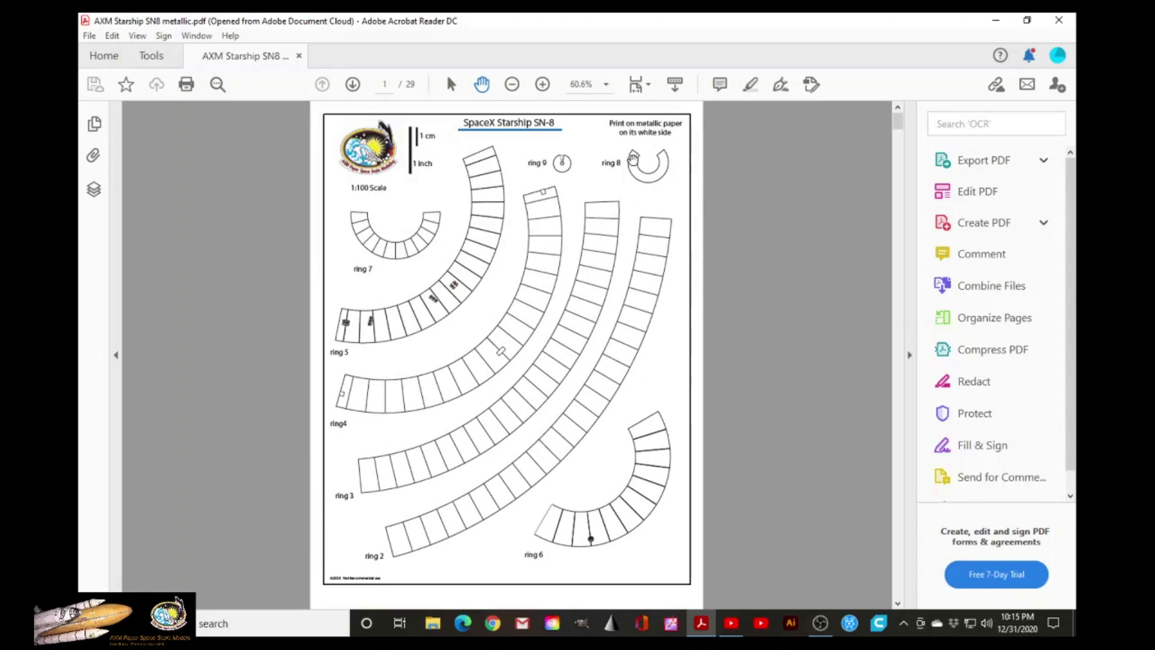
{"action": "mouse_move", "coordinate": [626, 160]}
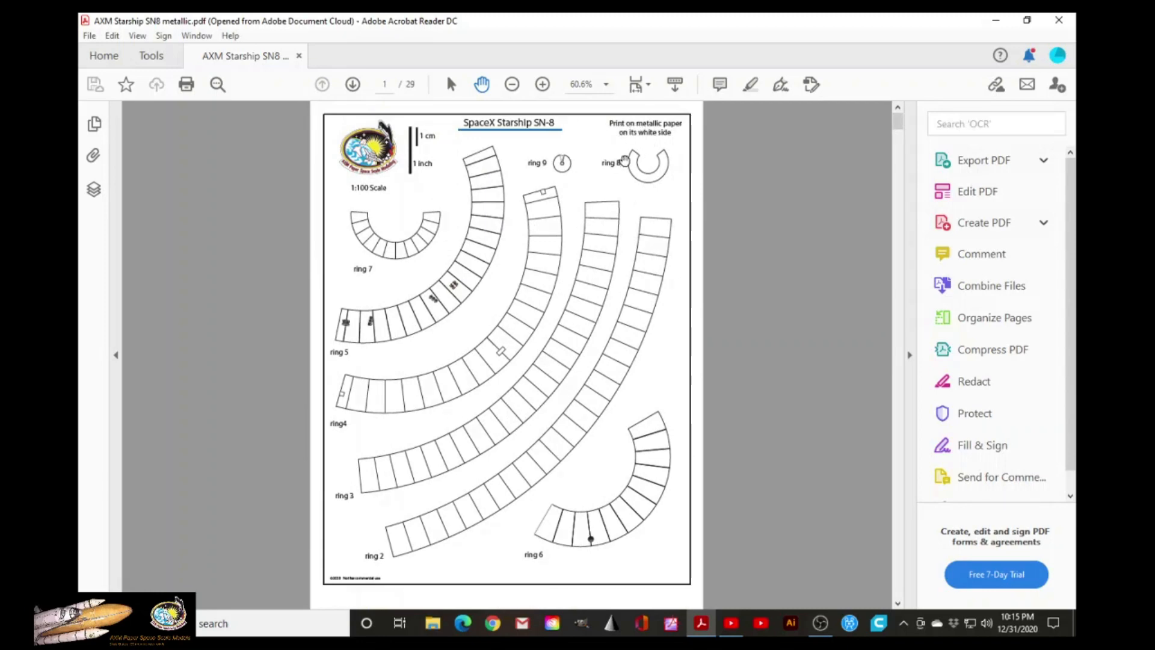
{"action": "mouse_move", "coordinate": [663, 136]}
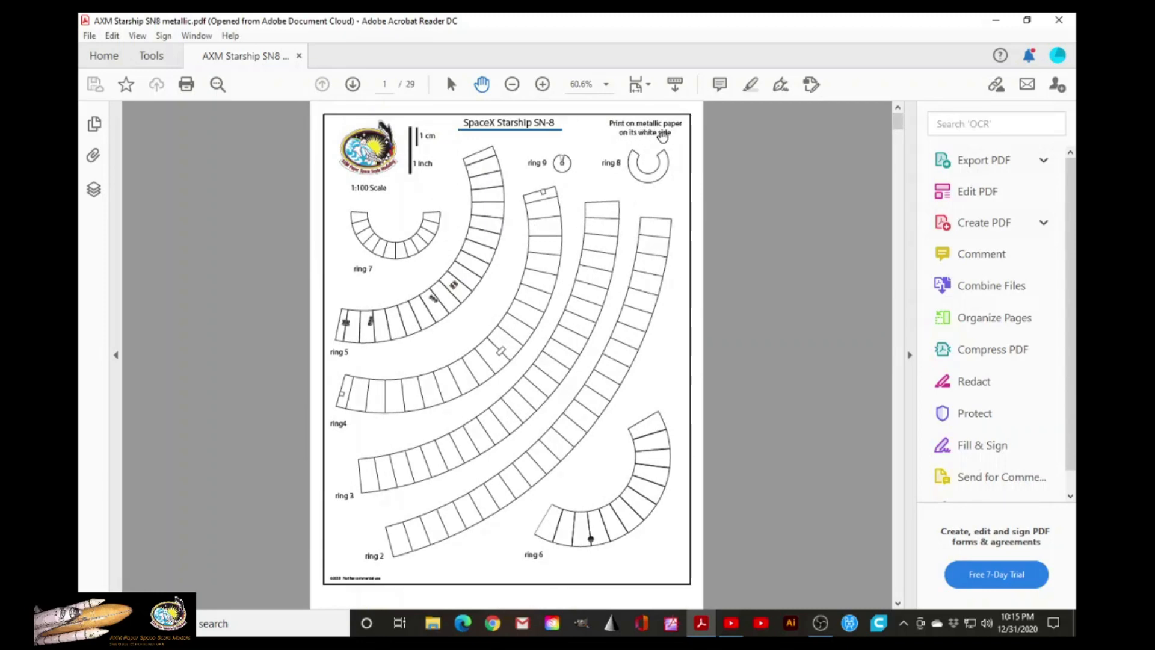
{"action": "scroll", "scroll_direction": "down", "scroll_amount": 3}
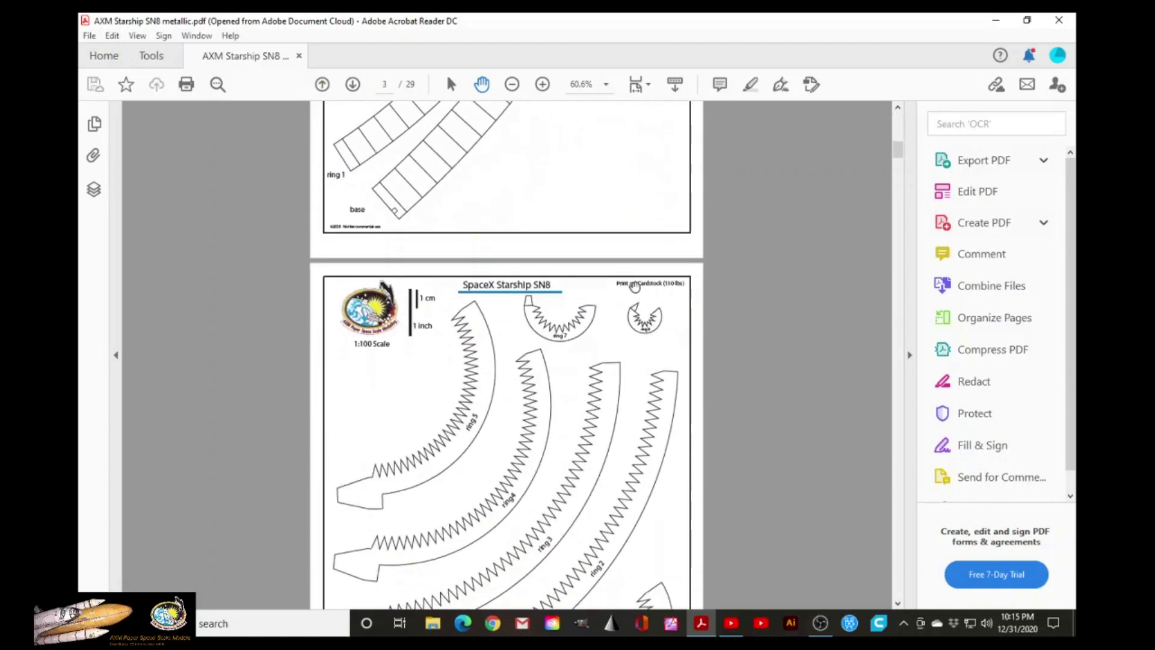
{"action": "scroll", "scroll_direction": "up", "scroll_amount": 3}
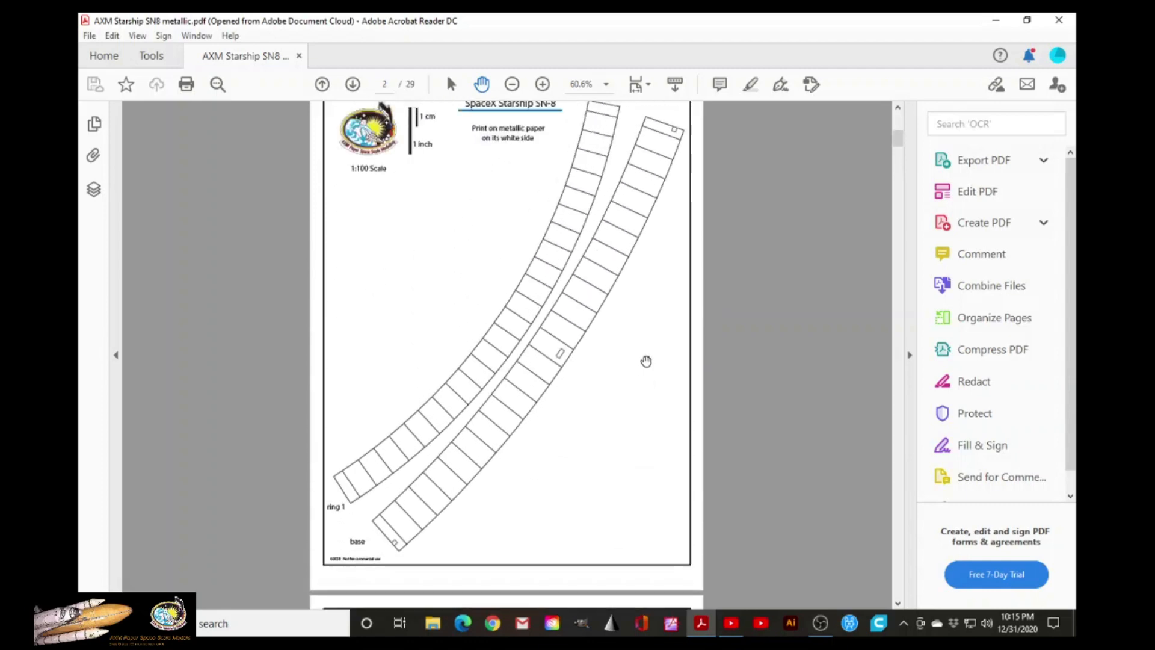
{"action": "scroll", "scroll_direction": "up", "scroll_amount": 3}
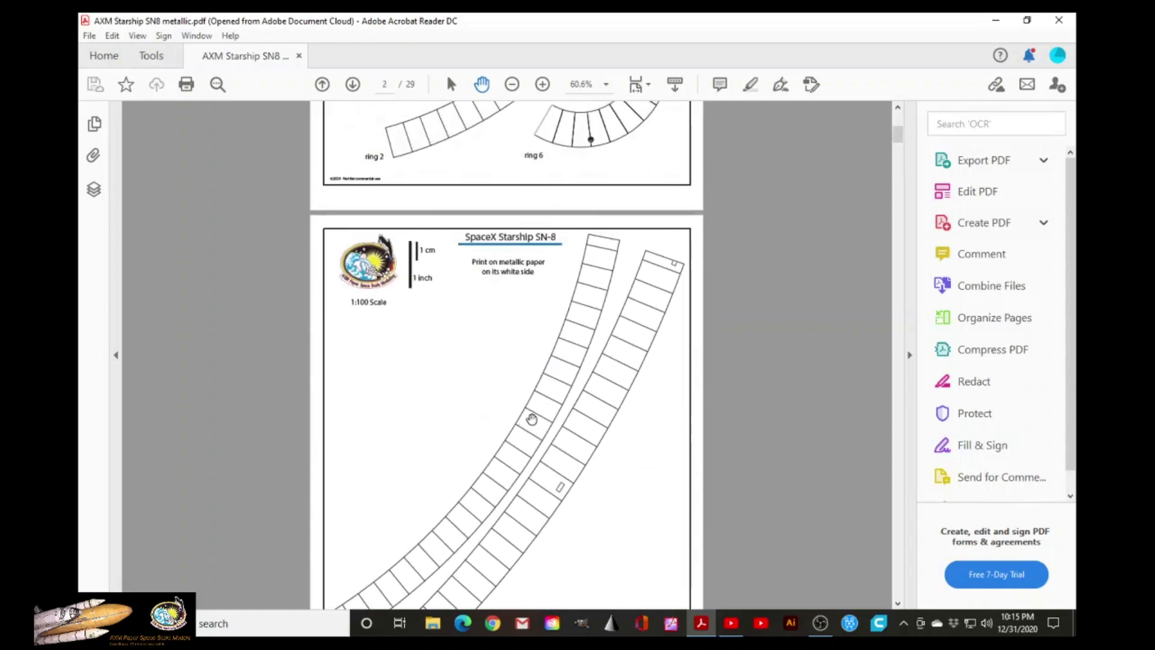
{"action": "mouse_move", "coordinate": [599, 423]}
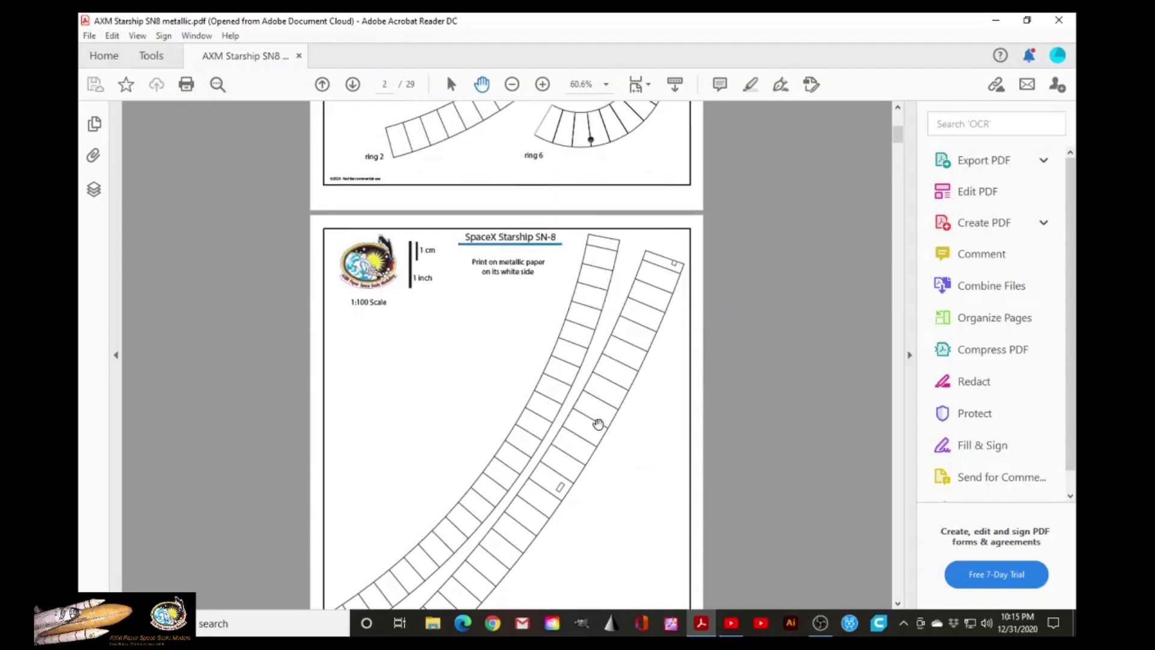
{"action": "scroll", "scroll_direction": "down", "scroll_amount": 3}
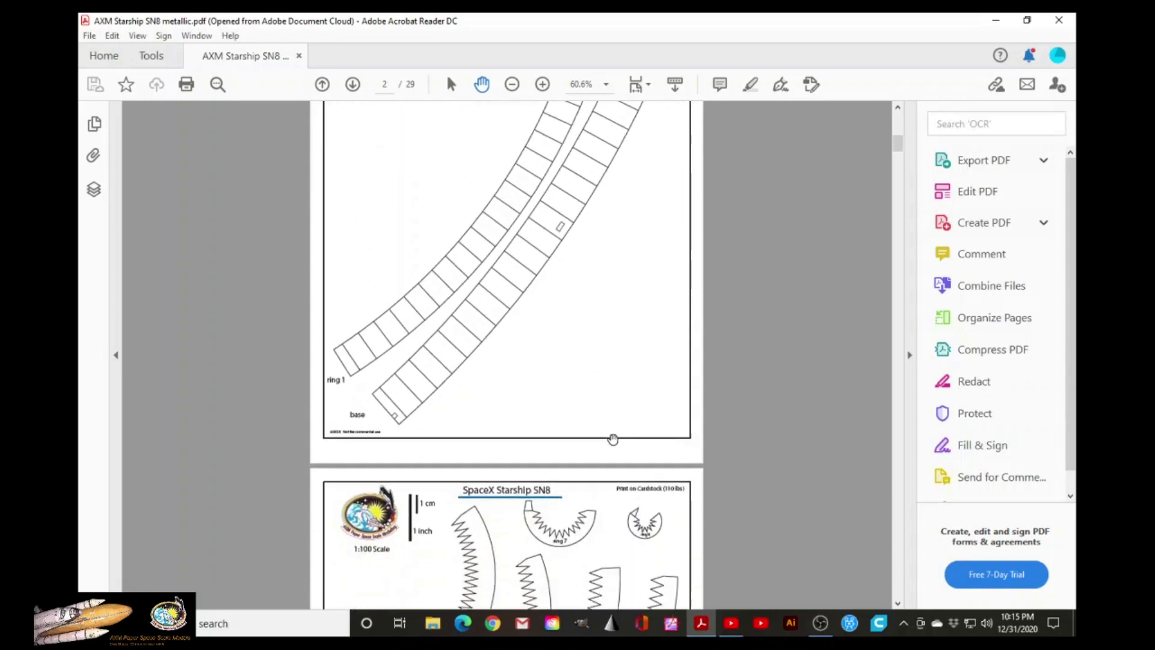
{"action": "scroll", "scroll_direction": "down", "scroll_amount": 3}
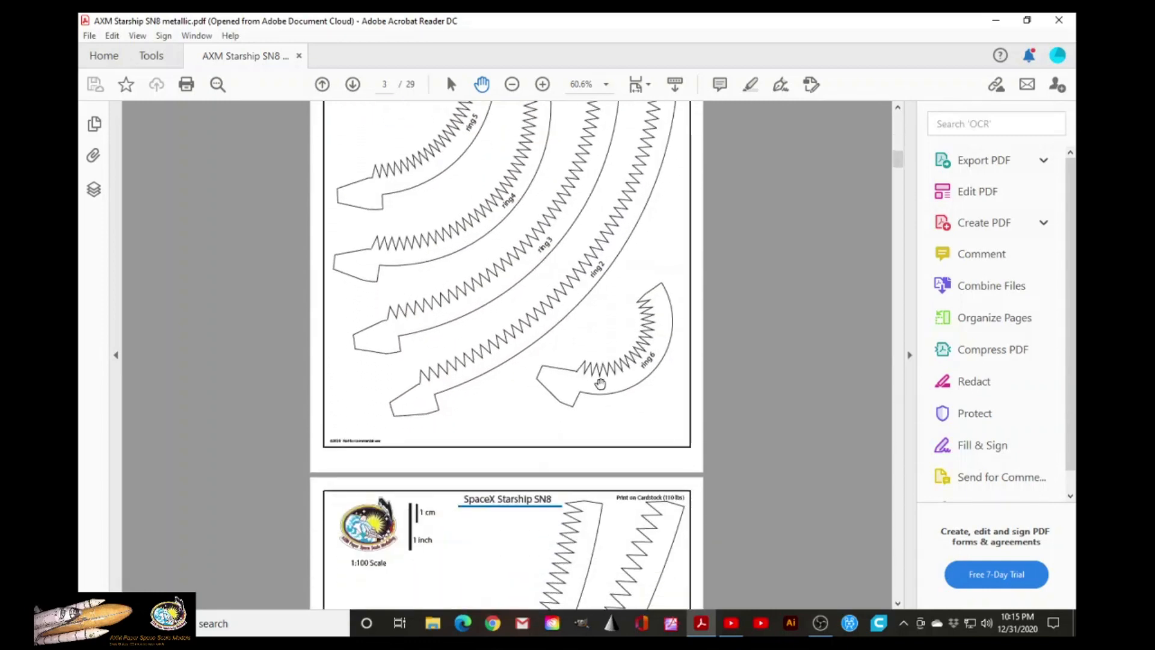
{"action": "scroll", "scroll_direction": "down", "scroll_amount": 3}
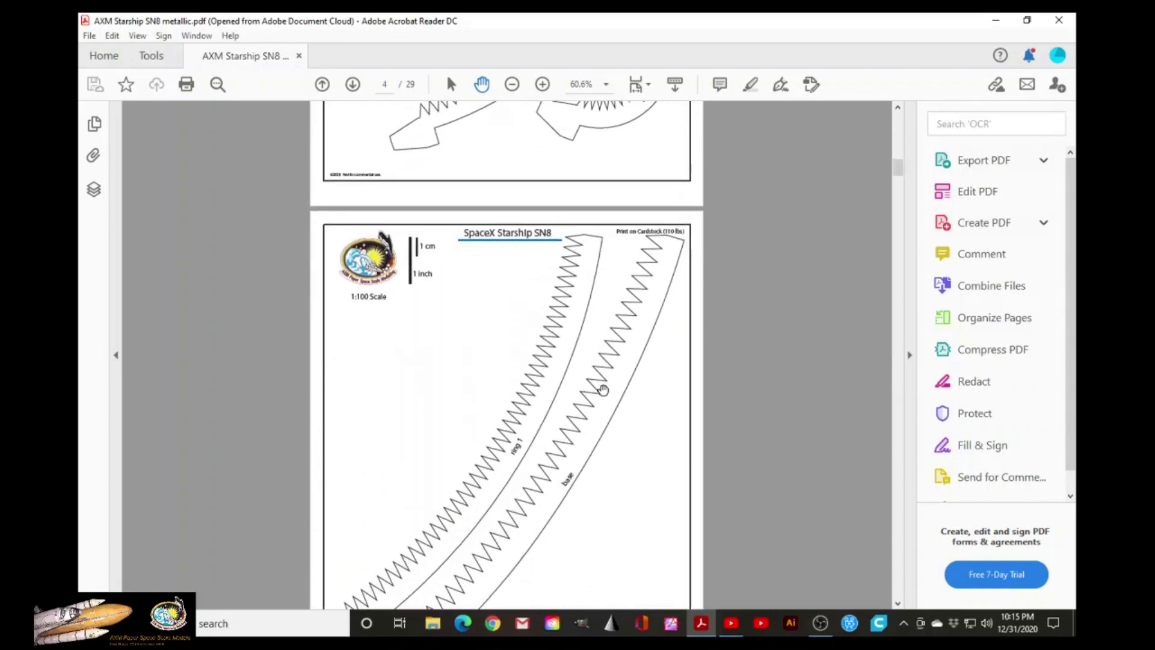
{"action": "scroll", "scroll_direction": "down", "scroll_amount": 3}
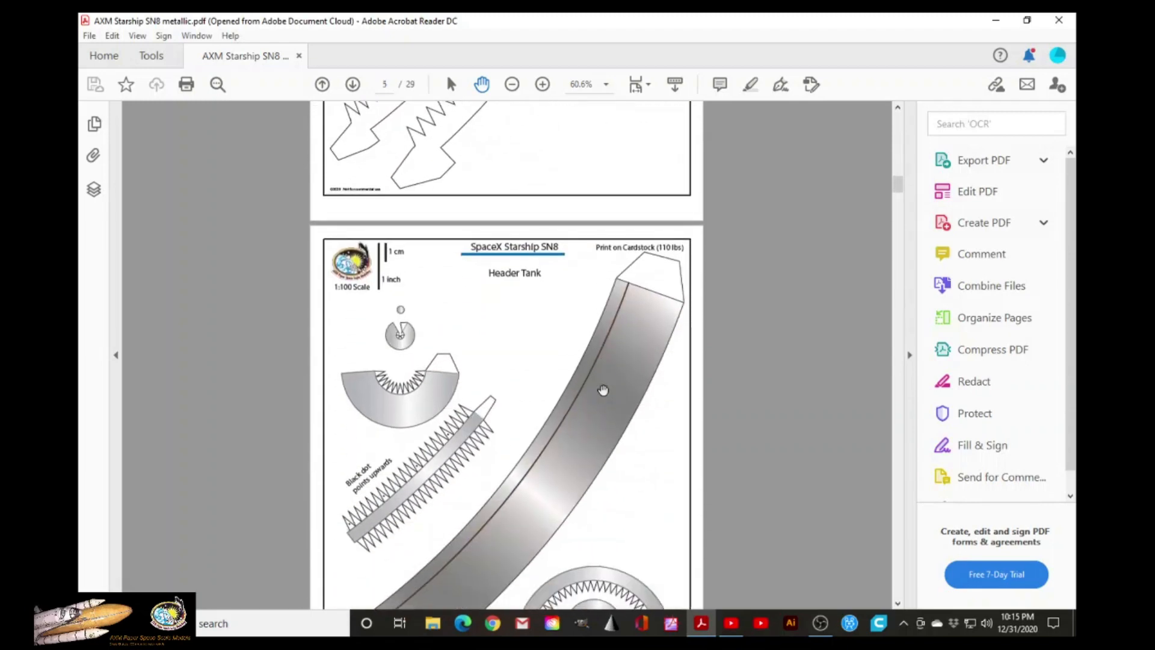
{"action": "mouse_move", "coordinate": [564, 414]}
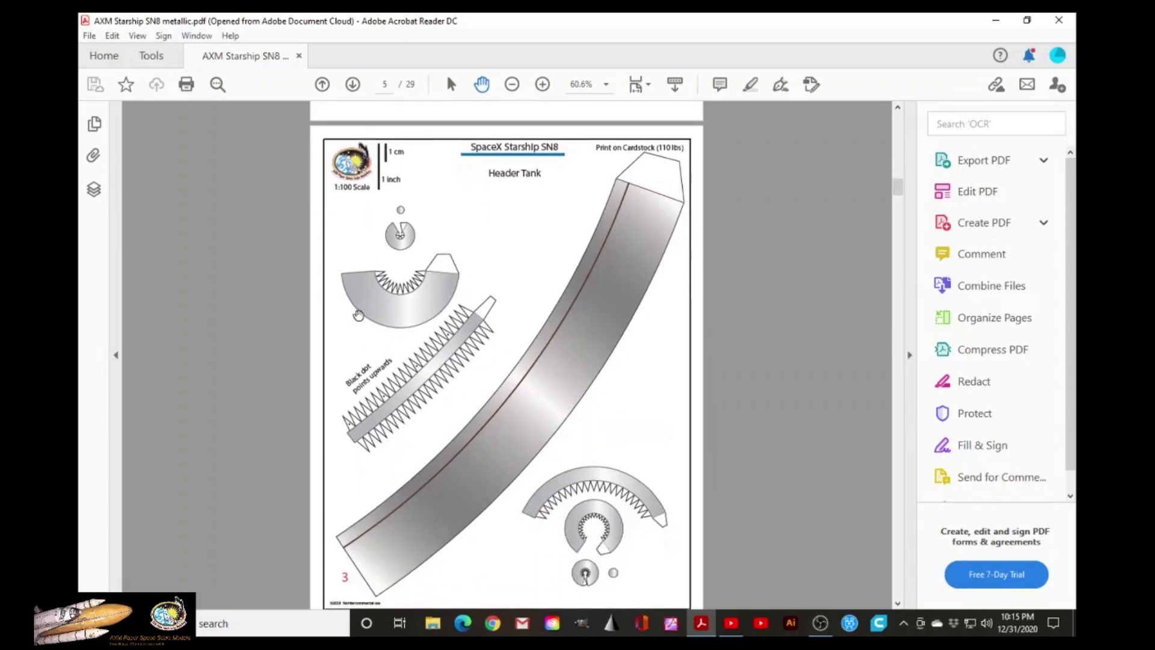
{"action": "mouse_move", "coordinate": [594, 533]}
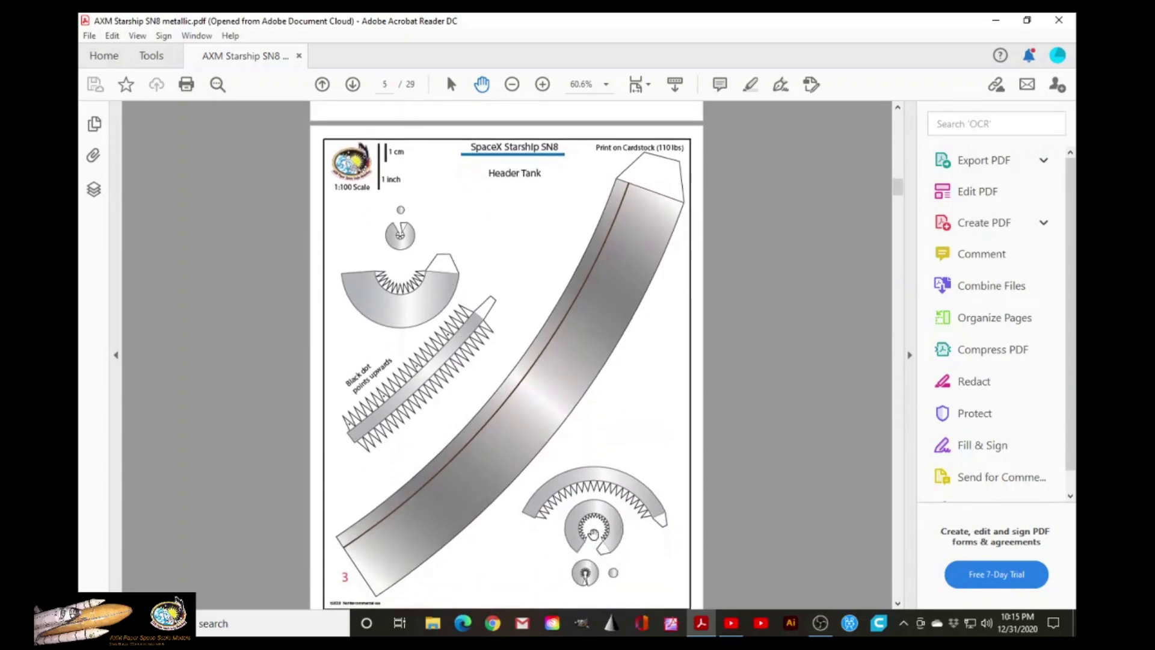
- Scroll back and forth past the Header Tank page onto page 6, the nosecone interior parts
{"action": "scroll", "scroll_direction": "down", "scroll_amount": 3}
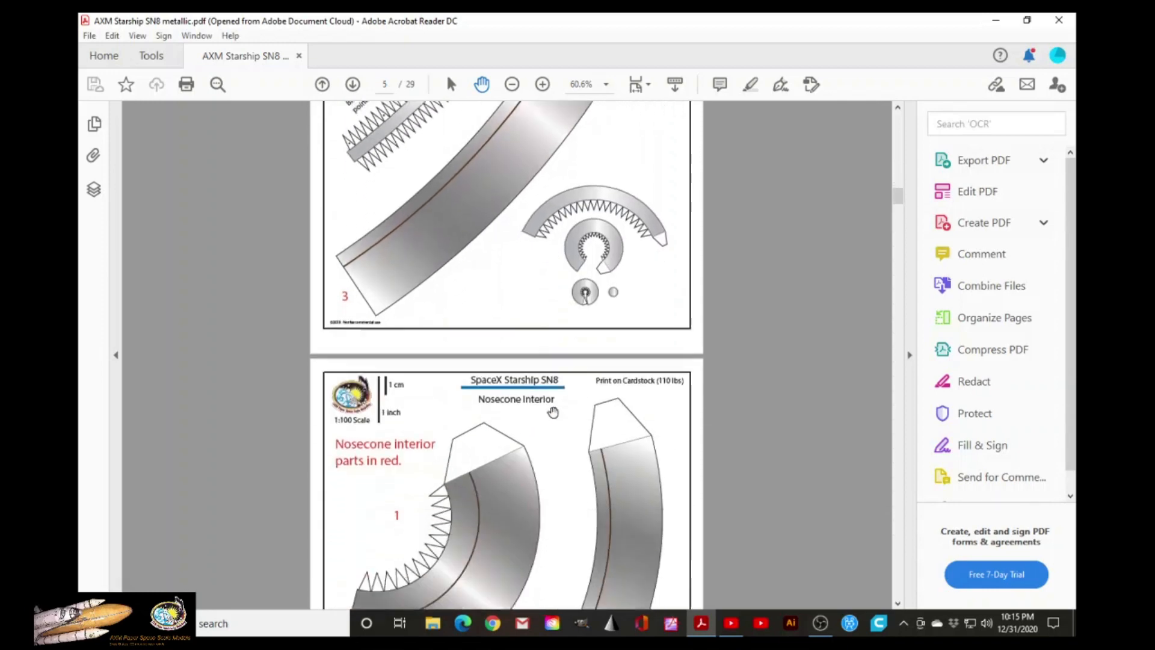
{"action": "scroll", "scroll_direction": "down", "scroll_amount": 3}
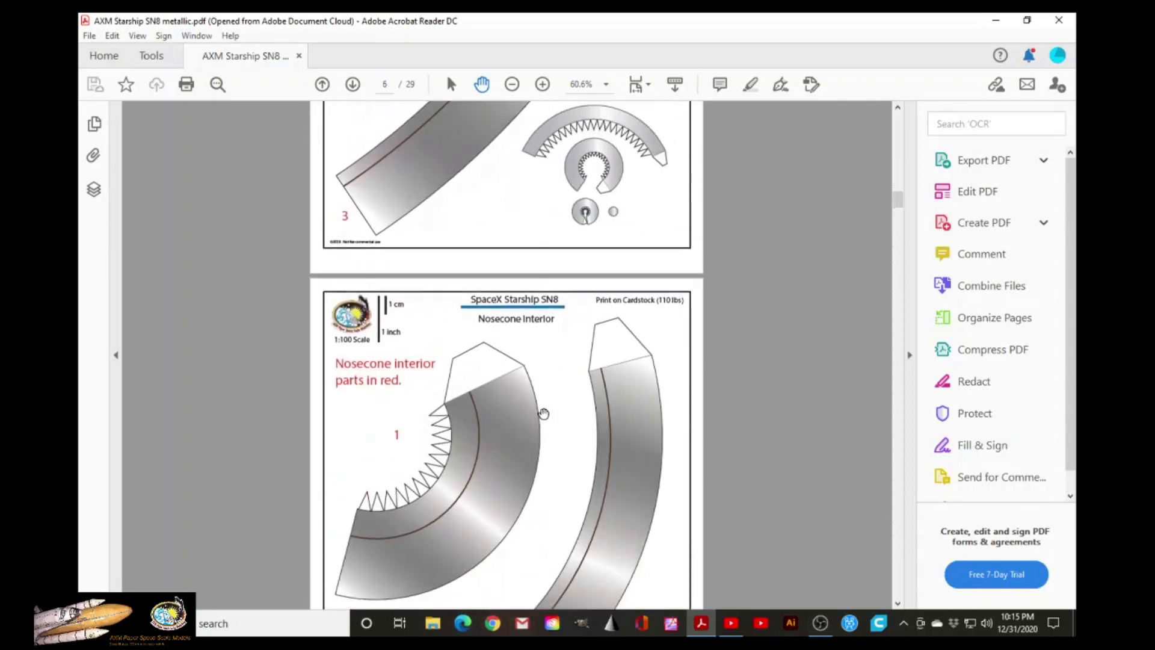
{"action": "scroll", "scroll_direction": "up", "scroll_amount": 3}
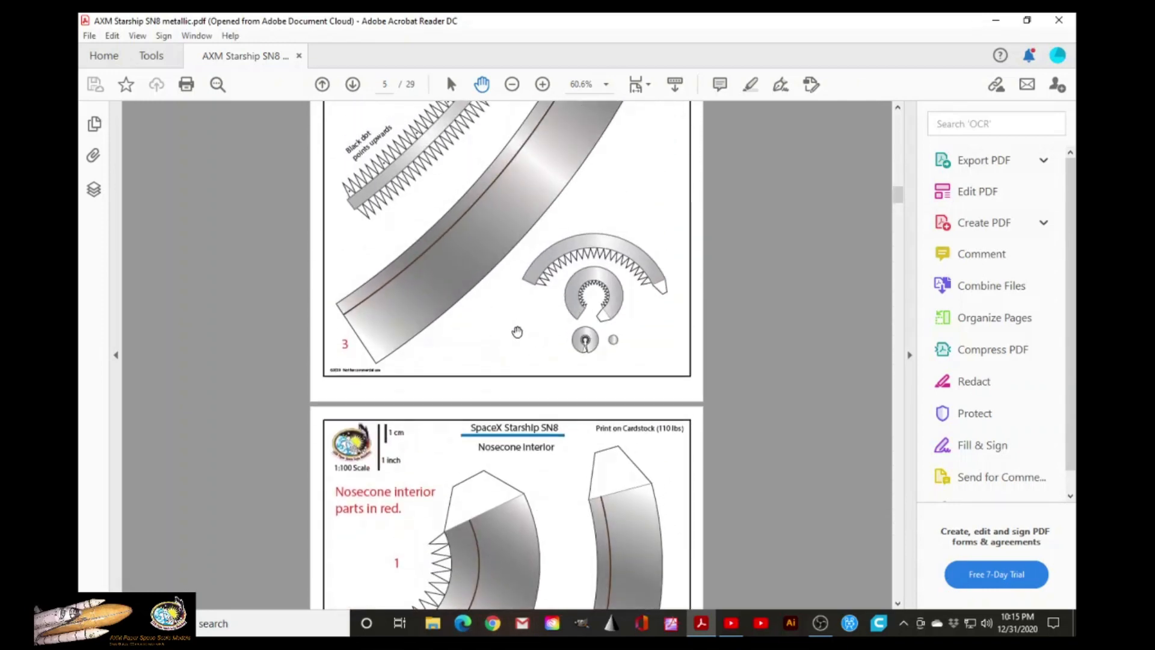
{"action": "scroll", "scroll_direction": "down", "scroll_amount": 3}
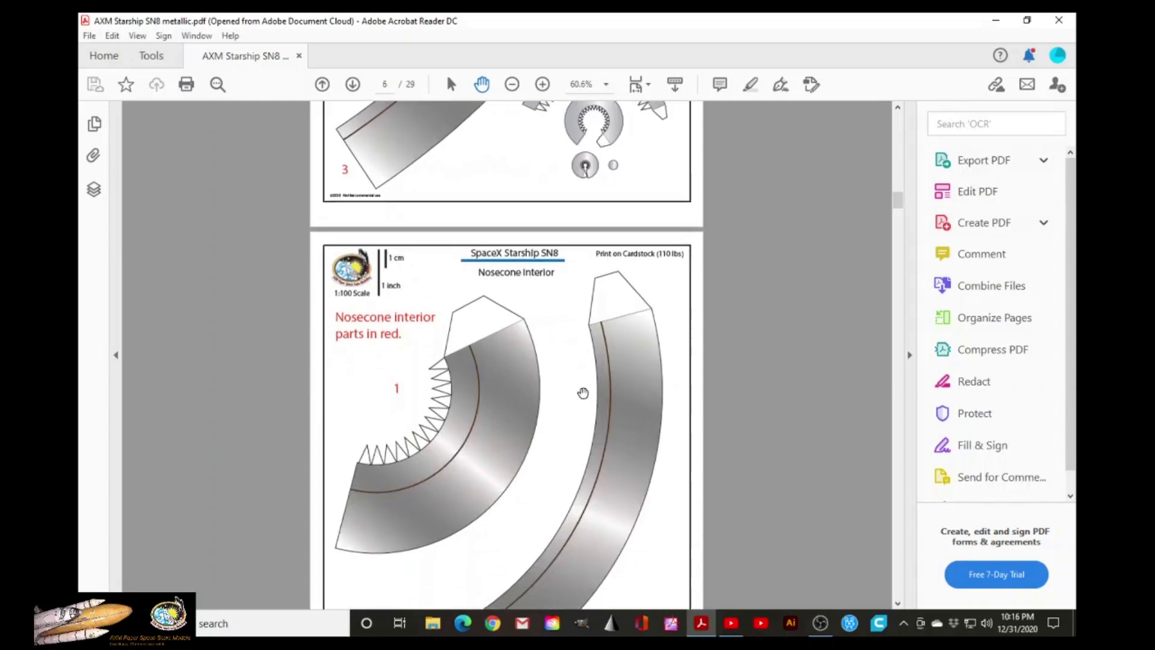
{"action": "scroll", "scroll_direction": "up", "scroll_amount": 3}
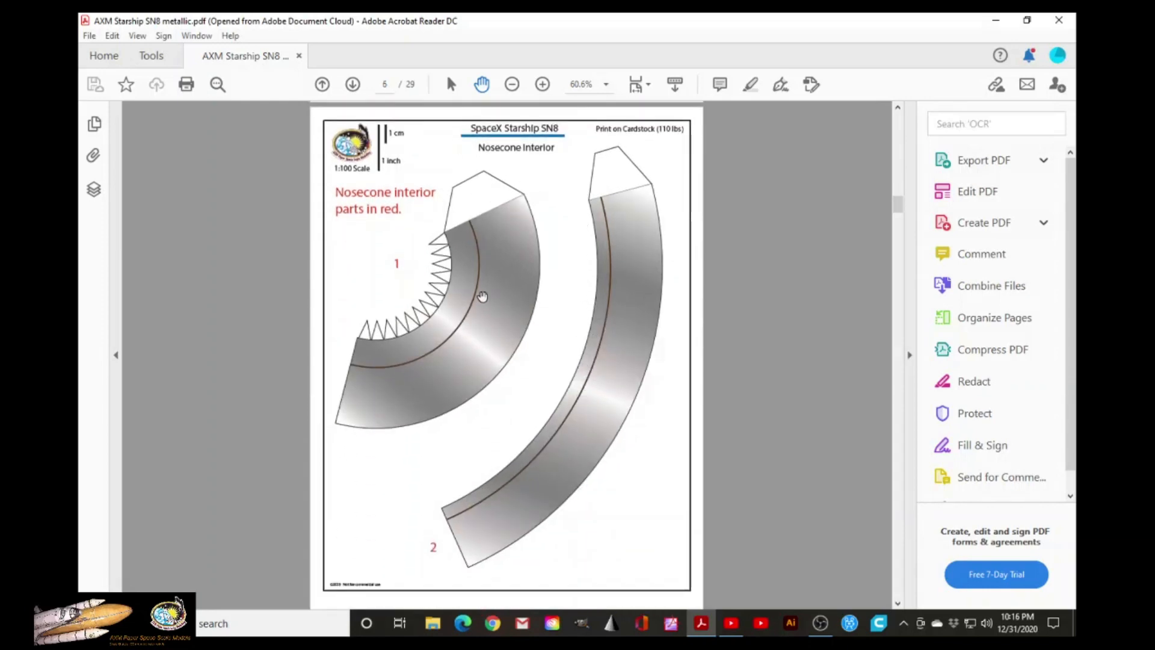
{"action": "scroll", "scroll_direction": "down", "scroll_amount": 3}
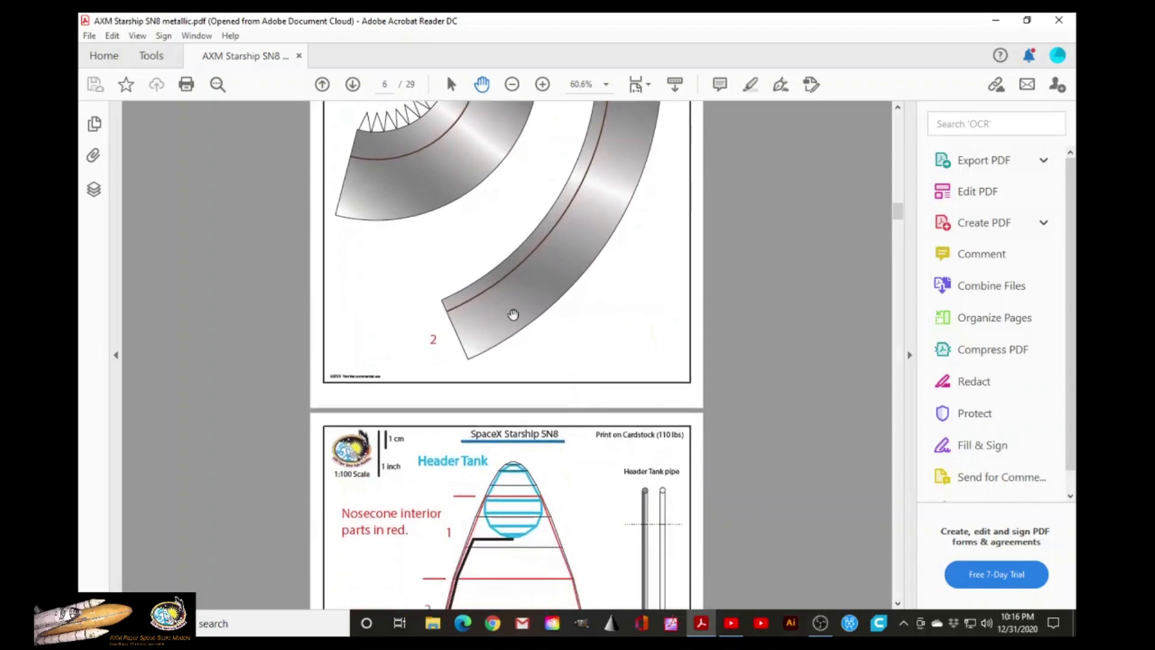
- Scroll down to page 7, the Header Tank and 5 Stack Segment diagram
{"action": "scroll", "scroll_direction": "down", "scroll_amount": 3}
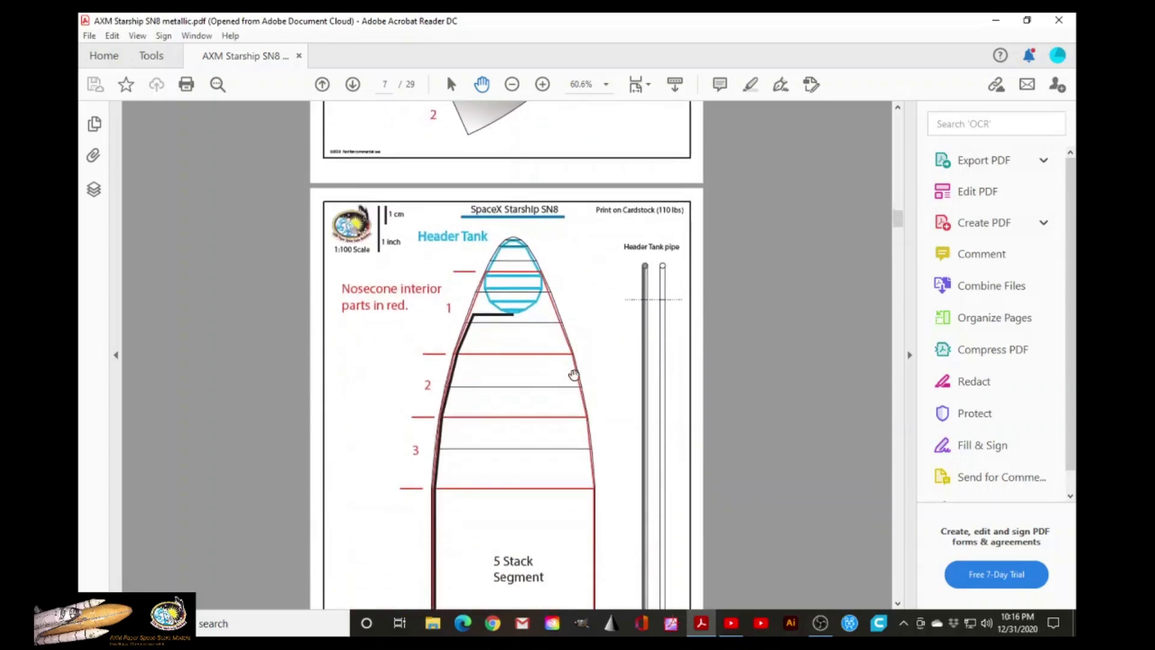
{"action": "scroll", "scroll_direction": "down", "scroll_amount": 3}
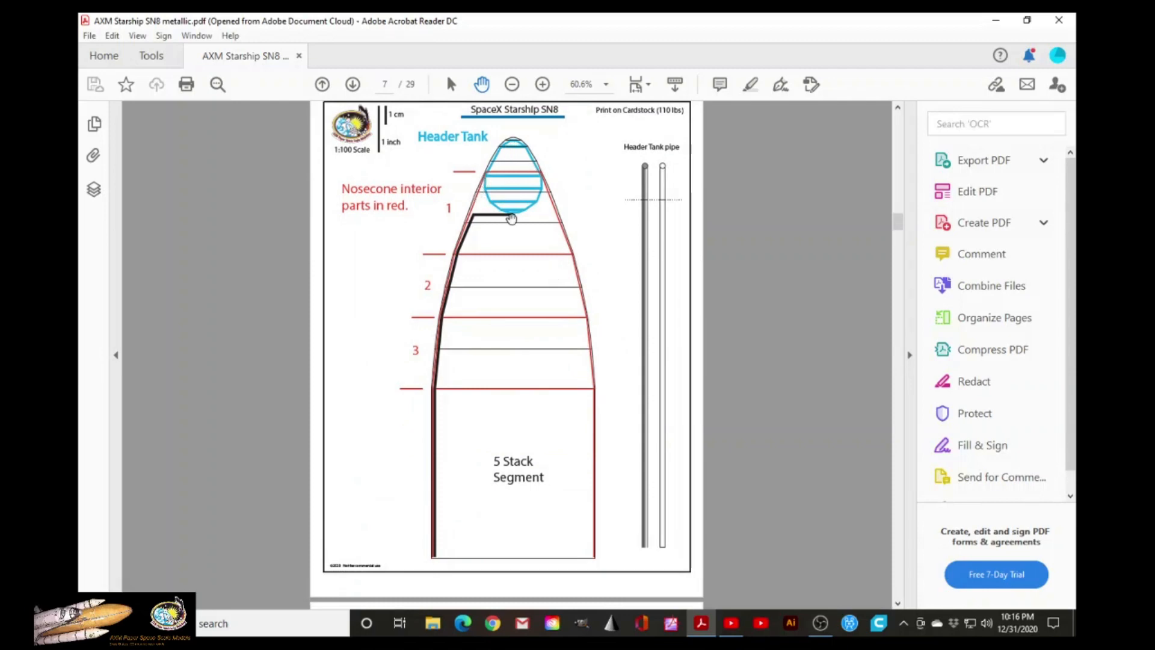
{"action": "mouse_move", "coordinate": [527, 215]}
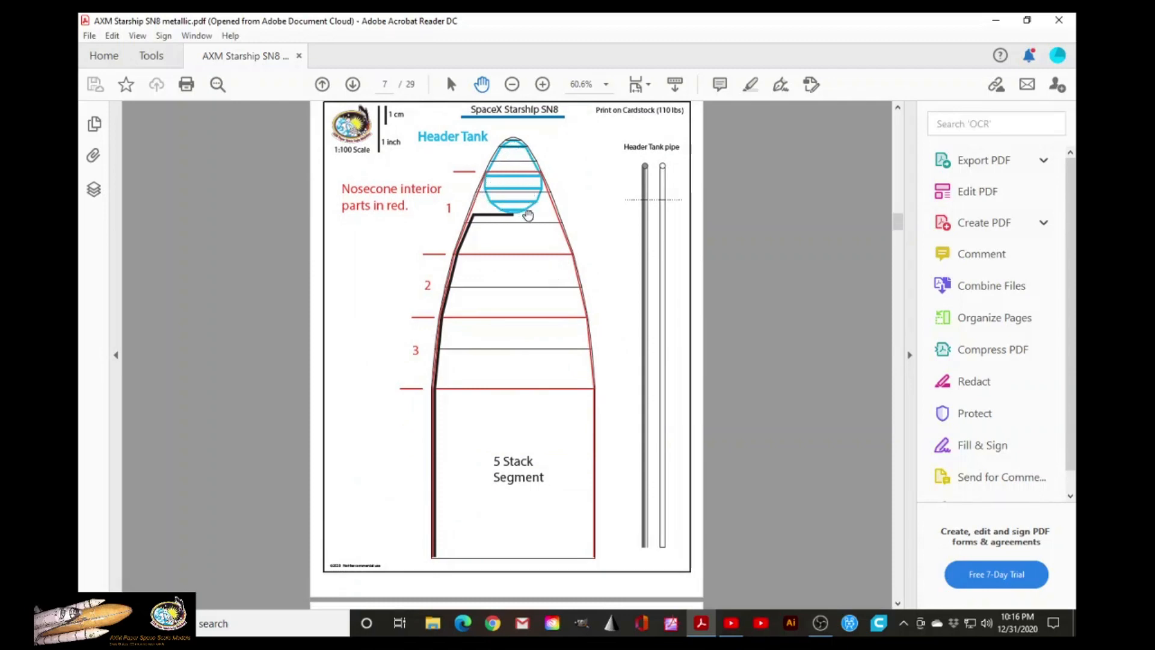
{"action": "mouse_move", "coordinate": [507, 238]}
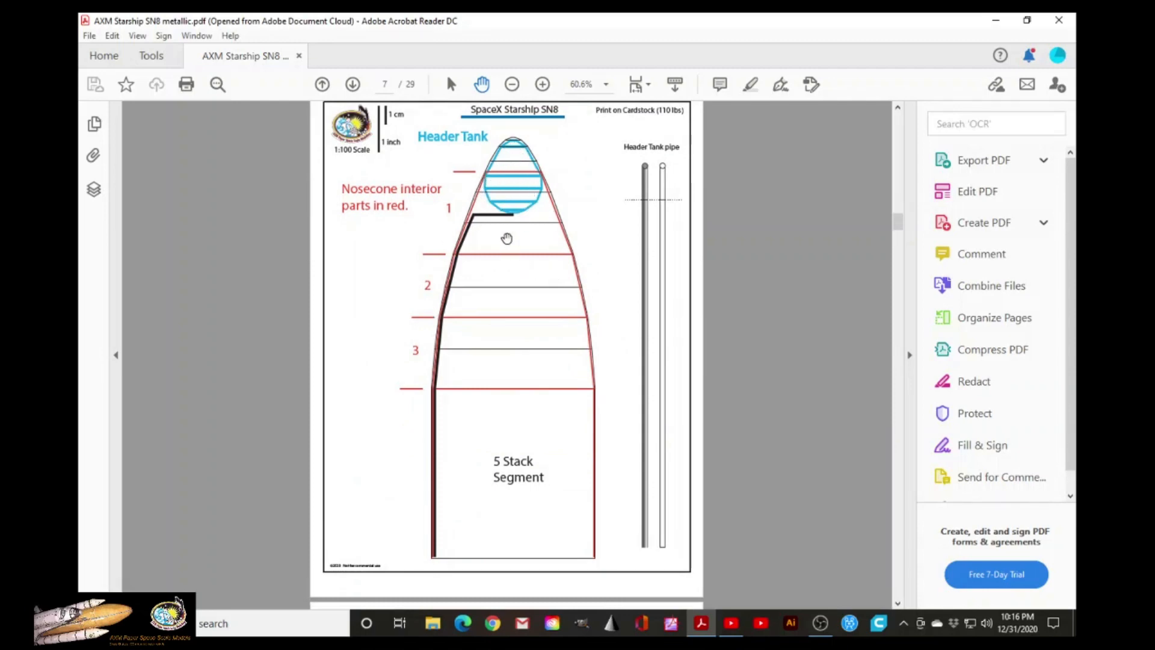
{"action": "mouse_move", "coordinate": [577, 242]}
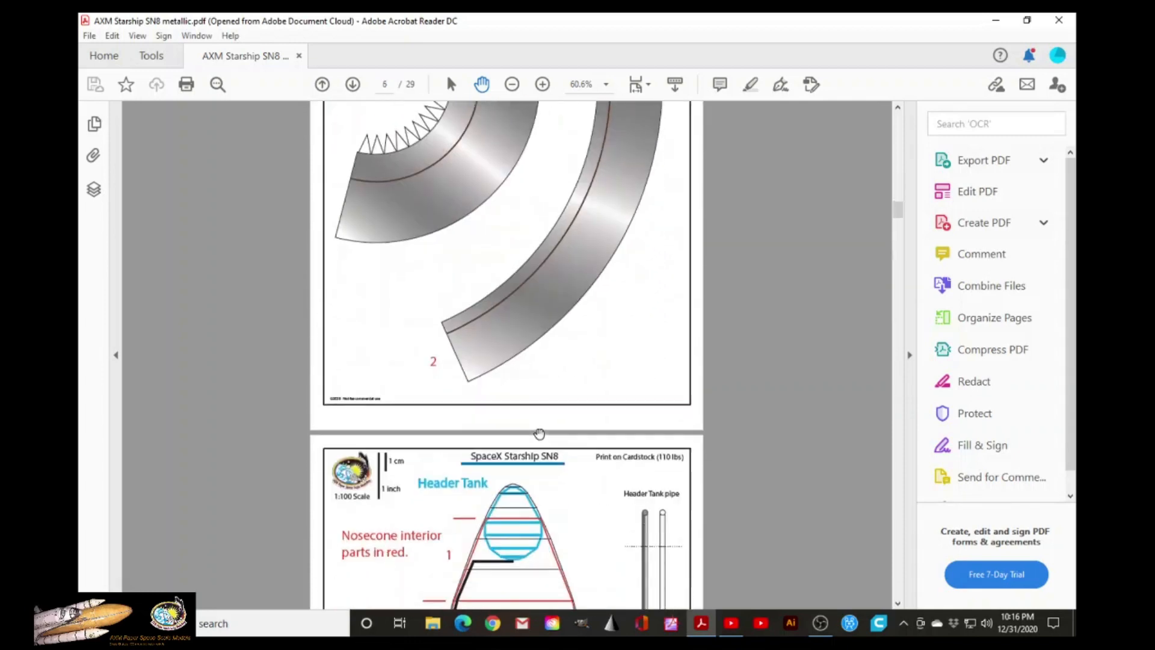
{"action": "scroll", "scroll_direction": "down", "scroll_amount": 3}
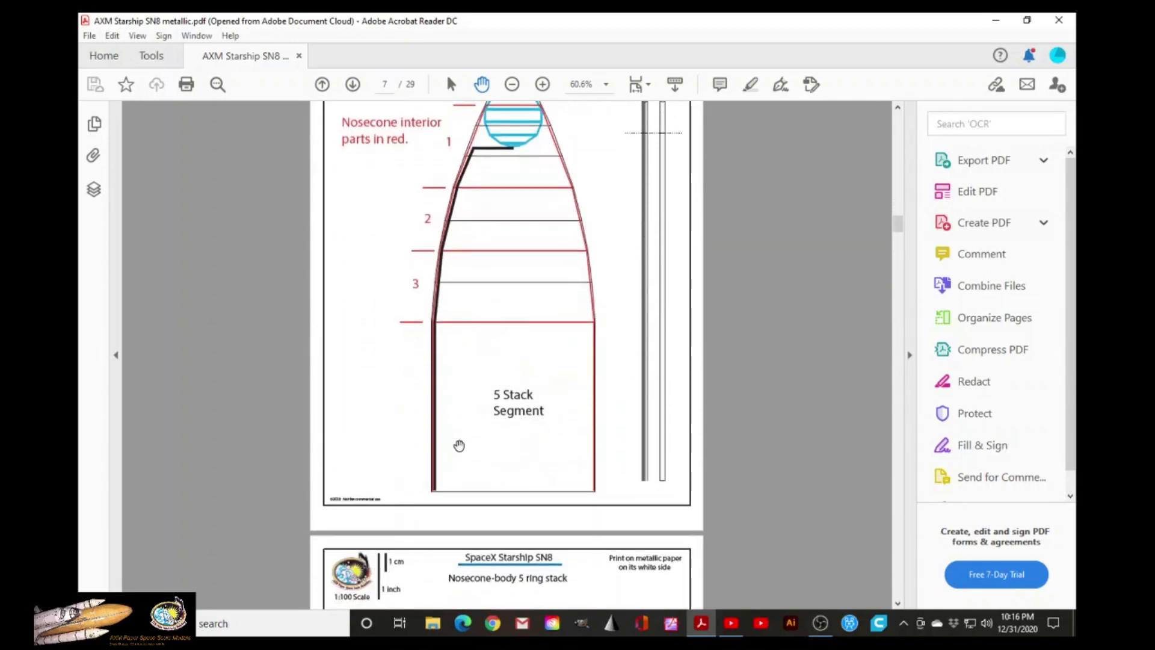
- Scroll down to page 8, the Nosecone-body 5 ring stack with Umbilical side and Front panels
{"action": "scroll", "scroll_direction": "down", "scroll_amount": 3}
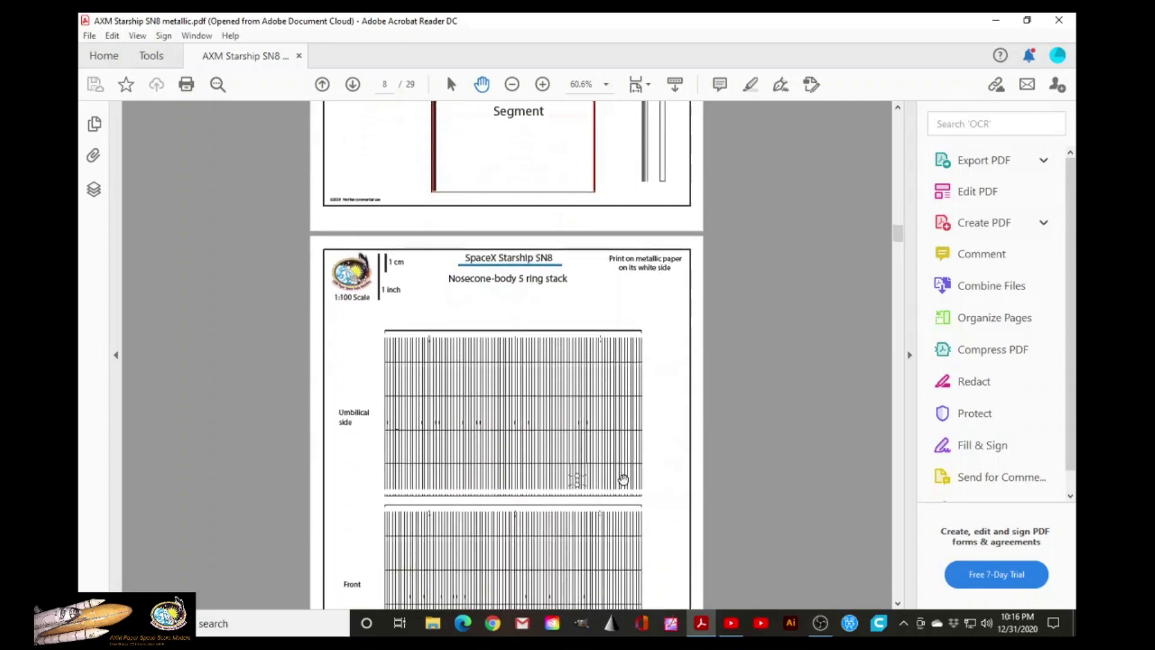
{"action": "mouse_move", "coordinate": [516, 395]}
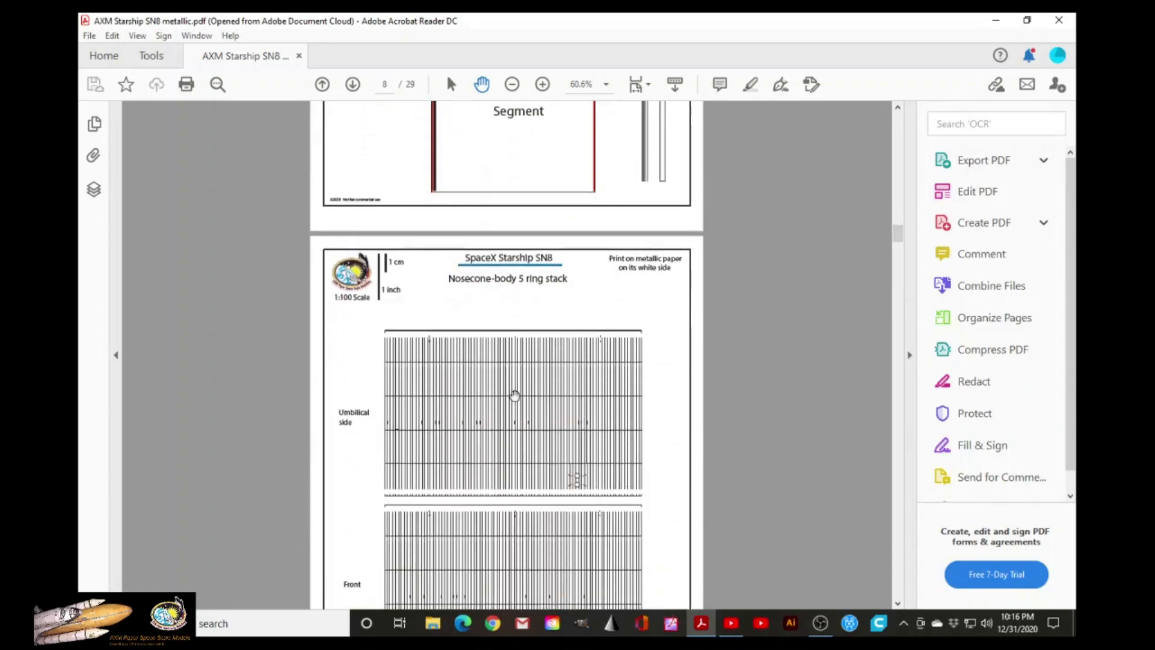
{"action": "scroll", "scroll_direction": "down", "scroll_amount": 3}
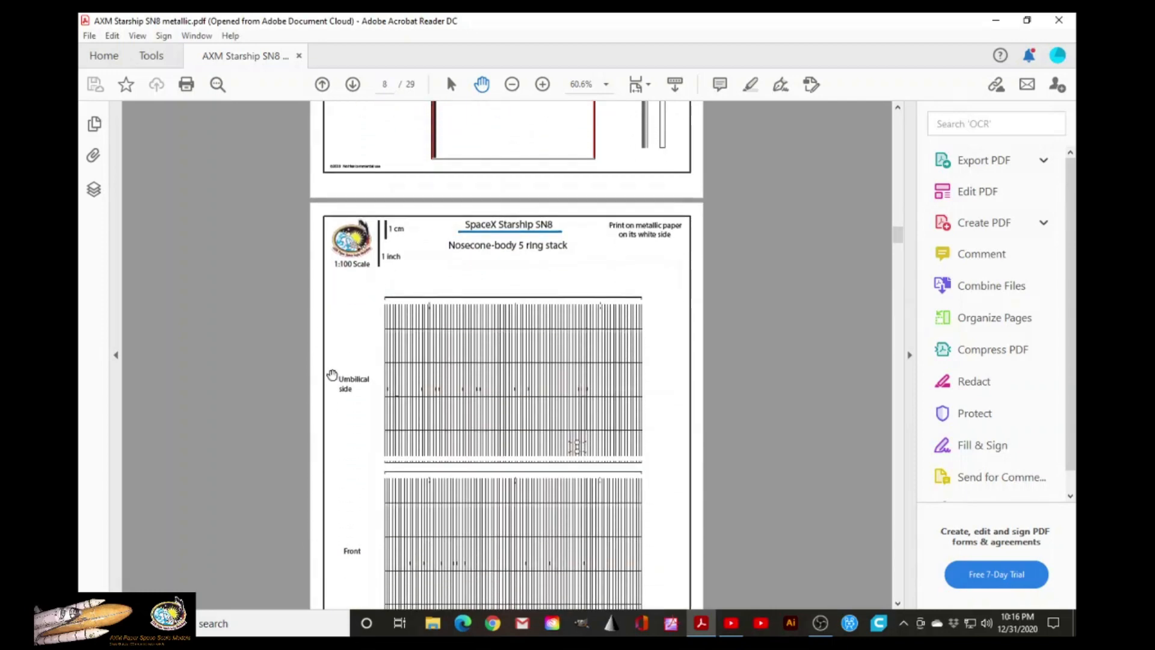
{"action": "mouse_move", "coordinate": [553, 324]}
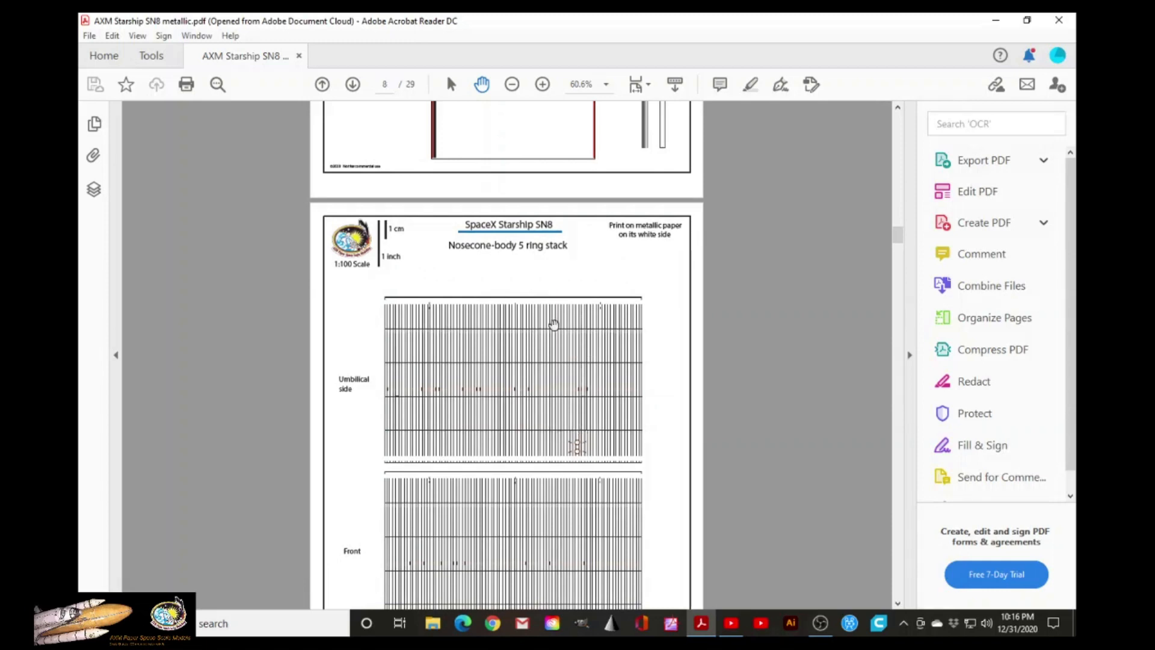
{"action": "scroll", "scroll_direction": "down", "scroll_amount": 3}
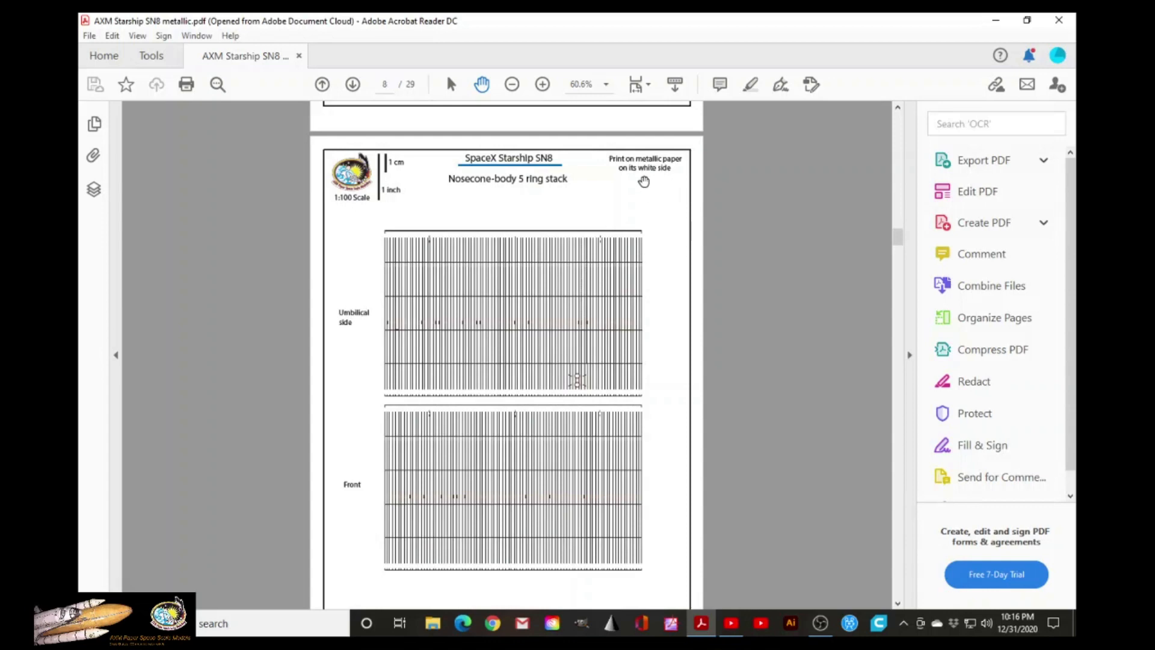
{"action": "scroll", "scroll_direction": "down", "scroll_amount": 3}
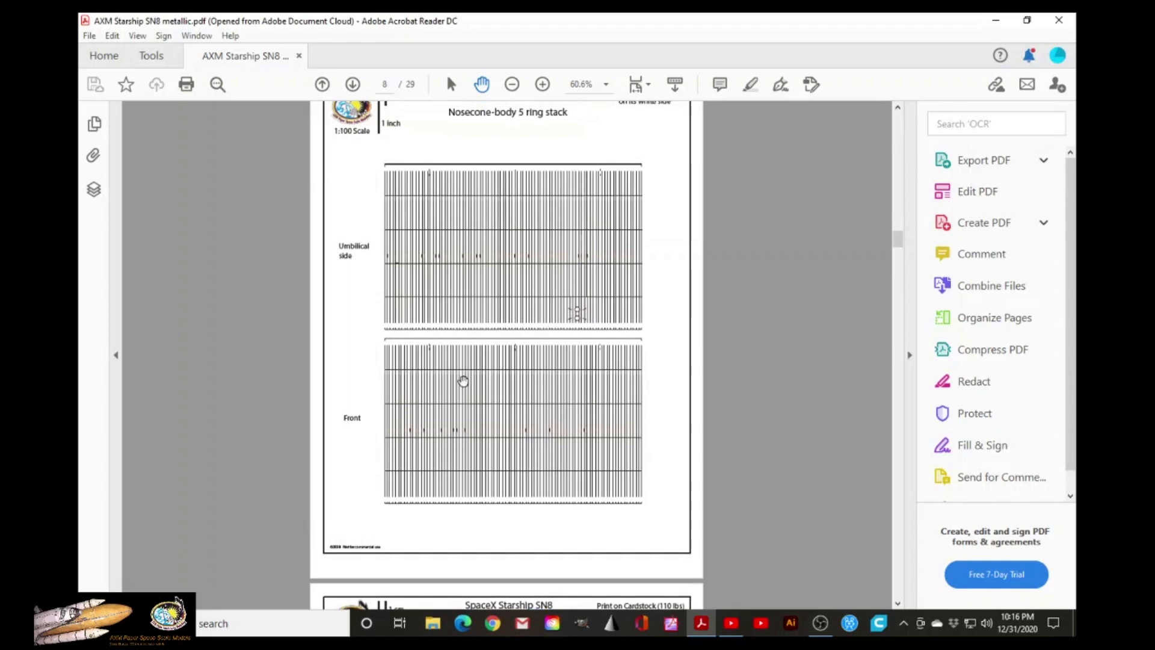
{"action": "scroll", "scroll_direction": "down", "scroll_amount": 3}
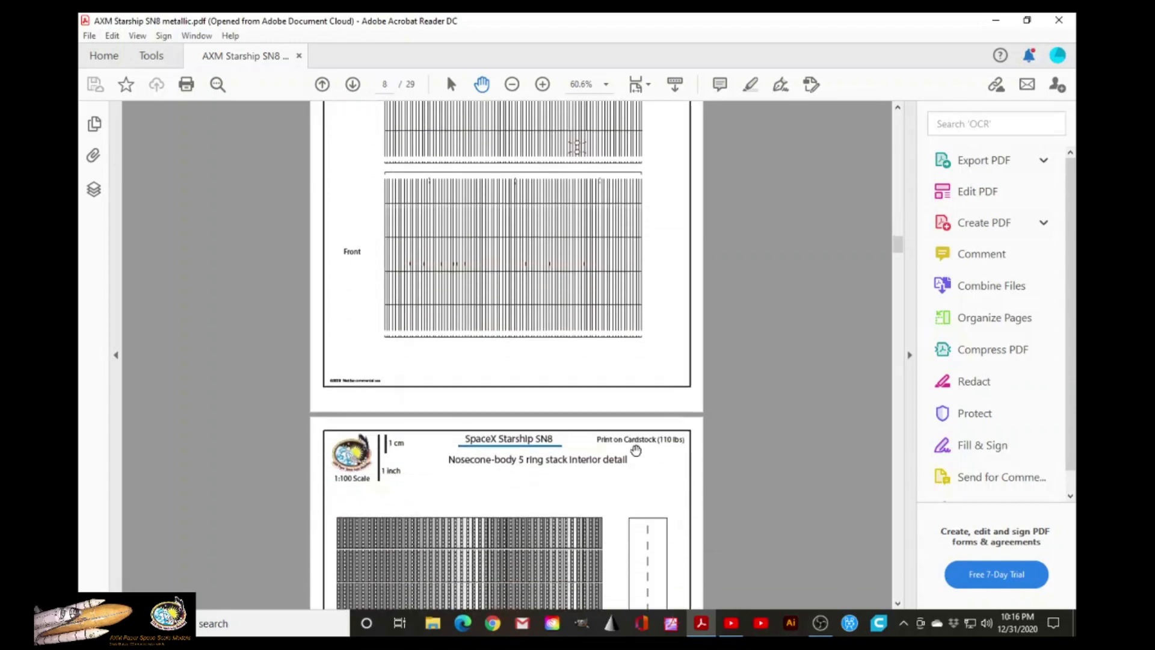
{"action": "scroll", "scroll_direction": "down", "scroll_amount": 3}
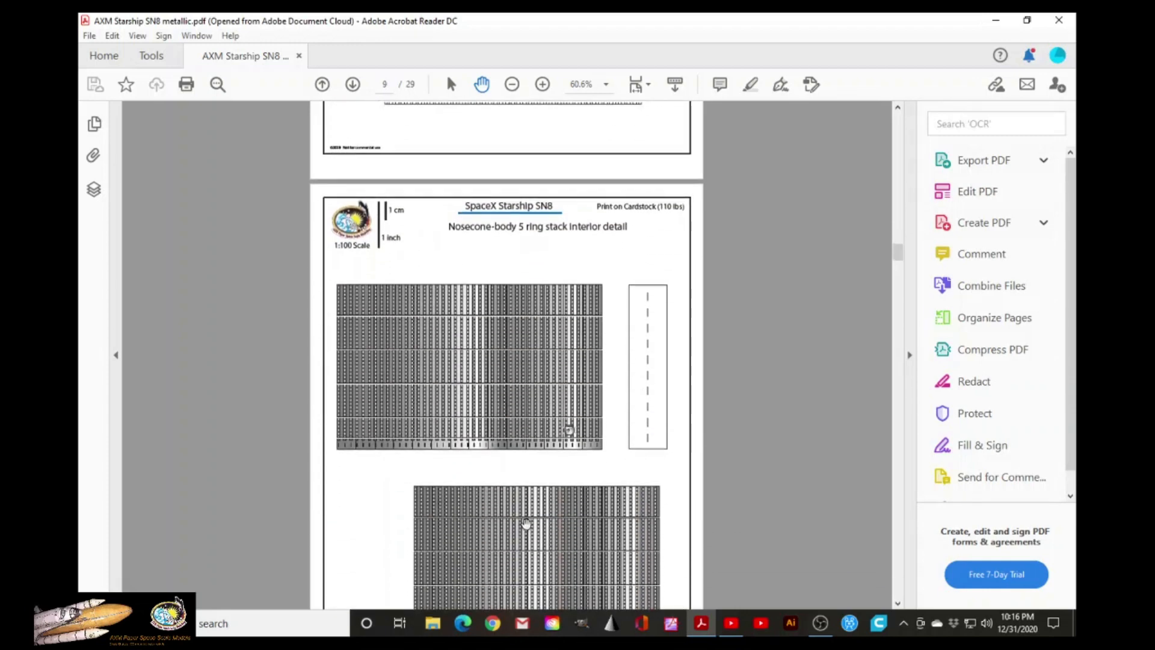
{"action": "mouse_move", "coordinate": [552, 510]}
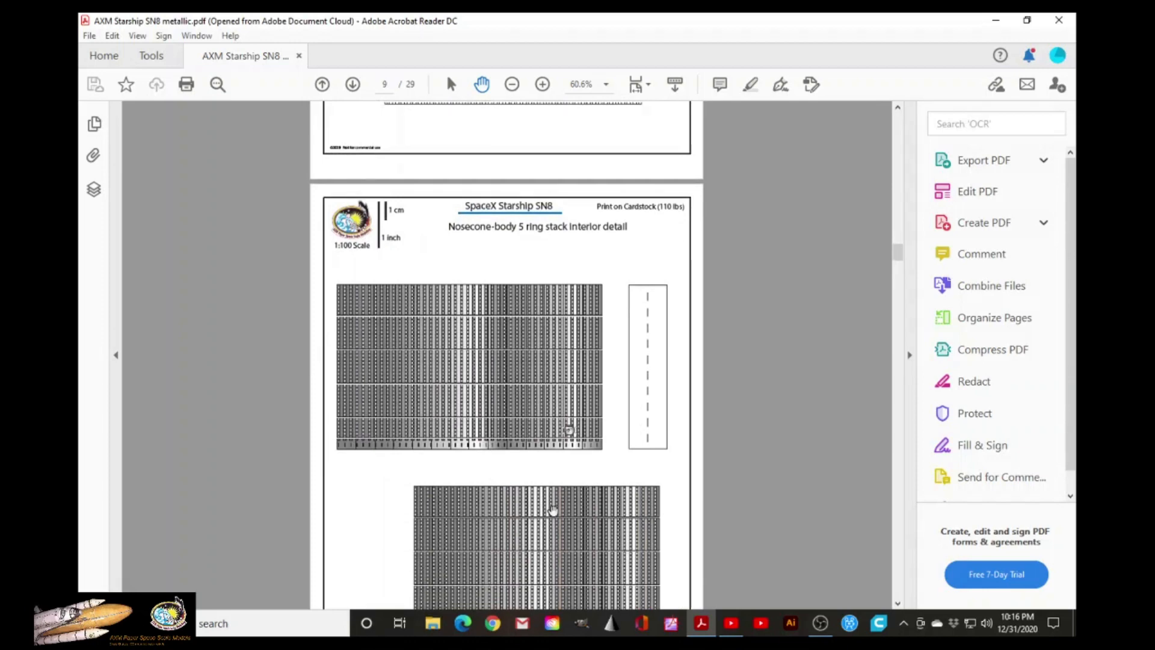
{"action": "scroll", "scroll_direction": "up", "scroll_amount": 3}
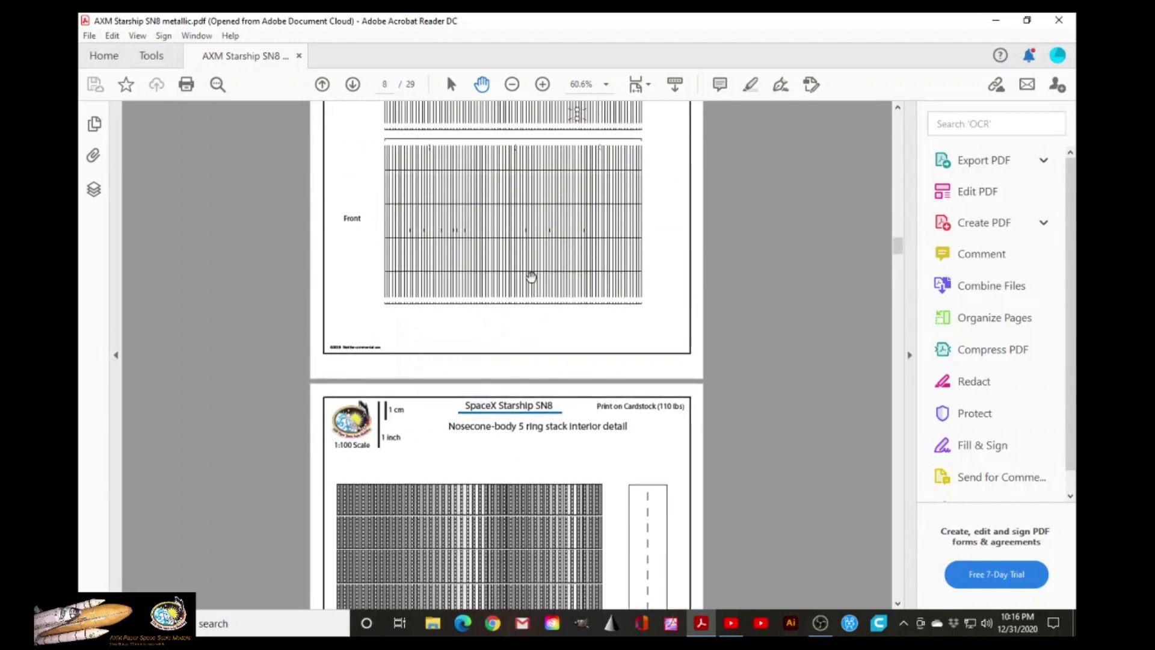
{"action": "mouse_move", "coordinate": [569, 264]}
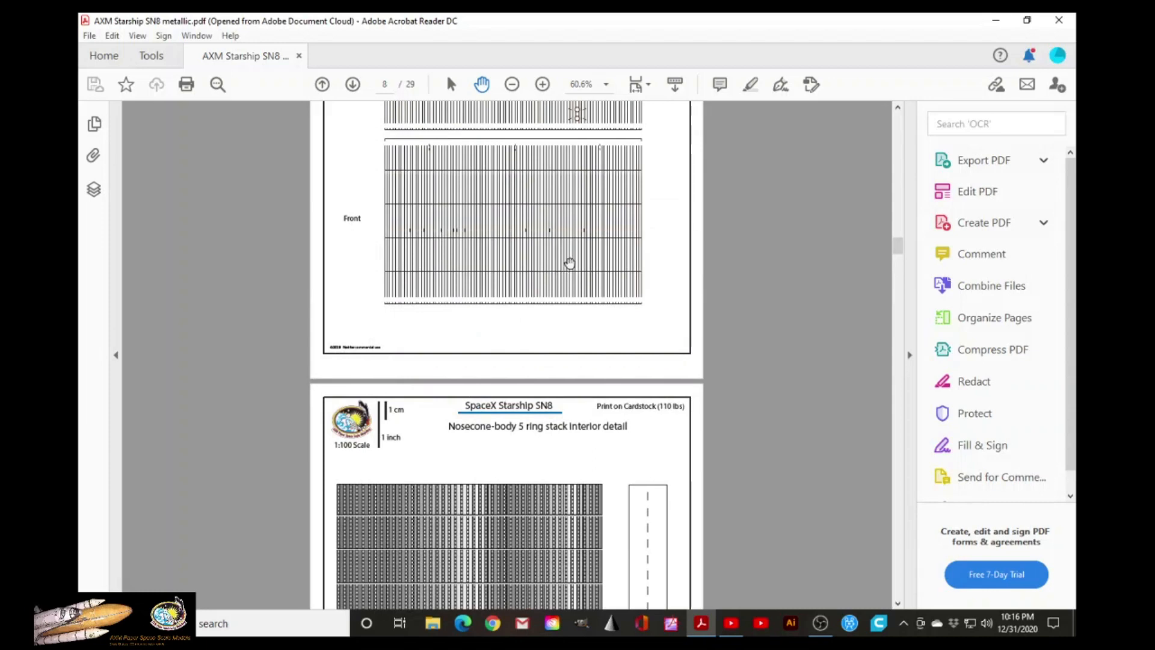
- Scroll through the Belly top, Back top and Belly side bottom pages to page 12, the Back bottom panel
{"action": "scroll", "scroll_direction": "down", "scroll_amount": 3}
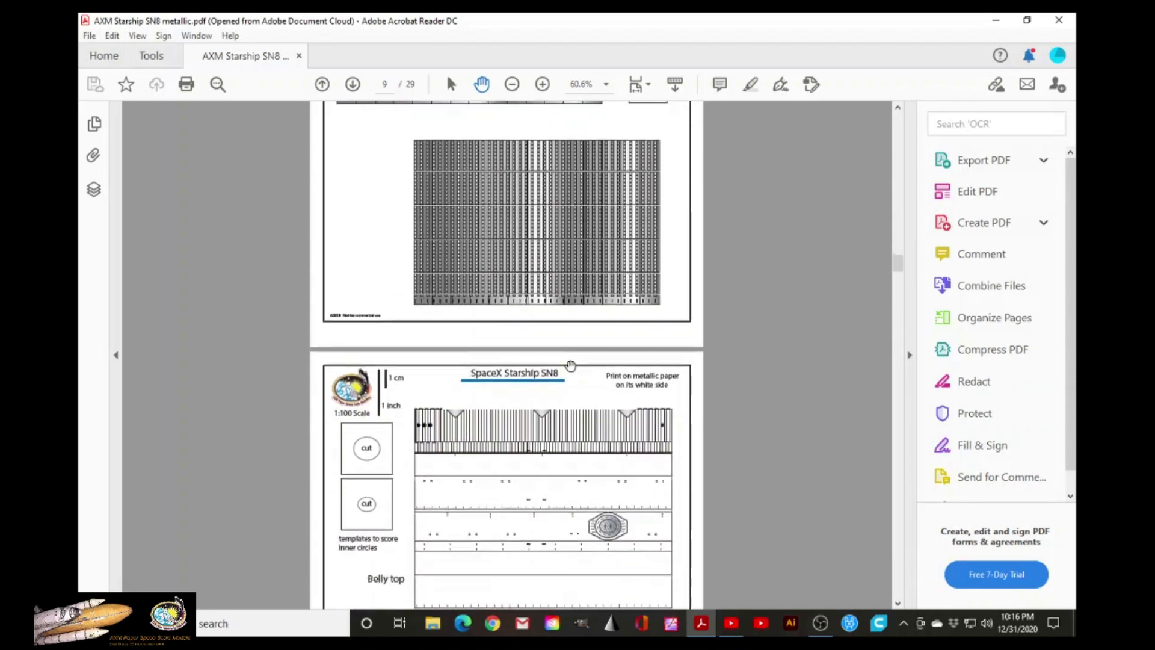
{"action": "scroll", "scroll_direction": "down", "scroll_amount": 3}
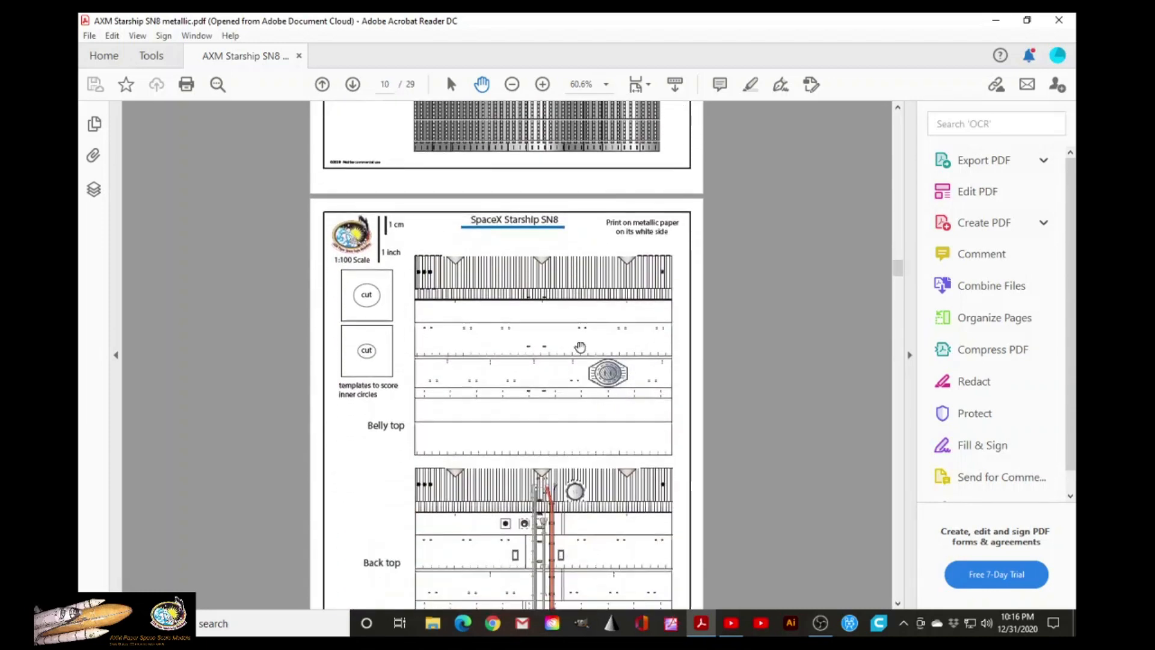
{"action": "mouse_move", "coordinate": [585, 408]}
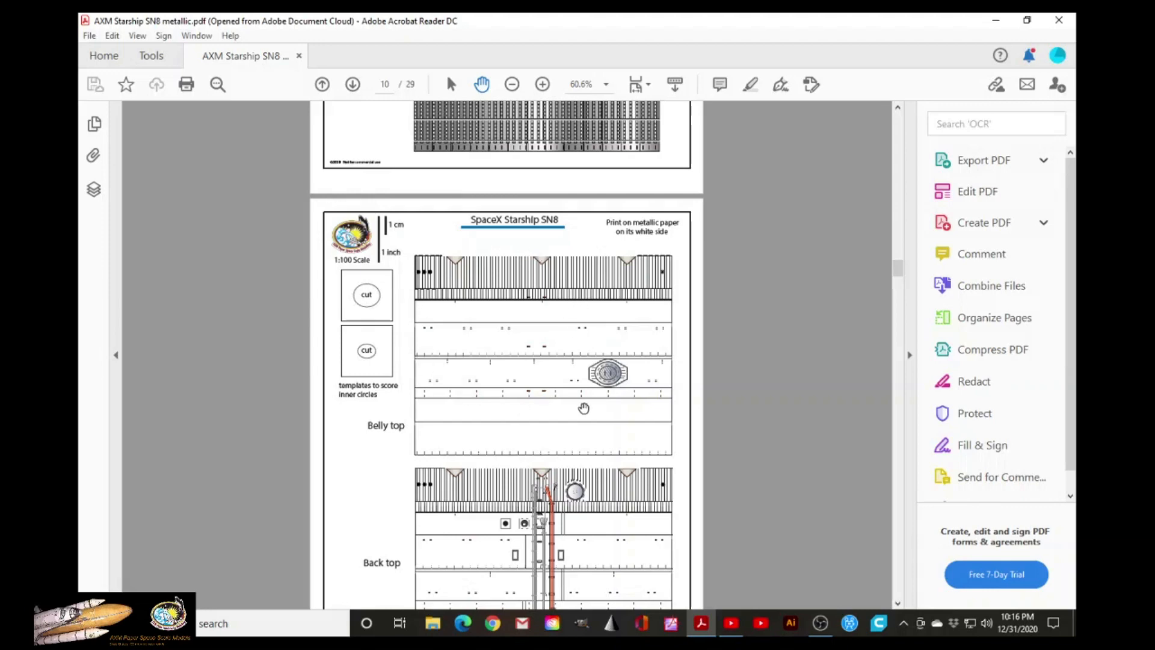
{"action": "scroll", "scroll_direction": "down", "scroll_amount": 3}
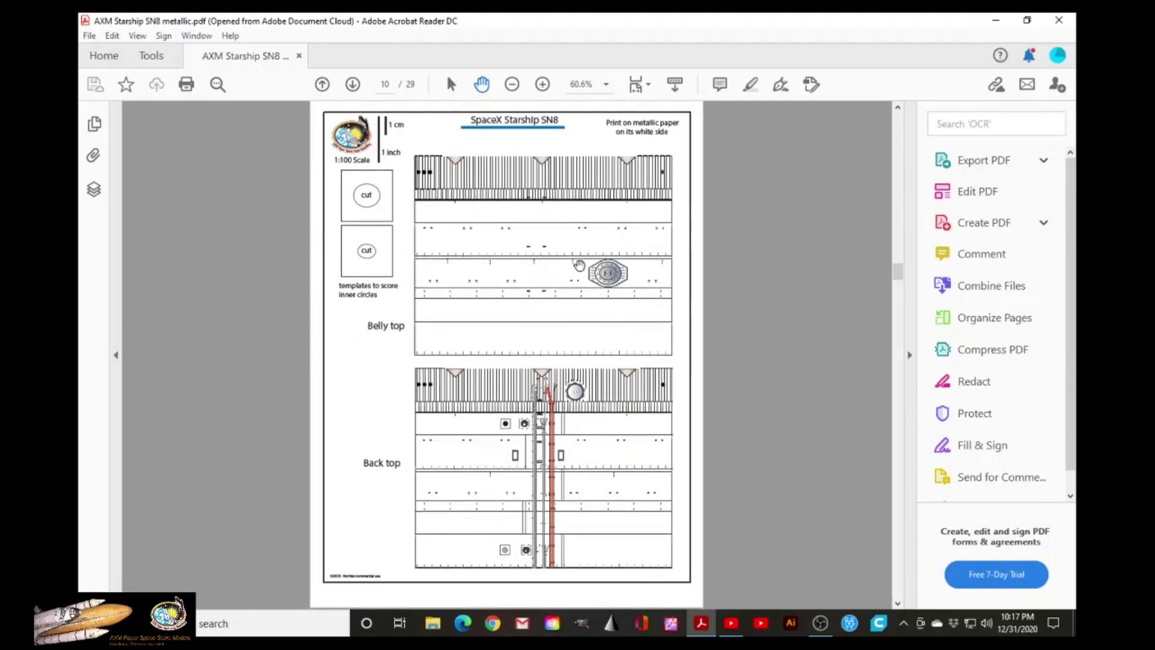
{"action": "mouse_move", "coordinate": [491, 257]}
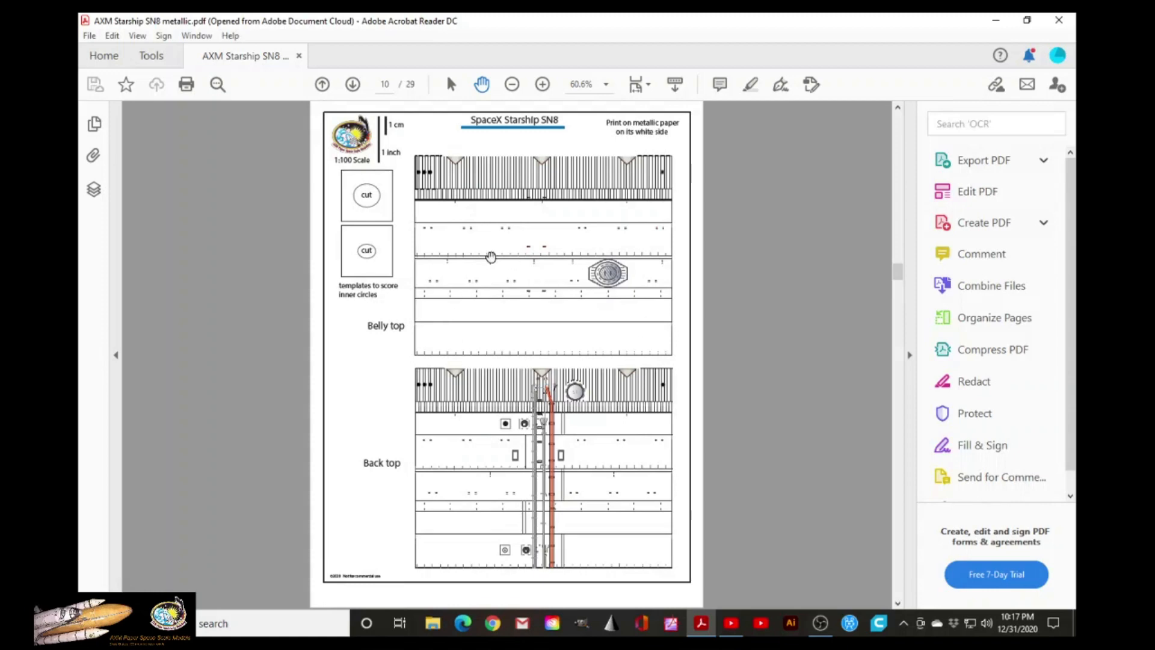
{"action": "mouse_move", "coordinate": [497, 247]}
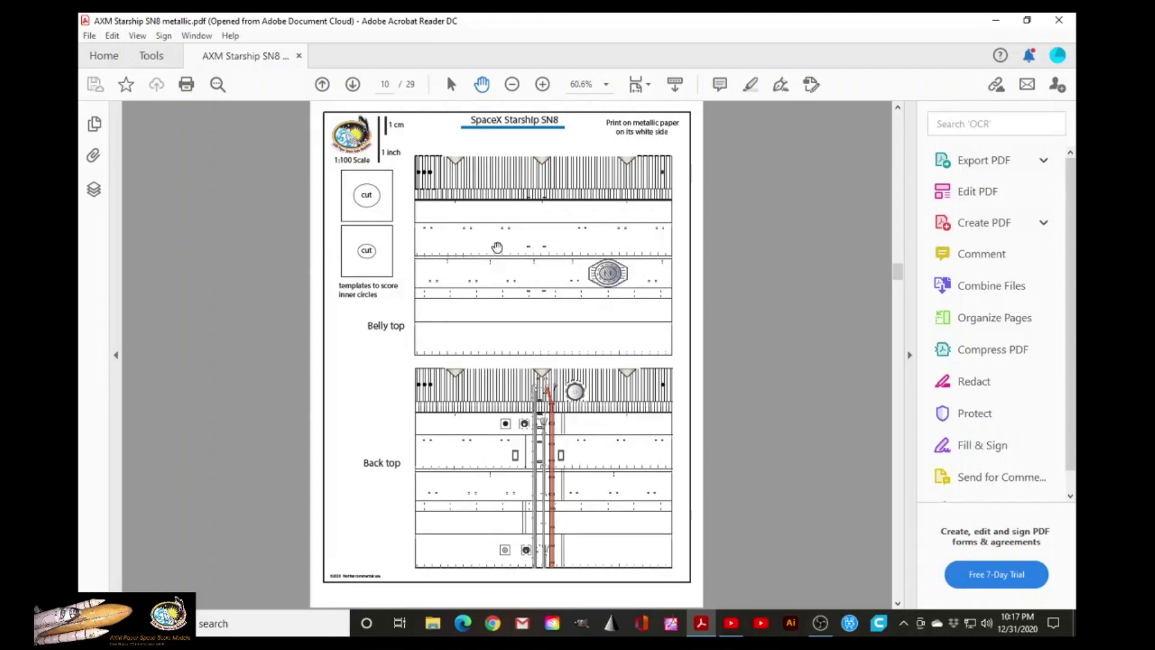
{"action": "scroll", "scroll_direction": "down", "scroll_amount": 3}
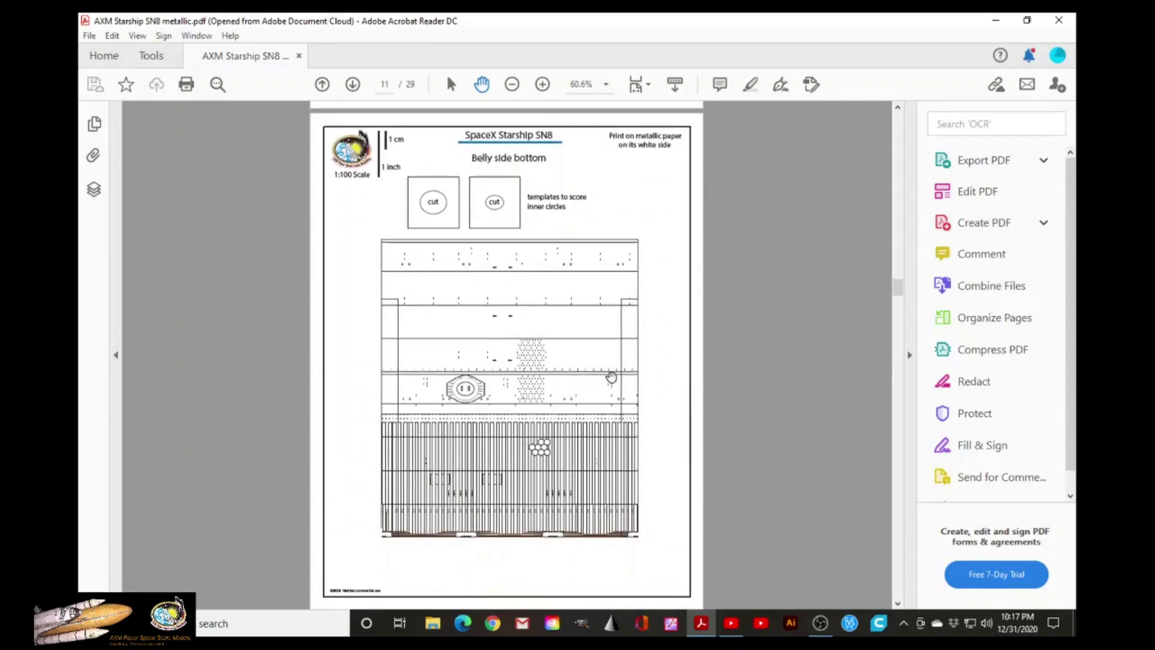
{"action": "scroll", "scroll_direction": "down", "scroll_amount": 3}
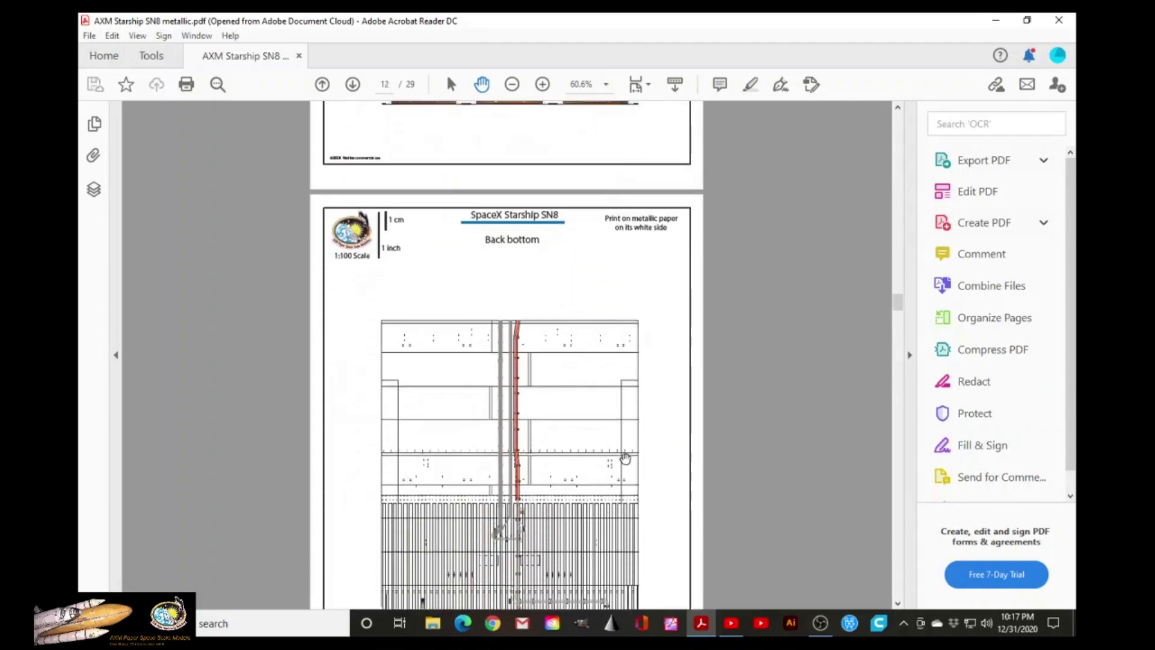
{"action": "mouse_move", "coordinate": [630, 461]}
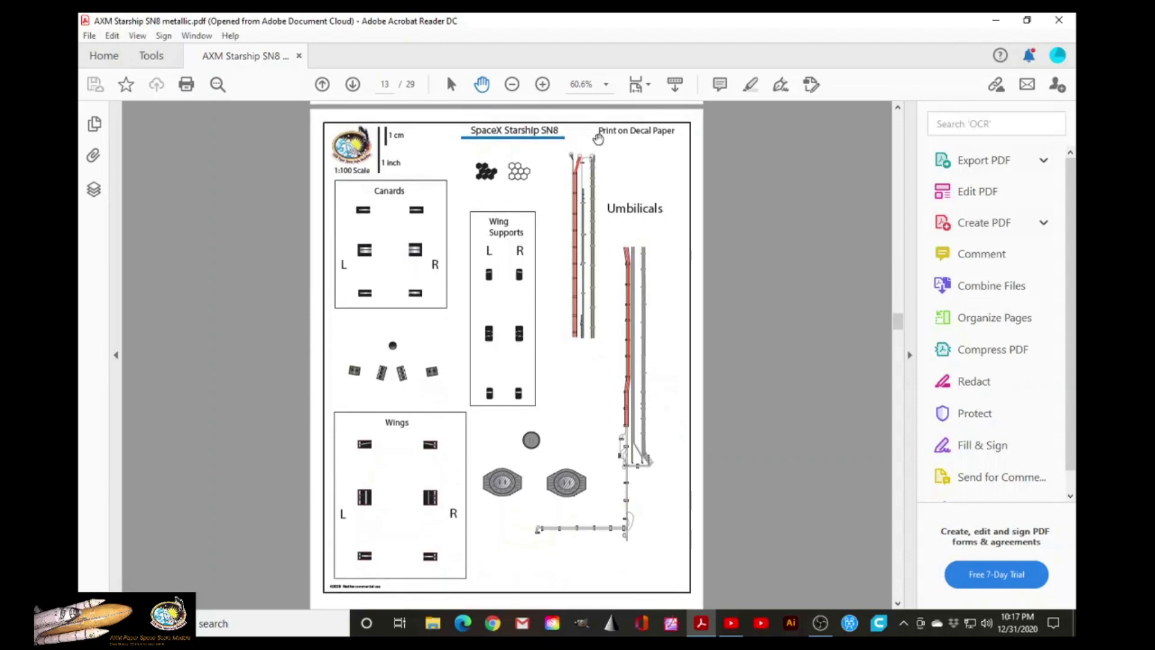
{"action": "mouse_move", "coordinate": [559, 360]}
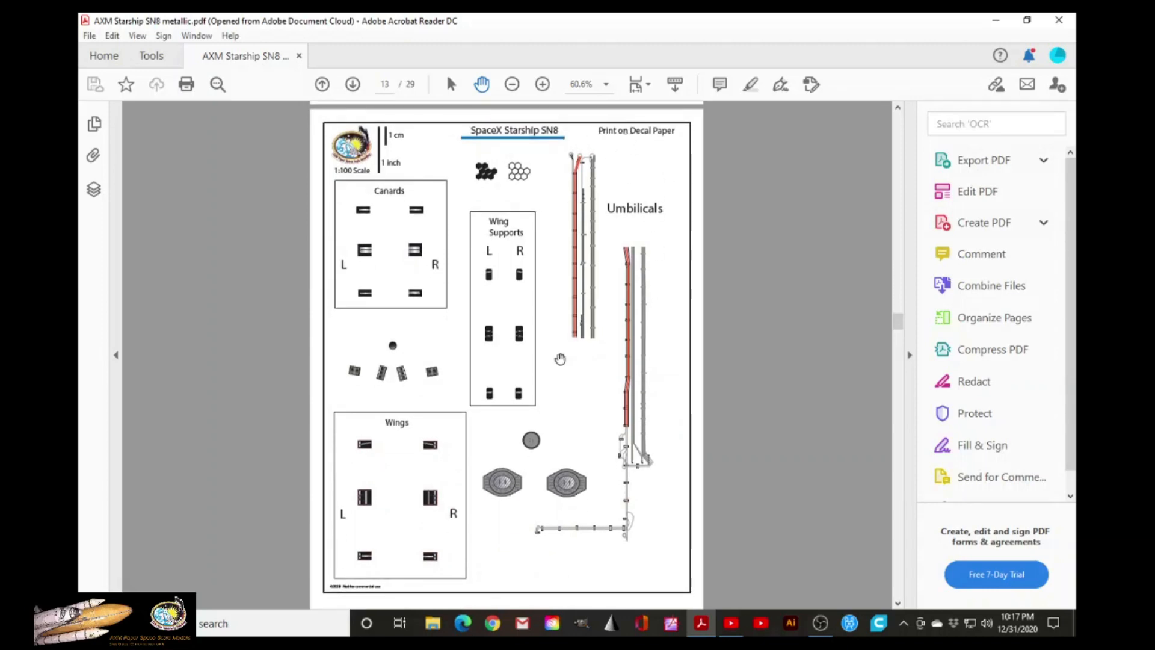
{"action": "mouse_move", "coordinate": [597, 350]}
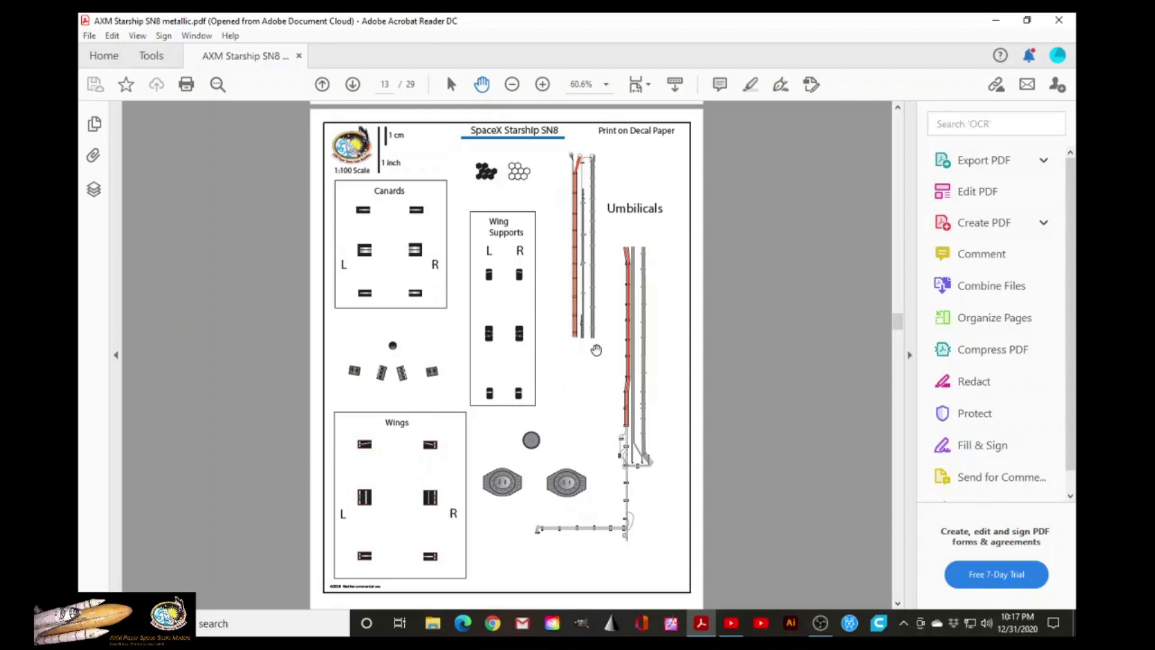
{"action": "mouse_move", "coordinate": [667, 146]}
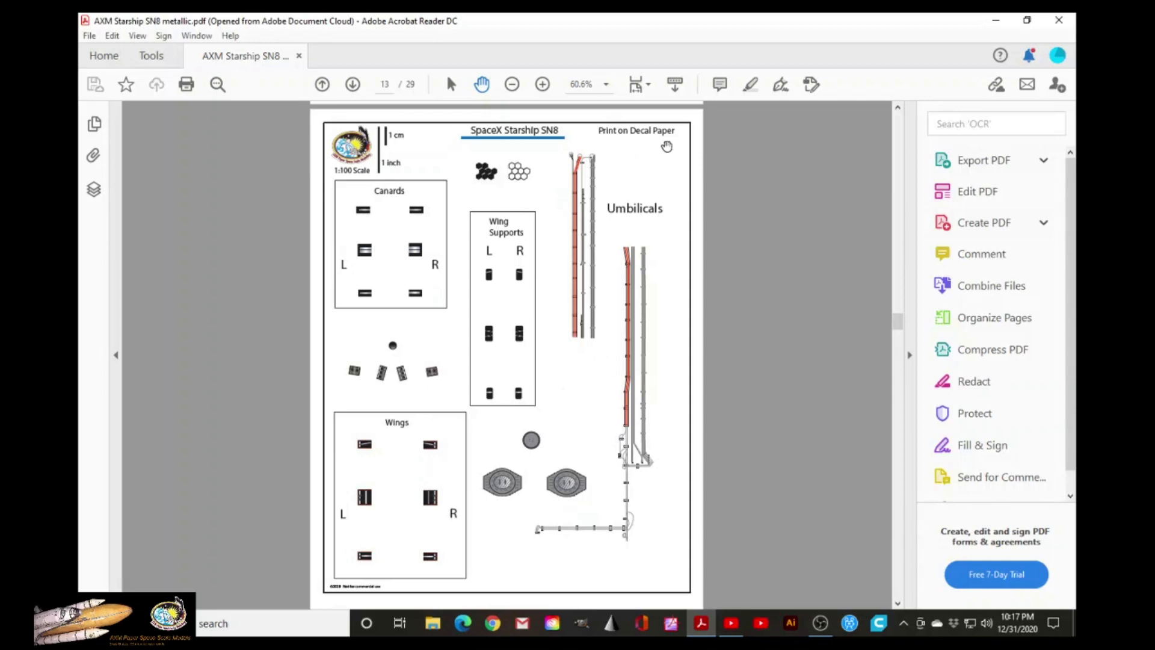
{"action": "mouse_move", "coordinate": [583, 190]}
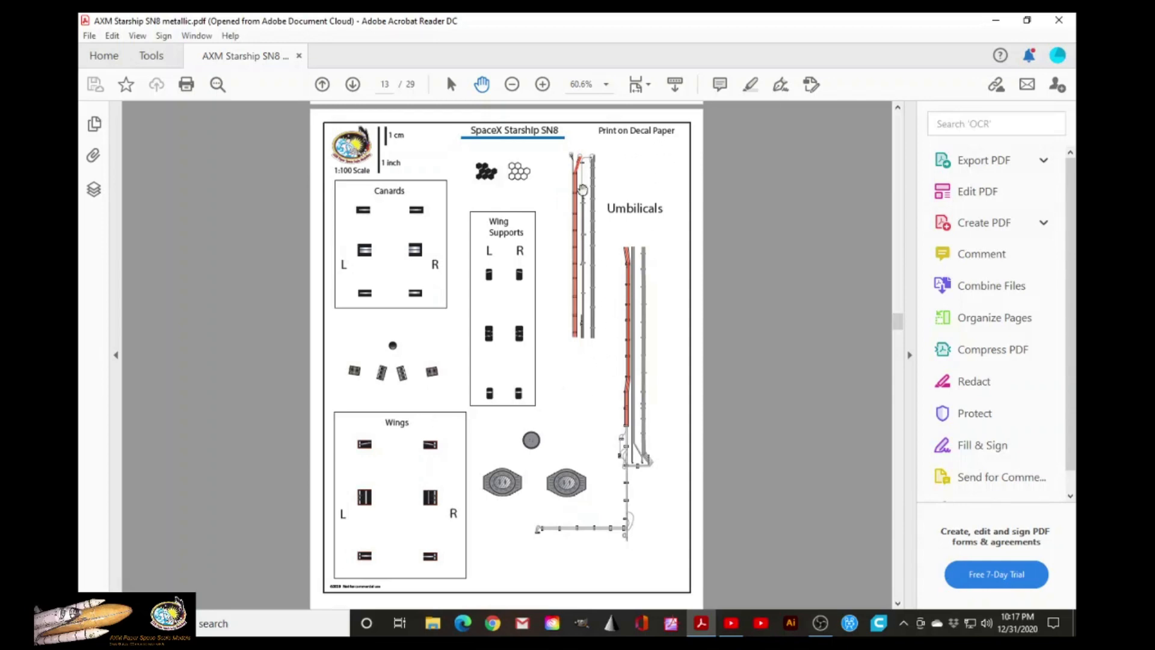
{"action": "mouse_move", "coordinate": [634, 370]}
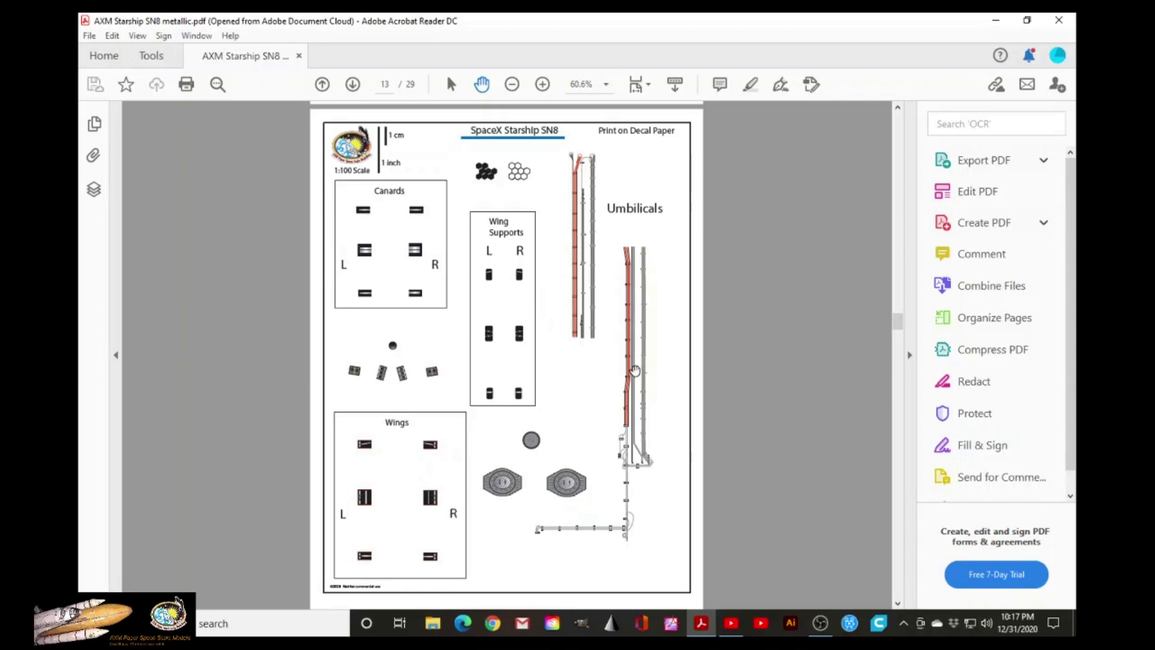
{"action": "mouse_move", "coordinate": [628, 366]}
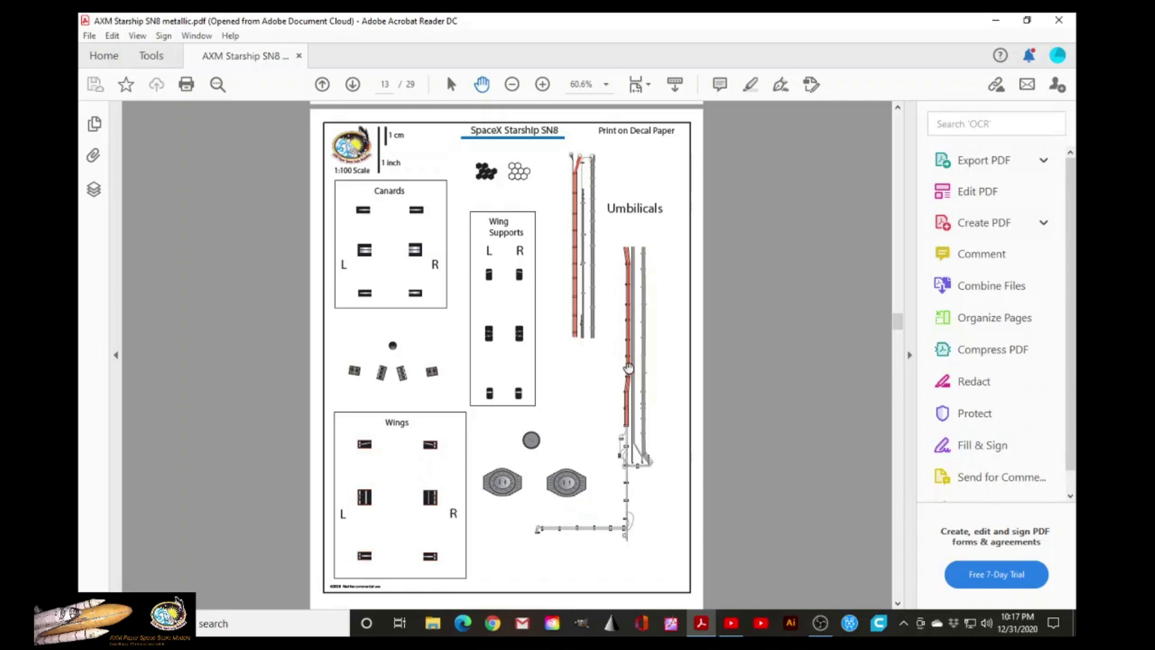
{"action": "mouse_move", "coordinate": [634, 365]}
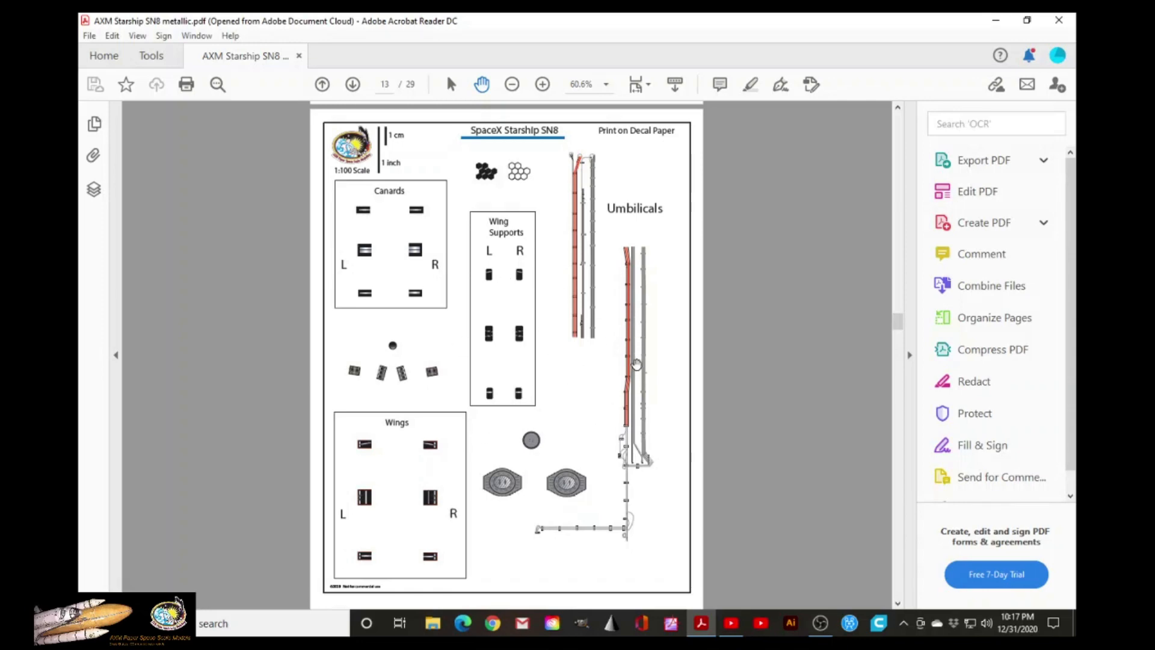
{"action": "mouse_move", "coordinate": [625, 361]}
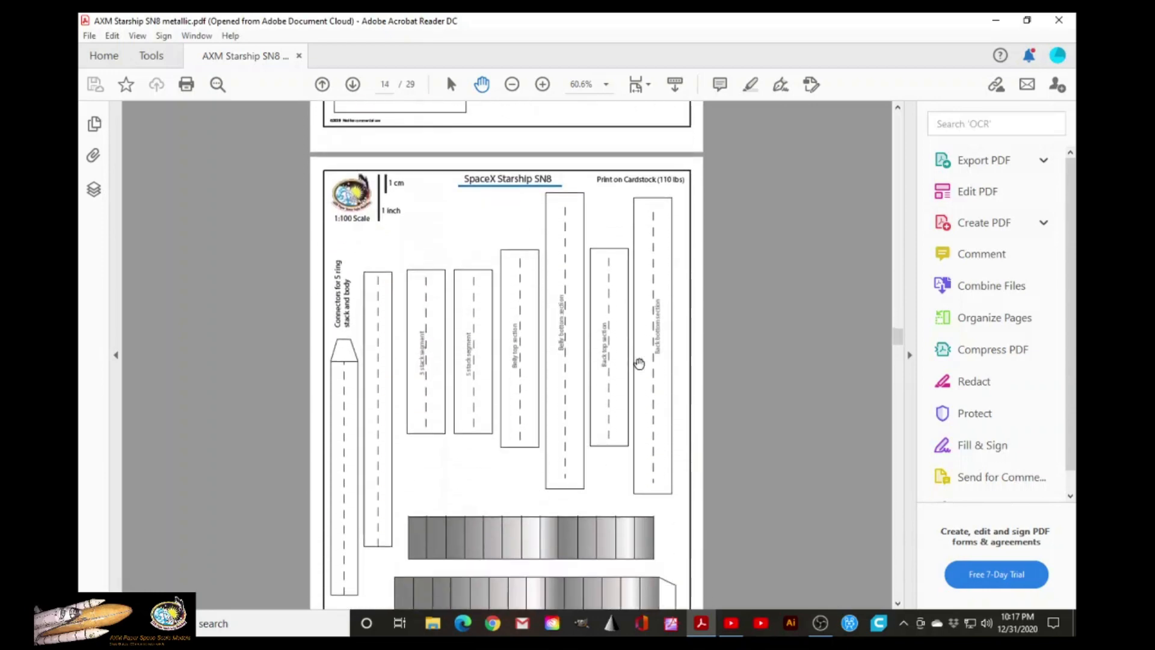
- Scroll past page 14's long body strips and gradient bands to the top of the metallic-paper page
{"action": "scroll", "scroll_direction": "down", "scroll_amount": 3}
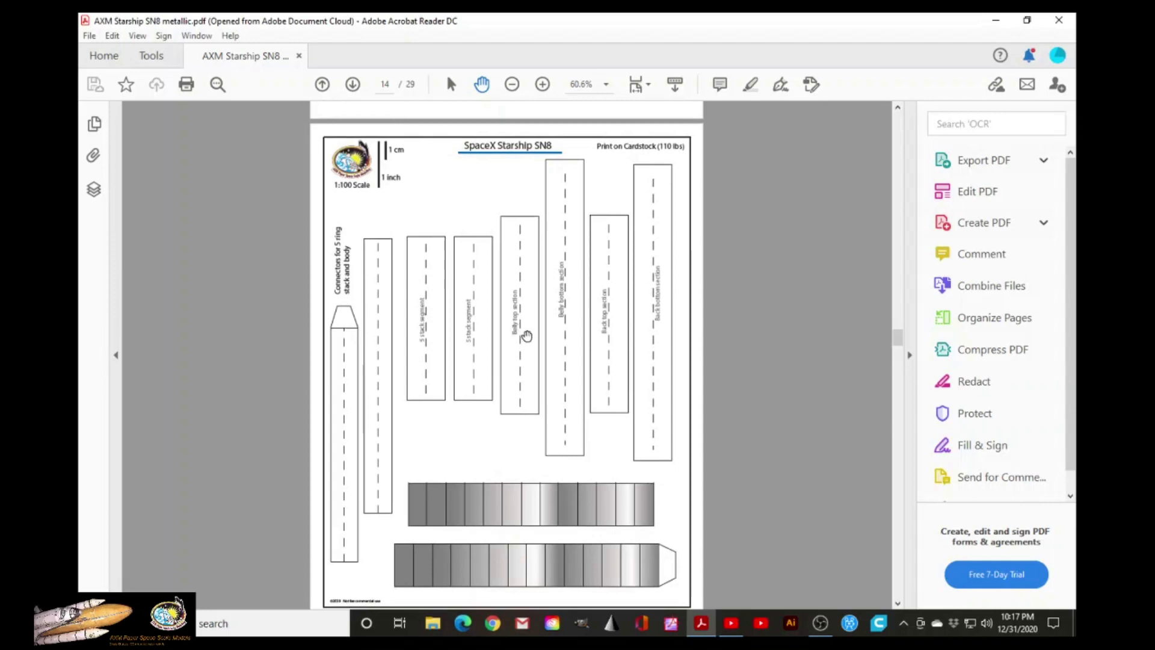
{"action": "scroll", "scroll_direction": "down", "scroll_amount": 3}
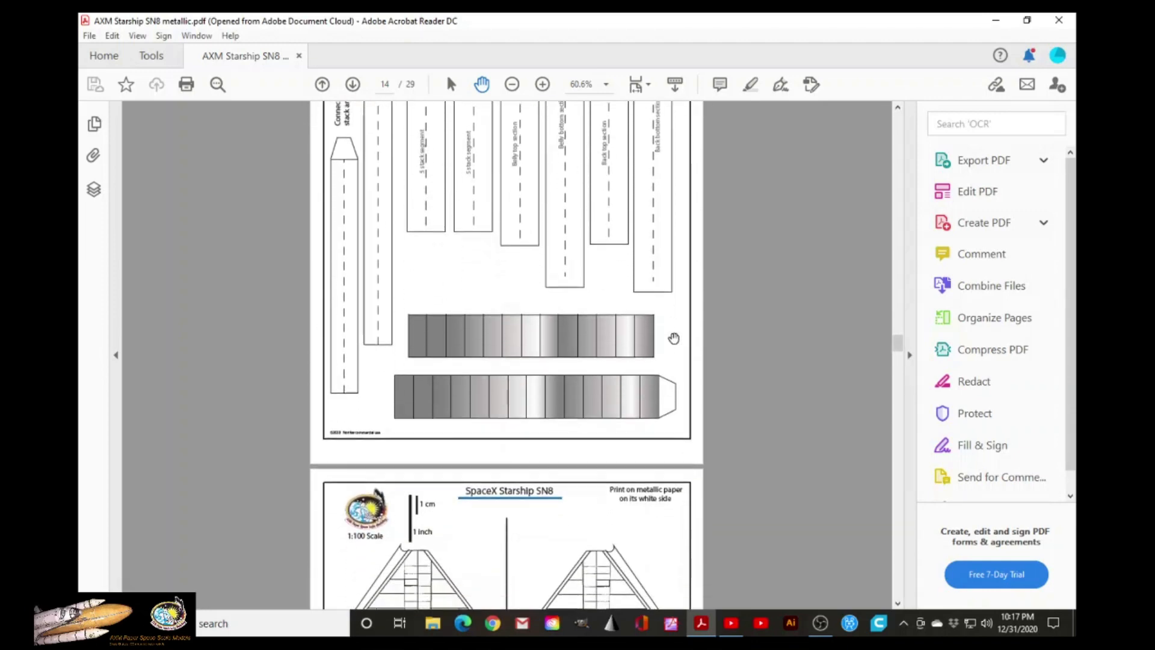
{"action": "scroll", "scroll_direction": "down", "scroll_amount": 3}
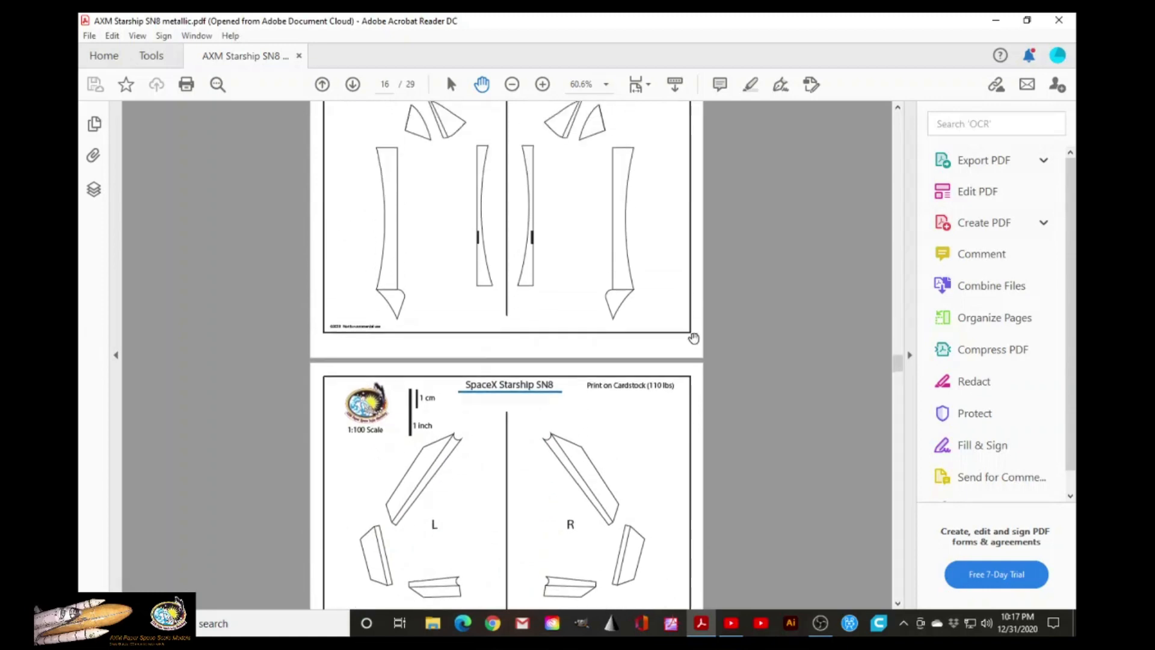
- Scroll through the flap pages 15–16 down to page 17's large gridded metallic-paper panels
{"action": "scroll", "scroll_direction": "down", "scroll_amount": 3}
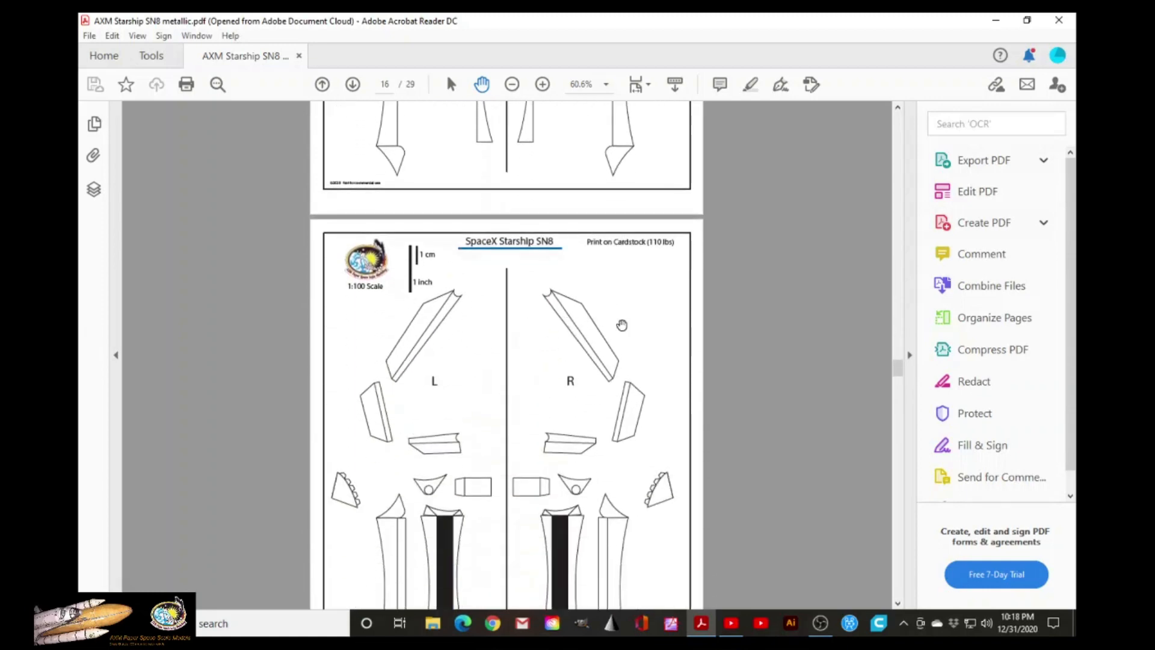
{"action": "mouse_move", "coordinate": [374, 419]}
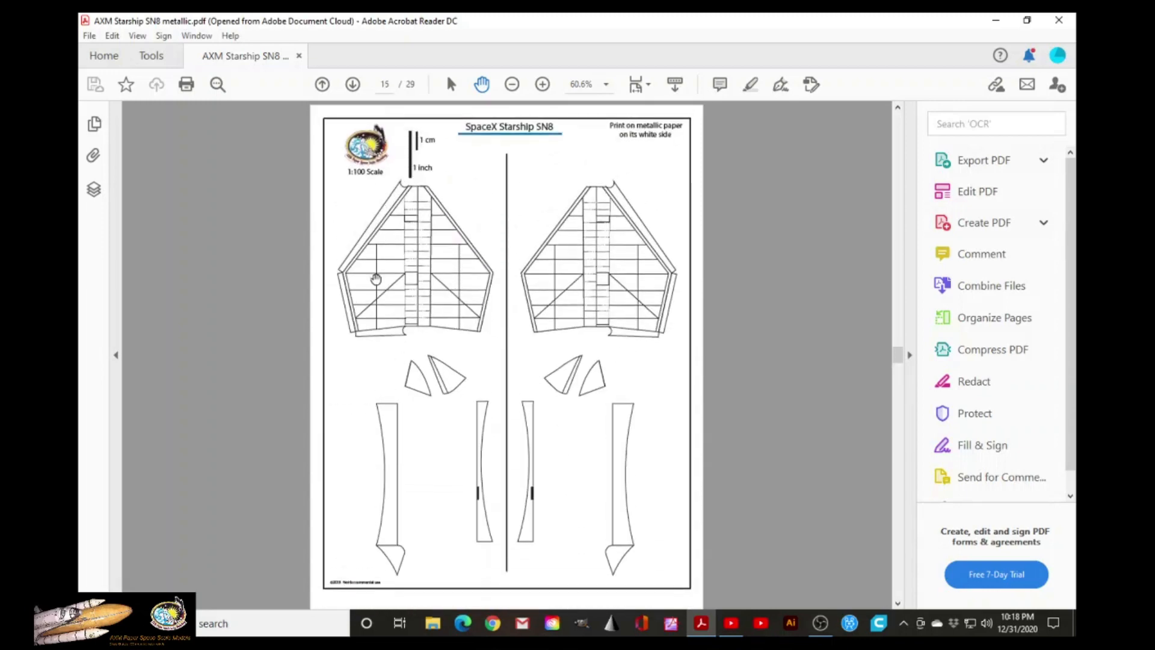
{"action": "scroll", "scroll_direction": "down", "scroll_amount": 3}
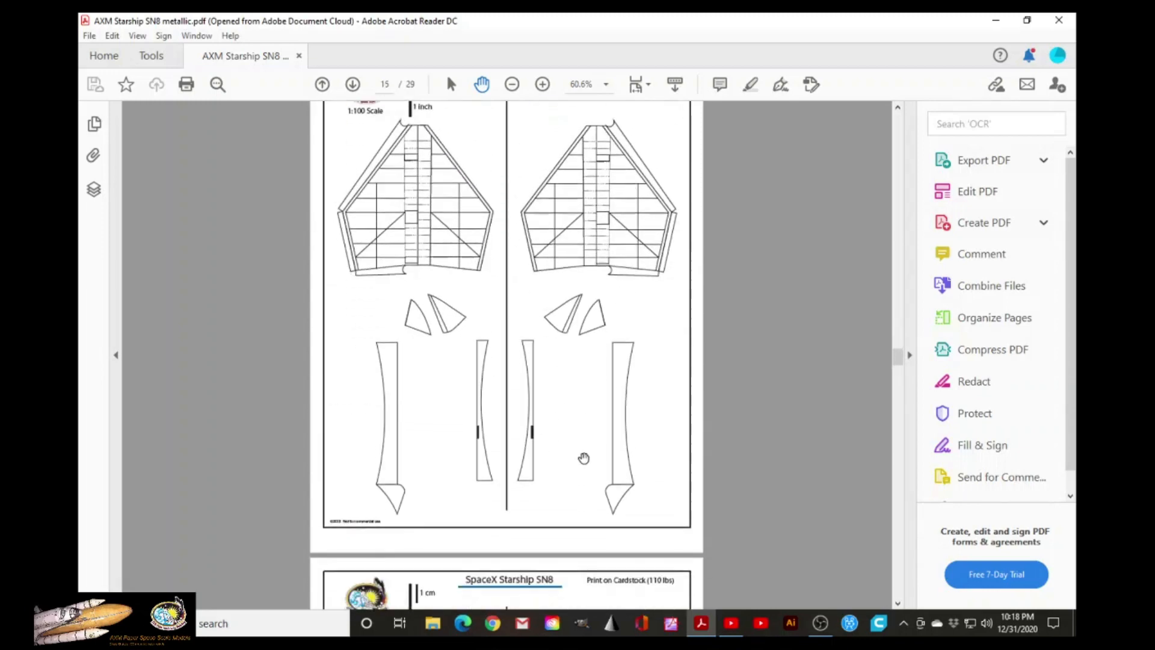
{"action": "scroll", "scroll_direction": "down", "scroll_amount": 3}
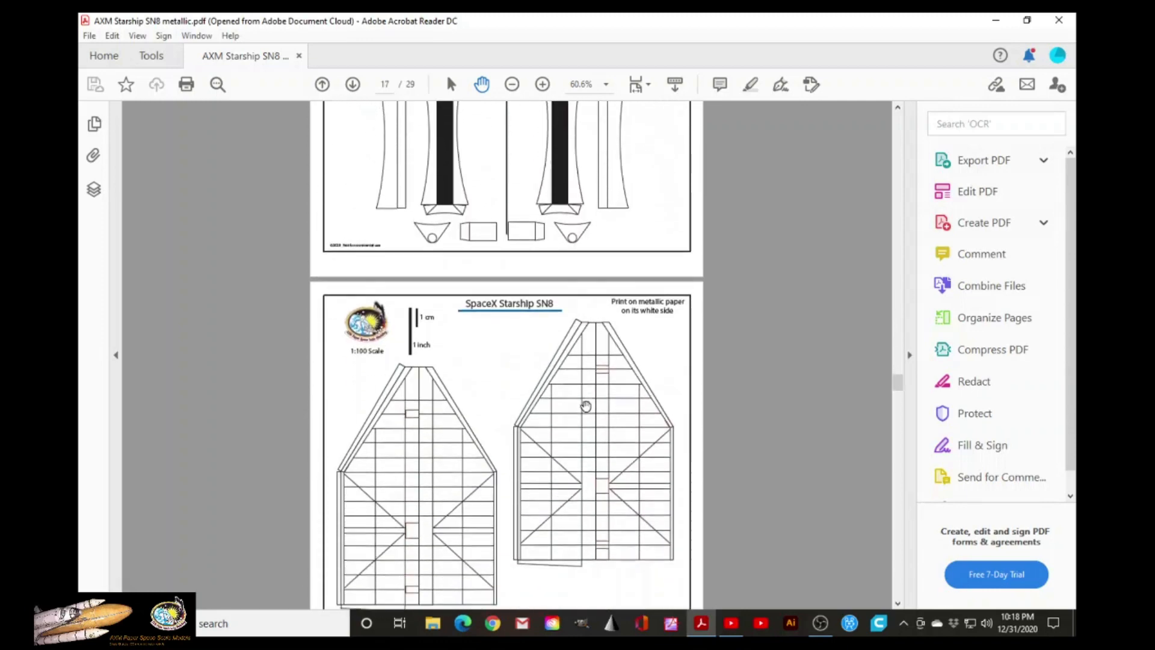
- Scroll past page 17's panels and strips through page 18's L/R wing supports to page 19
{"action": "scroll", "scroll_direction": "down", "scroll_amount": 3}
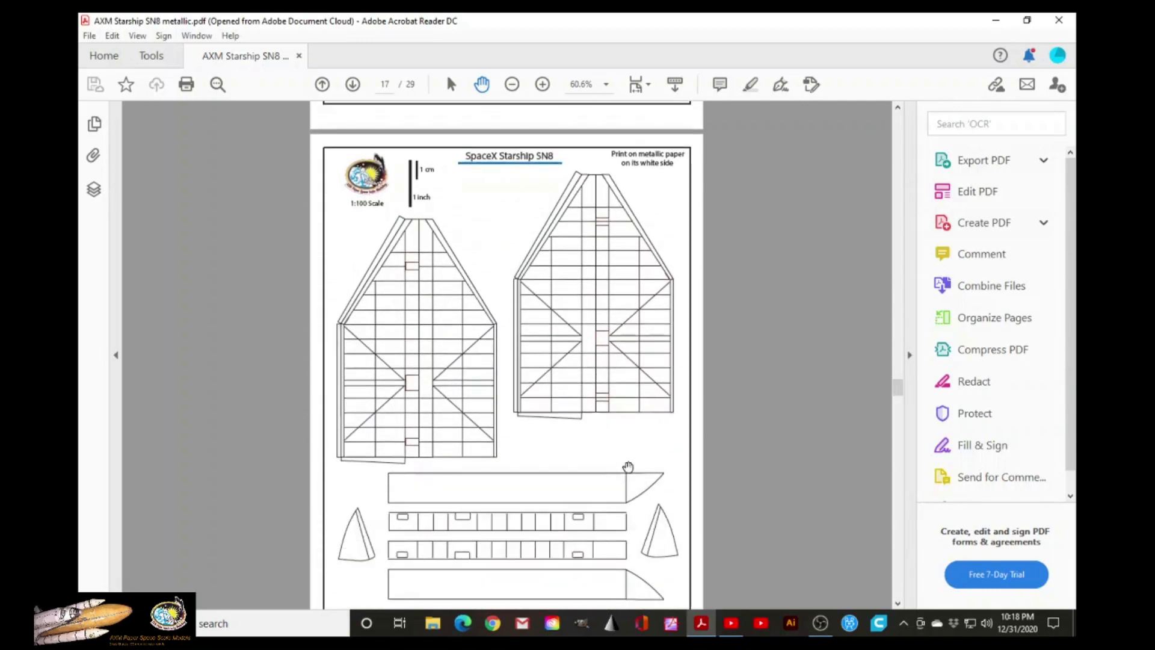
{"action": "scroll", "scroll_direction": "down", "scroll_amount": 3}
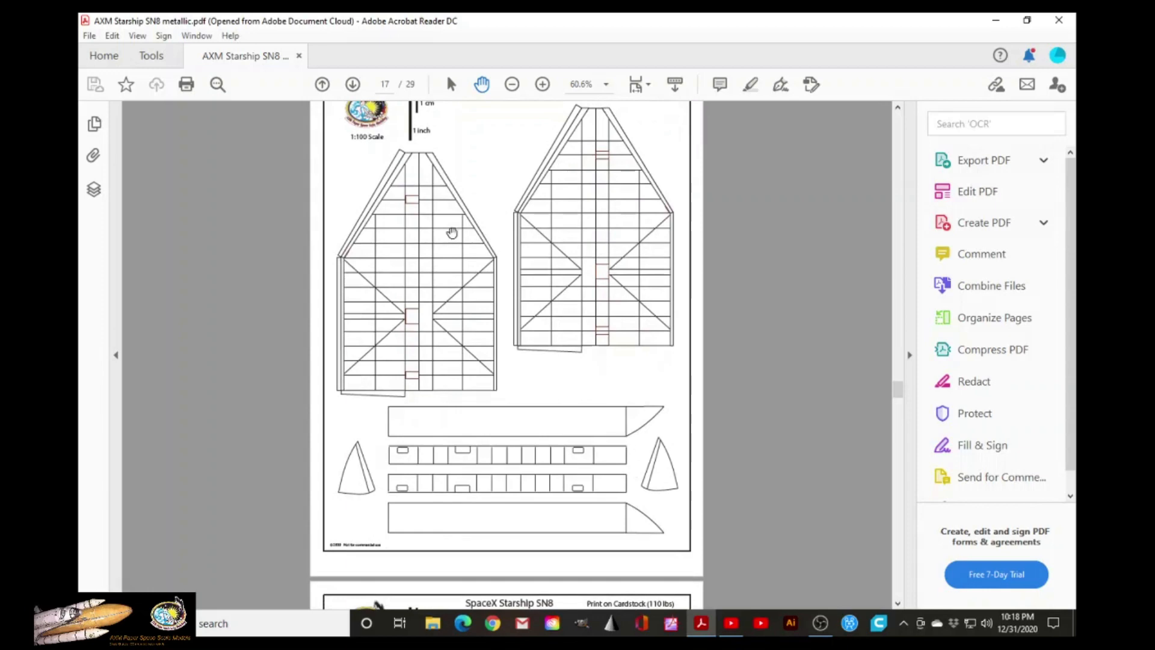
{"action": "mouse_move", "coordinate": [599, 418]}
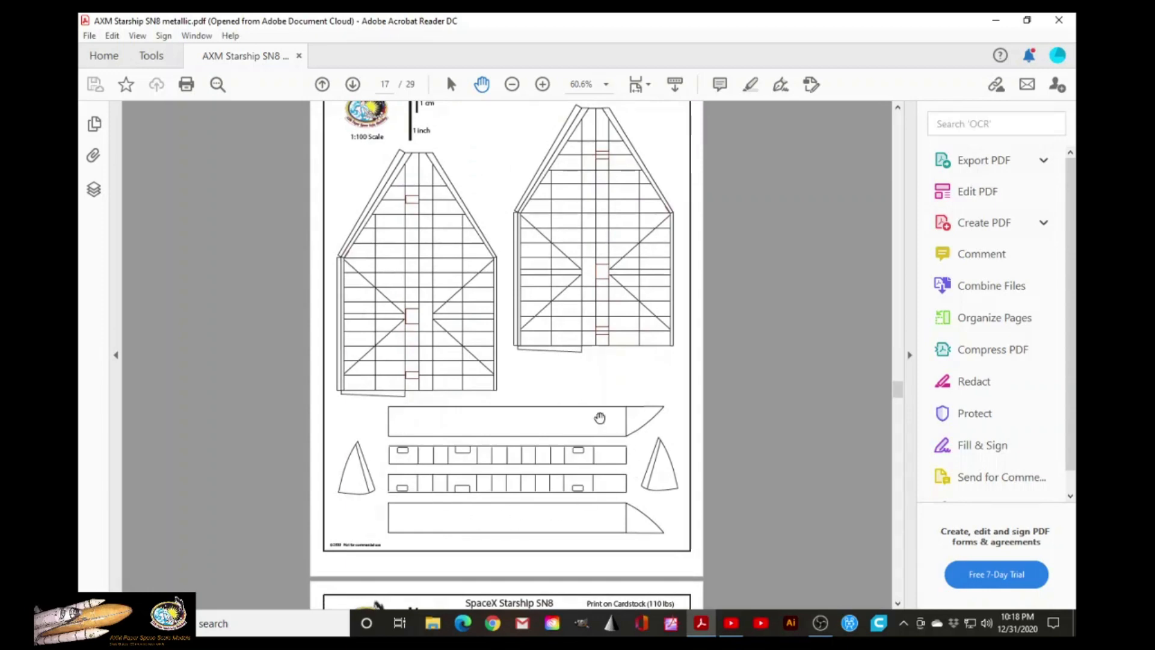
{"action": "scroll", "scroll_direction": "down", "scroll_amount": 3}
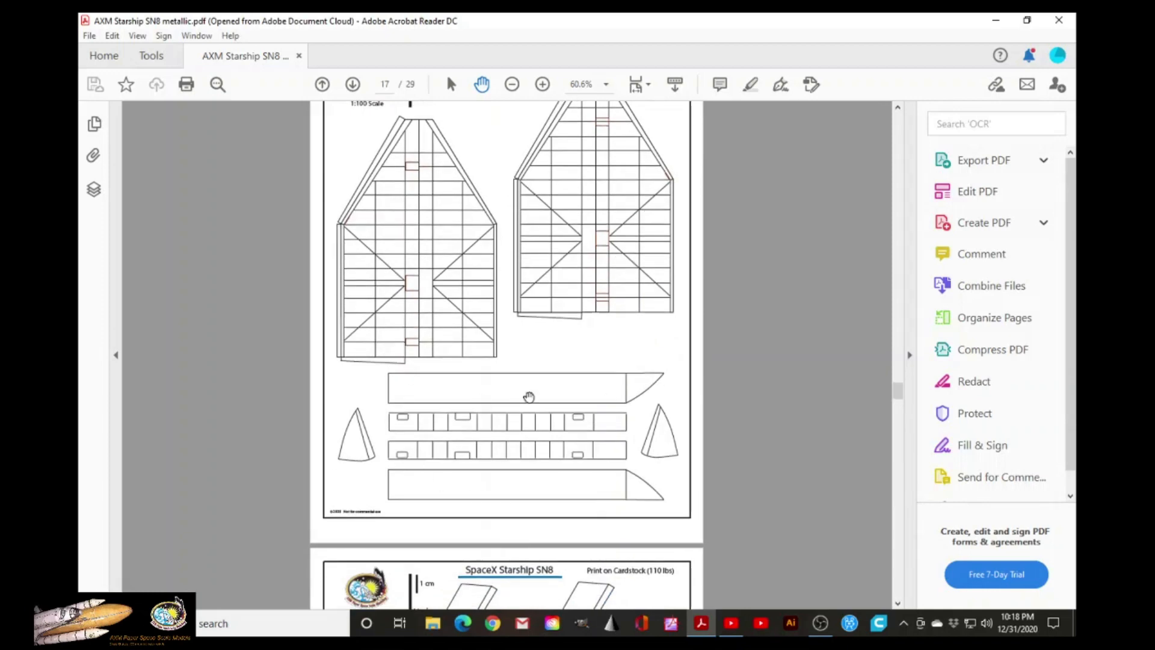
{"action": "mouse_move", "coordinate": [586, 449]}
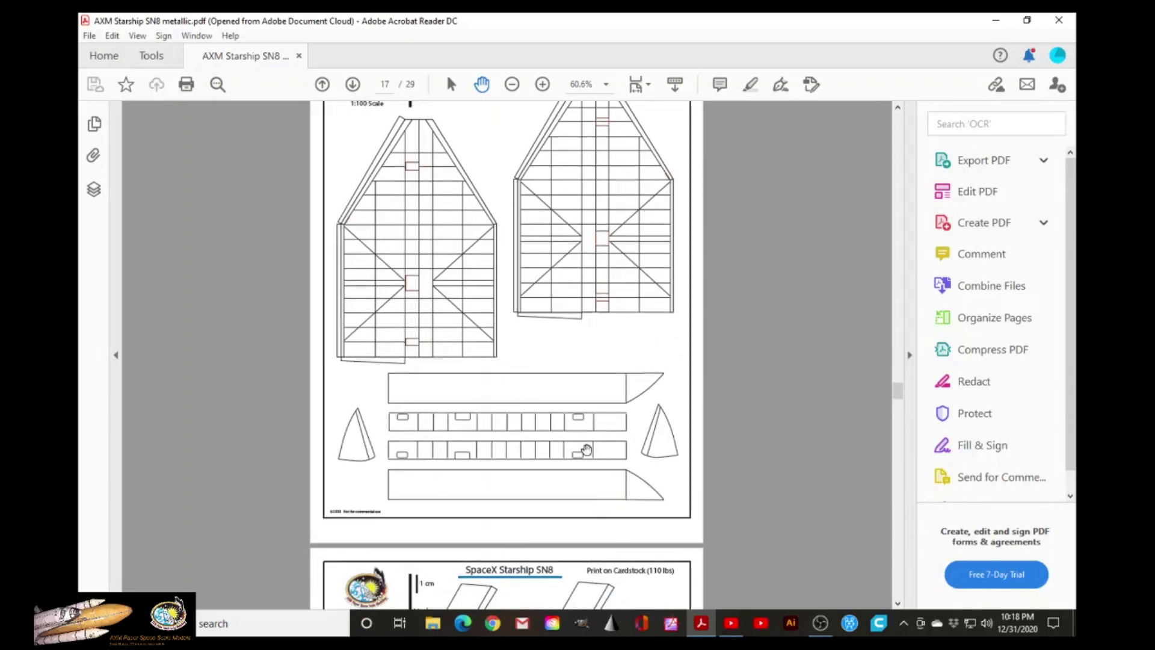
{"action": "scroll", "scroll_direction": "down", "scroll_amount": 3}
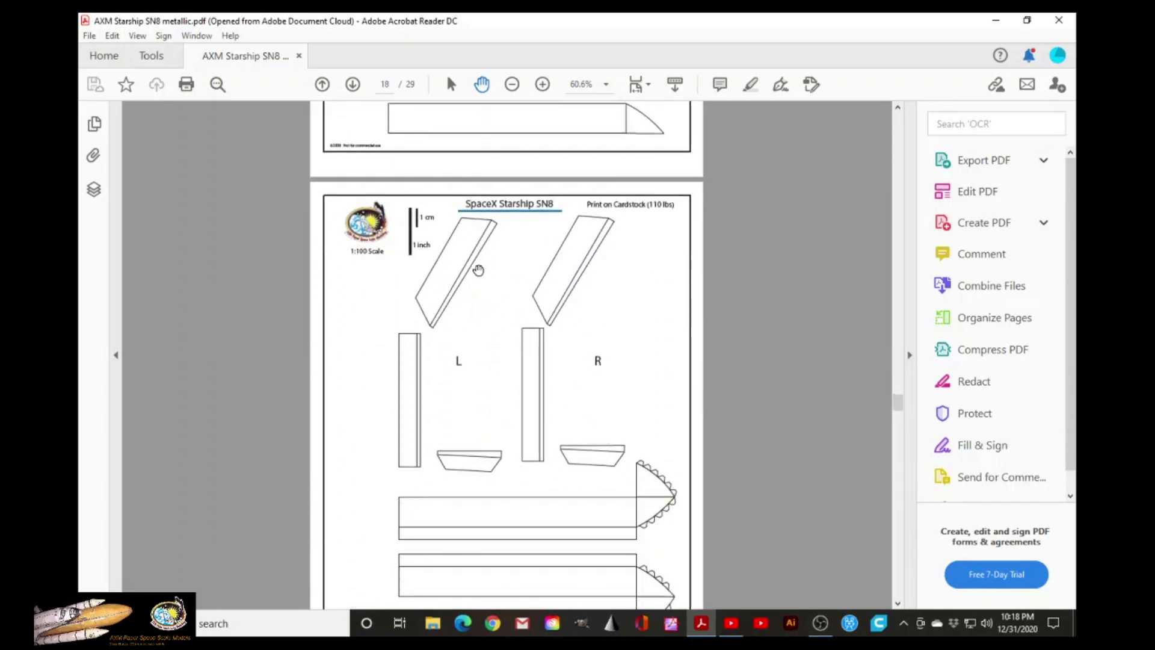
{"action": "mouse_move", "coordinate": [572, 419]}
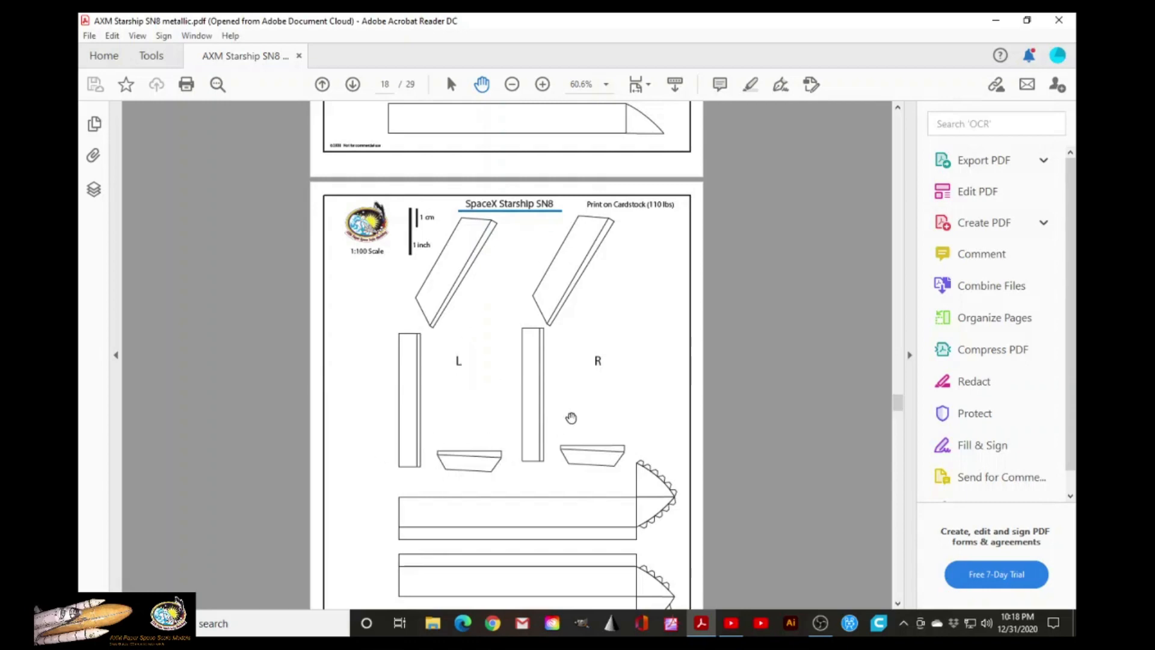
{"action": "scroll", "scroll_direction": "down", "scroll_amount": 3}
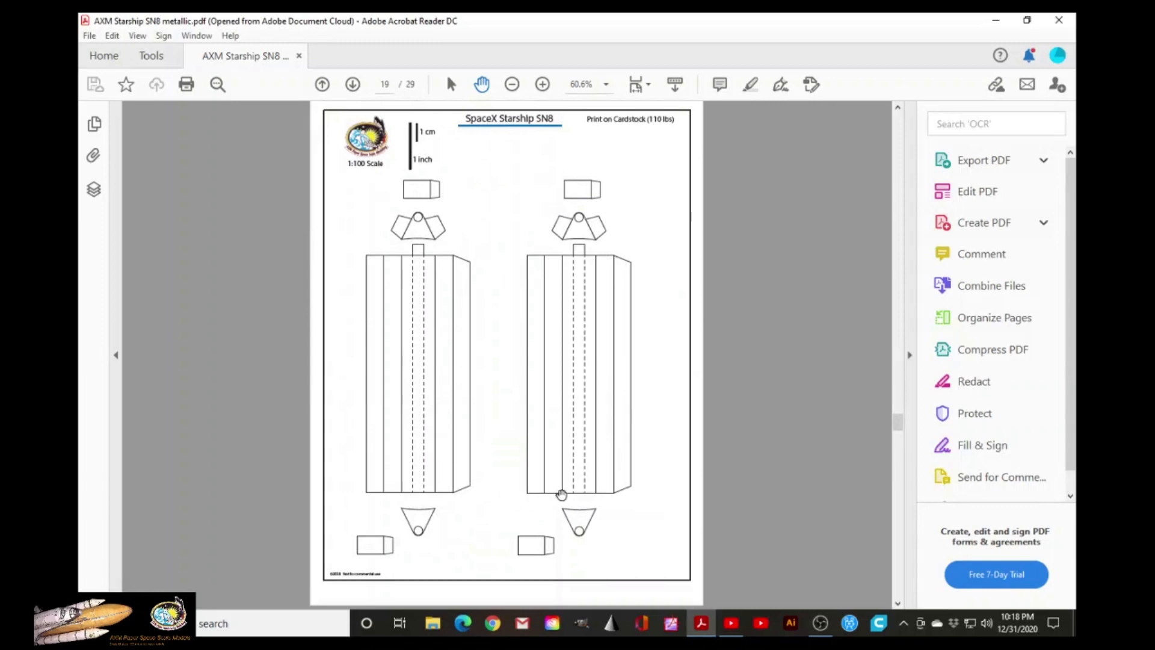
{"action": "mouse_move", "coordinate": [527, 389]}
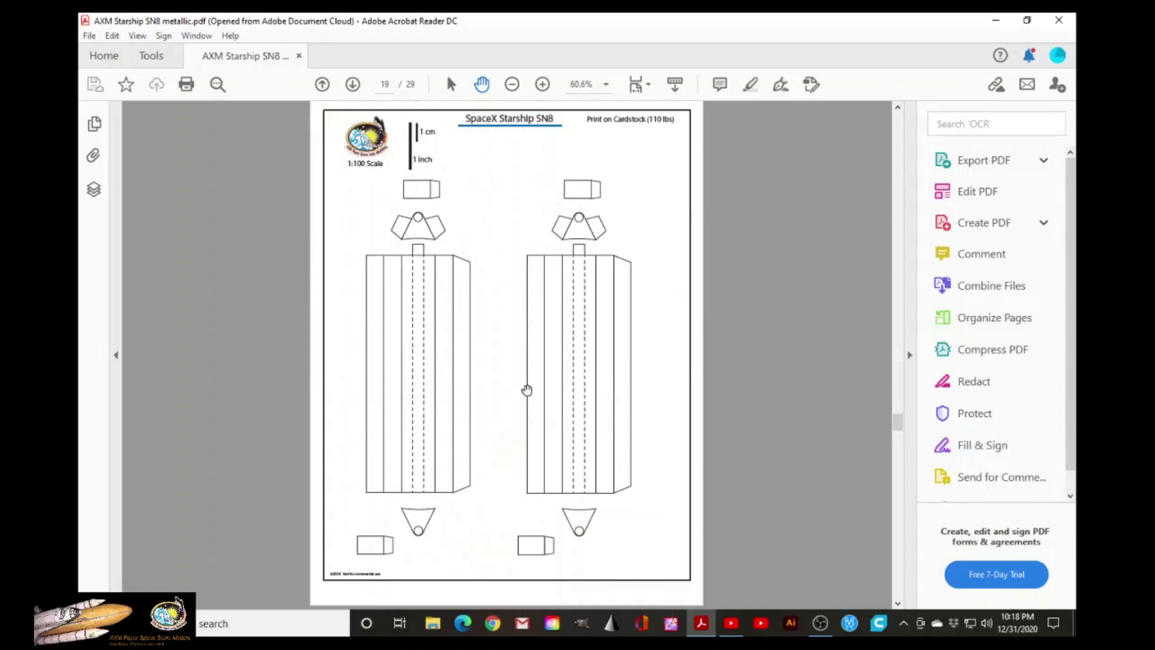
{"action": "mouse_move", "coordinate": [436, 250]}
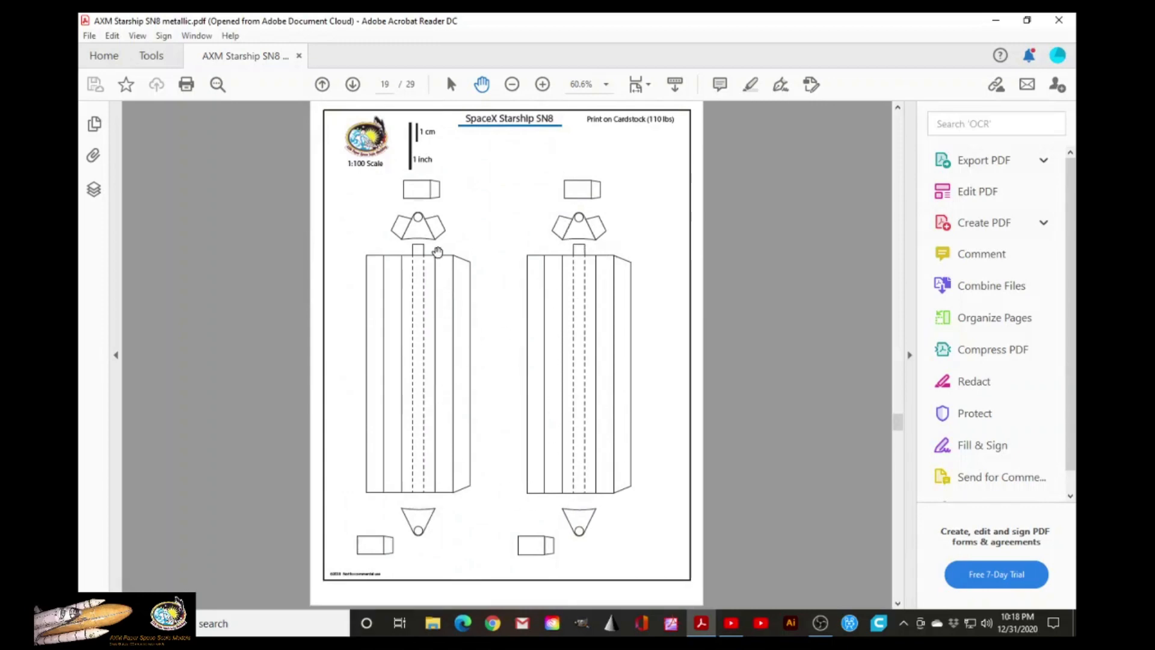
{"action": "mouse_move", "coordinate": [430, 330]}
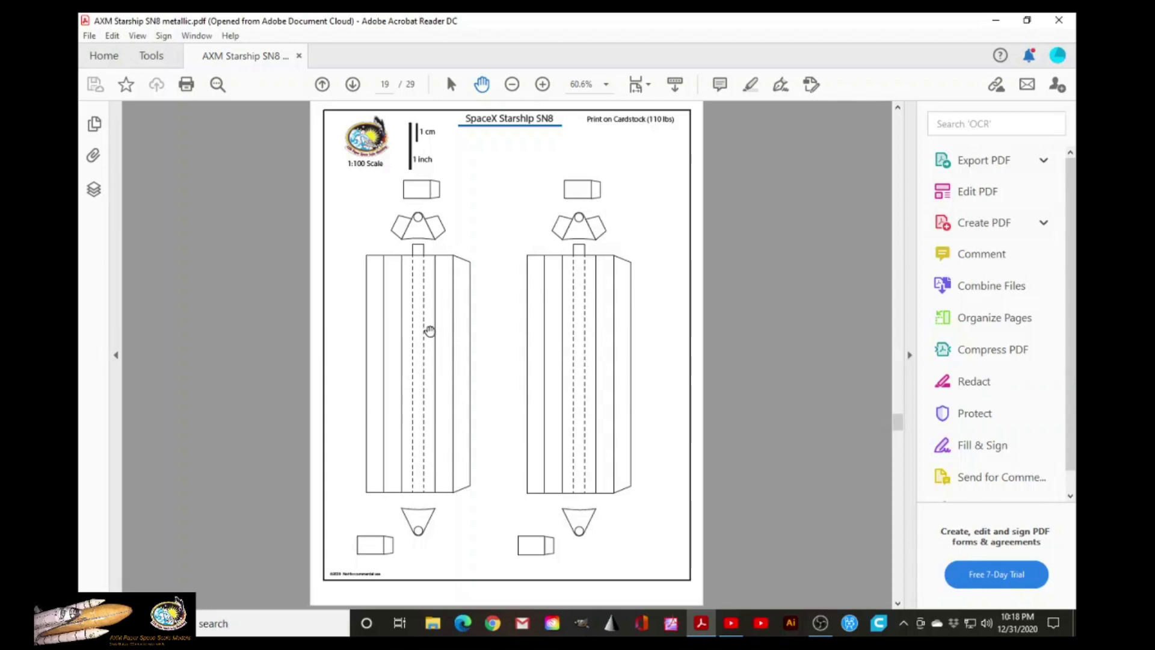
- Scroll past page 19's rectangular body pieces to page 20, the Former for upper dome
{"action": "scroll", "scroll_direction": "down", "scroll_amount": 3}
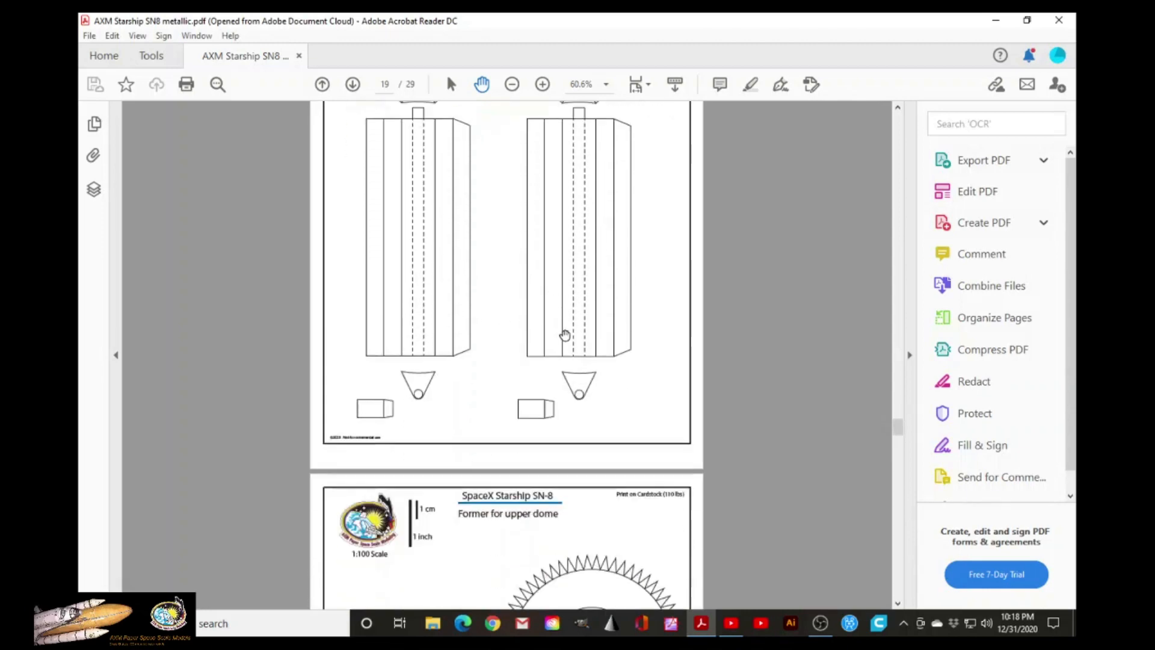
{"action": "scroll", "scroll_direction": "down", "scroll_amount": 3}
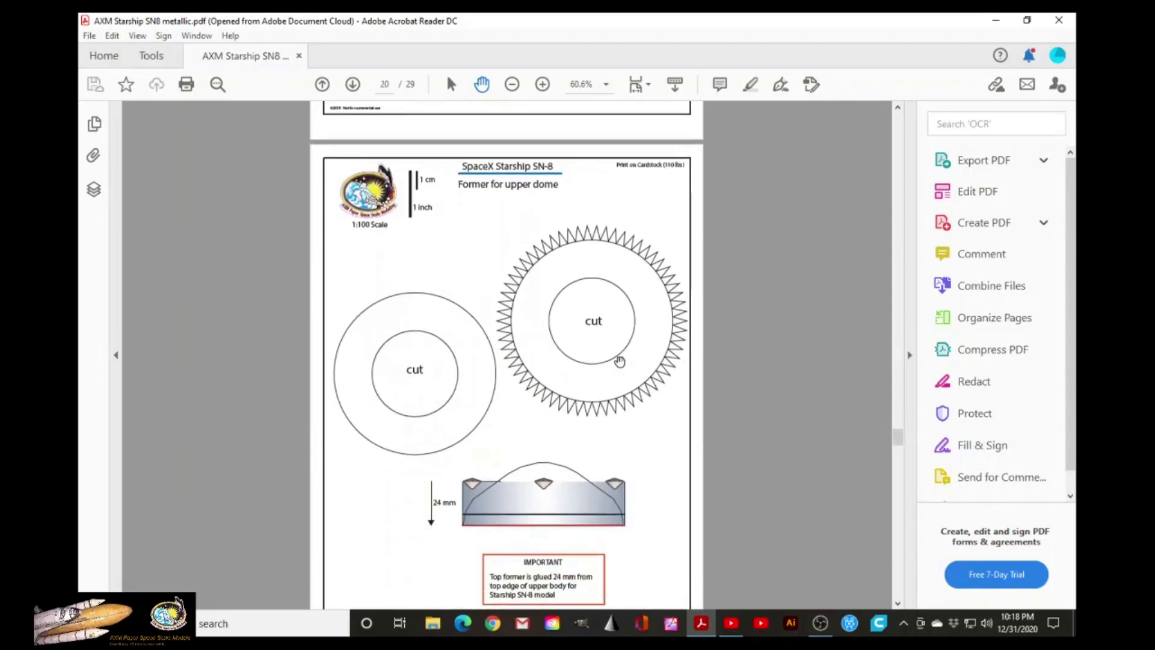
- Review the upper dome former's two cut-out rings and 24 mm gluing note, then scroll on to page 21
{"action": "scroll", "scroll_direction": "down", "scroll_amount": 3}
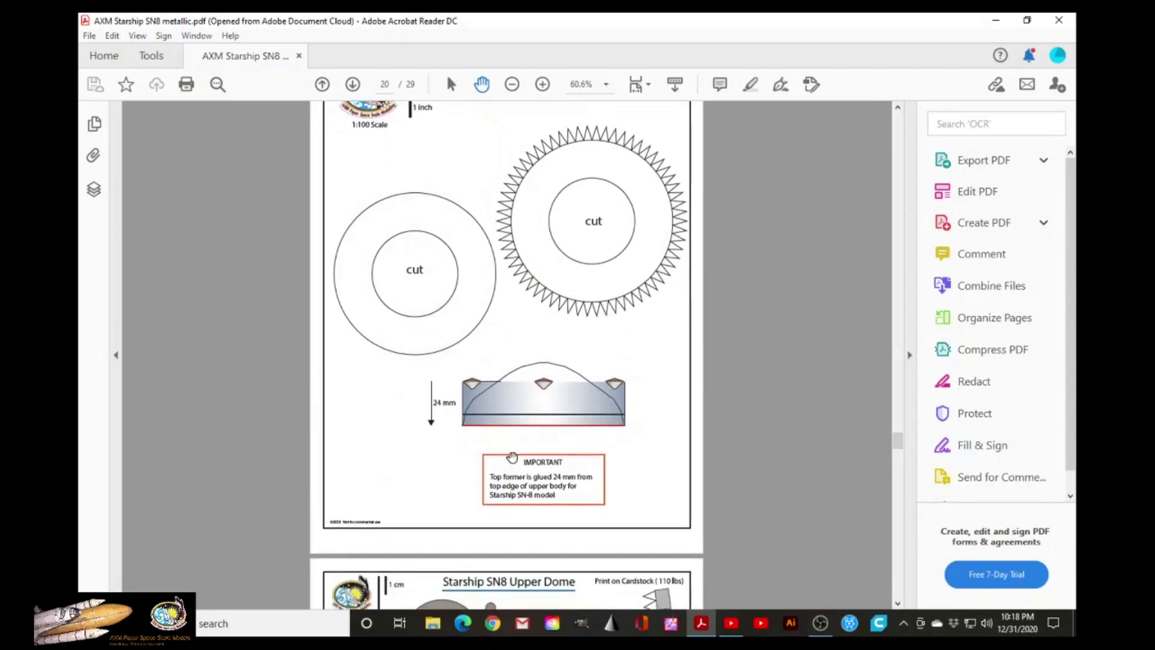
{"action": "scroll", "scroll_direction": "up", "scroll_amount": 3}
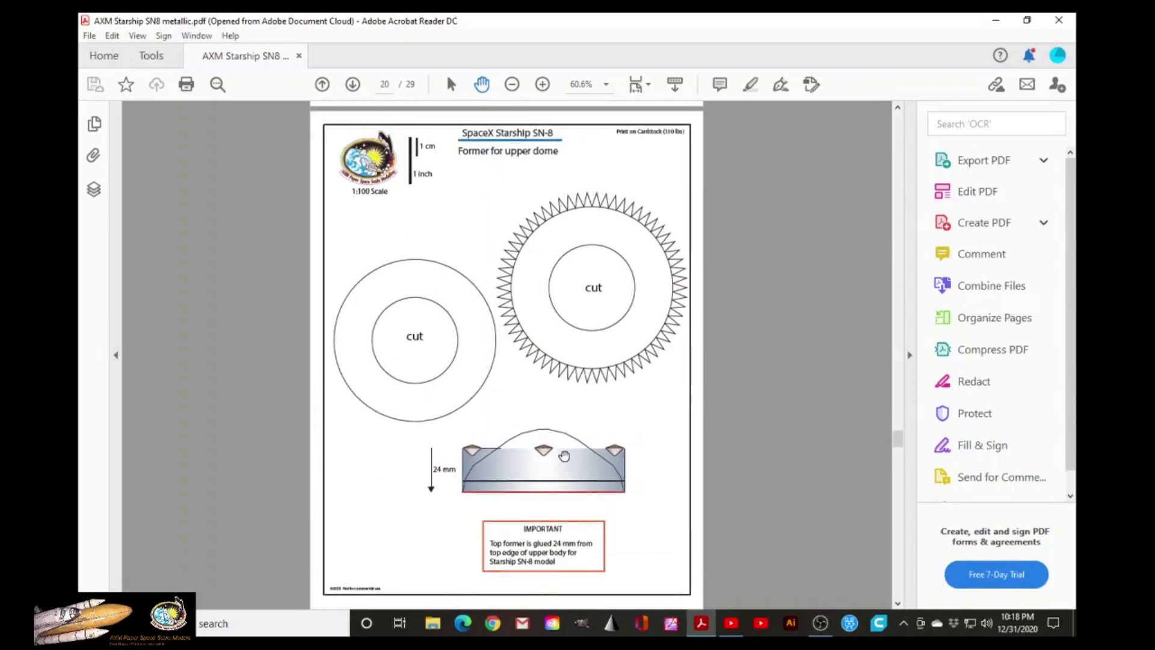
{"action": "mouse_move", "coordinate": [472, 492]}
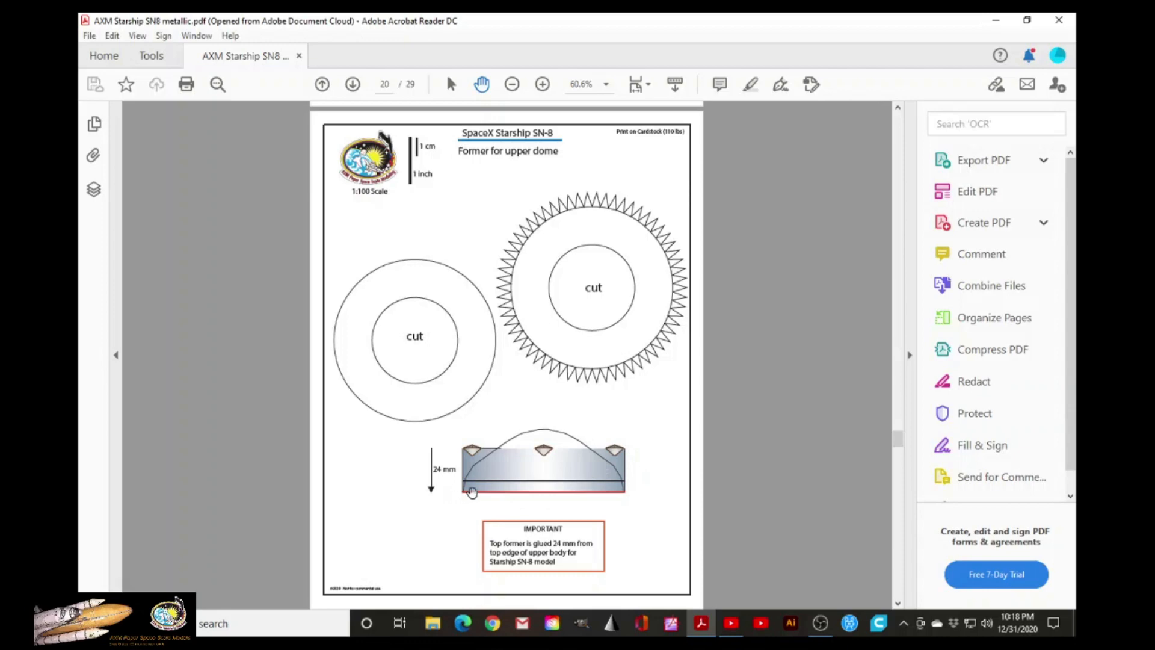
{"action": "mouse_move", "coordinate": [610, 463]}
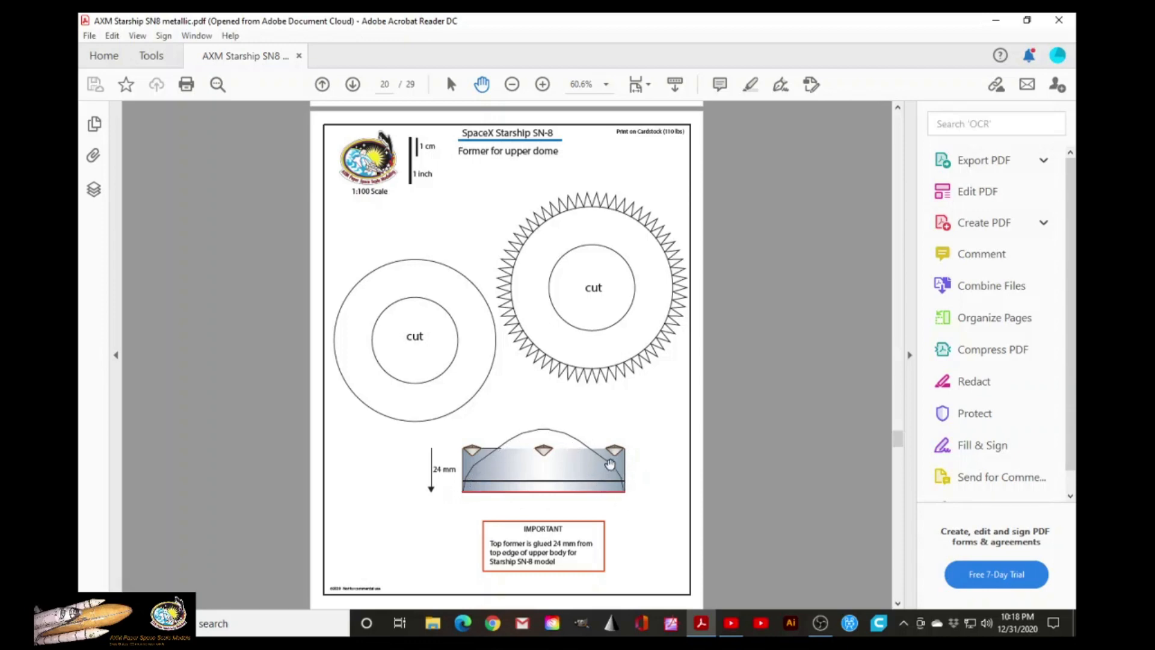
{"action": "mouse_move", "coordinate": [521, 458]}
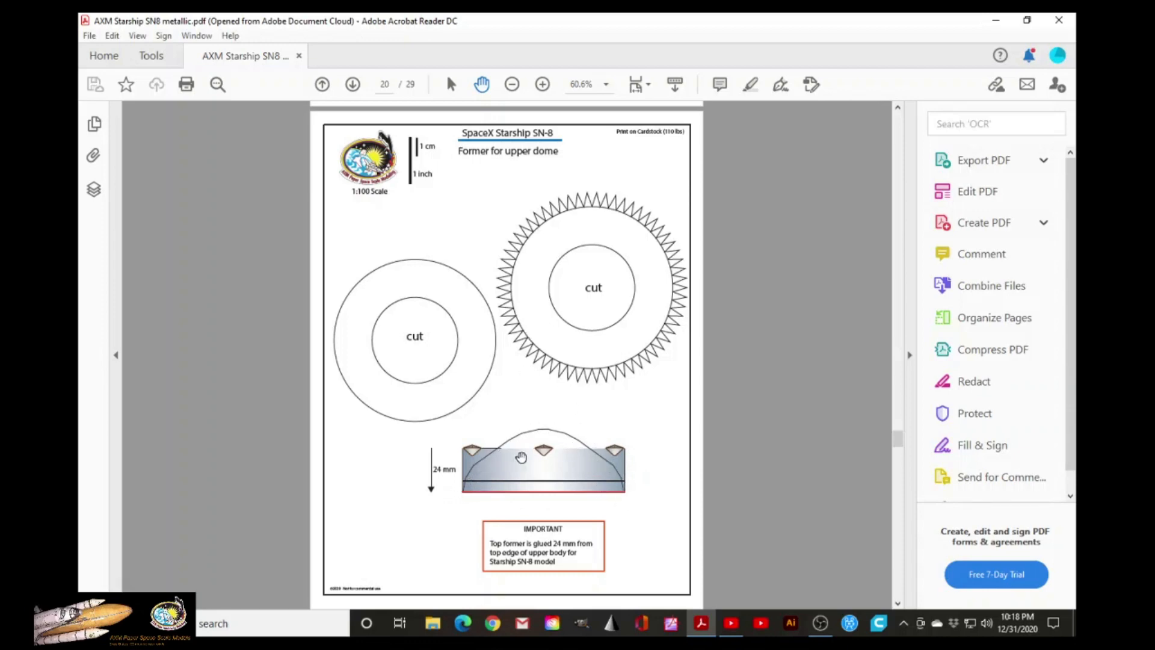
{"action": "mouse_move", "coordinate": [556, 470]}
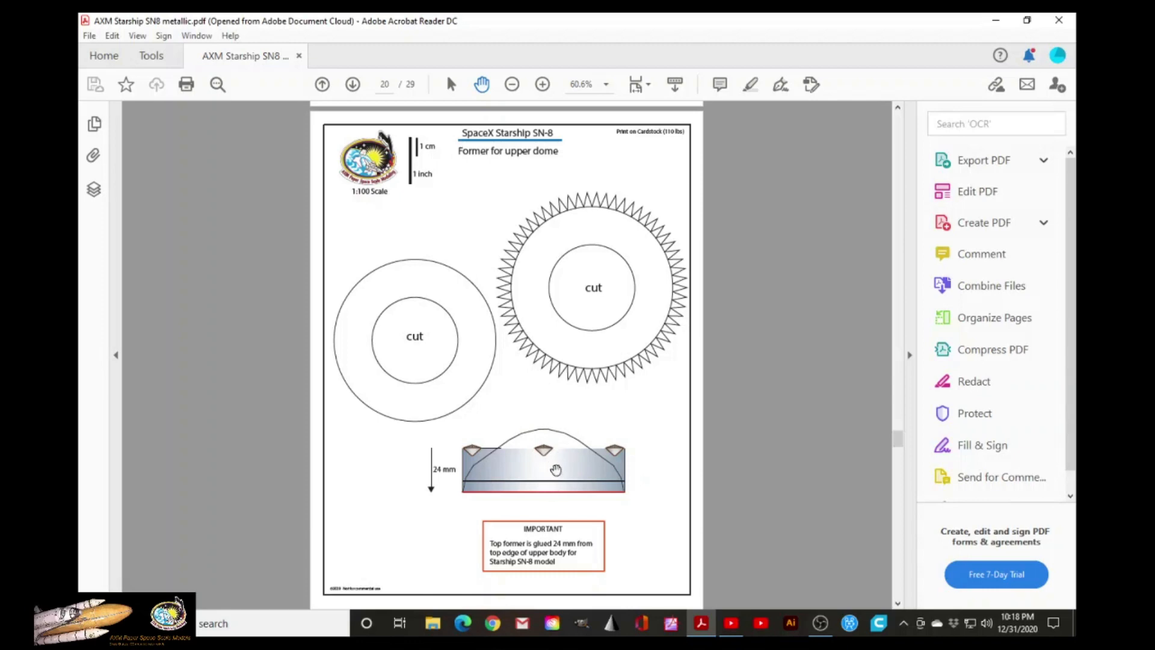
{"action": "mouse_move", "coordinate": [575, 478]}
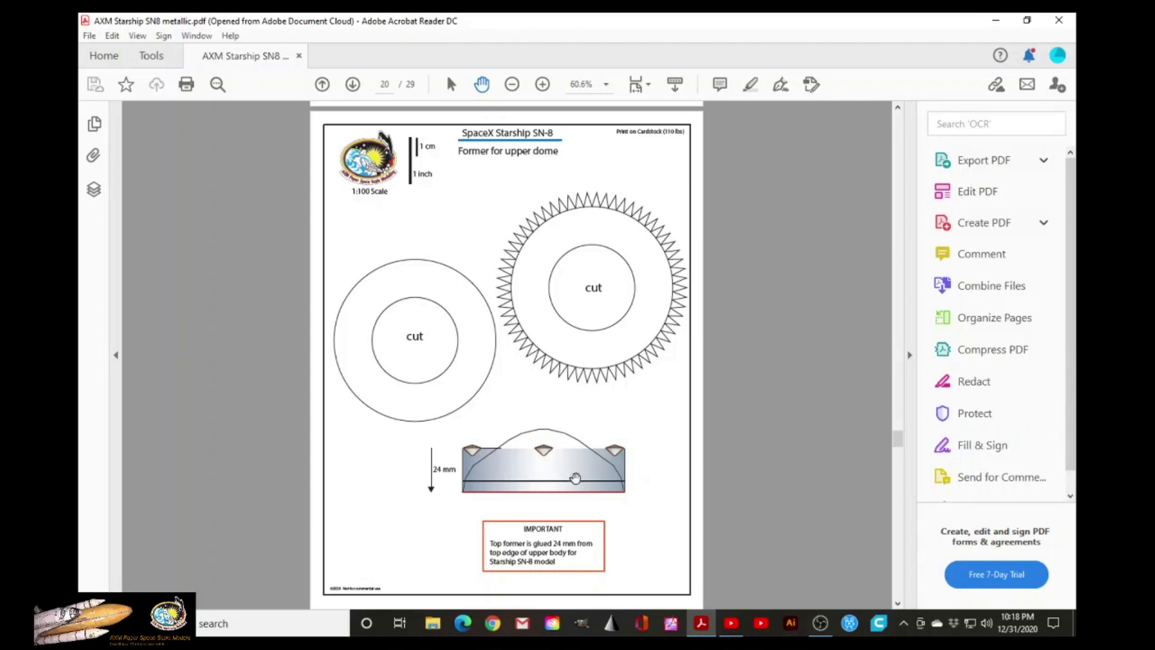
{"action": "mouse_move", "coordinate": [489, 378]}
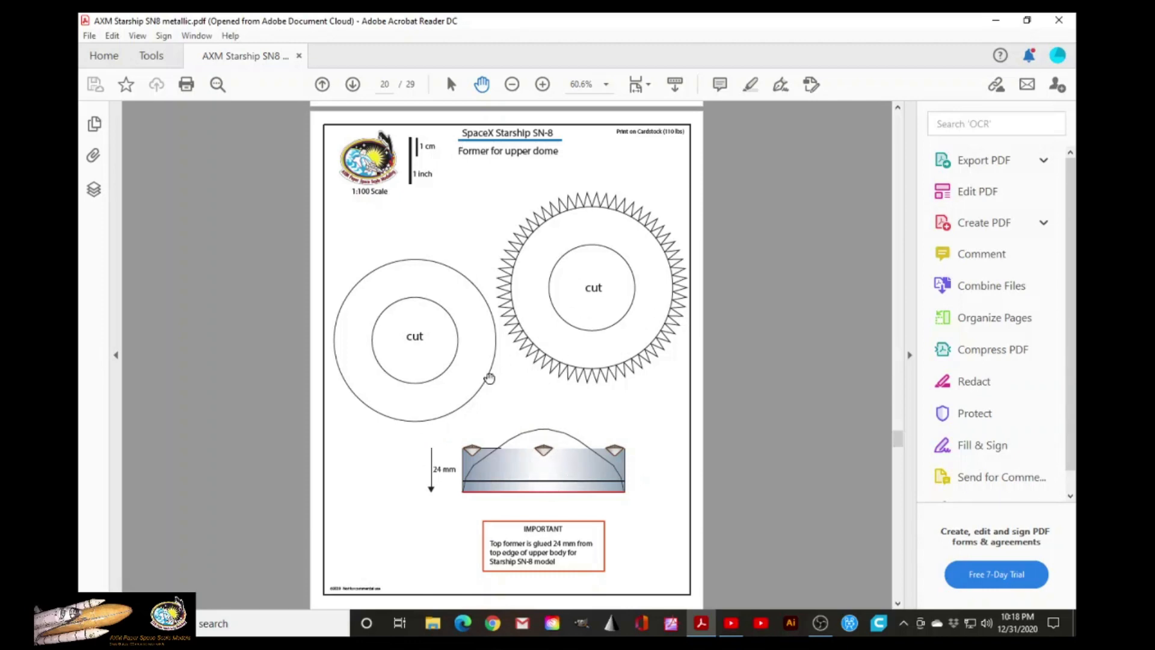
{"action": "mouse_move", "coordinate": [480, 493]}
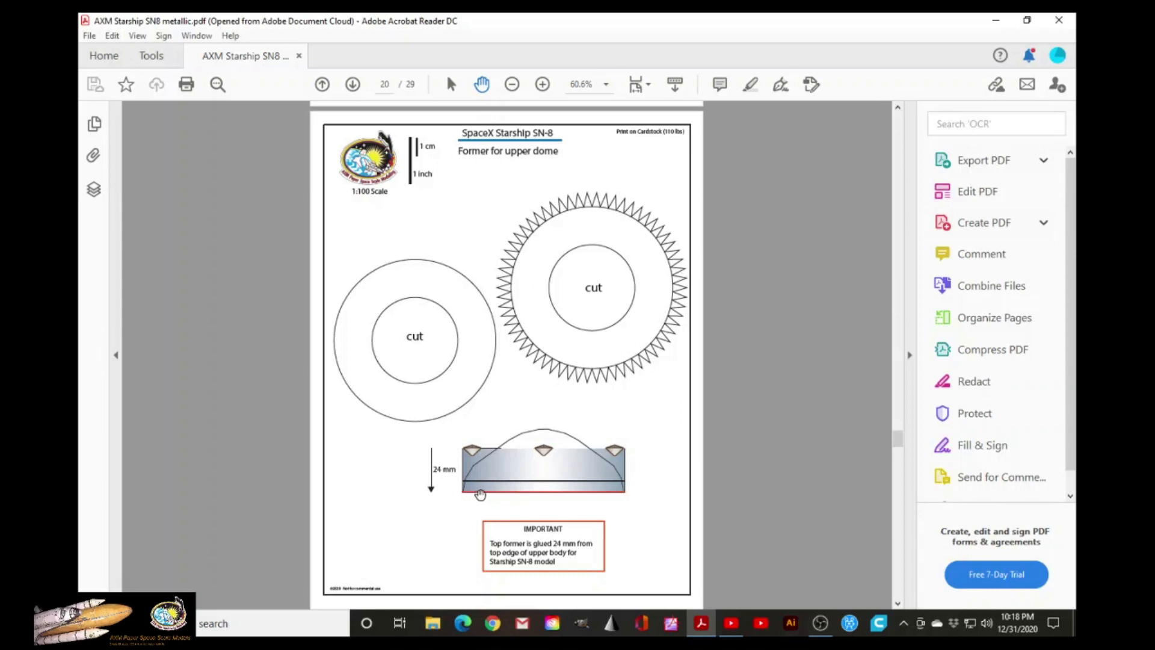
{"action": "mouse_move", "coordinate": [594, 490]}
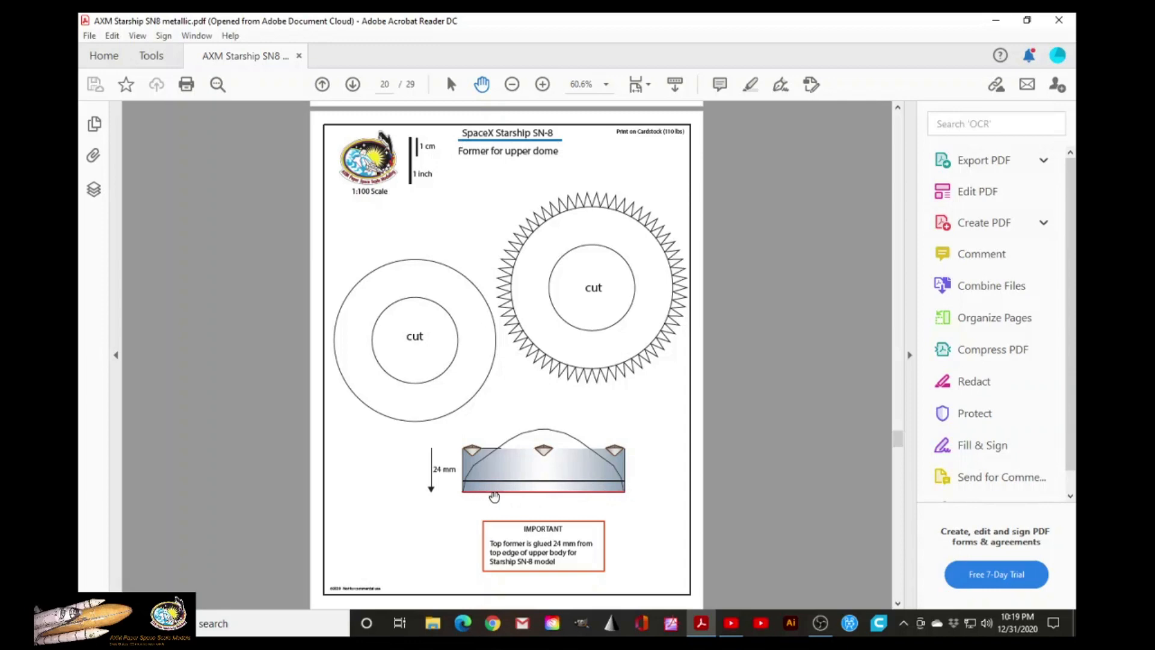
{"action": "mouse_move", "coordinate": [443, 477]}
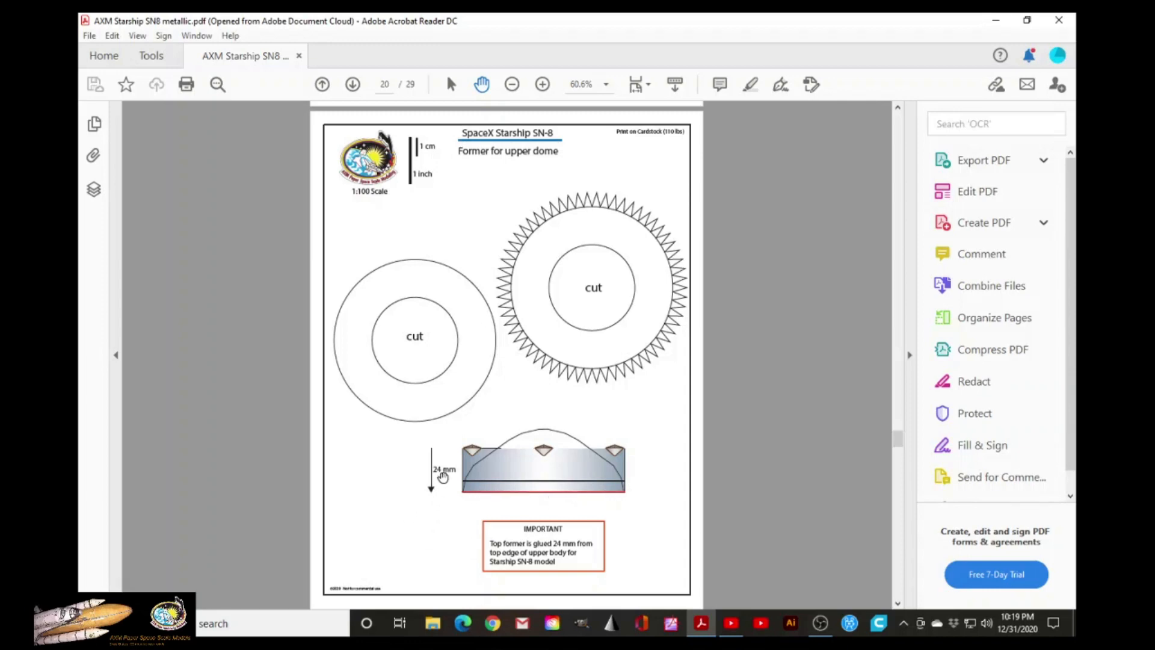
{"action": "mouse_move", "coordinate": [432, 469]}
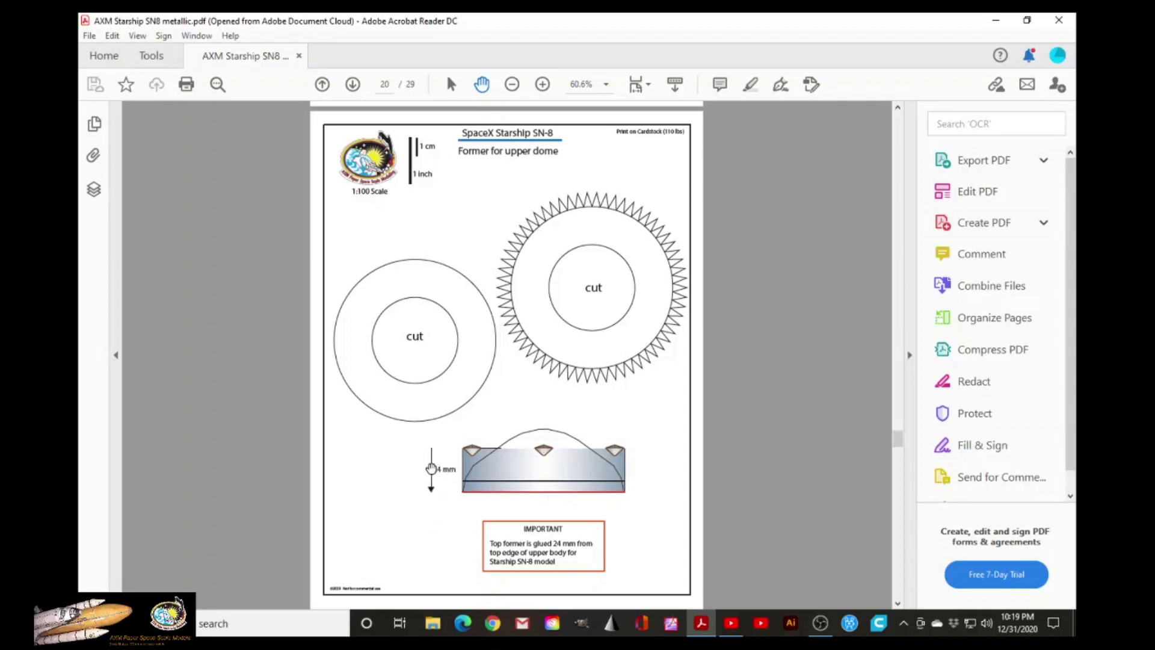
{"action": "mouse_move", "coordinate": [446, 442]}
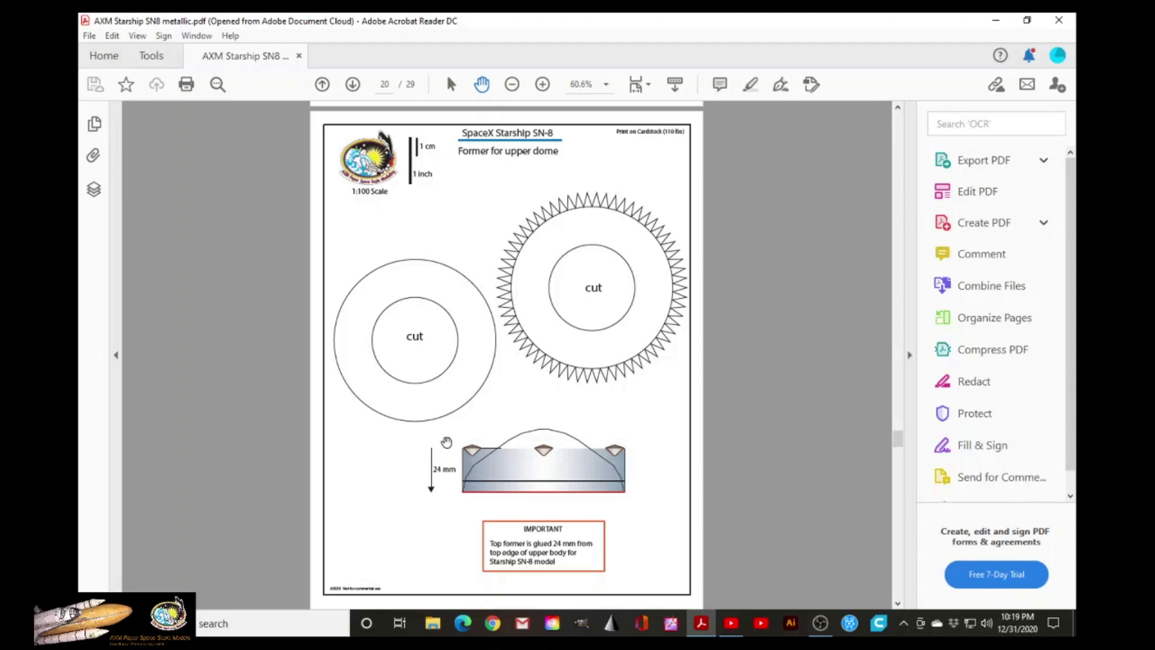
{"action": "mouse_move", "coordinate": [476, 449]}
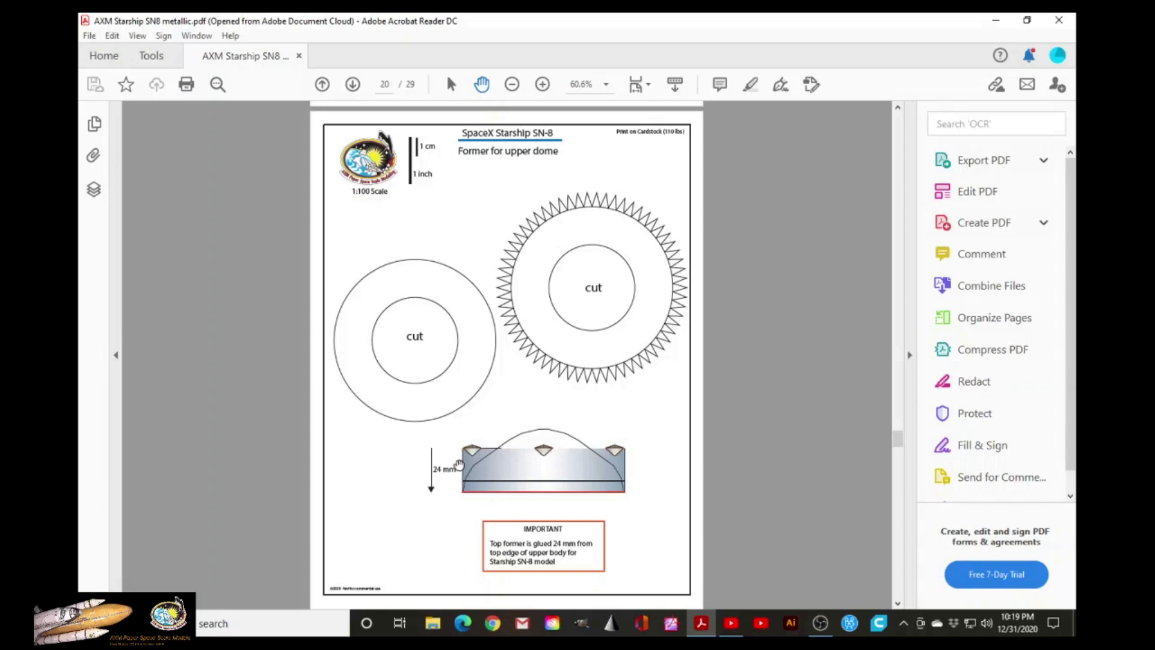
{"action": "mouse_move", "coordinate": [462, 501]}
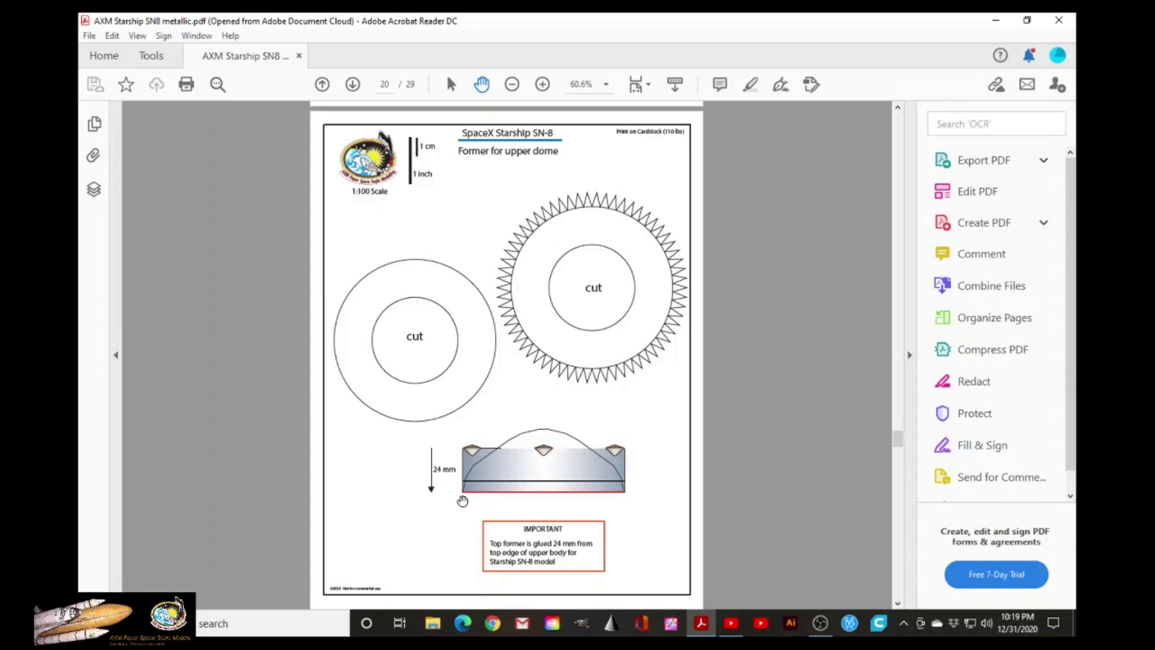
{"action": "mouse_move", "coordinate": [475, 489]}
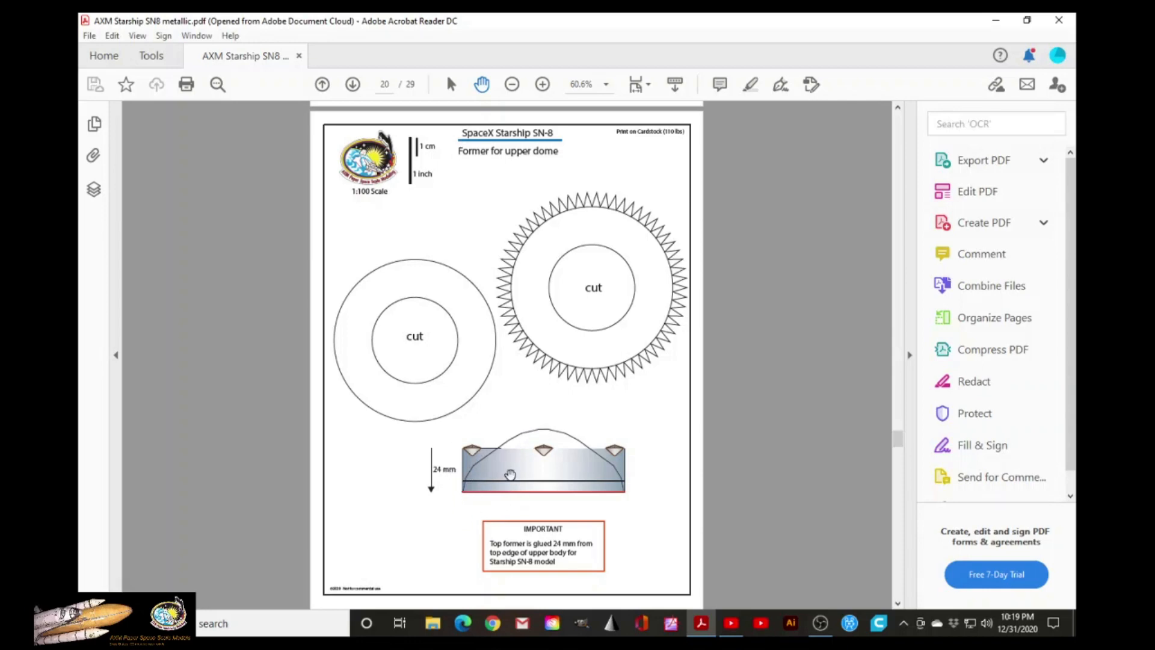
{"action": "mouse_move", "coordinate": [499, 500]}
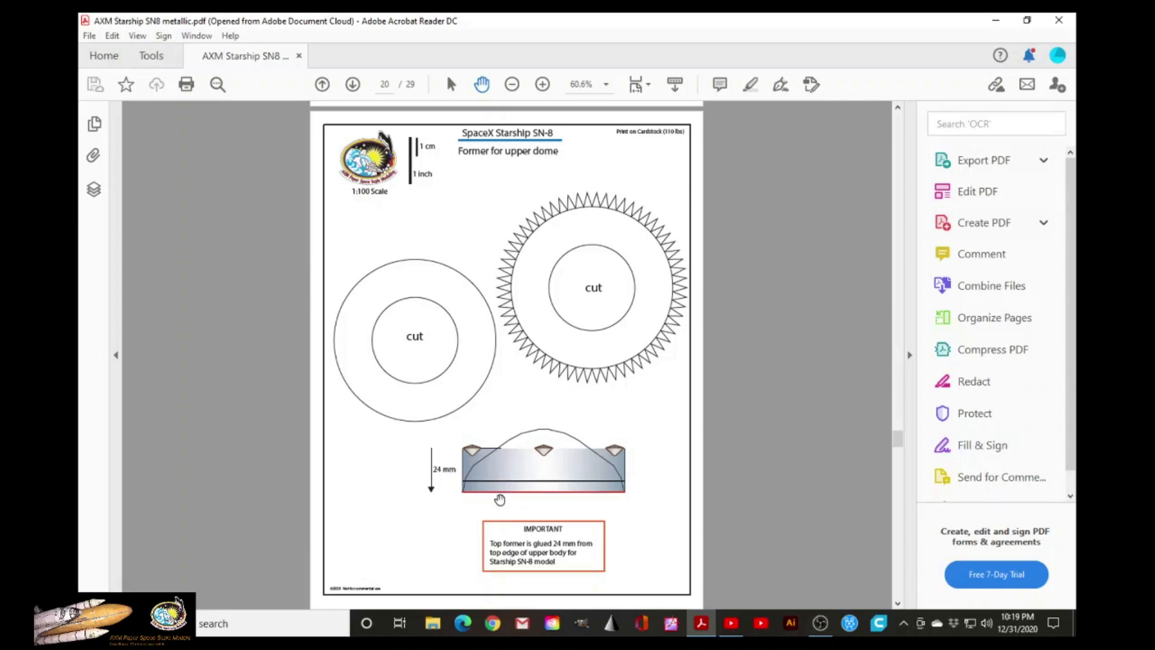
{"action": "scroll", "scroll_direction": "down", "scroll_amount": 3}
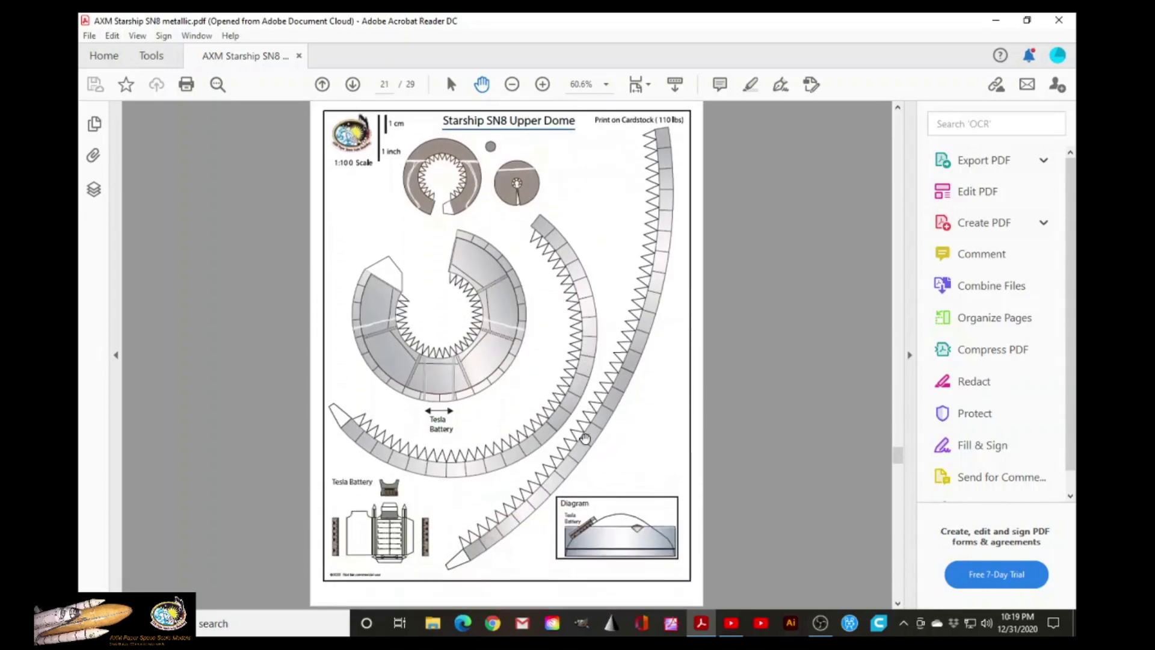
- Scroll down to page 21, the Starship SN8 Upper Dome sheet, until the lower body formers appear below
{"action": "scroll", "scroll_direction": "down", "scroll_amount": 3}
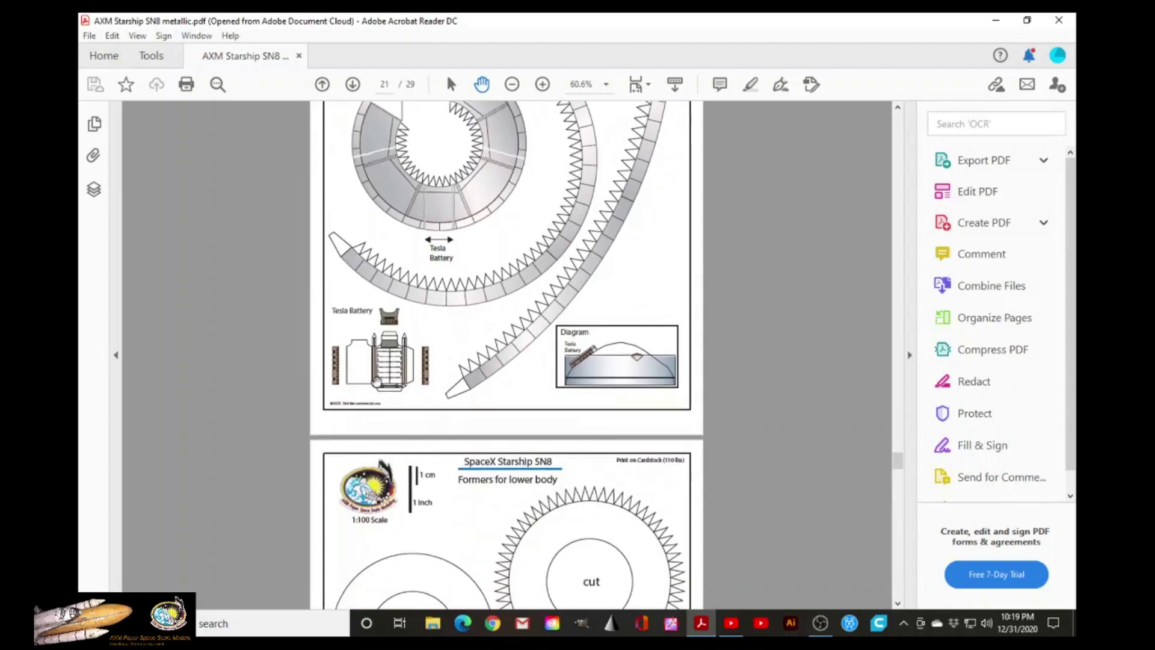
{"action": "mouse_move", "coordinate": [458, 415]}
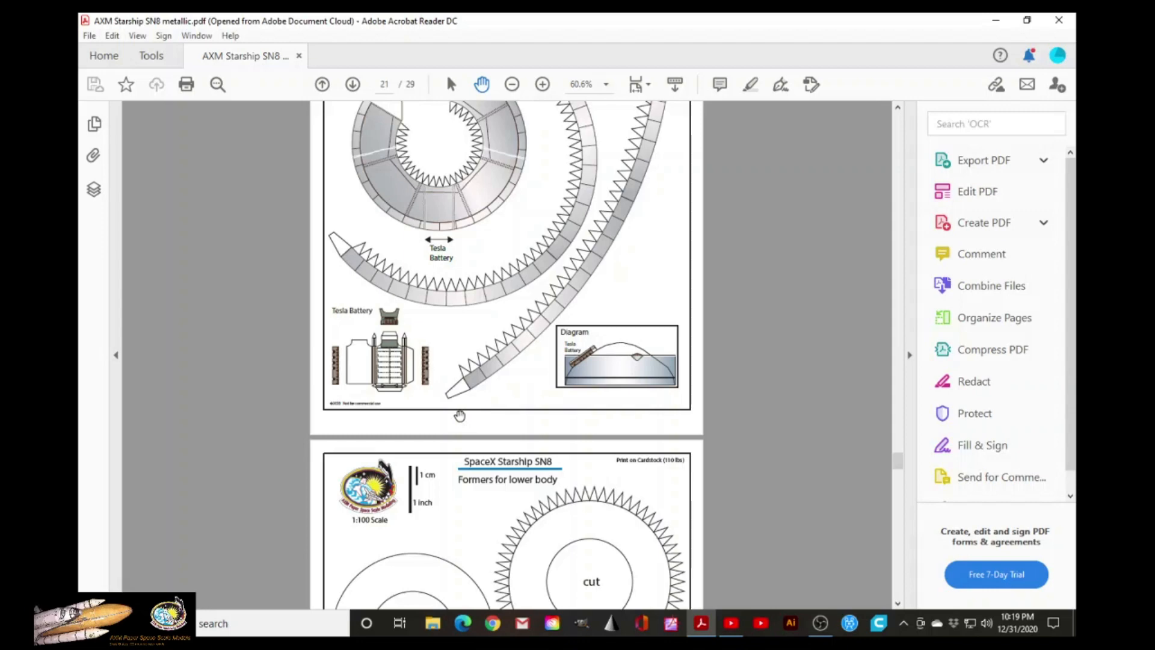
{"action": "mouse_move", "coordinate": [364, 425]}
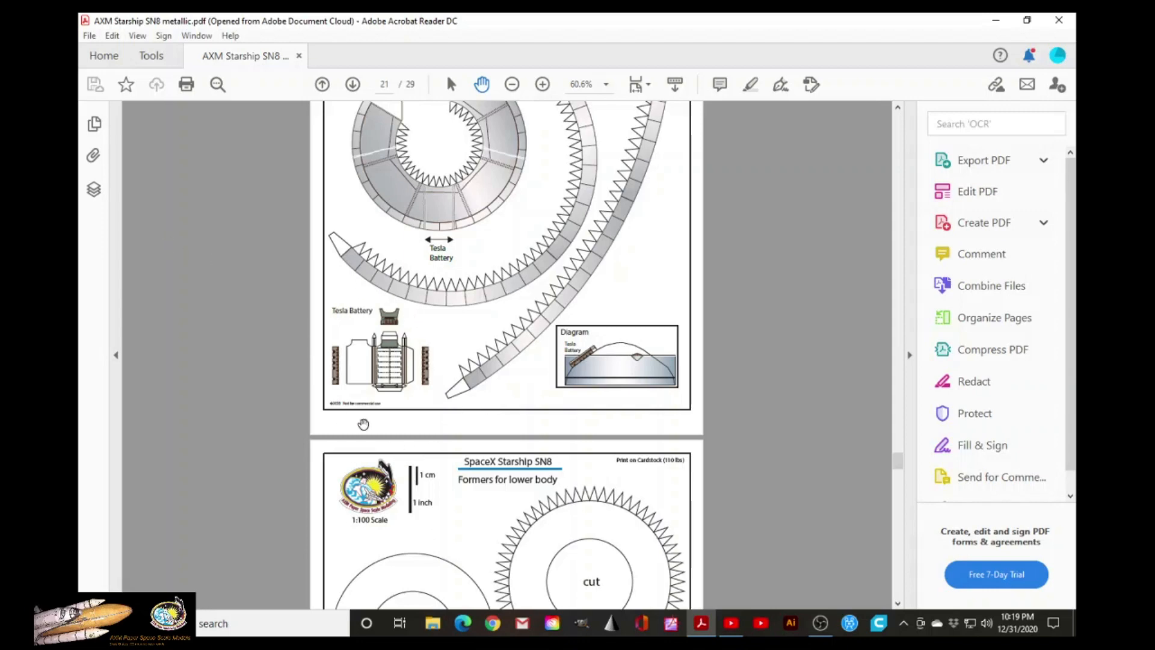
{"action": "scroll", "scroll_direction": "down", "scroll_amount": 3}
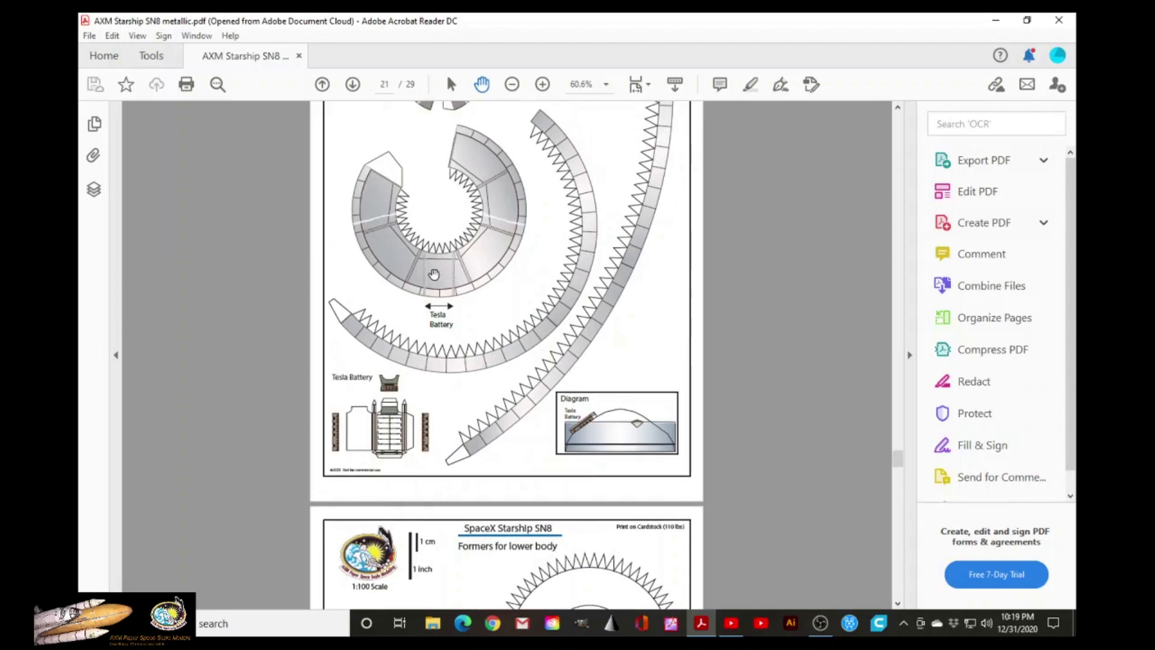
{"action": "mouse_move", "coordinate": [443, 295]}
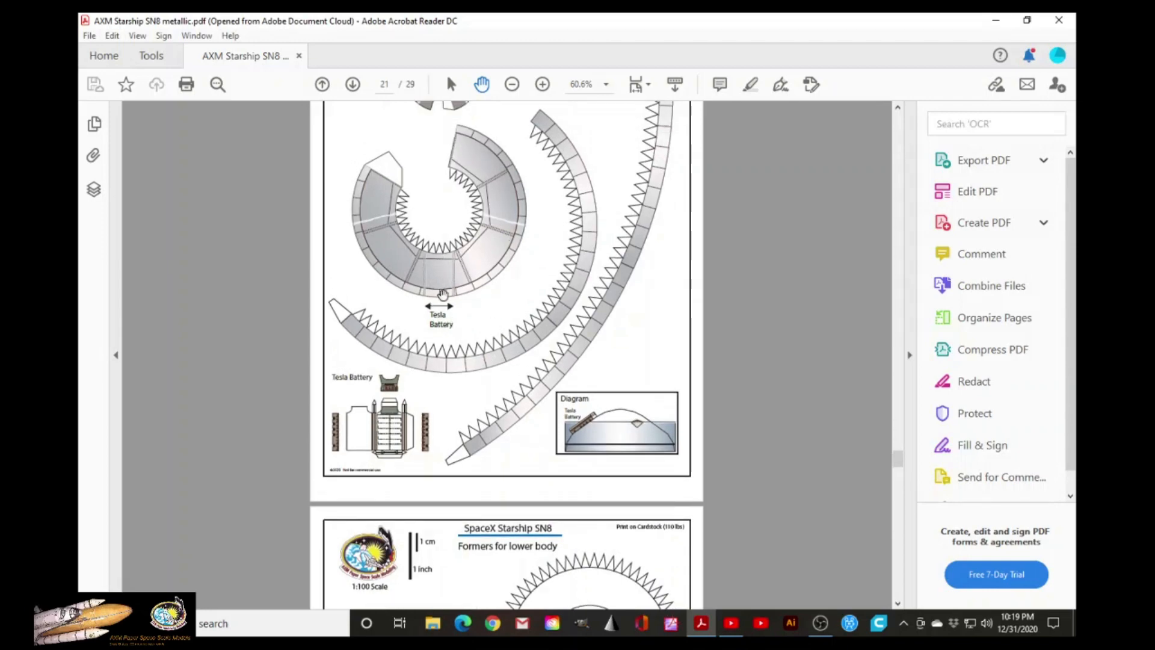
{"action": "mouse_move", "coordinate": [593, 420]}
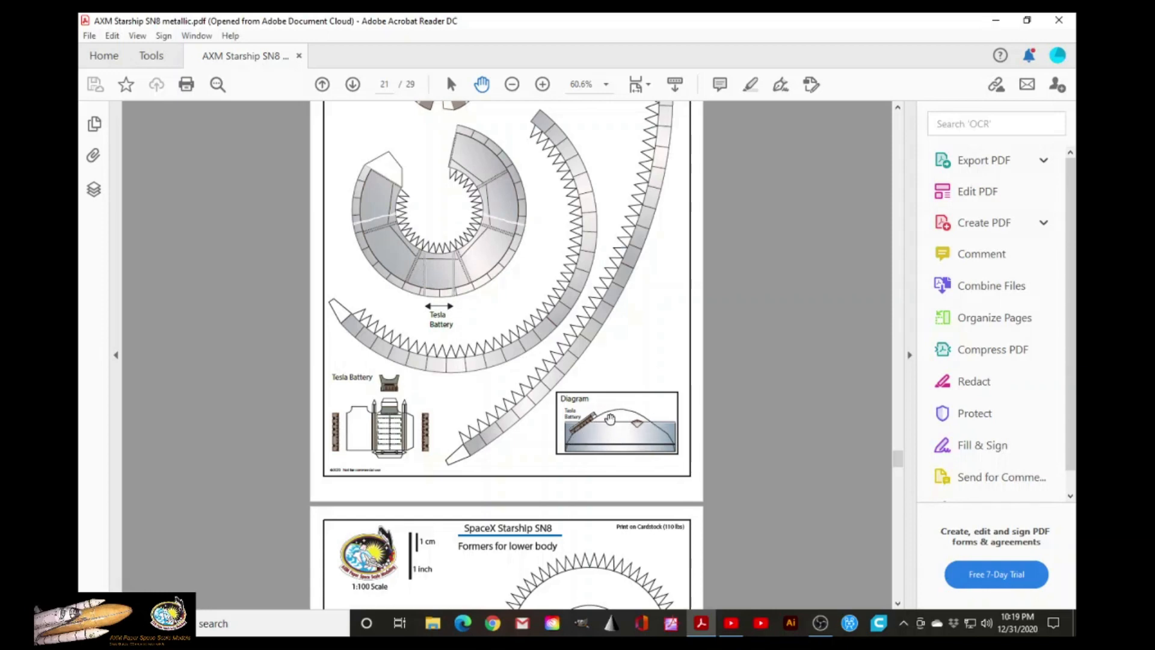
{"action": "mouse_move", "coordinate": [594, 415]}
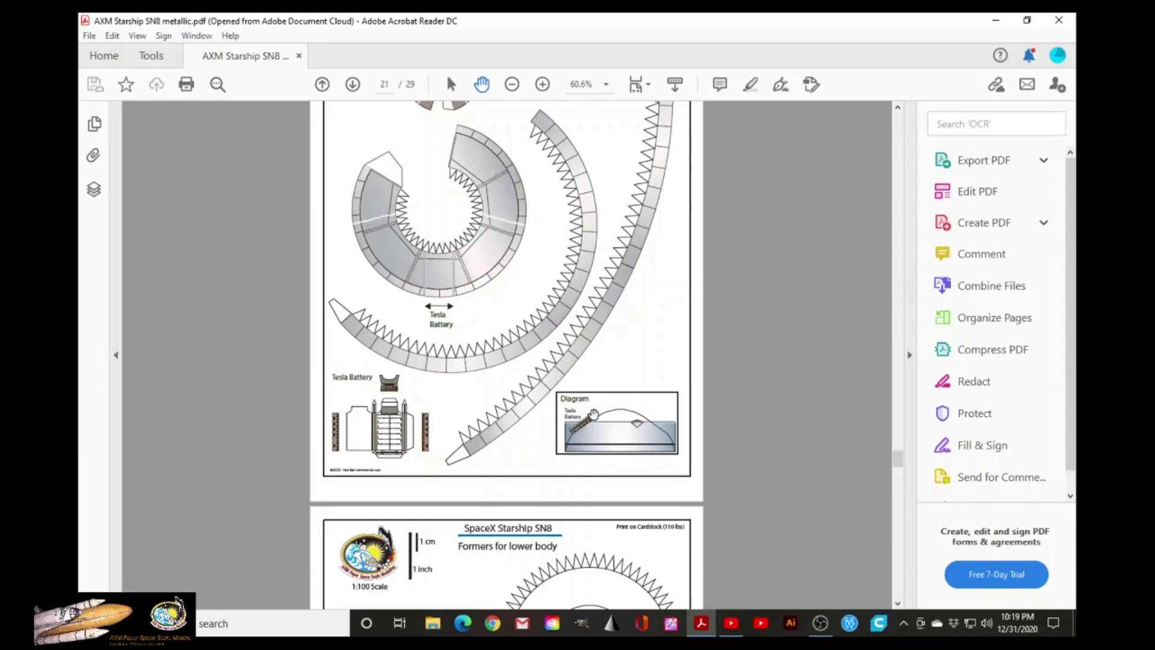
{"action": "scroll", "scroll_direction": "down", "scroll_amount": 3}
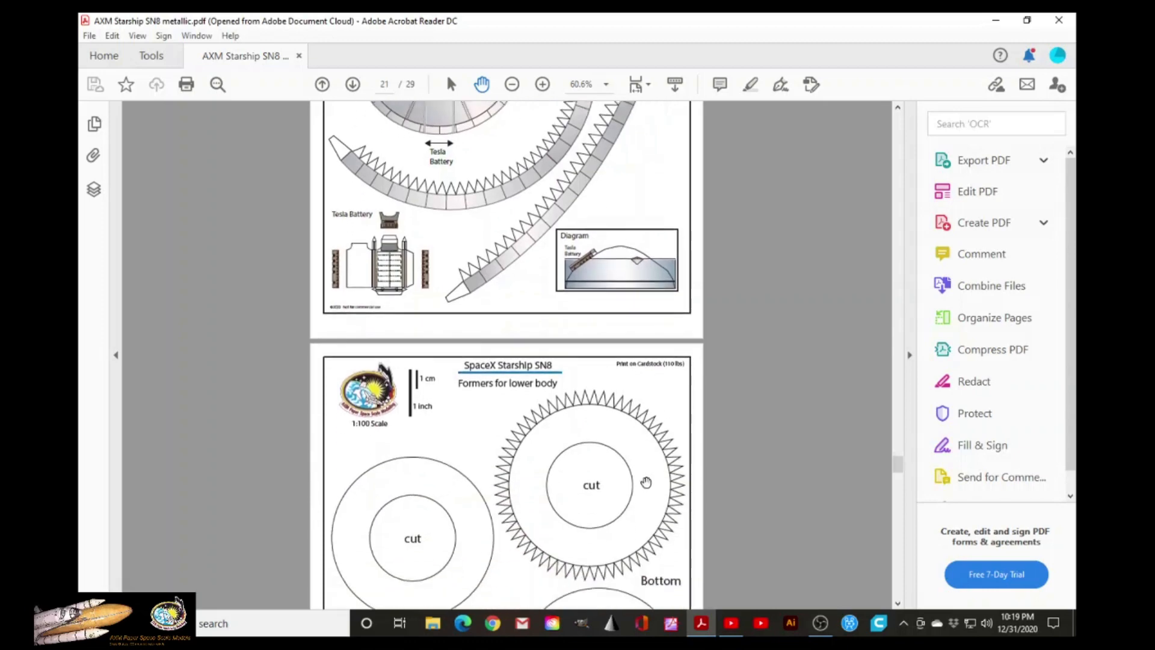
- Scroll through page 22, the lower body formers with four cut-out rings and gluing note
{"action": "scroll", "scroll_direction": "down", "scroll_amount": 3}
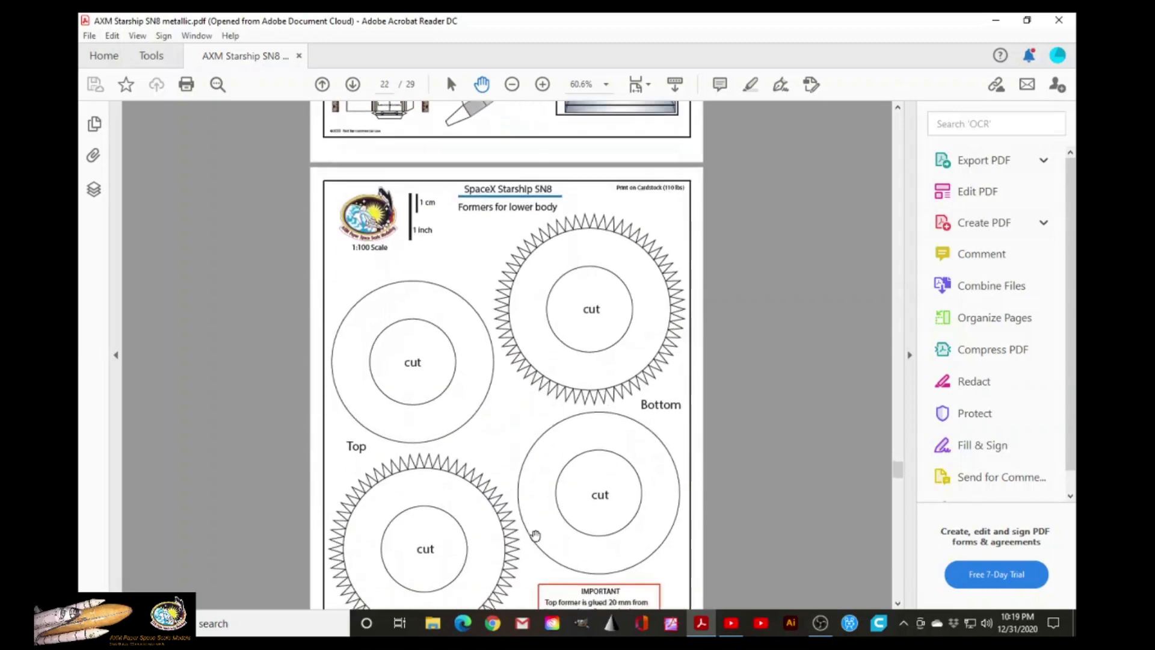
{"action": "scroll", "scroll_direction": "down", "scroll_amount": 3}
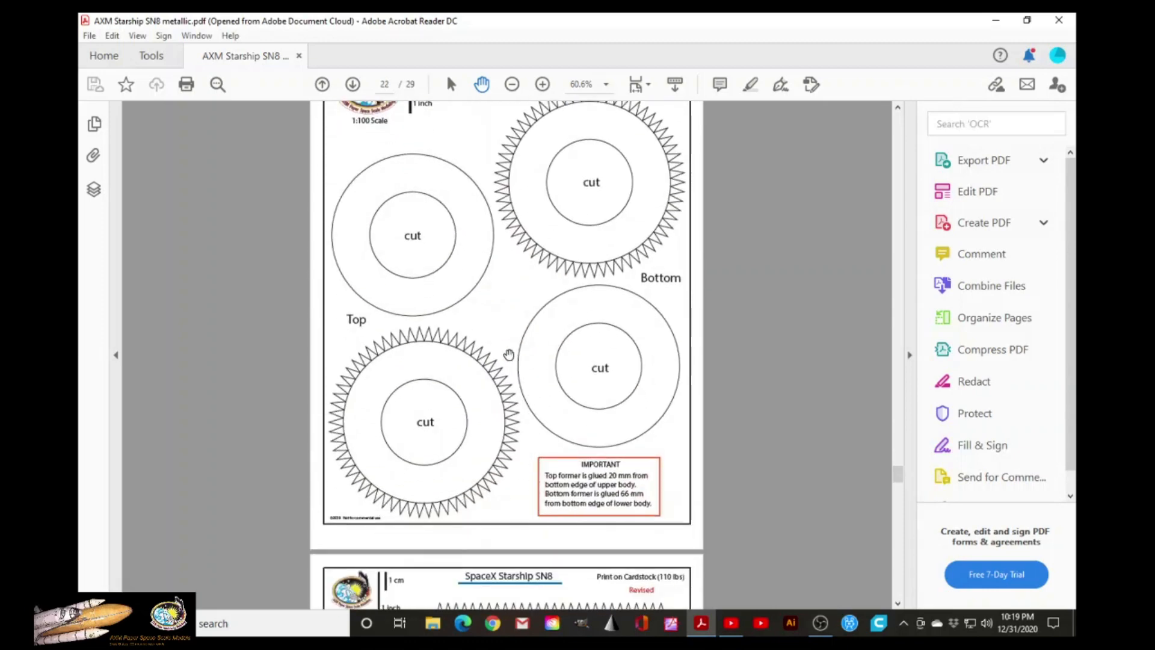
{"action": "mouse_move", "coordinate": [504, 300]}
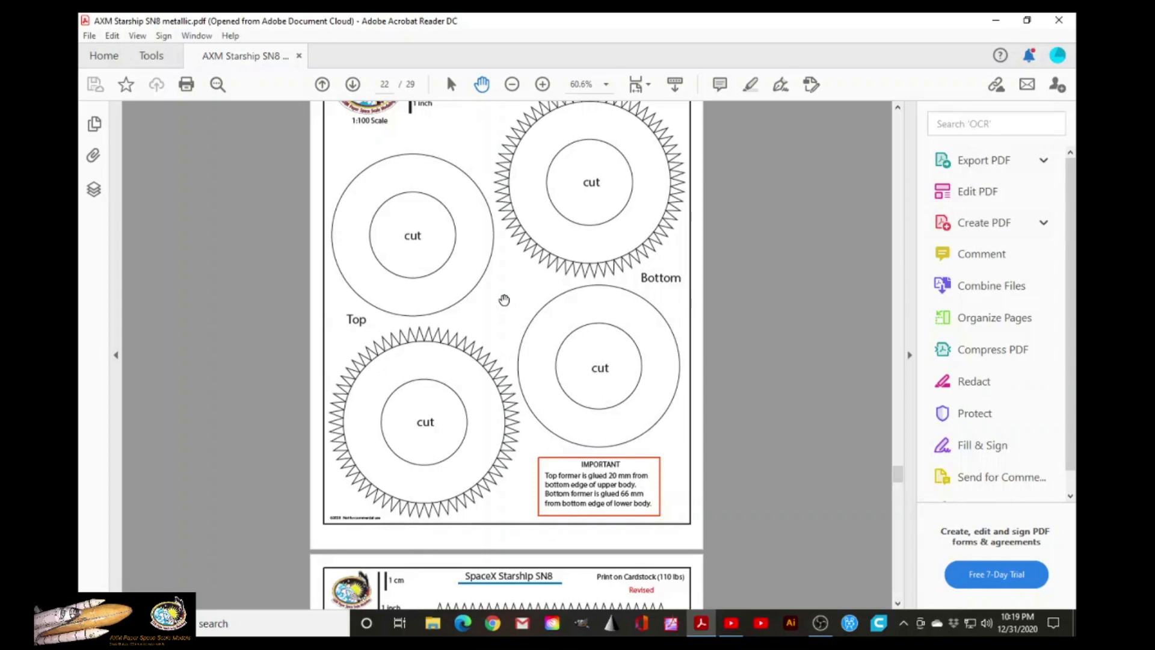
{"action": "mouse_move", "coordinate": [500, 400]}
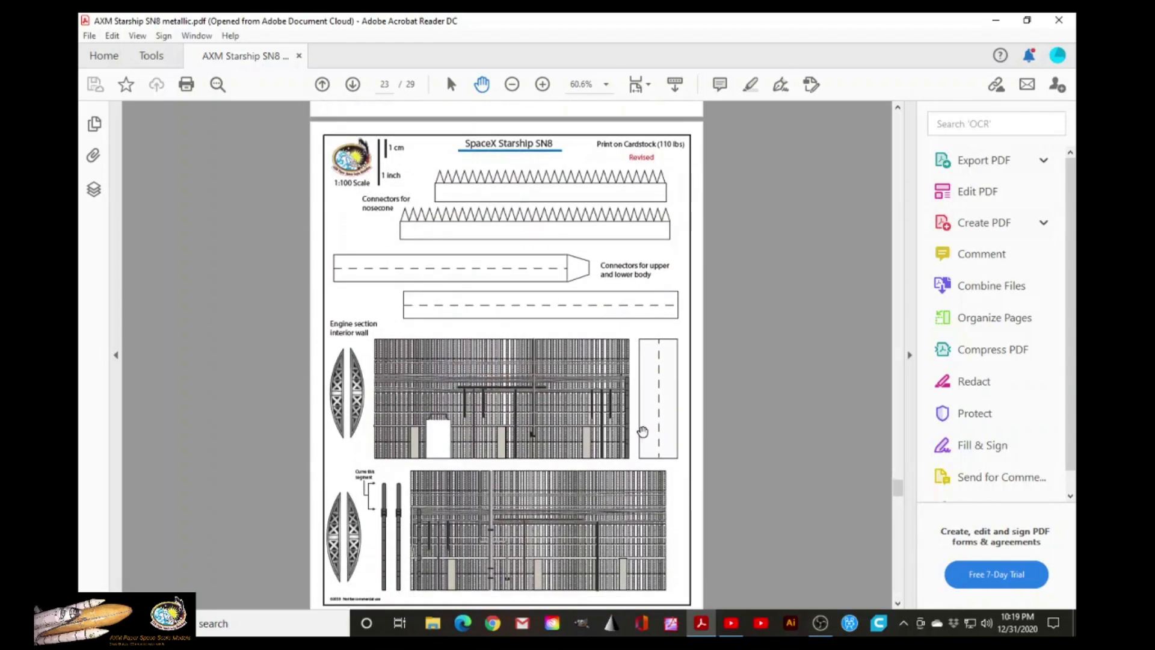
{"action": "mouse_move", "coordinate": [371, 400]}
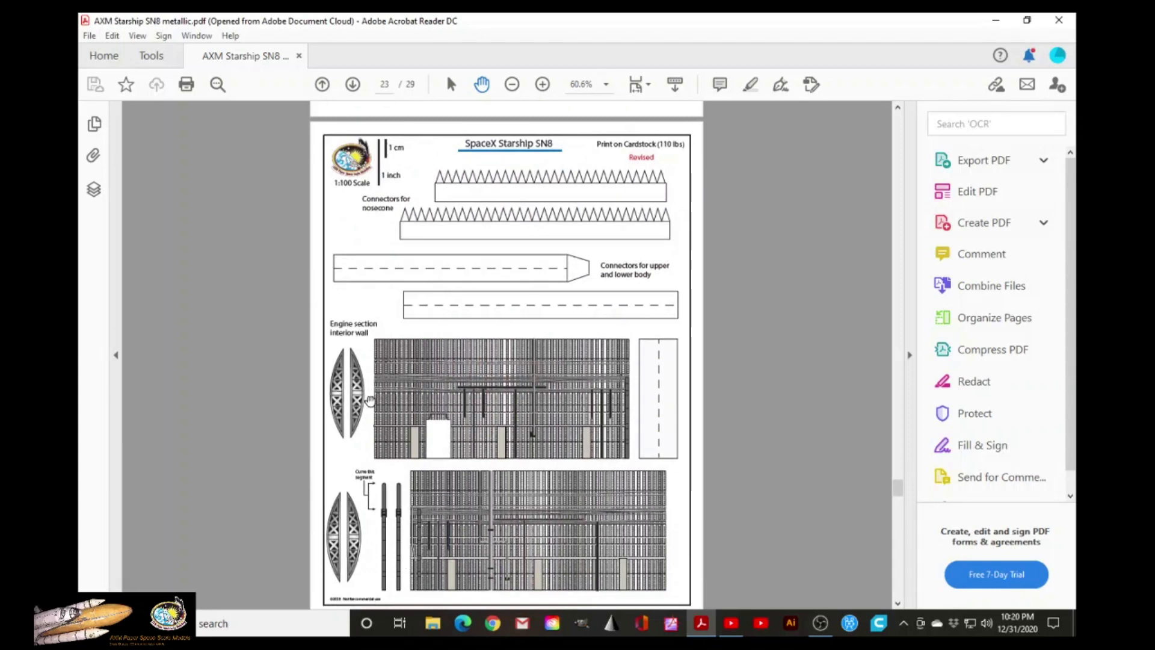
{"action": "mouse_move", "coordinate": [479, 530]}
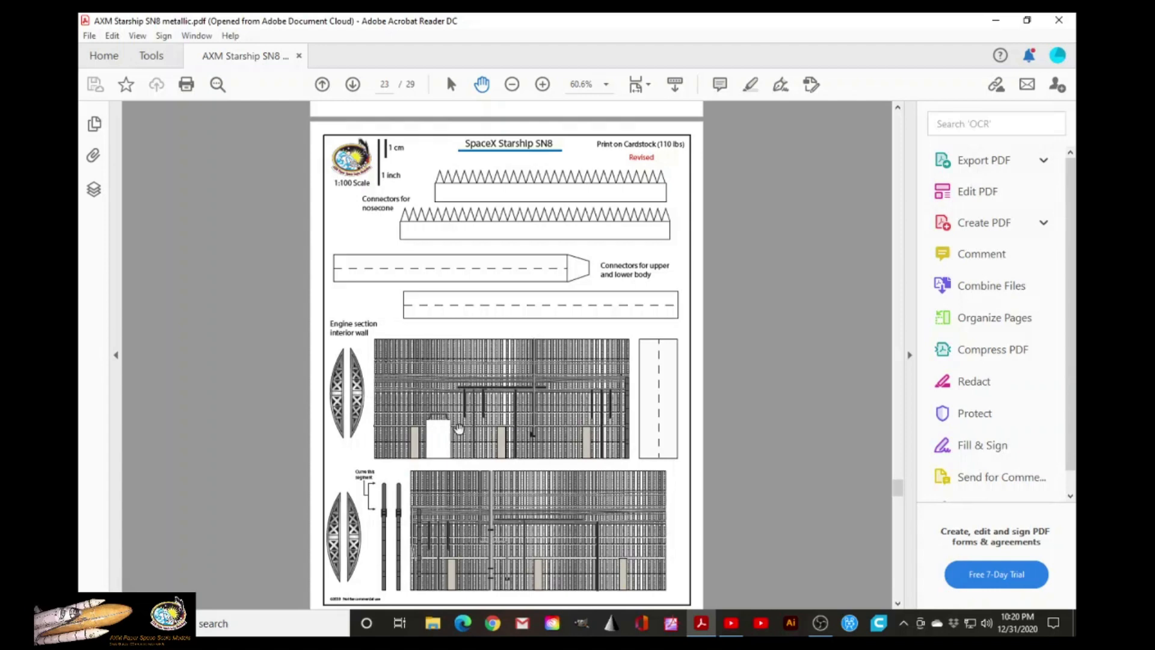
- Scroll down past page 23's nosecone connectors to page 24, the COPVs templates
{"action": "scroll", "scroll_direction": "down", "scroll_amount": 3}
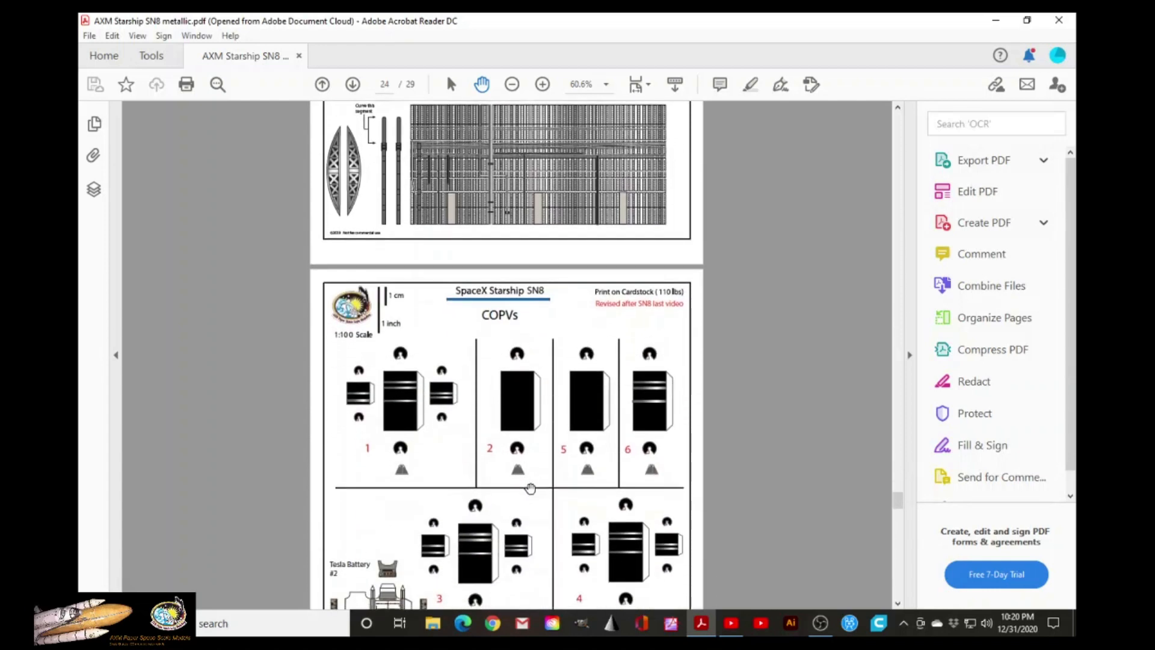
- Scroll to frame the full page 24 COPVs sheet with numbered tanks and aluminum-foil placement diagram
{"action": "scroll", "scroll_direction": "down", "scroll_amount": 3}
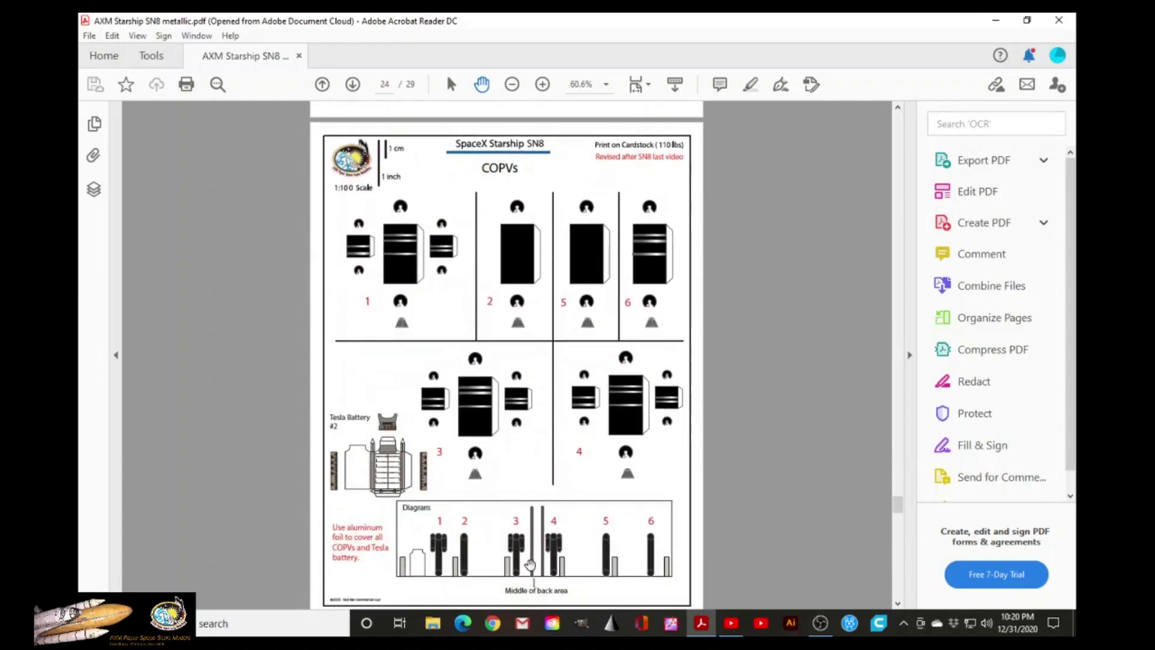
{"action": "scroll", "scroll_direction": "down", "scroll_amount": 3}
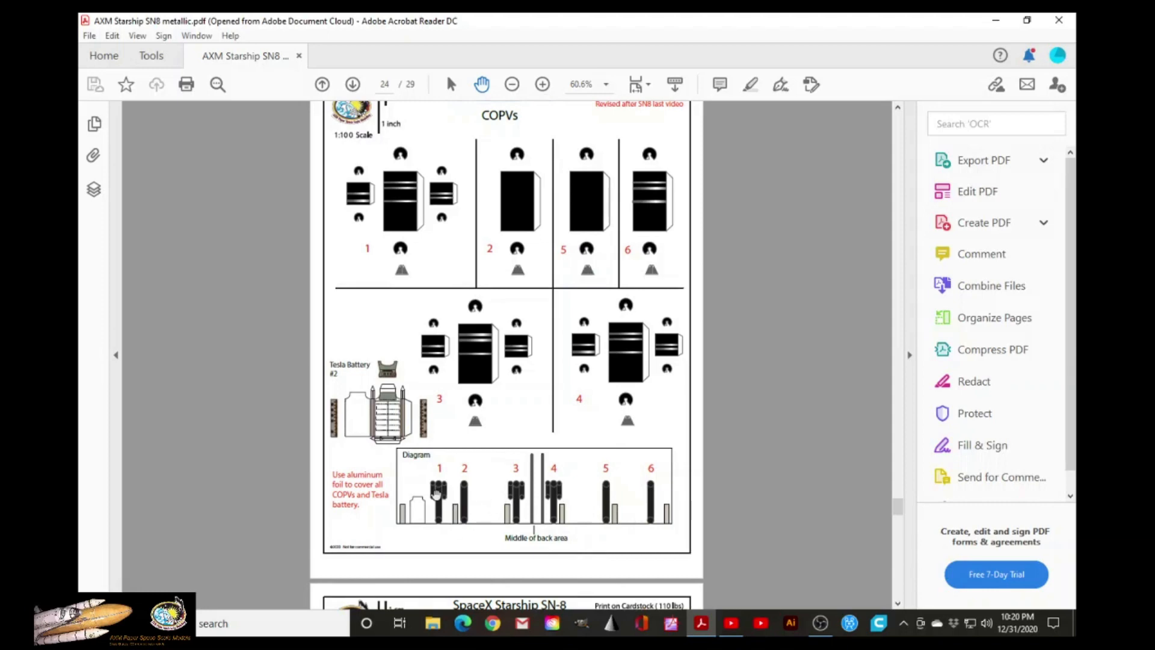
{"action": "mouse_move", "coordinate": [559, 247]}
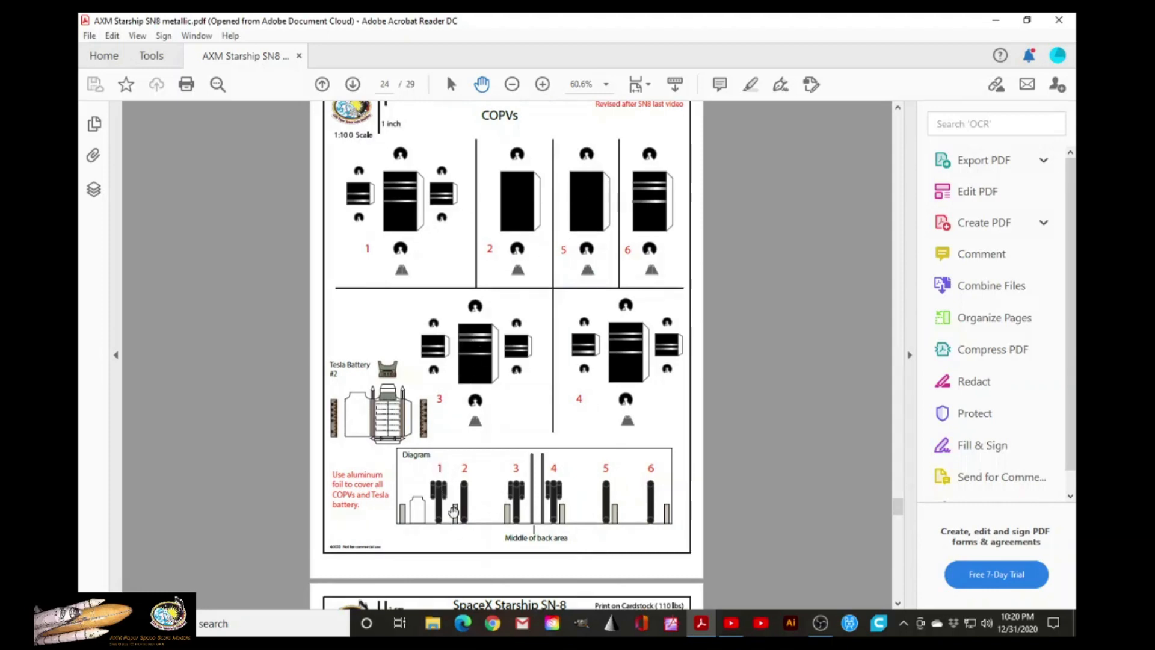
{"action": "mouse_move", "coordinate": [448, 485]}
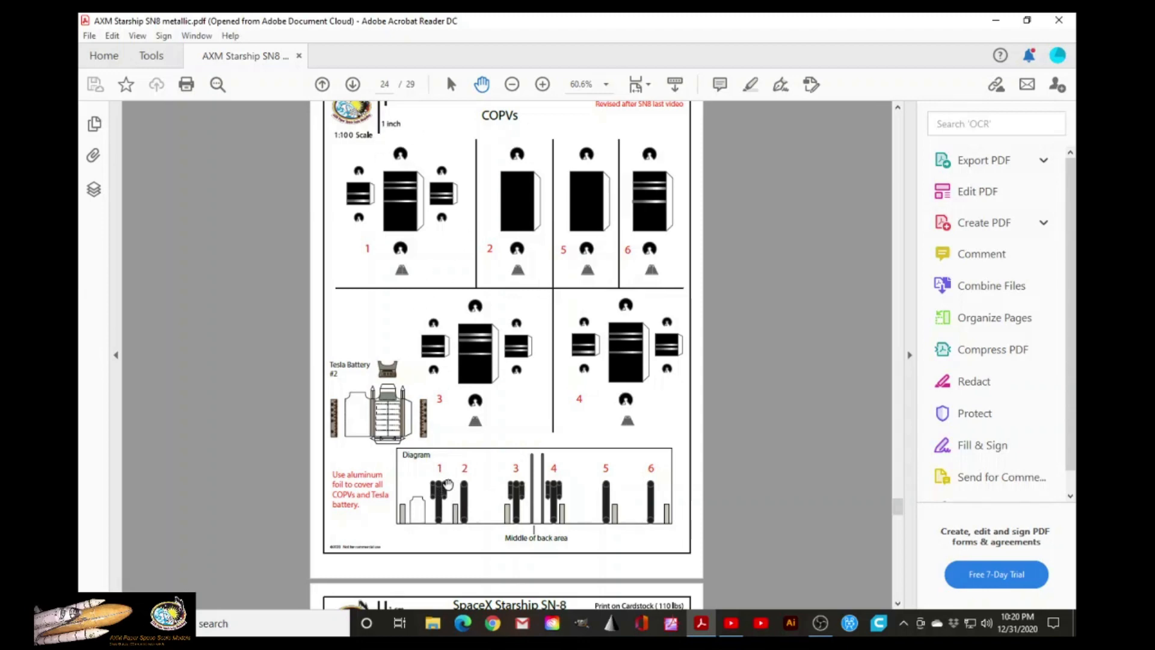
{"action": "scroll", "scroll_direction": "up", "scroll_amount": 3}
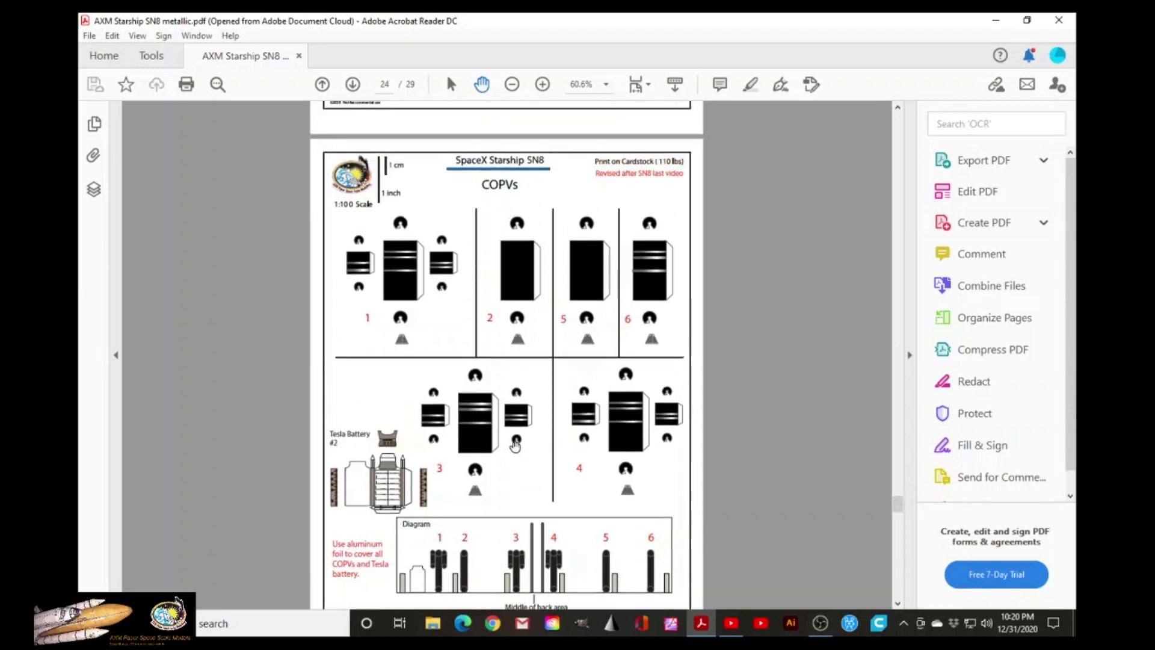
{"action": "scroll", "scroll_direction": "down", "scroll_amount": 3}
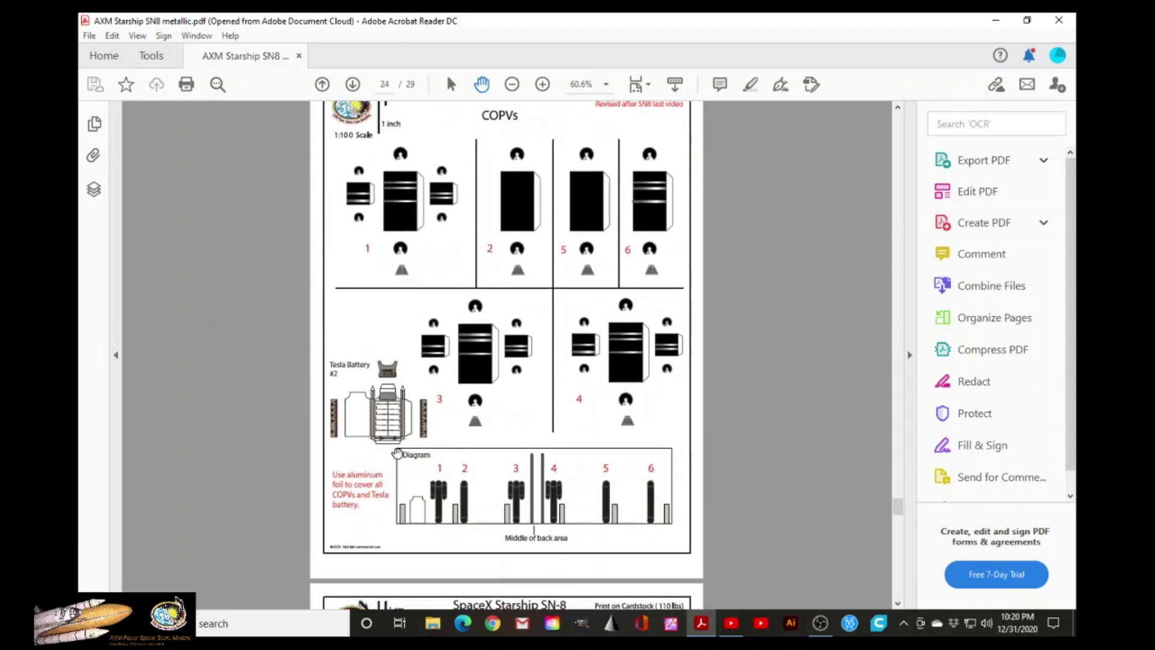
{"action": "scroll", "scroll_direction": "down", "scroll_amount": 3}
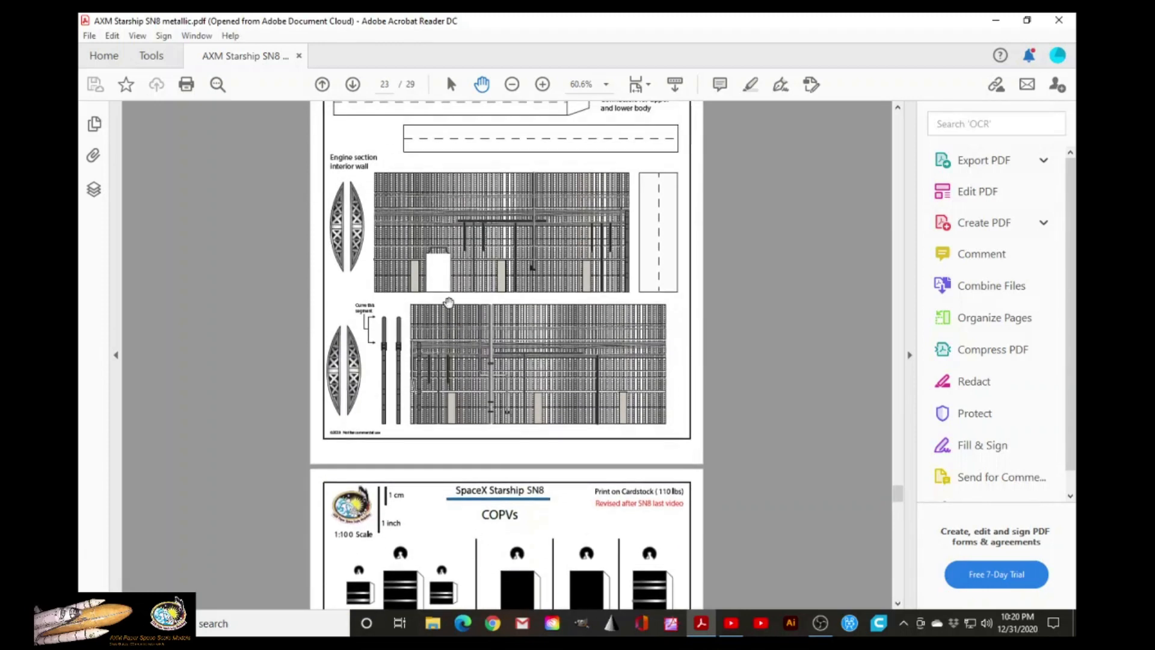
{"action": "mouse_move", "coordinate": [638, 231]}
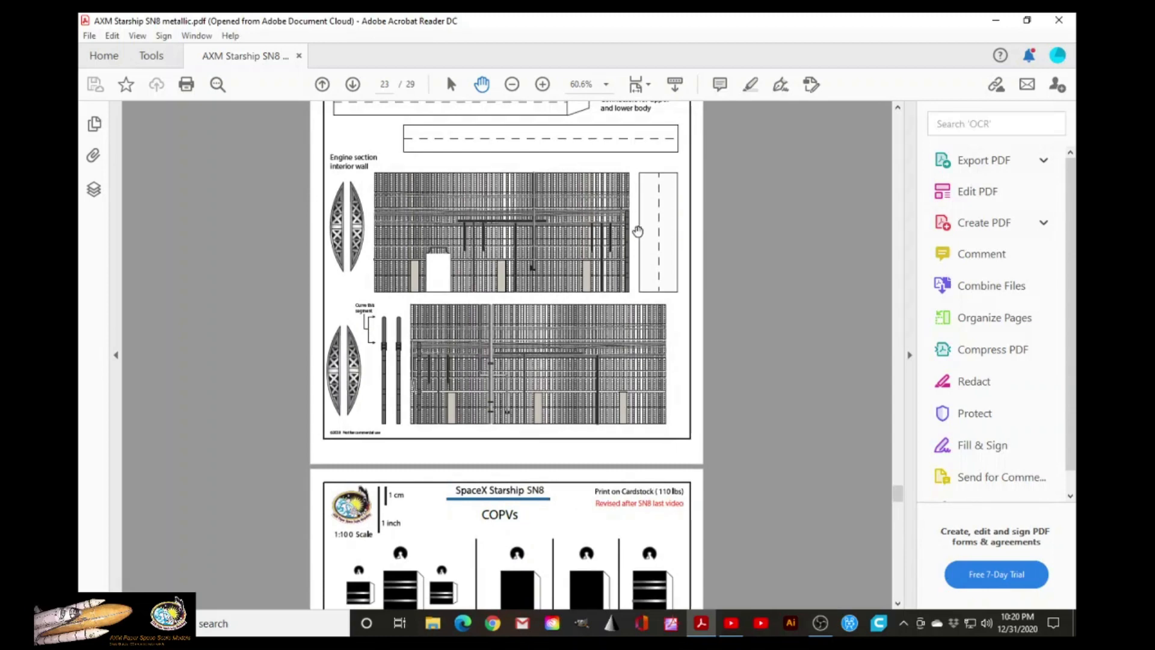
{"action": "mouse_move", "coordinate": [411, 308]}
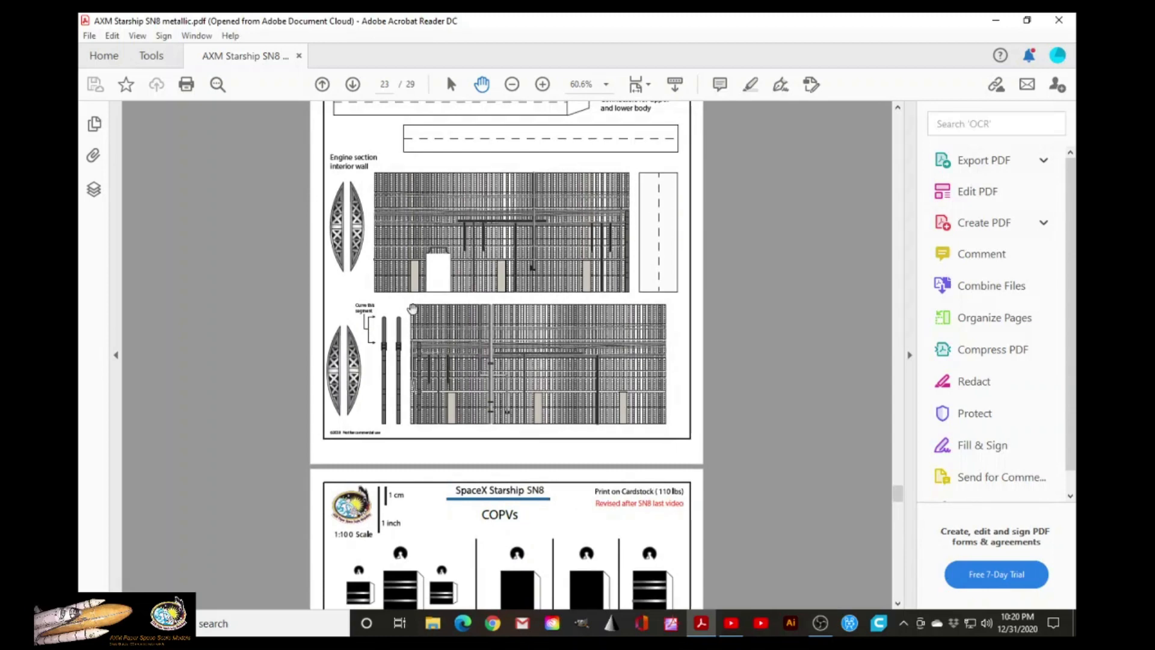
{"action": "mouse_move", "coordinate": [471, 221]}
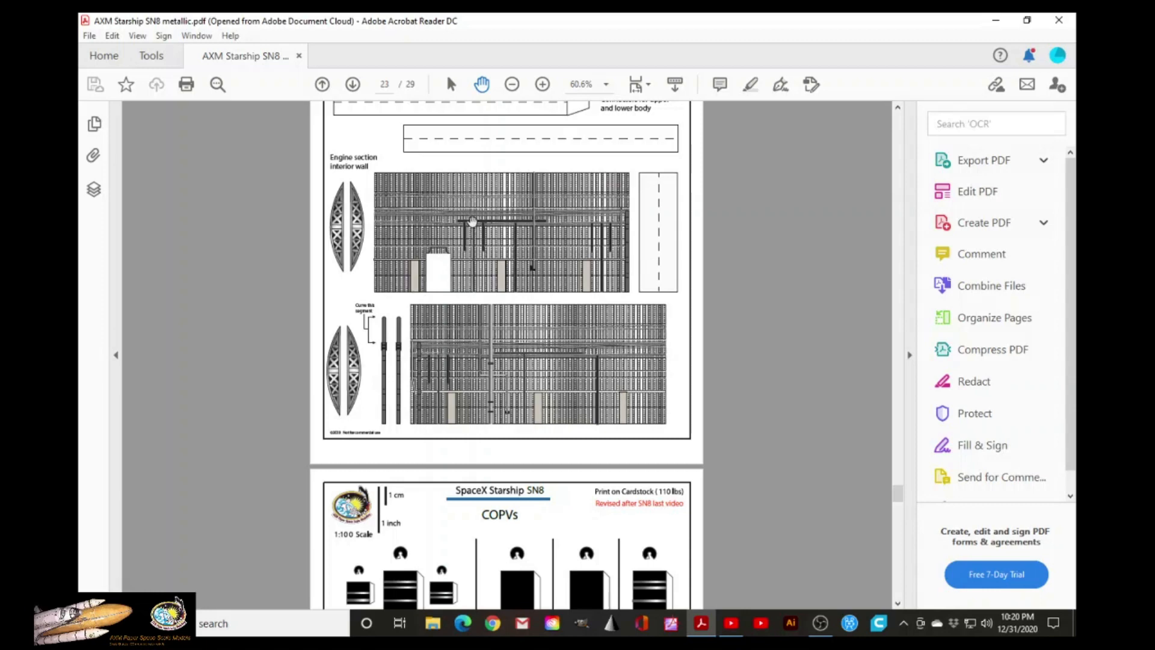
{"action": "mouse_move", "coordinate": [597, 351]}
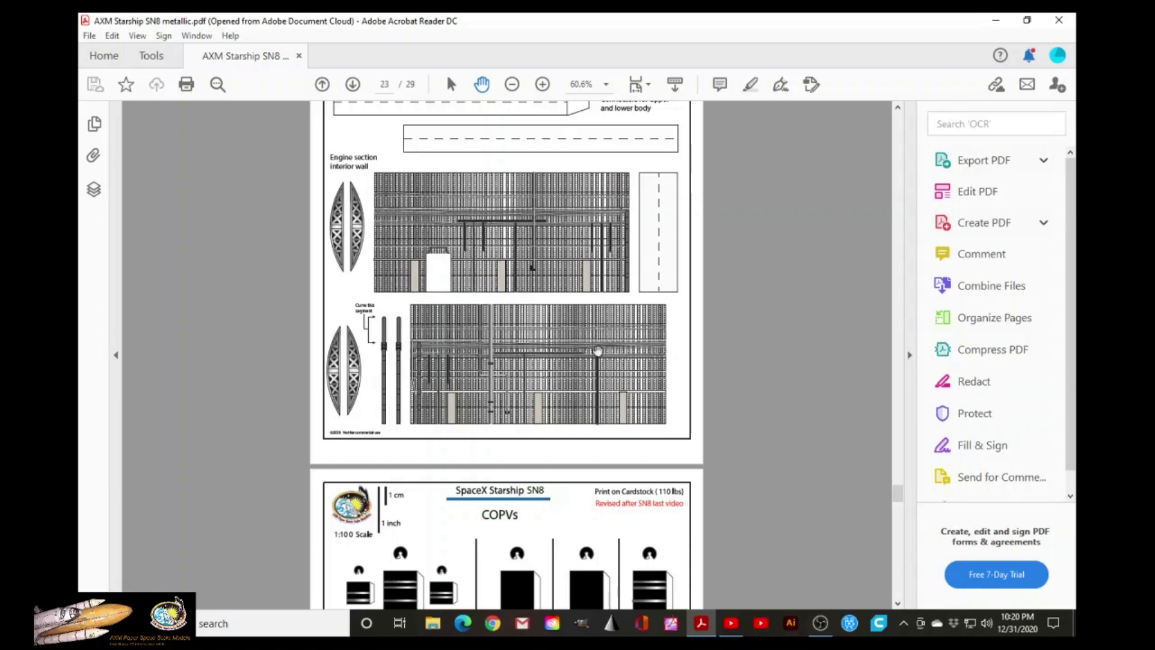
{"action": "scroll", "scroll_direction": "down", "scroll_amount": 3}
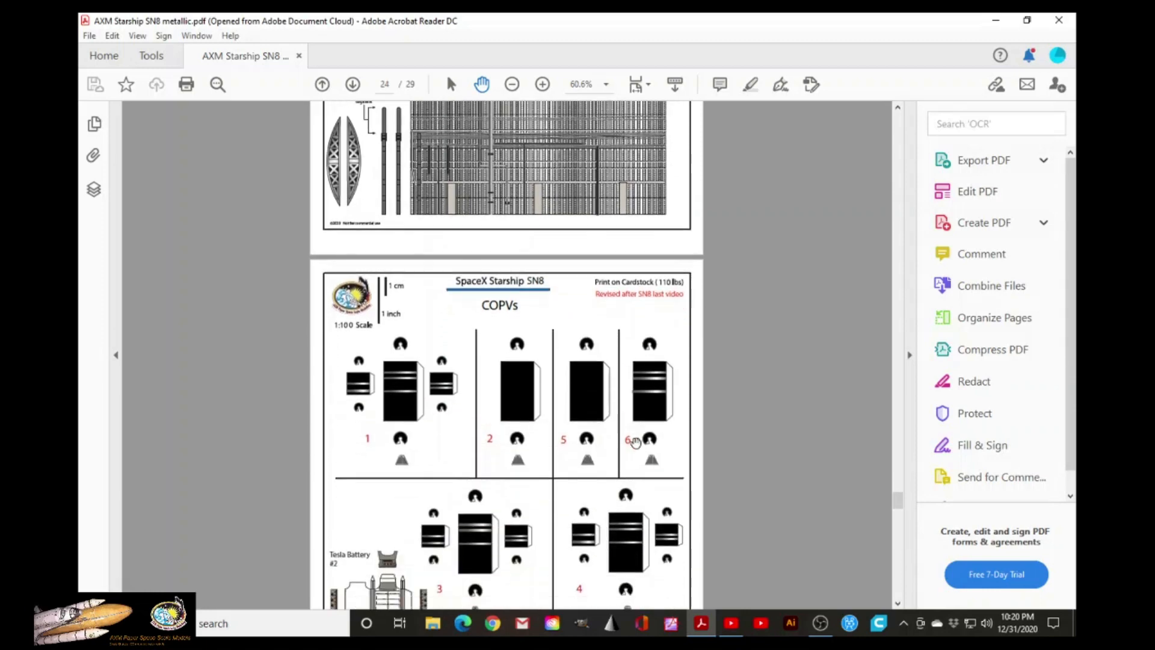
{"action": "scroll", "scroll_direction": "down", "scroll_amount": 3}
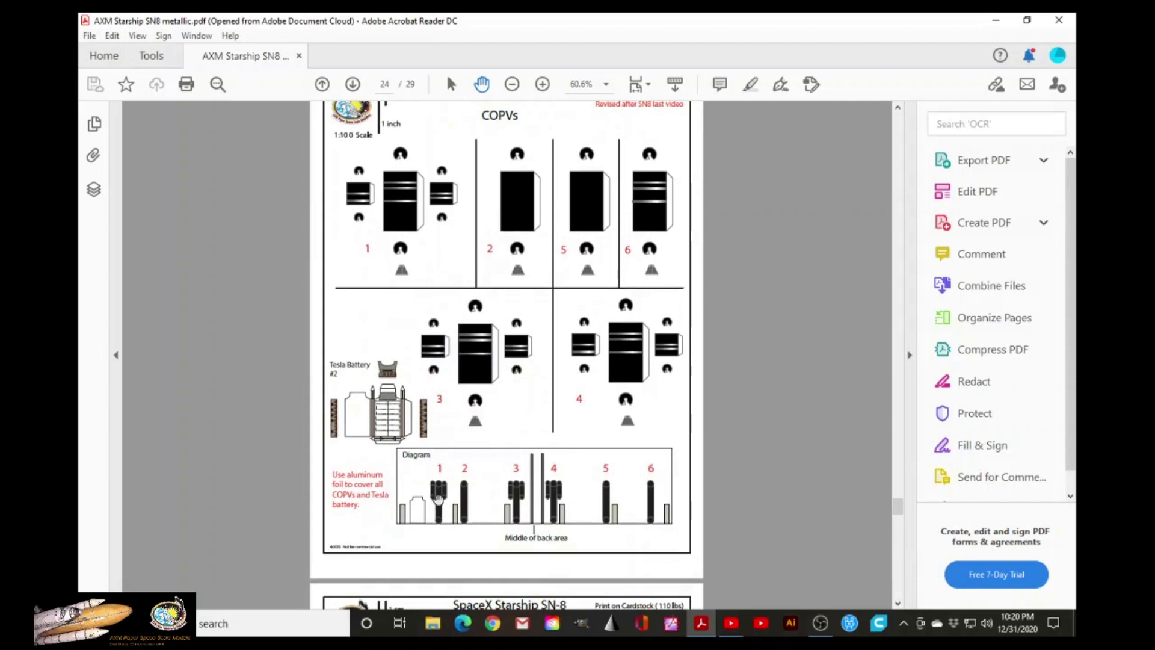
{"action": "mouse_move", "coordinate": [582, 472]}
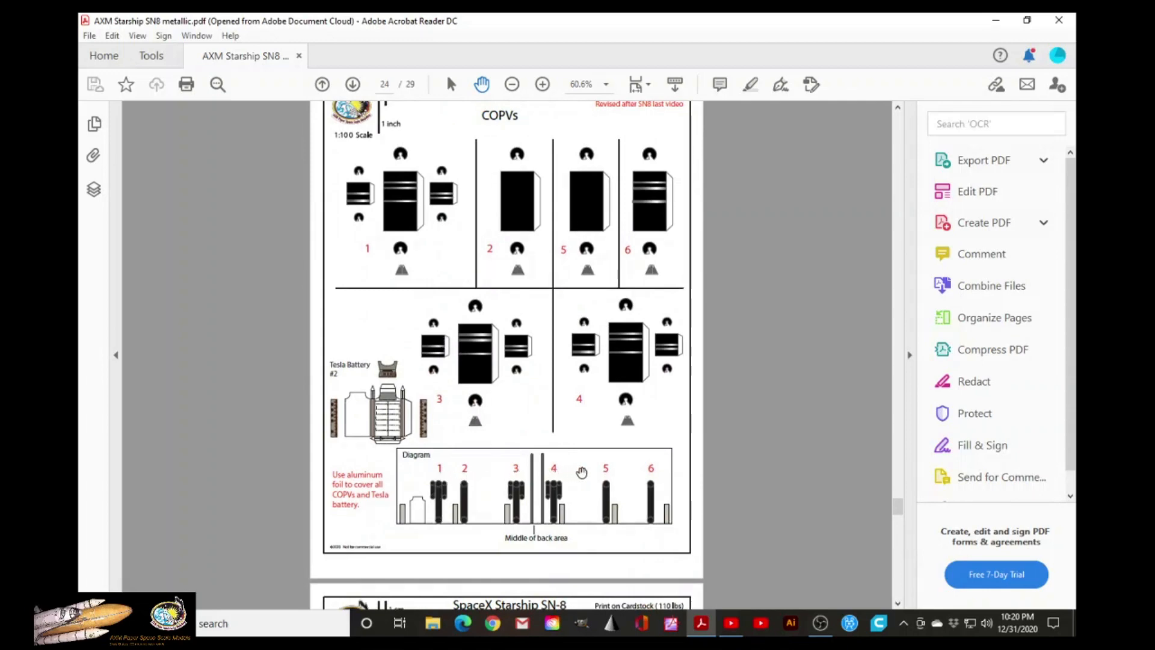
{"action": "mouse_move", "coordinate": [660, 474]}
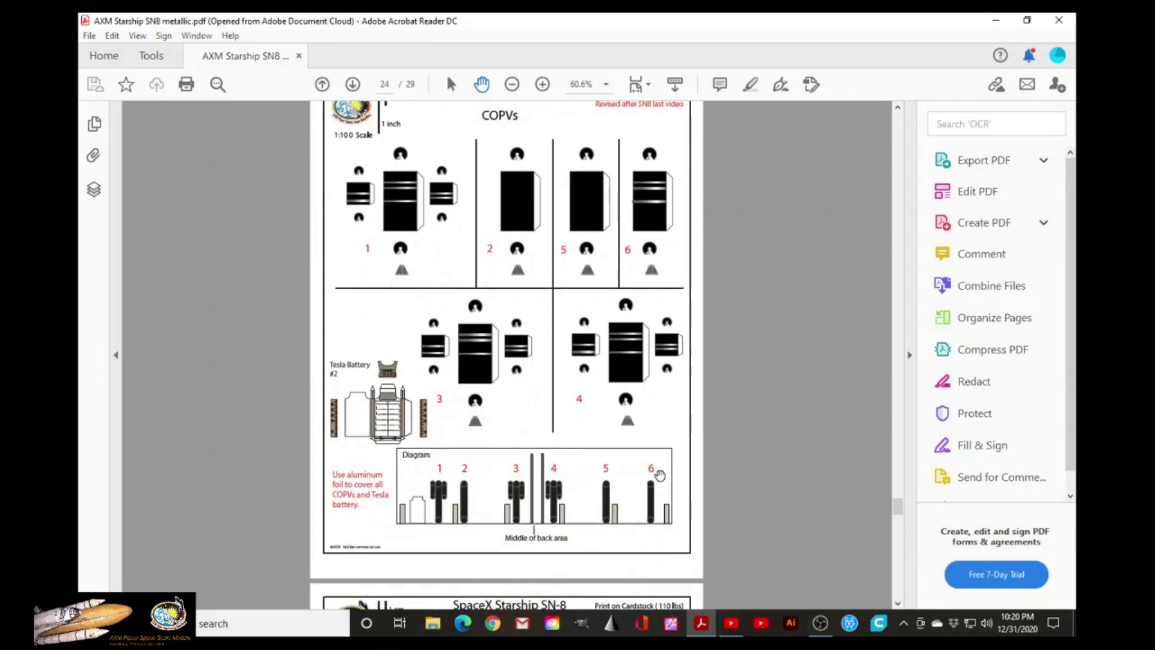
{"action": "mouse_move", "coordinate": [478, 516]}
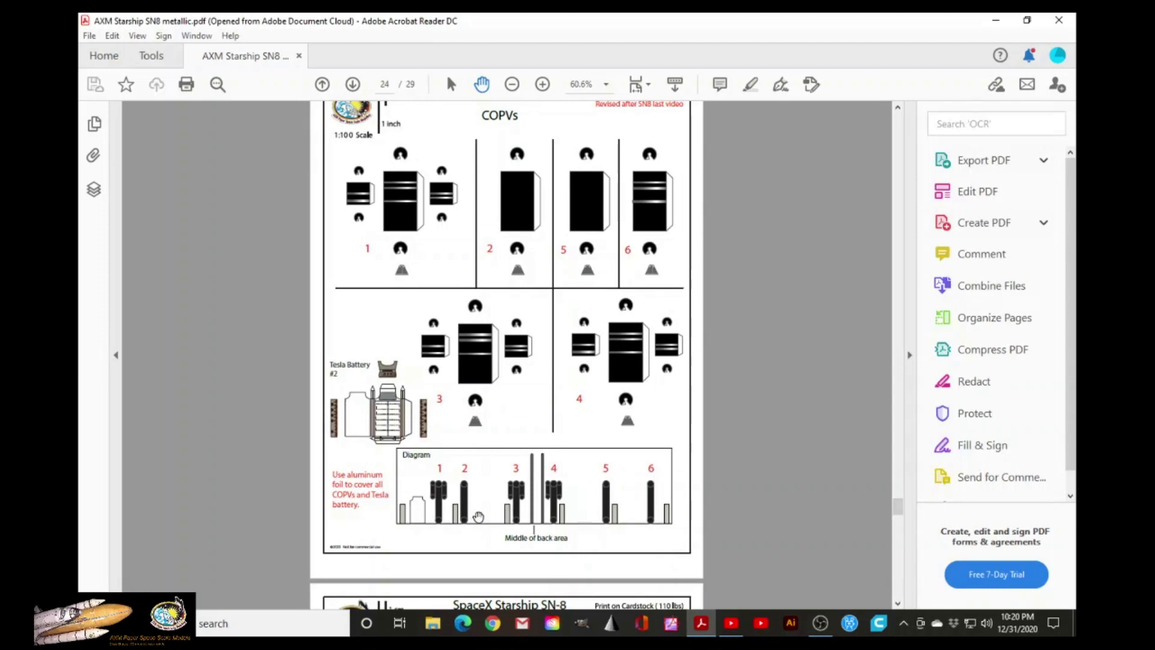
{"action": "mouse_move", "coordinate": [422, 510]}
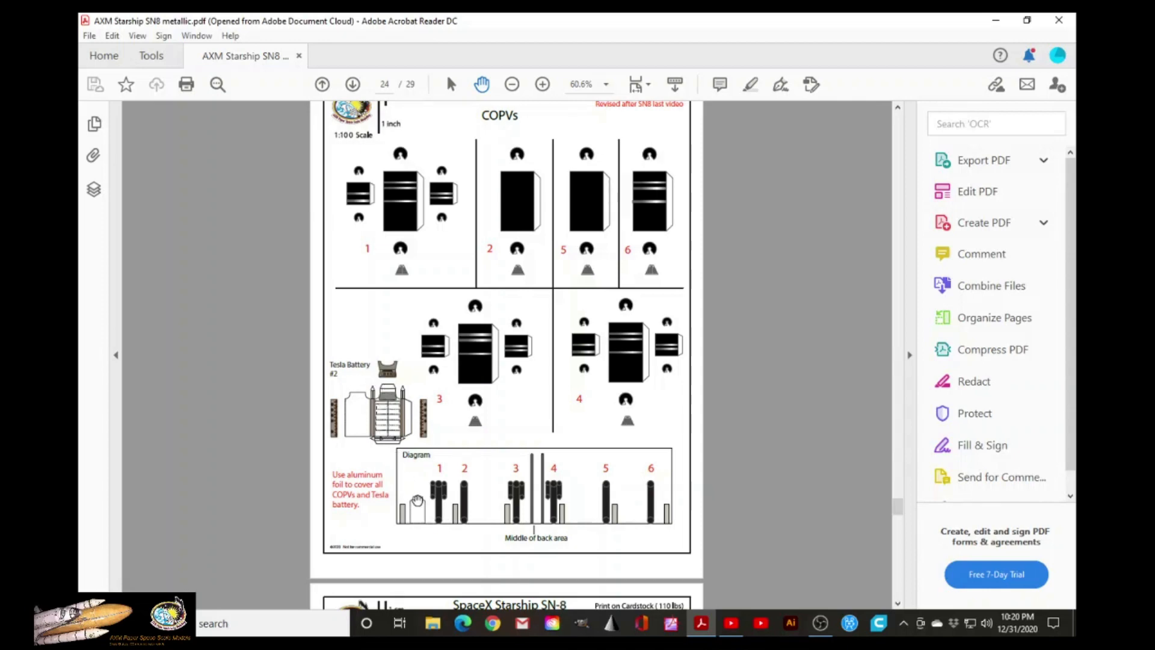
{"action": "mouse_move", "coordinate": [418, 511]}
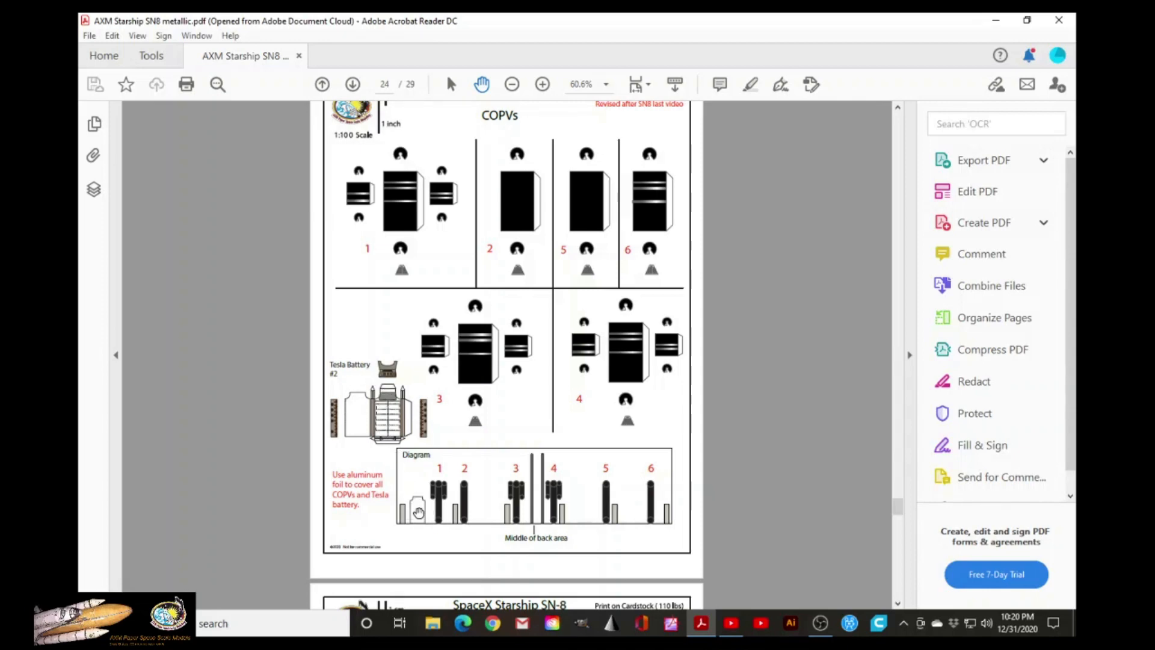
- Scroll down through page 25, the landing legs sheet with bottom and top rings and support pillars
{"action": "scroll", "scroll_direction": "down", "scroll_amount": 3}
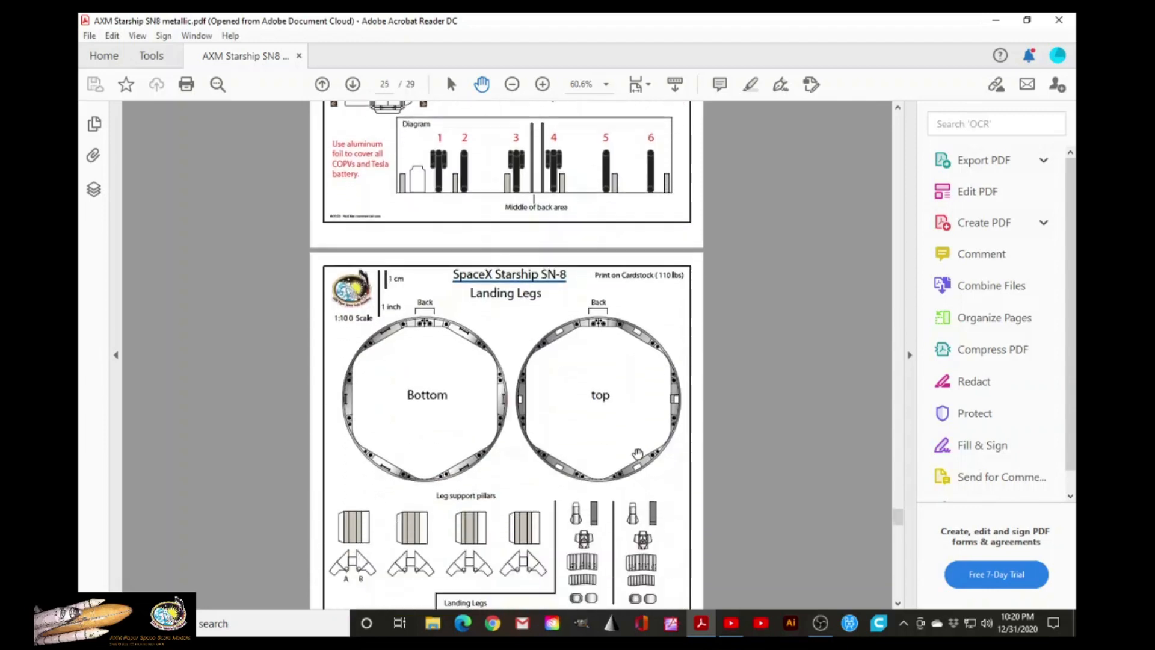
{"action": "scroll", "scroll_direction": "down", "scroll_amount": 3}
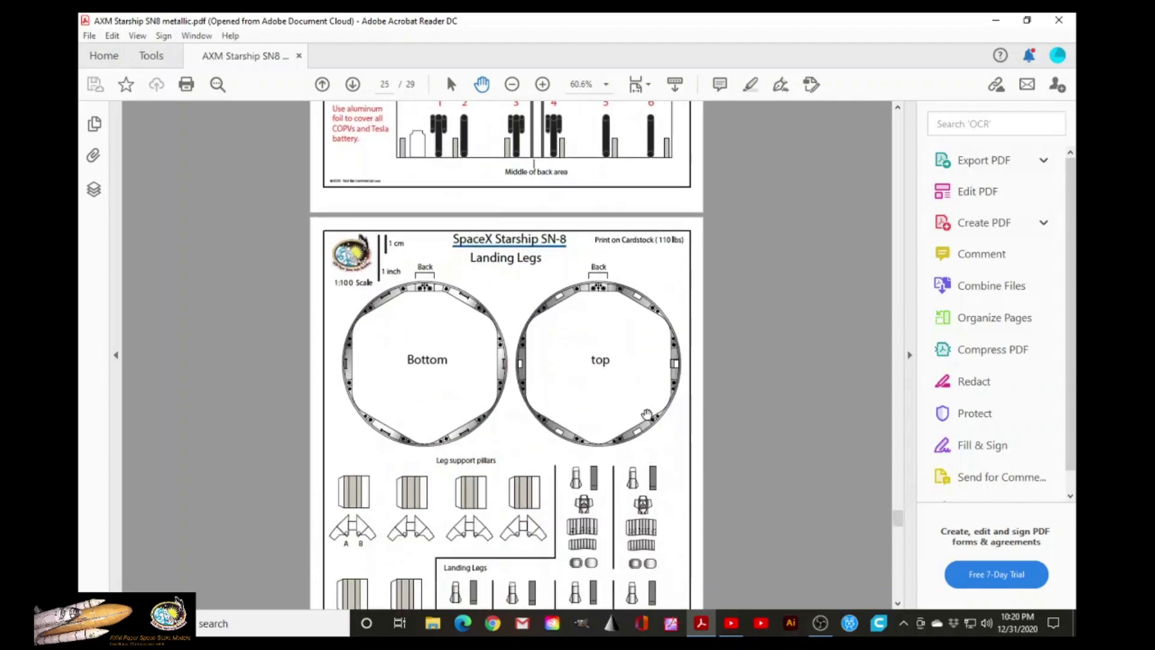
{"action": "scroll", "scroll_direction": "down", "scroll_amount": 3}
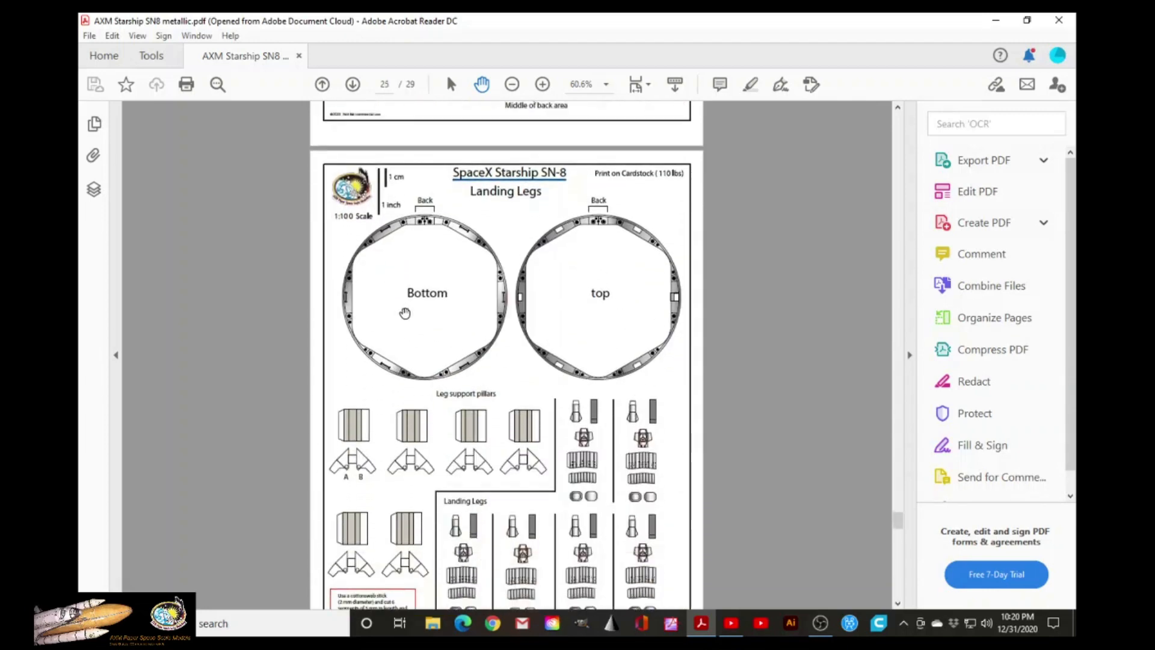
{"action": "mouse_move", "coordinate": [559, 360]}
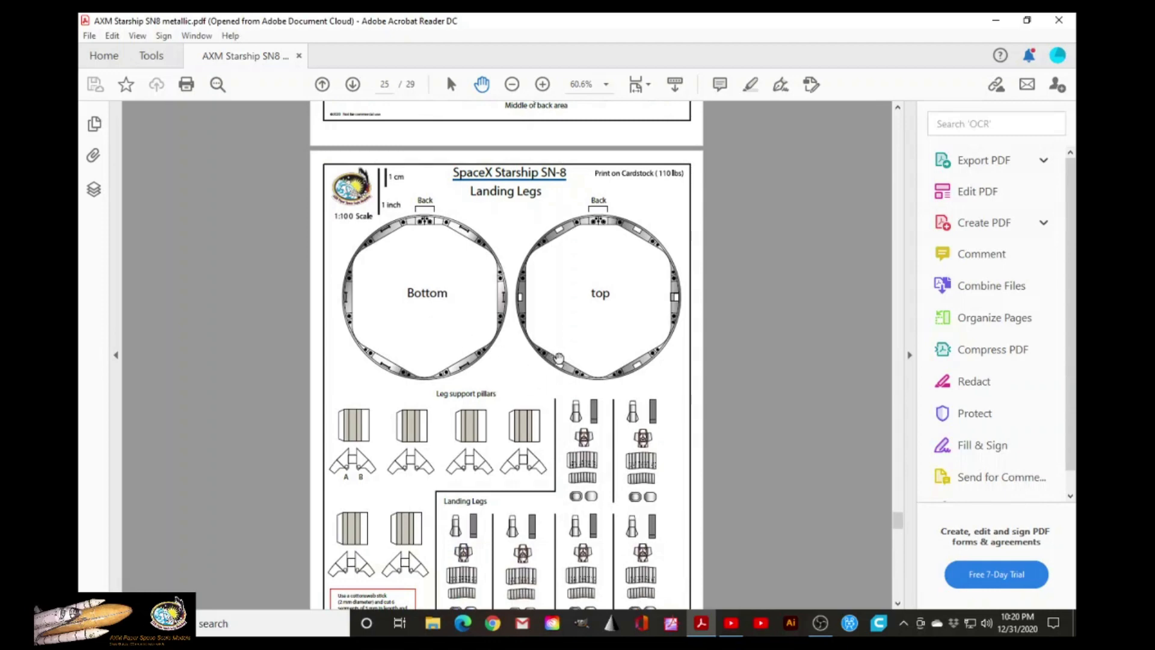
{"action": "scroll", "scroll_direction": "down", "scroll_amount": 3}
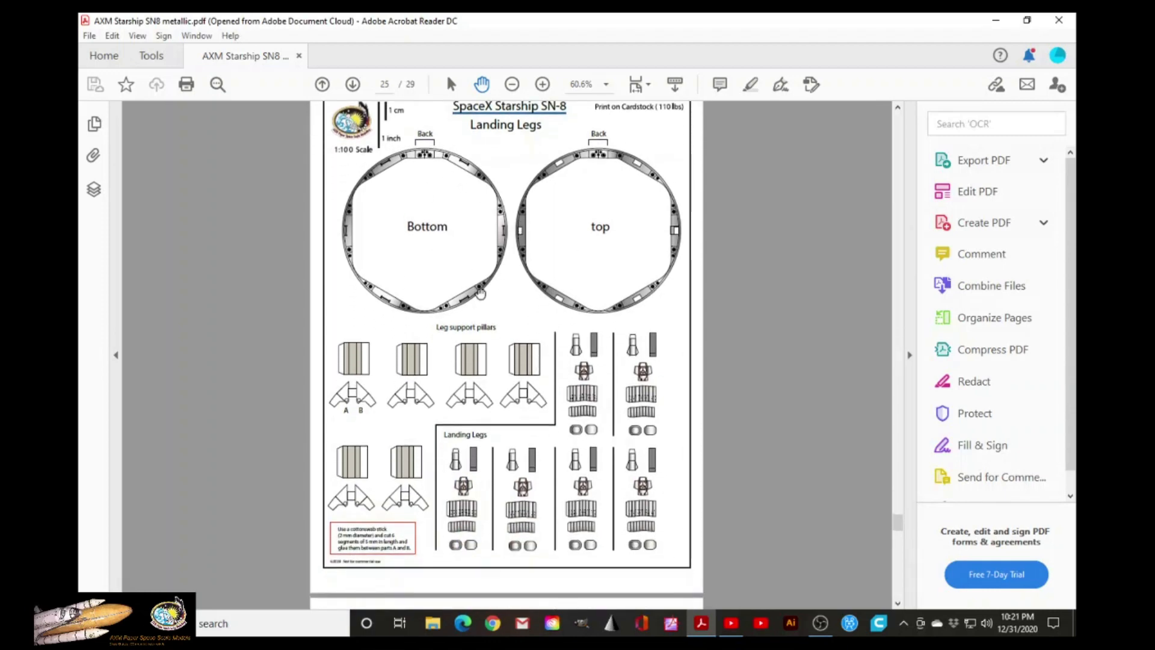
{"action": "mouse_move", "coordinate": [527, 398]}
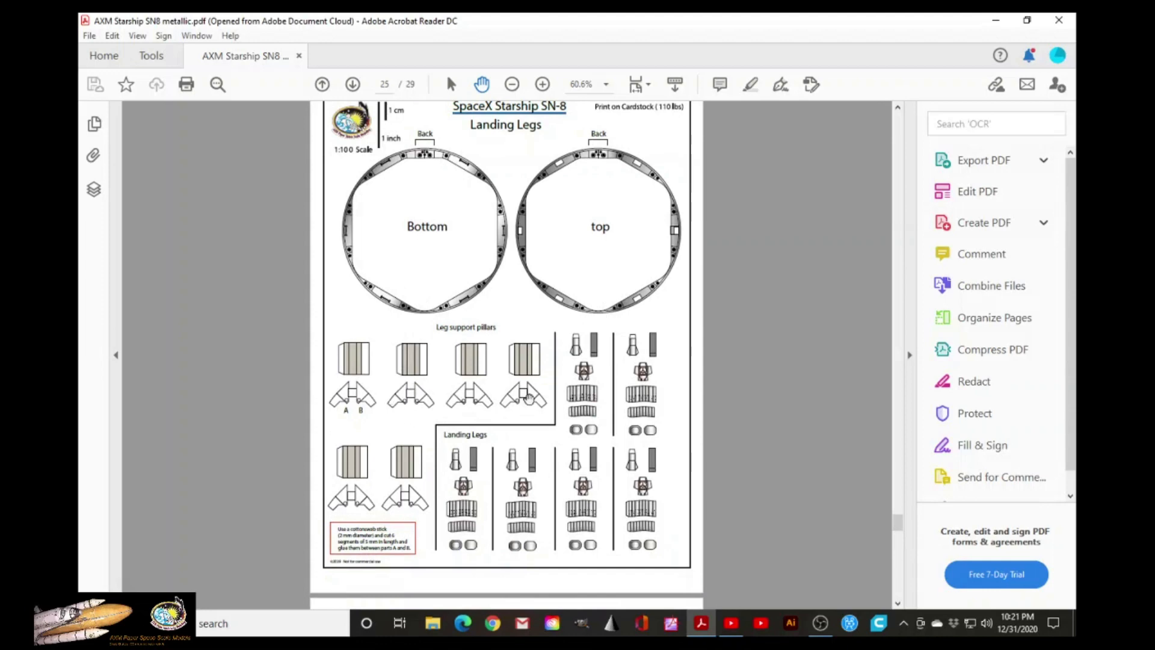
{"action": "mouse_move", "coordinate": [406, 343]}
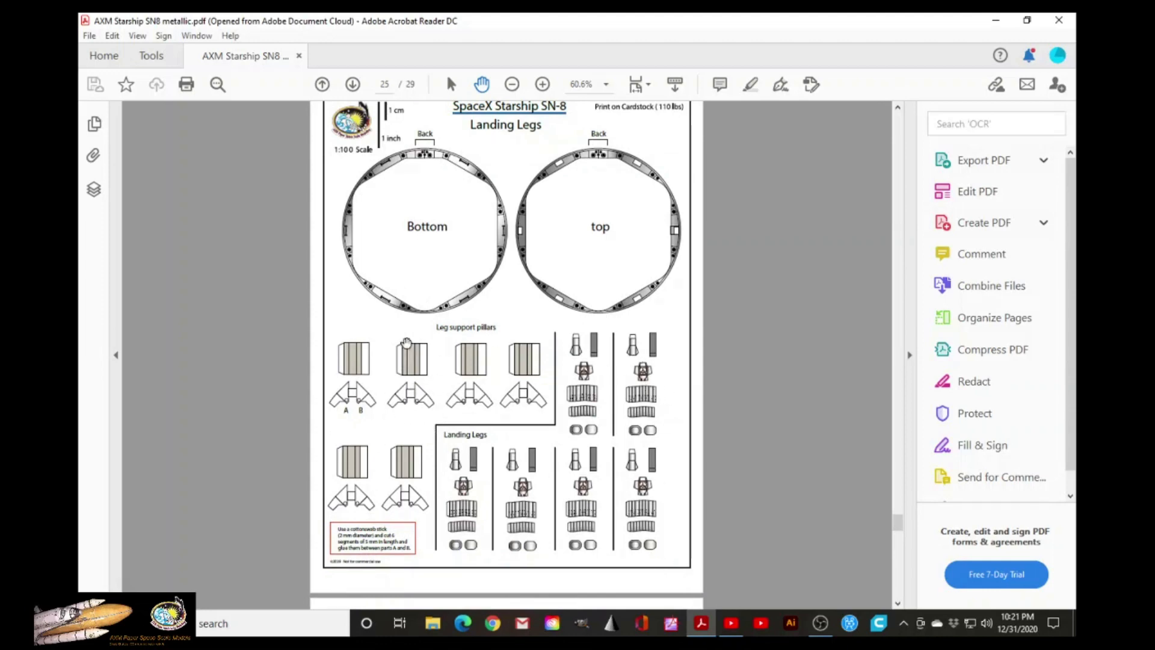
{"action": "mouse_move", "coordinate": [556, 488]}
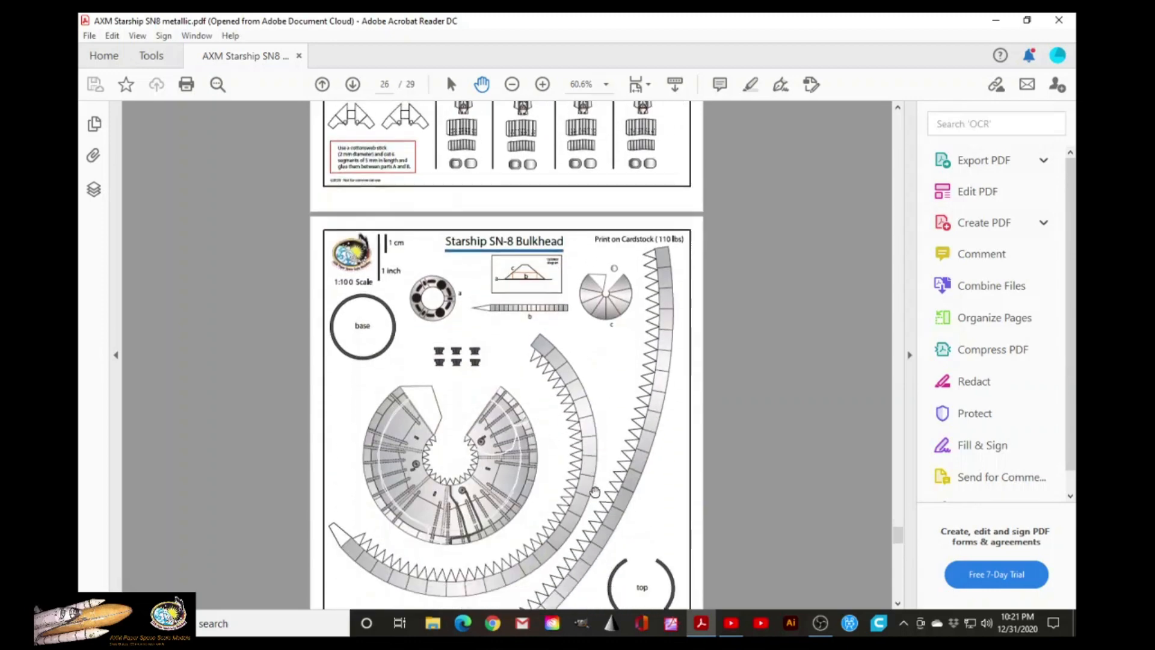
- Scroll through page 26, the SN-8 Bulkhead sheet, until the Raptor Engines page shows below
{"action": "scroll", "scroll_direction": "down", "scroll_amount": 3}
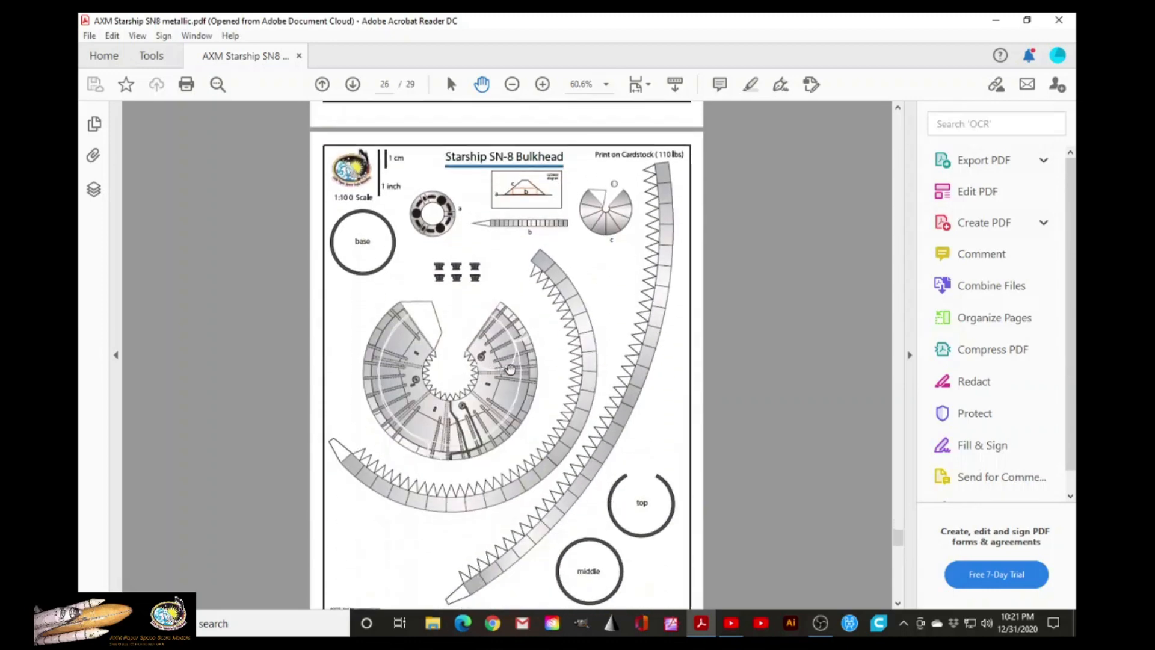
{"action": "mouse_move", "coordinate": [549, 365]}
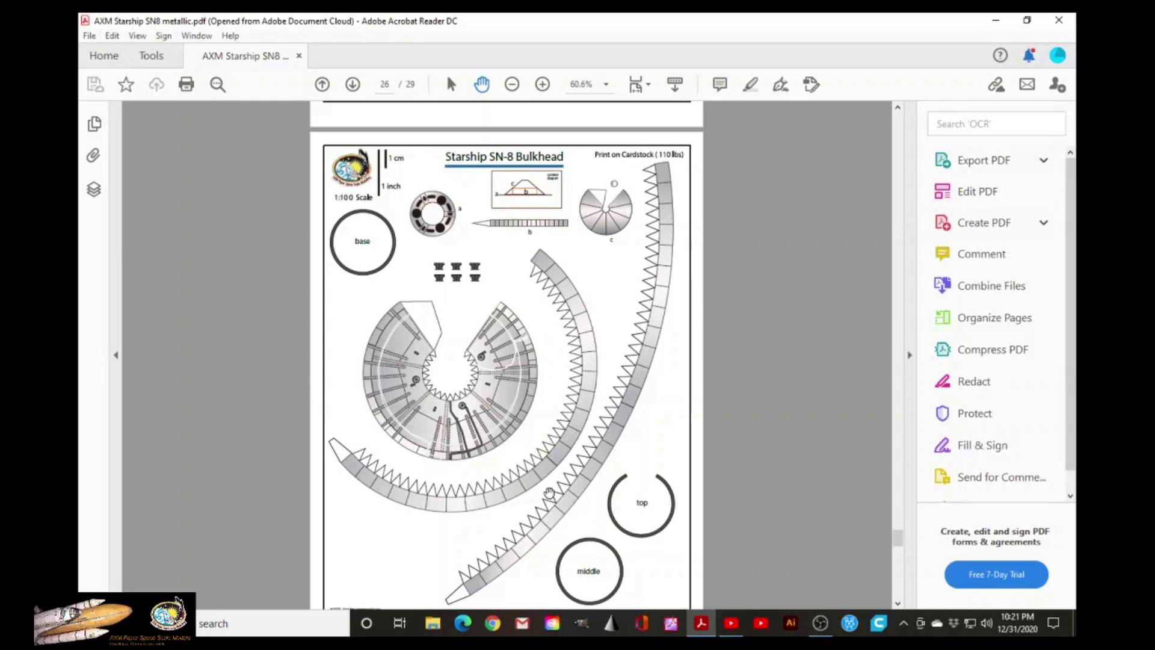
{"action": "mouse_move", "coordinate": [459, 360]}
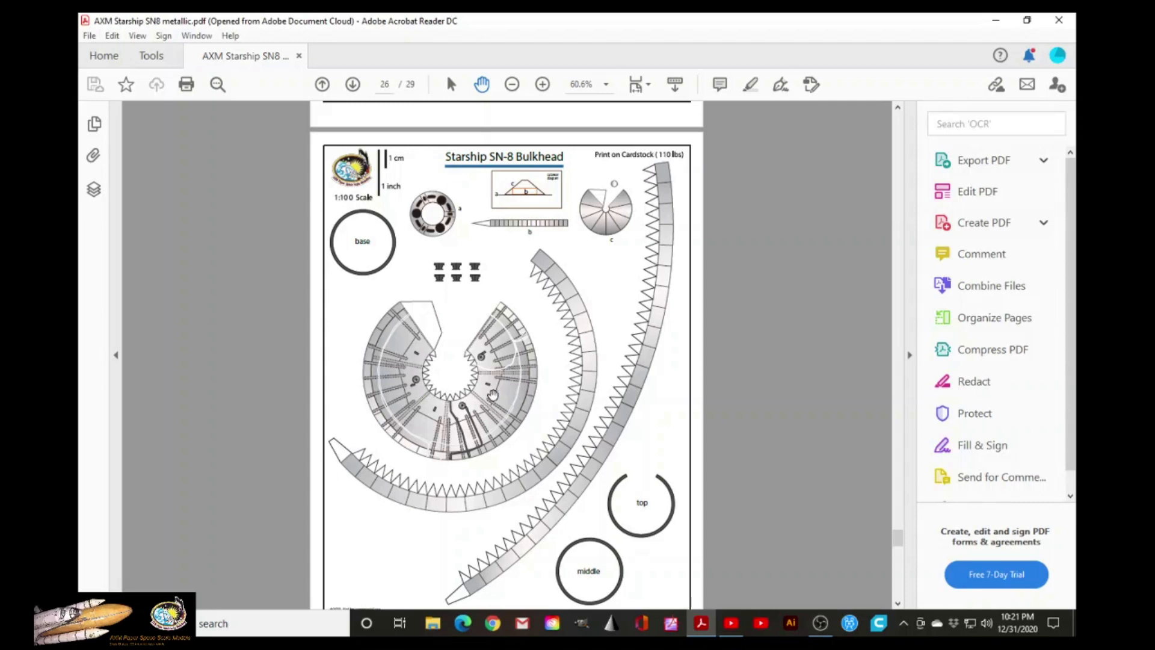
{"action": "scroll", "scroll_direction": "down", "scroll_amount": 3}
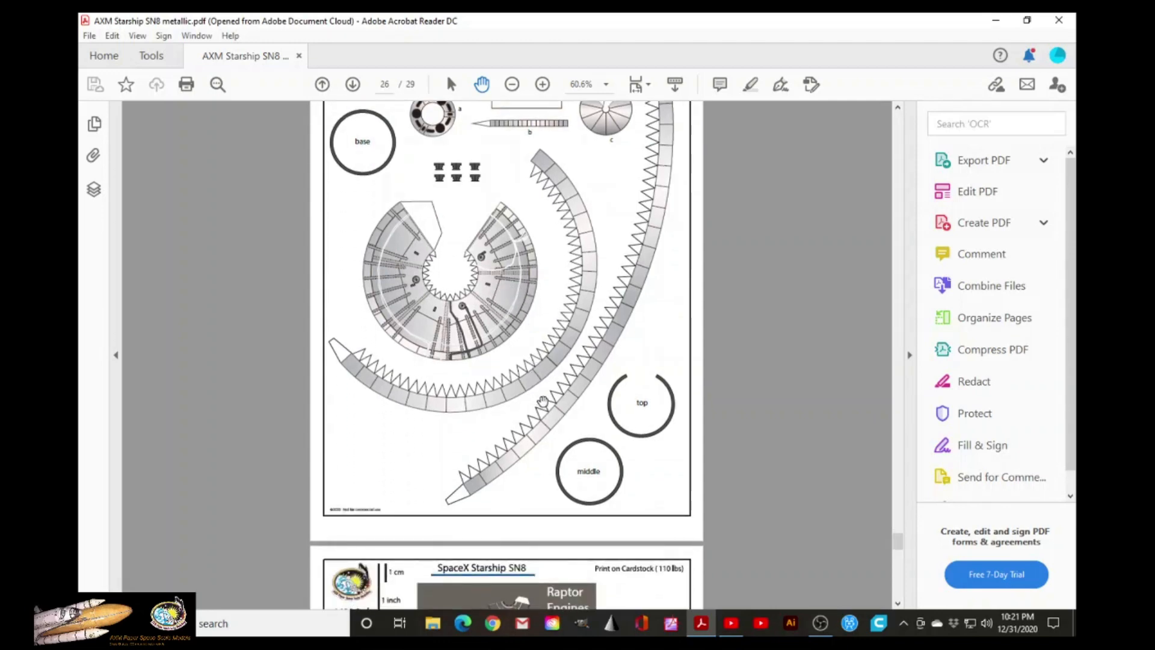
{"action": "scroll", "scroll_direction": "up", "scroll_amount": 3}
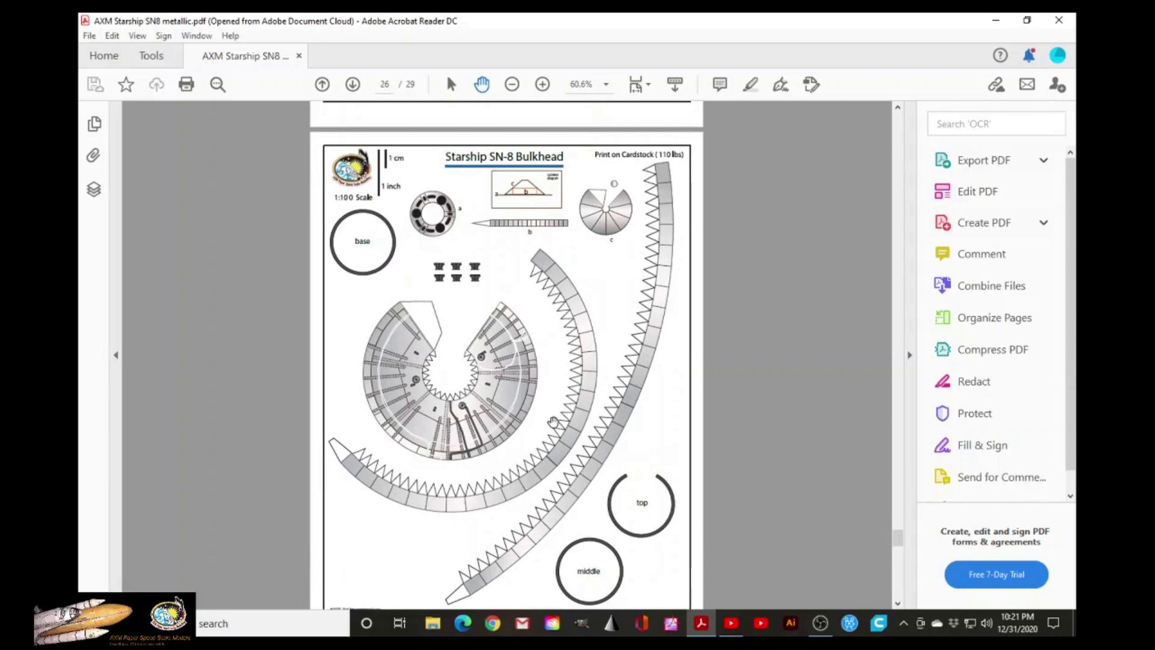
{"action": "scroll", "scroll_direction": "up", "scroll_amount": 3}
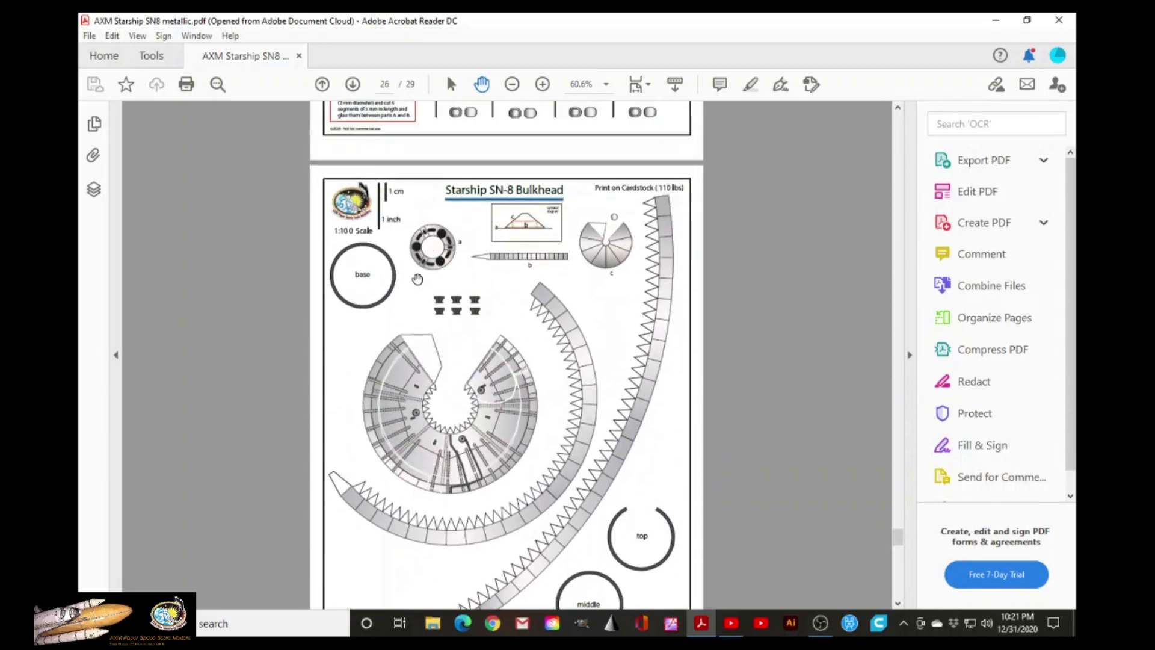
{"action": "mouse_move", "coordinate": [428, 249]}
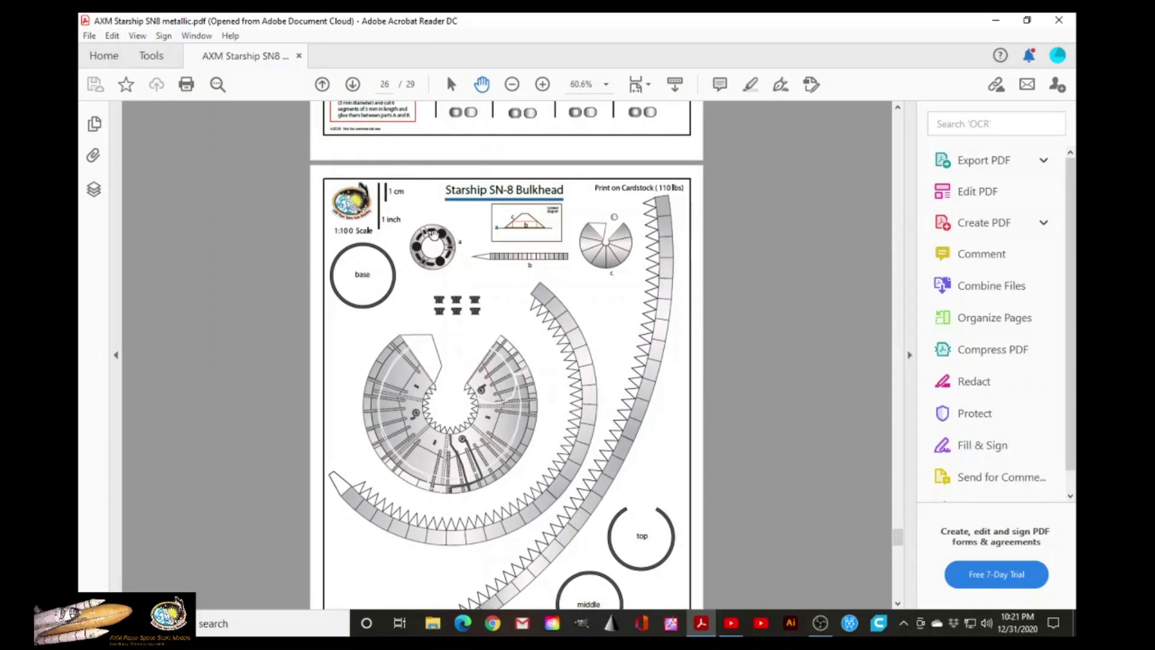
{"action": "scroll", "scroll_direction": "down", "scroll_amount": 3}
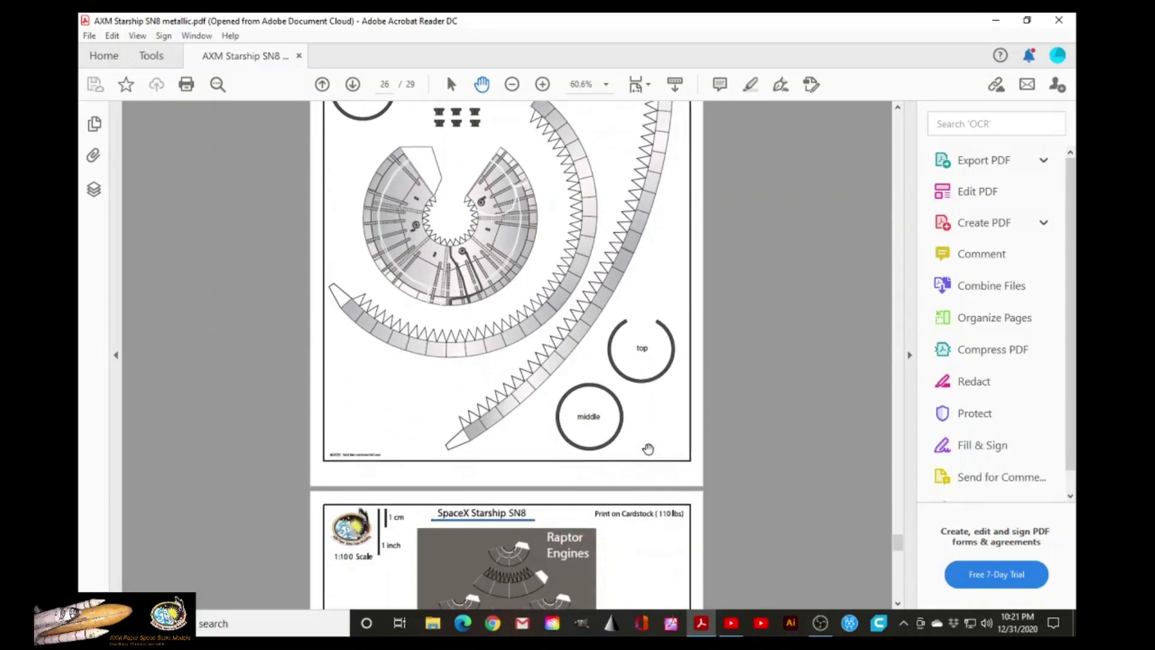
- Scroll through page 27 Raptor Engines and page 28 back print page until the SN8 reference diagram appears
{"action": "scroll", "scroll_direction": "down", "scroll_amount": 3}
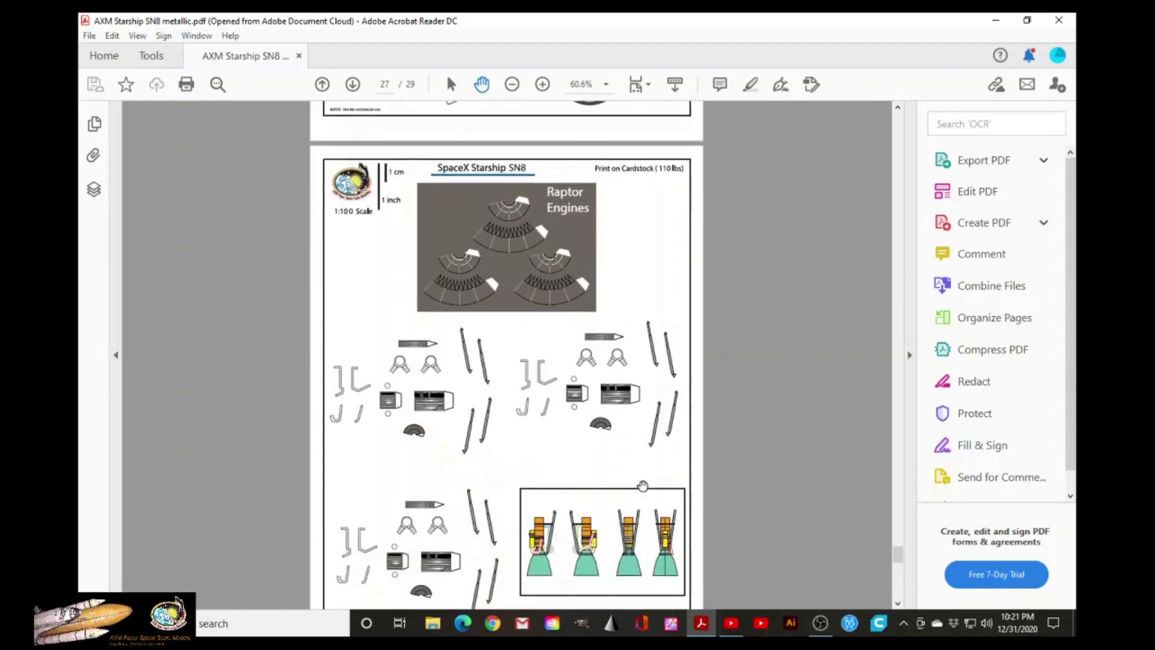
{"action": "scroll", "scroll_direction": "down", "scroll_amount": 3}
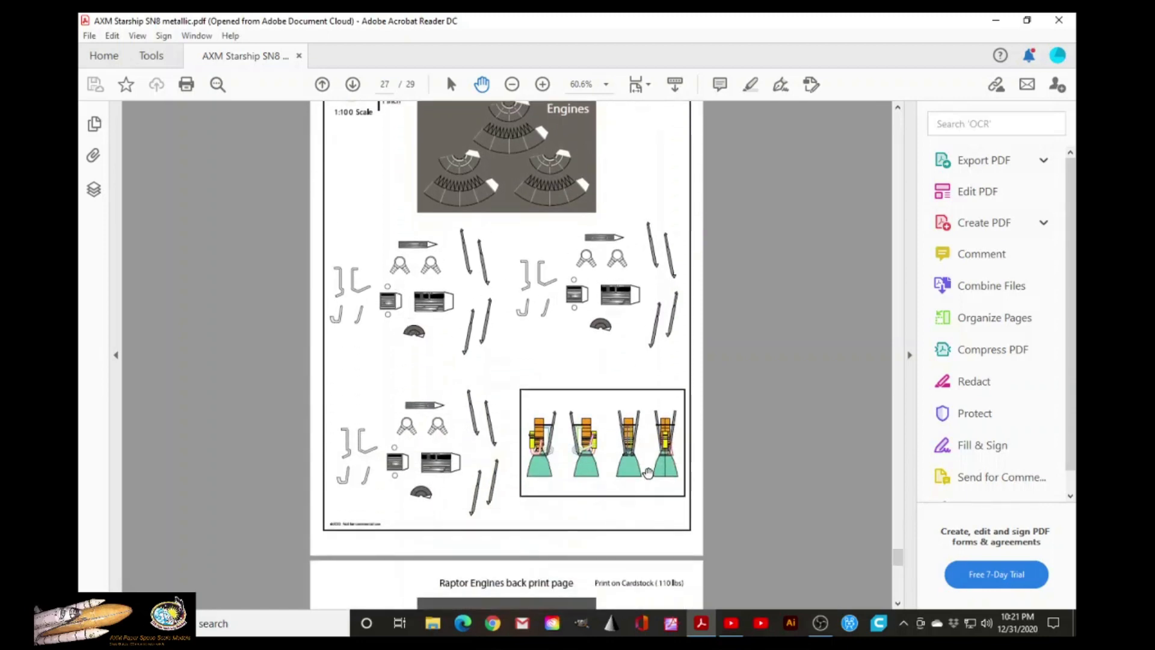
{"action": "mouse_move", "coordinate": [488, 382]}
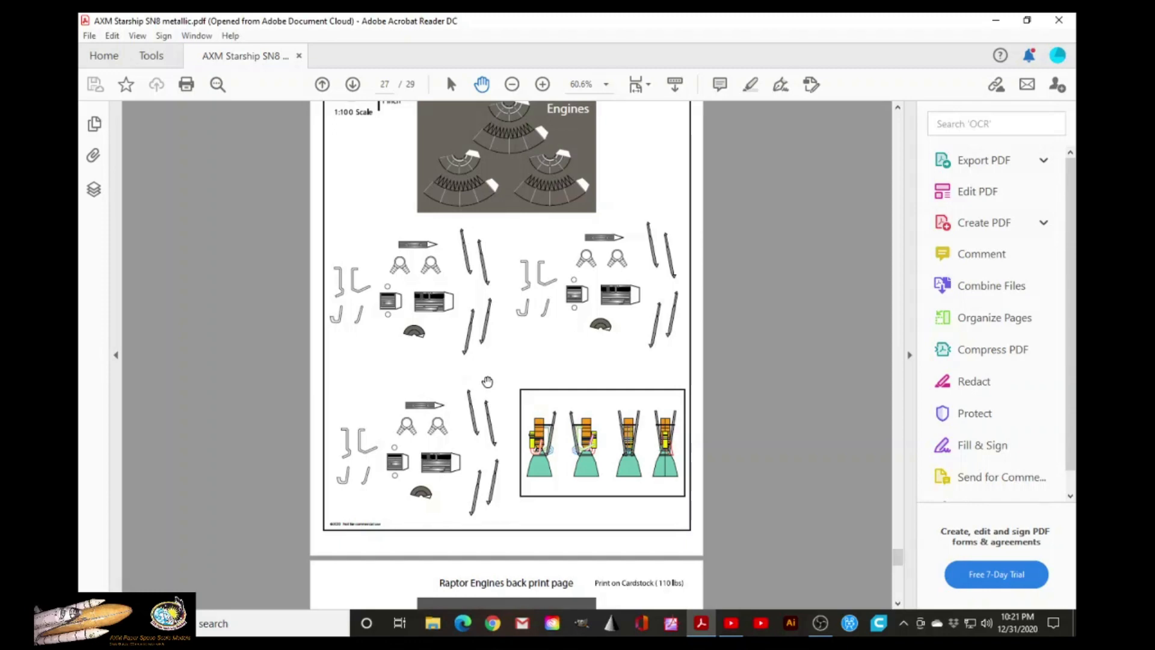
{"action": "mouse_move", "coordinate": [498, 411]}
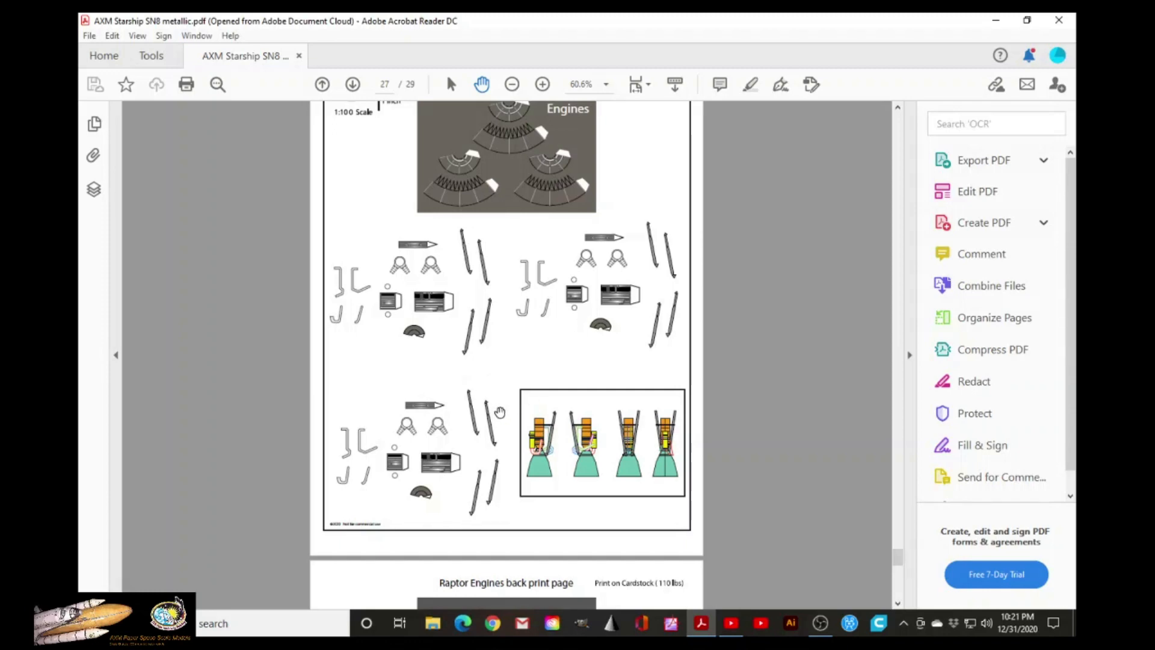
{"action": "scroll", "scroll_direction": "down", "scroll_amount": 3}
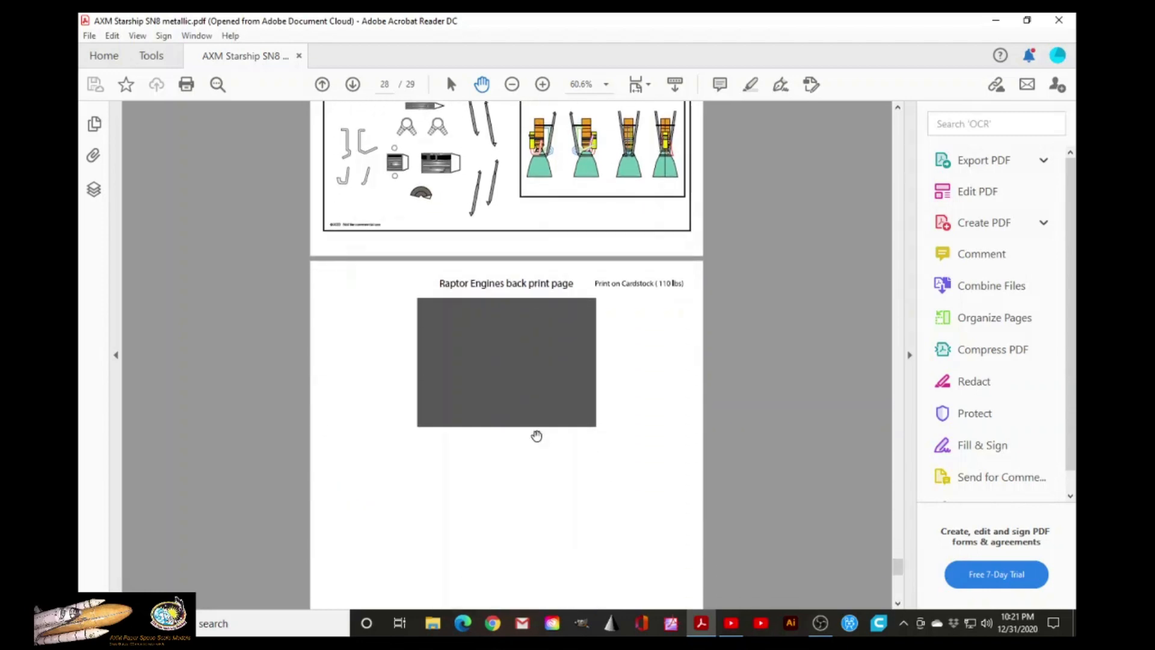
{"action": "scroll", "scroll_direction": "up", "scroll_amount": 3}
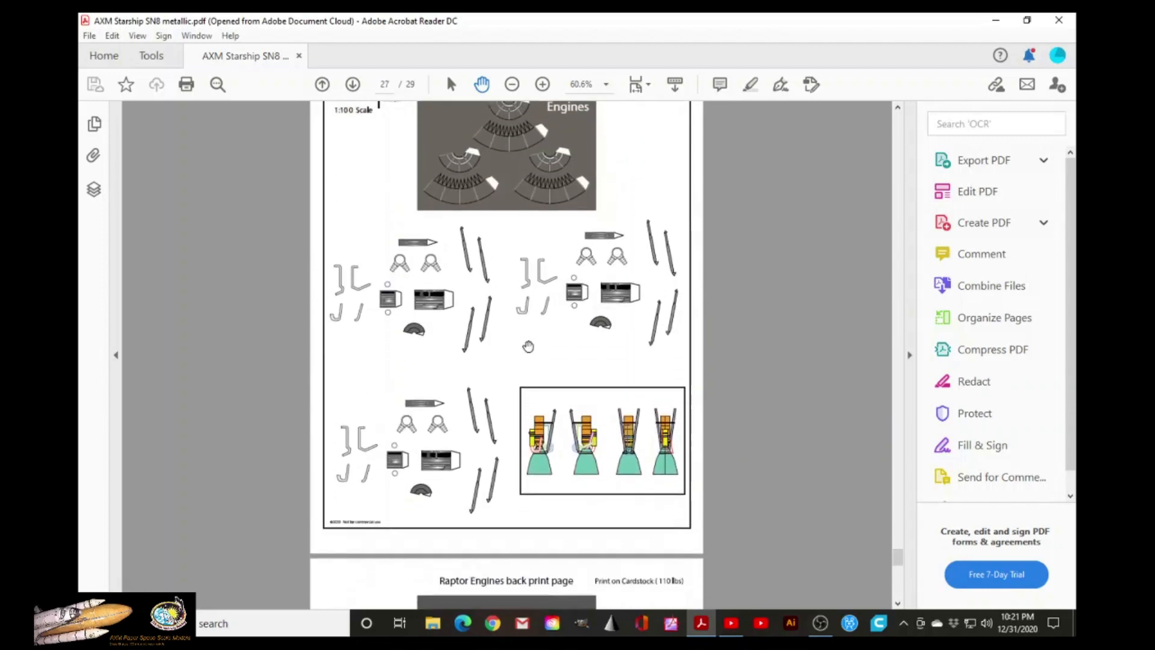
{"action": "scroll", "scroll_direction": "up", "scroll_amount": 3}
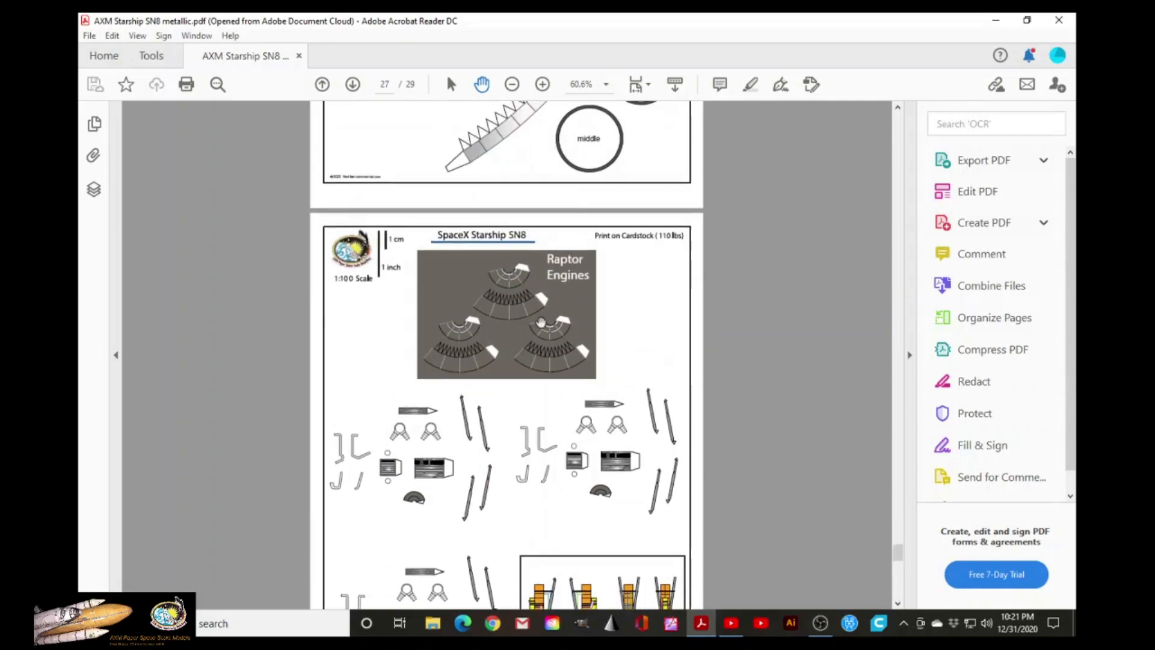
{"action": "mouse_move", "coordinate": [563, 301]}
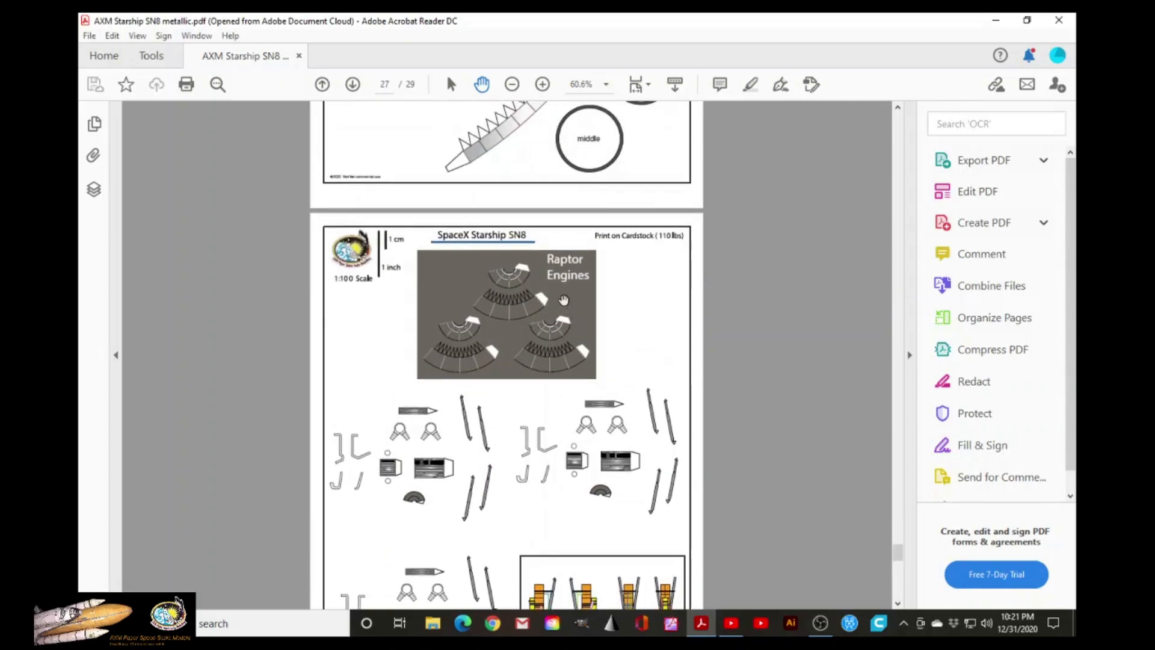
{"action": "mouse_move", "coordinate": [497, 371]}
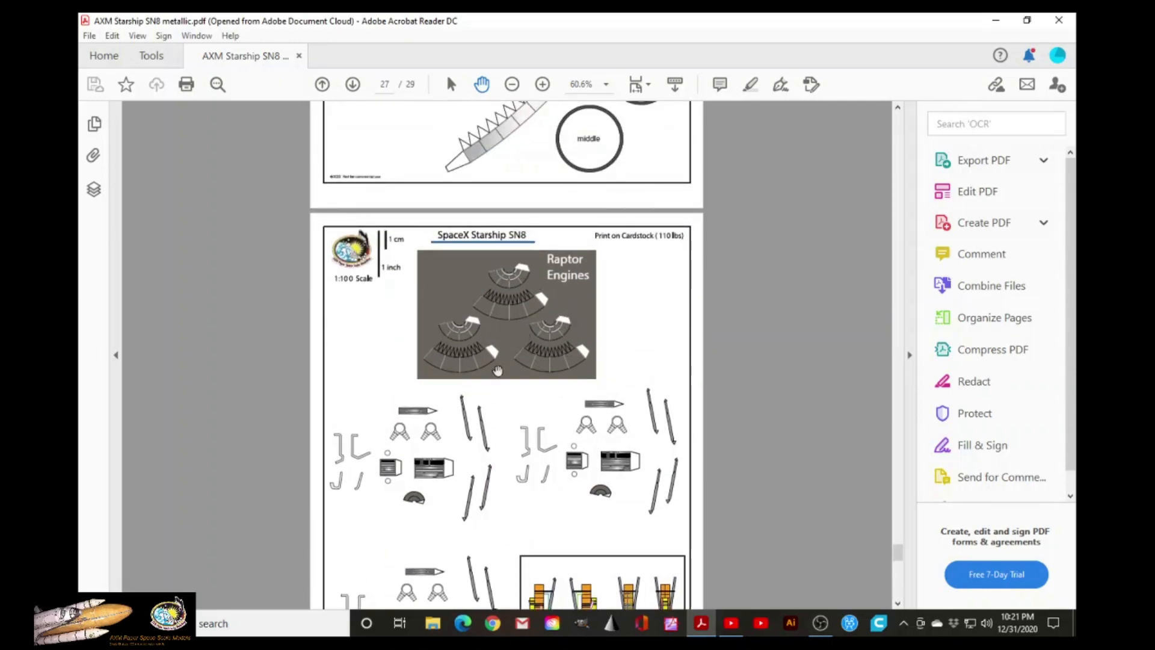
{"action": "scroll", "scroll_direction": "down", "scroll_amount": 3}
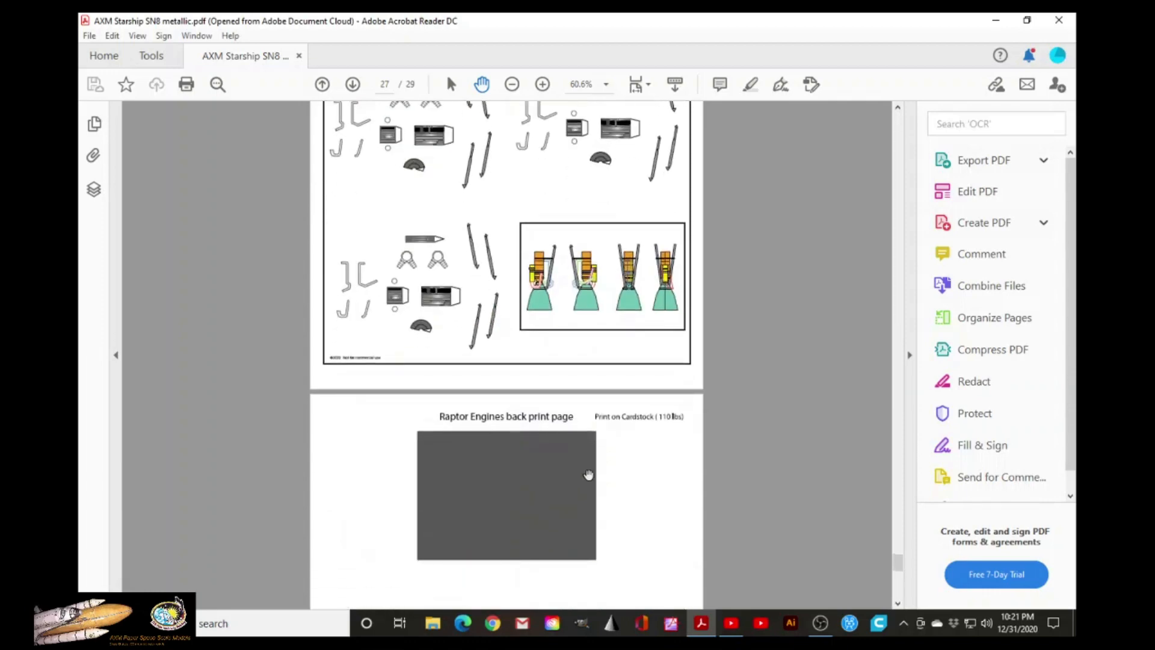
{"action": "scroll", "scroll_direction": "down", "scroll_amount": 3}
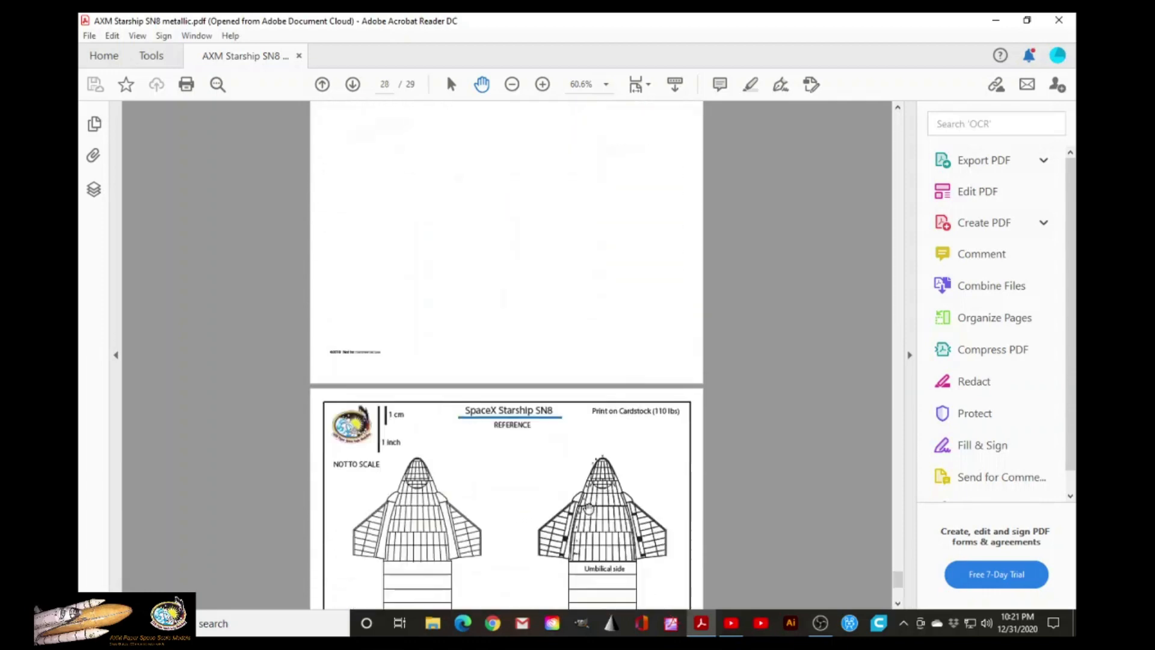
- Scroll to page 29 of 29, the final SN8 reference diagram with Front and Back views
{"action": "scroll", "scroll_direction": "down", "scroll_amount": 3}
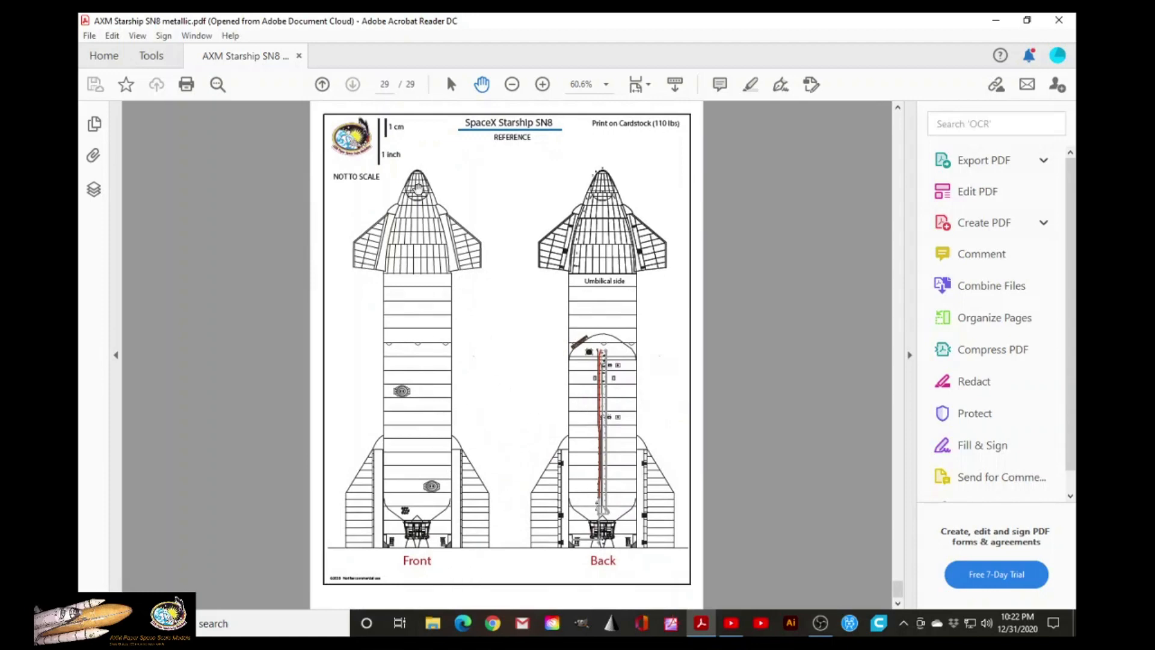
{"action": "mouse_move", "coordinate": [602, 566]}
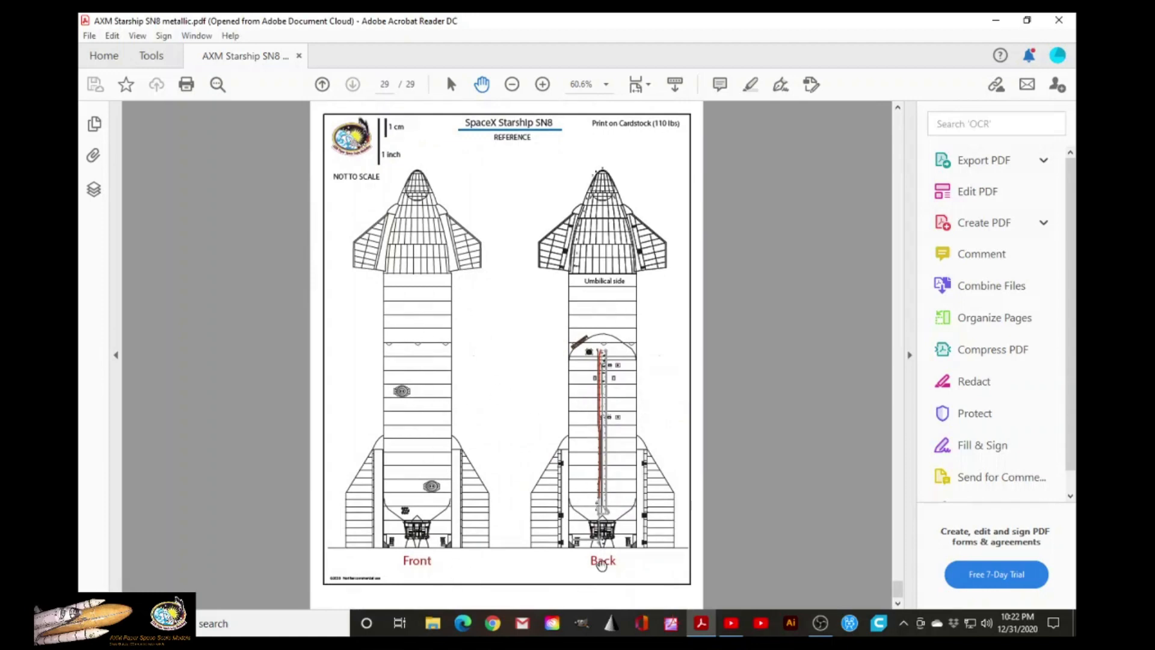
{"action": "mouse_move", "coordinate": [570, 324]}
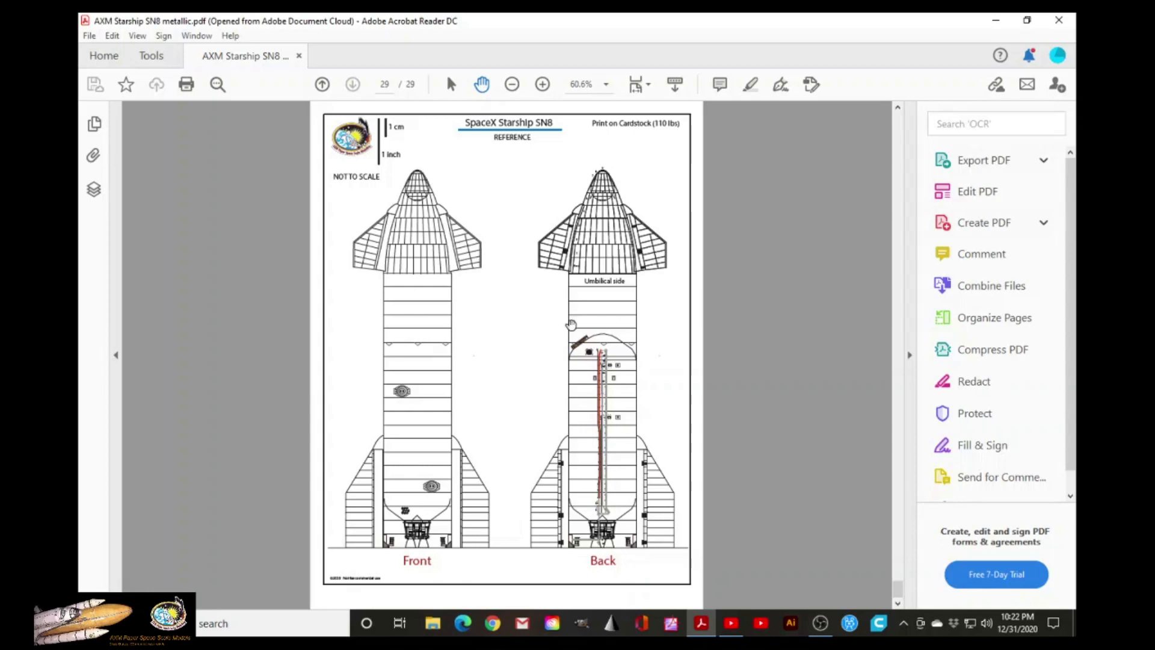
{"action": "mouse_move", "coordinate": [626, 249]}
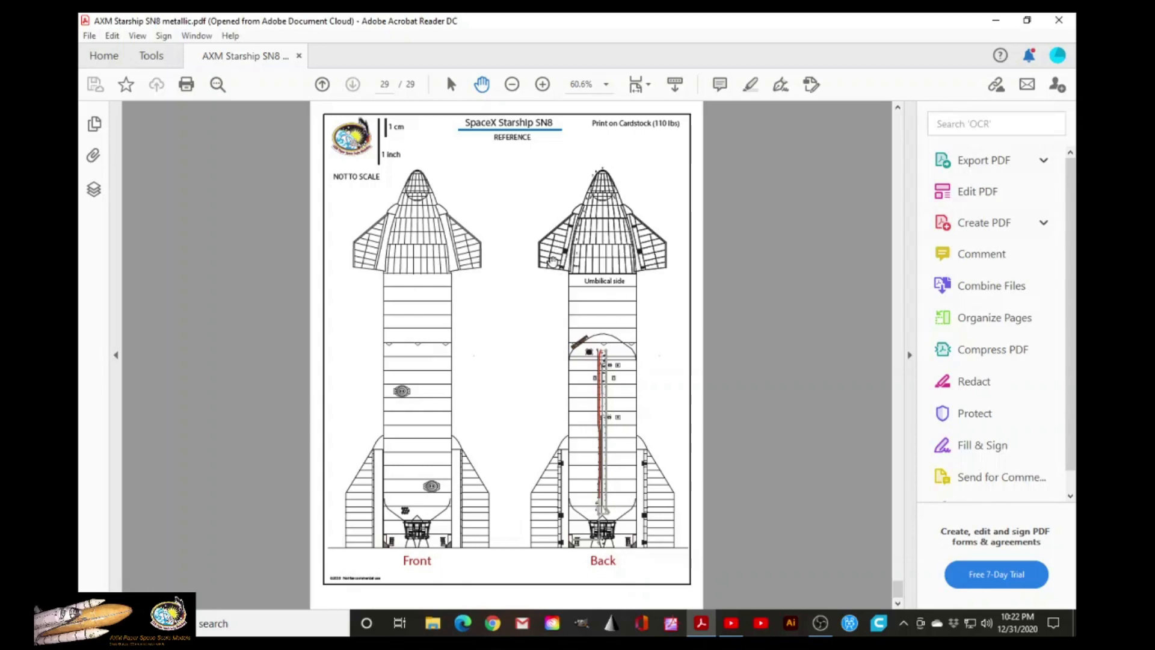
{"action": "mouse_move", "coordinate": [590, 251]}
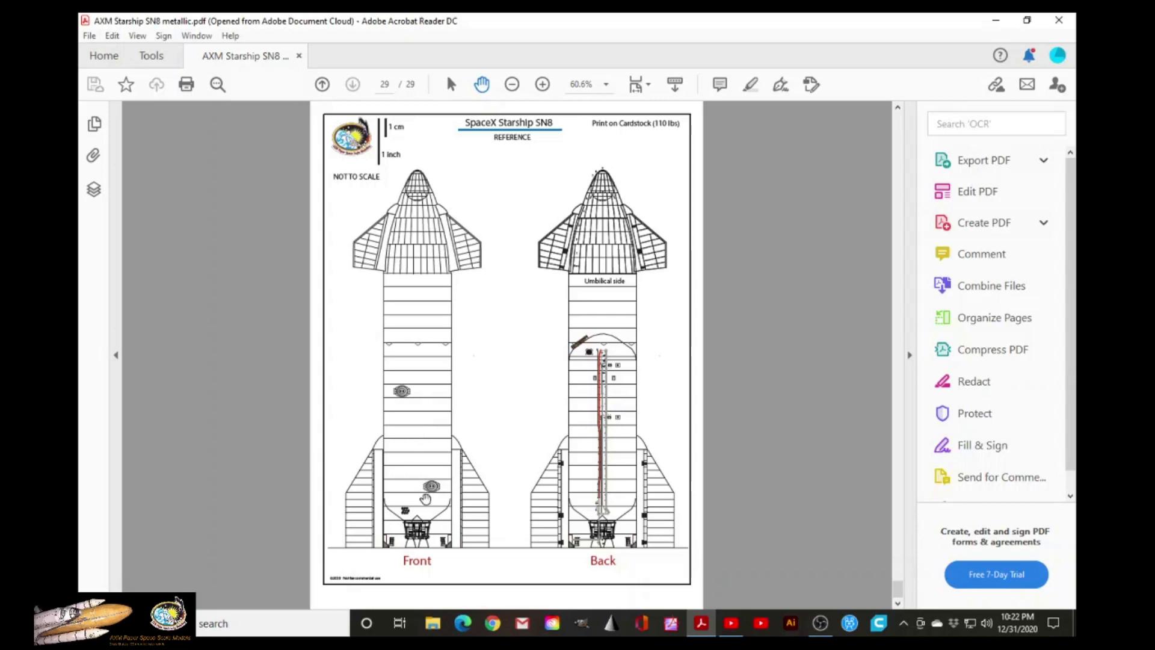
{"action": "mouse_move", "coordinate": [550, 295]}
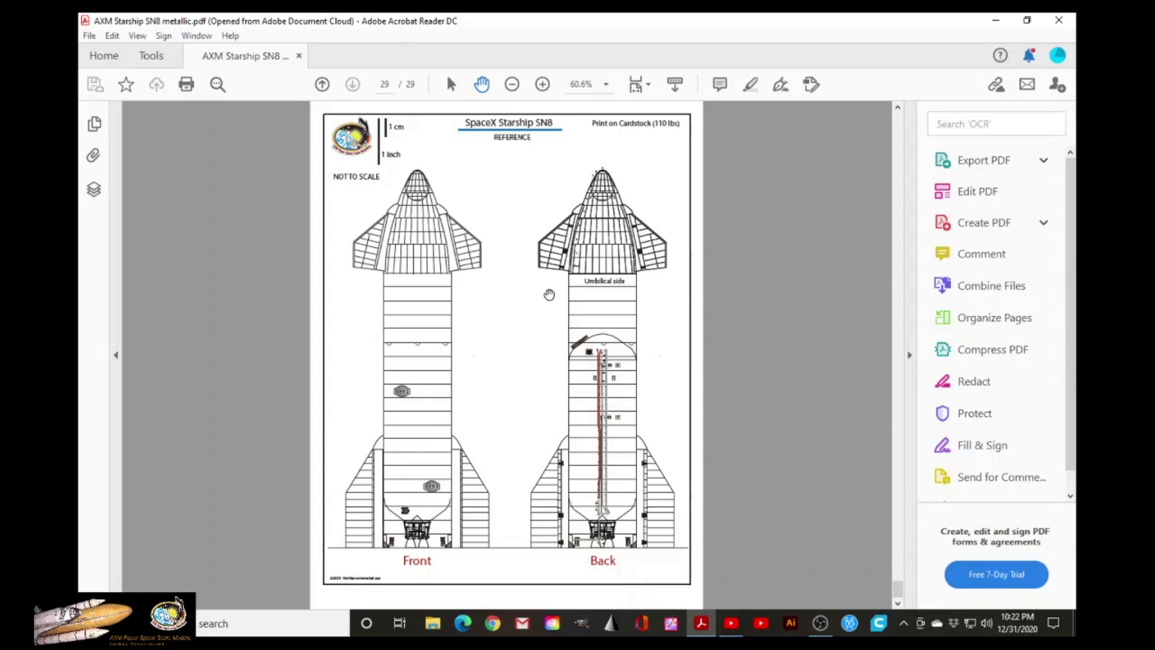
{"action": "mouse_move", "coordinate": [595, 392]}
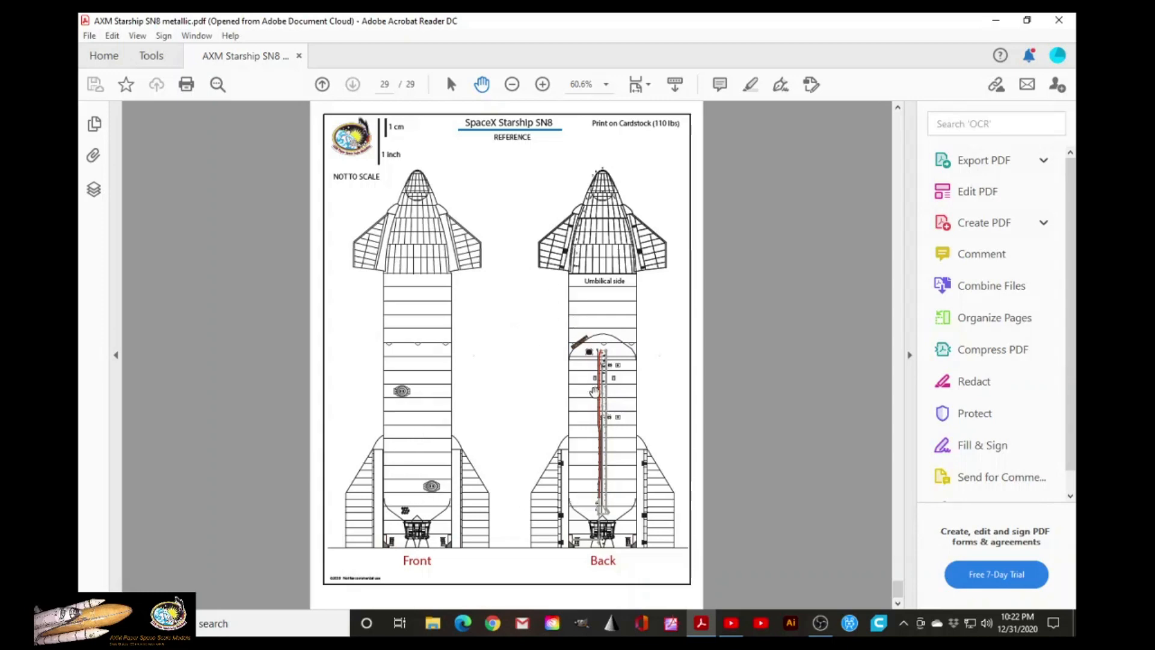
{"action": "mouse_move", "coordinate": [638, 413]}
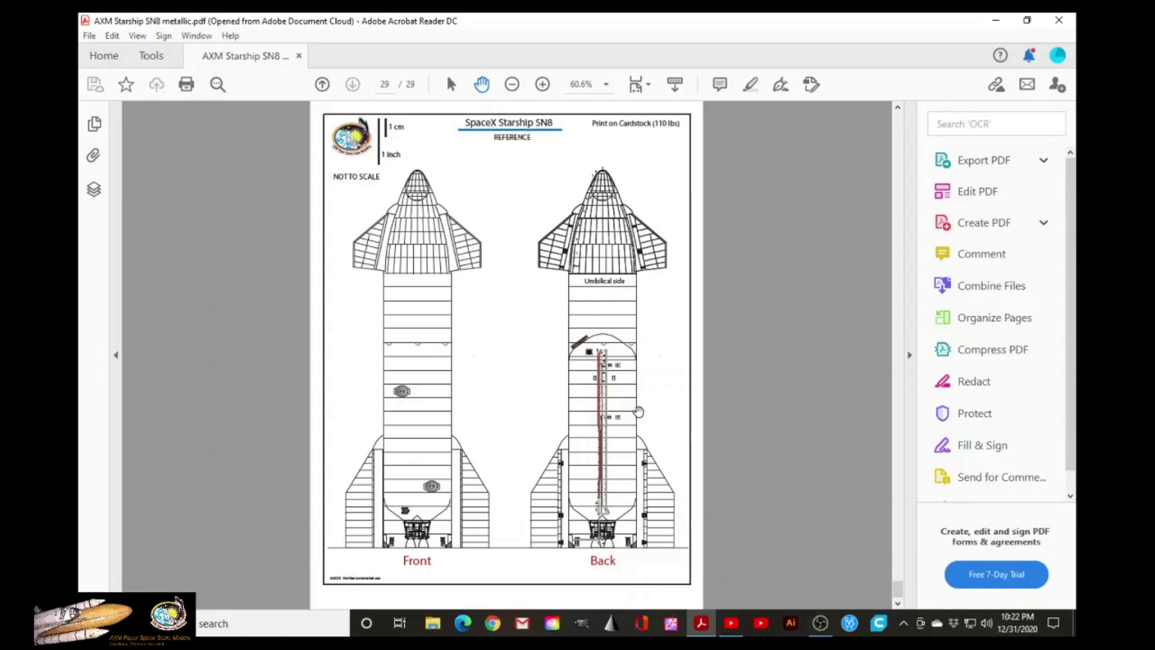
{"action": "mouse_move", "coordinate": [613, 367]}
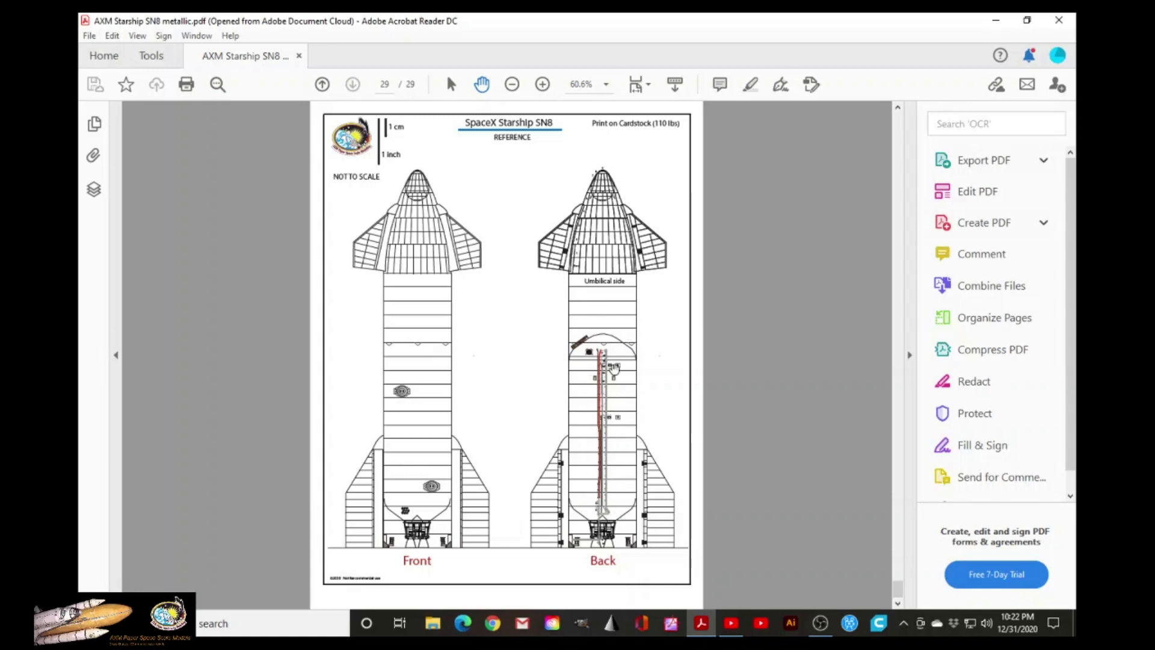
{"action": "mouse_move", "coordinate": [604, 336]}
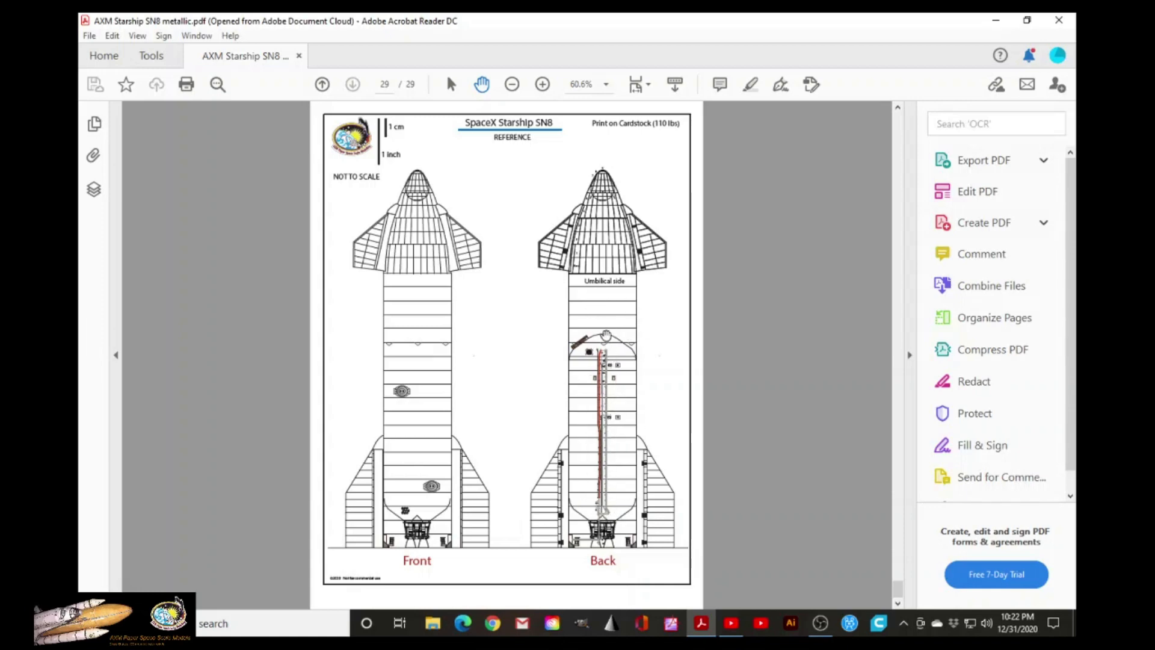
{"action": "mouse_move", "coordinate": [611, 498]}
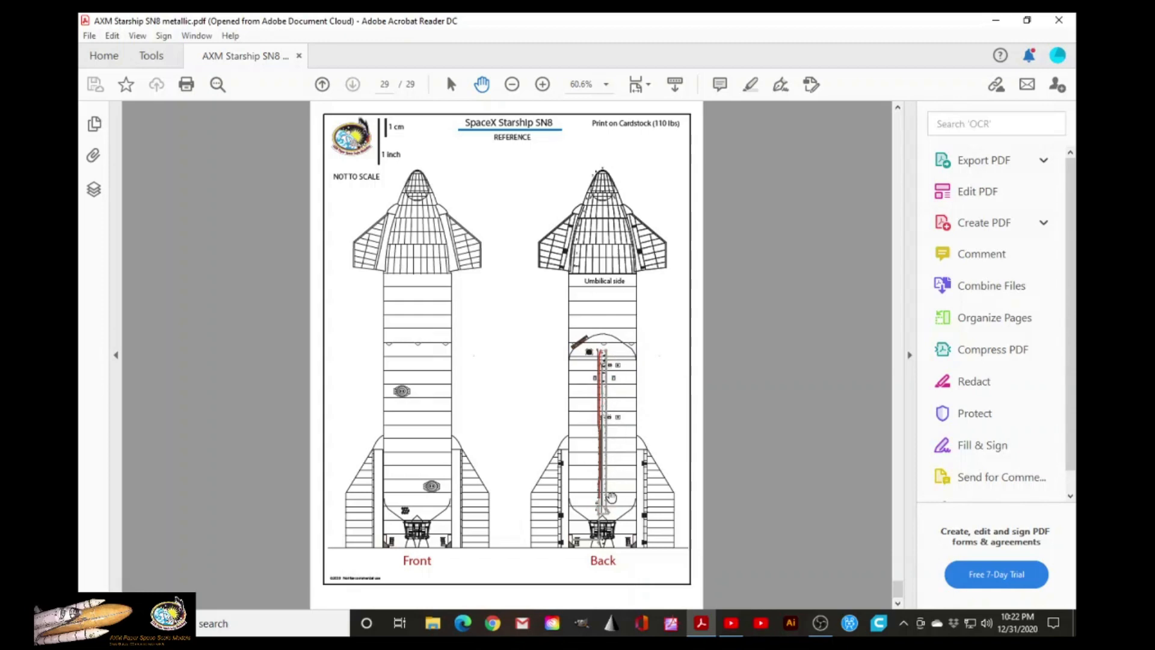
{"action": "mouse_move", "coordinate": [606, 271]}
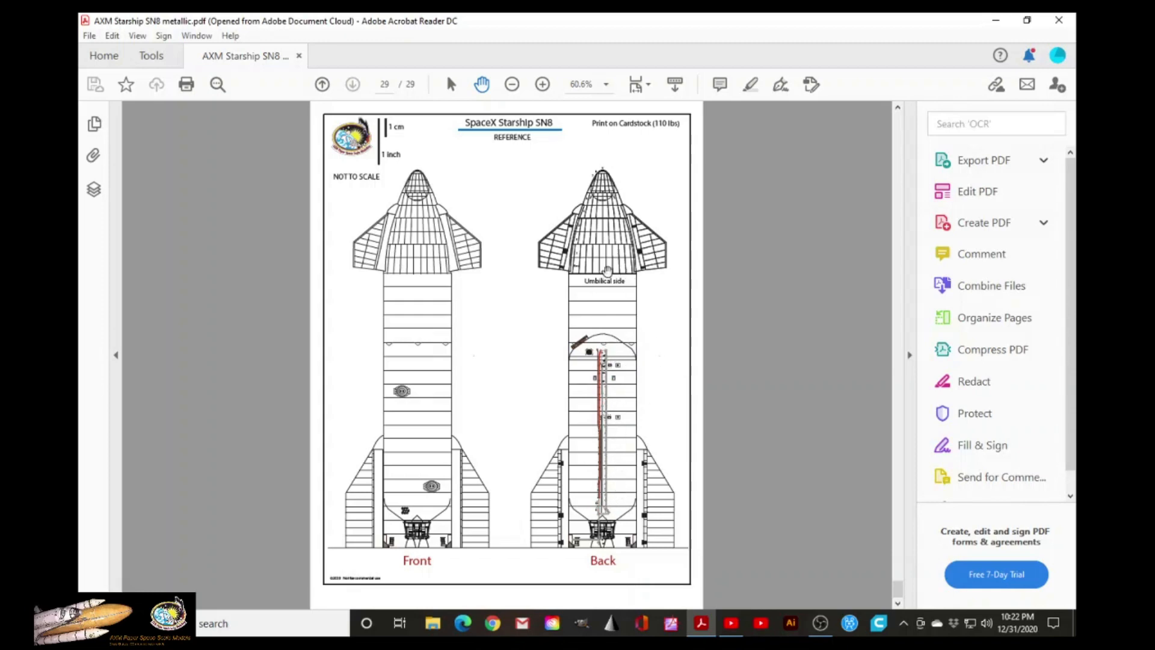
{"action": "mouse_move", "coordinate": [649, 274]}
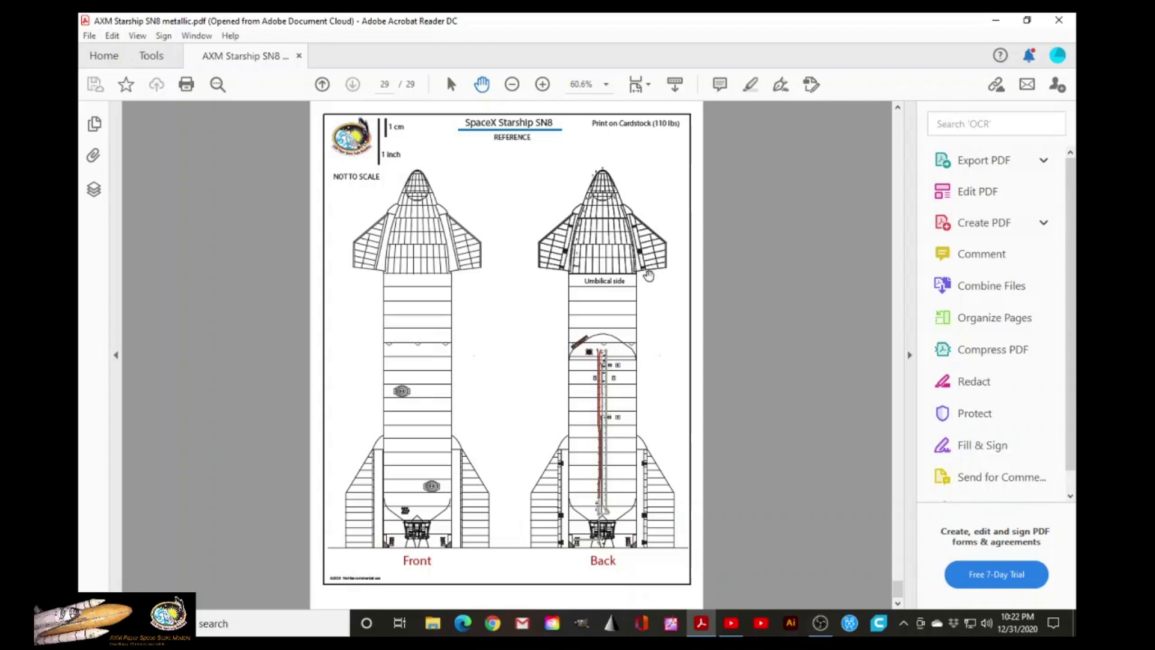
{"action": "mouse_move", "coordinate": [560, 254]}
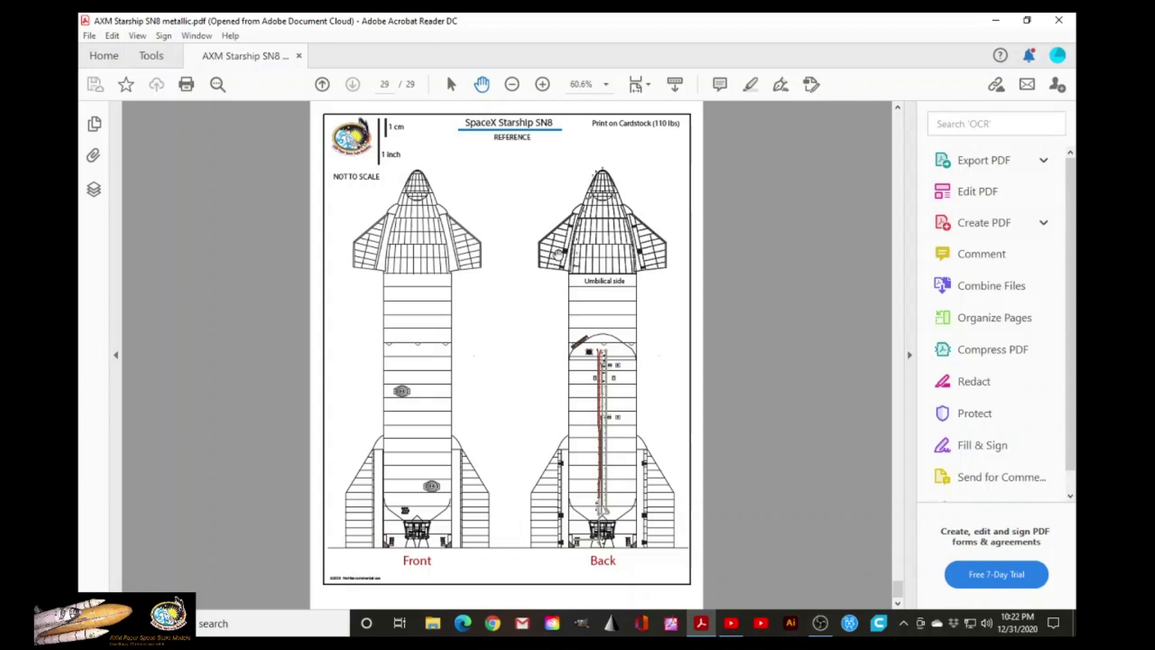
{"action": "mouse_move", "coordinate": [575, 405]}
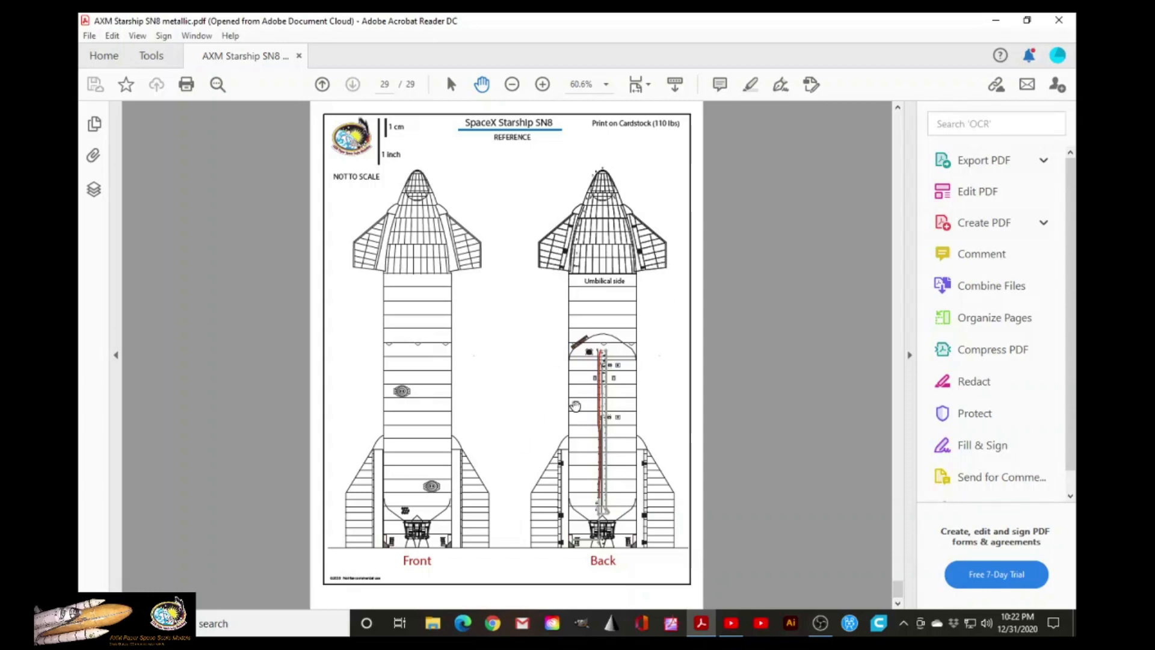
{"action": "mouse_move", "coordinate": [587, 431]}
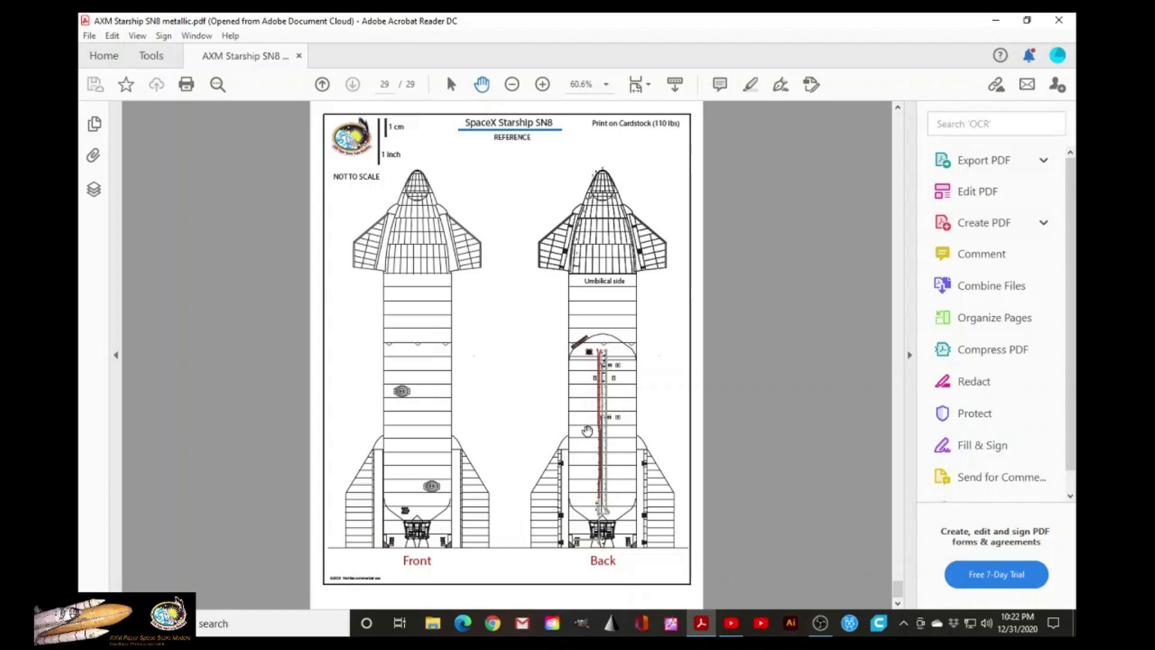
{"action": "mouse_move", "coordinate": [589, 532]}
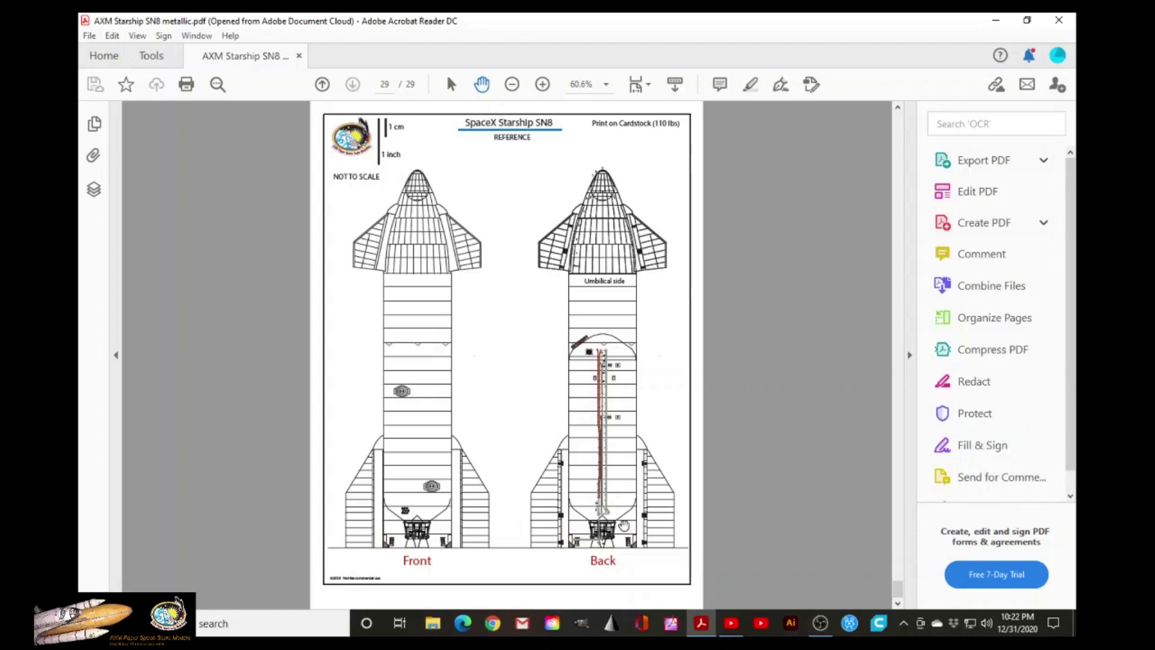
{"action": "mouse_move", "coordinate": [634, 516]}
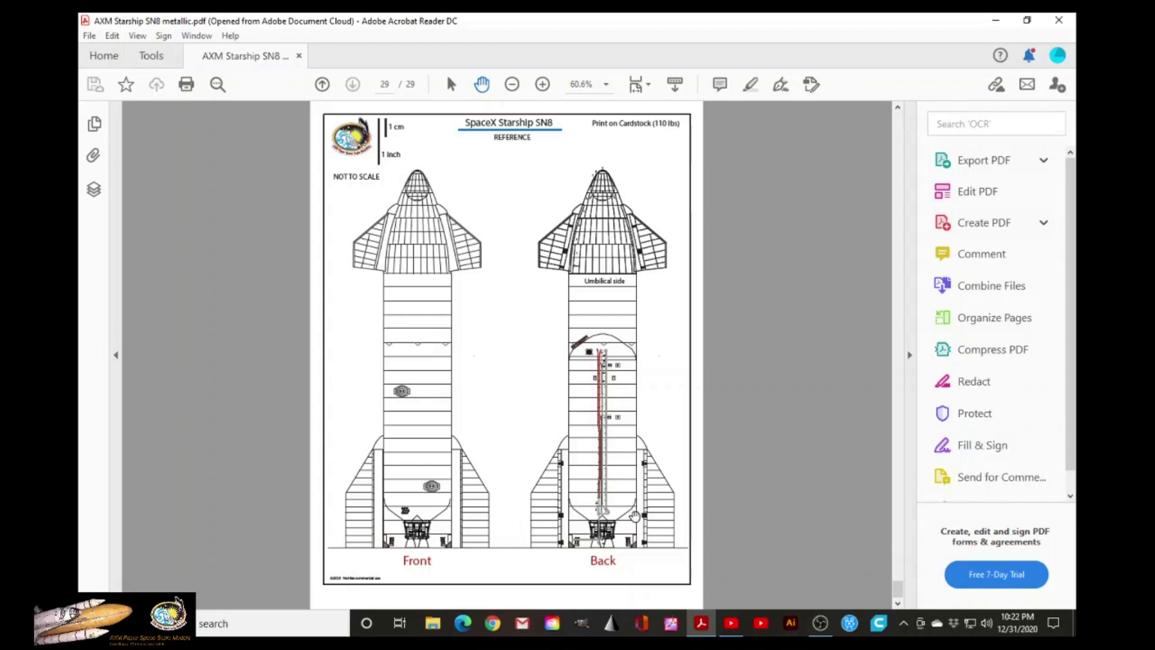
{"action": "mouse_move", "coordinate": [667, 493]}
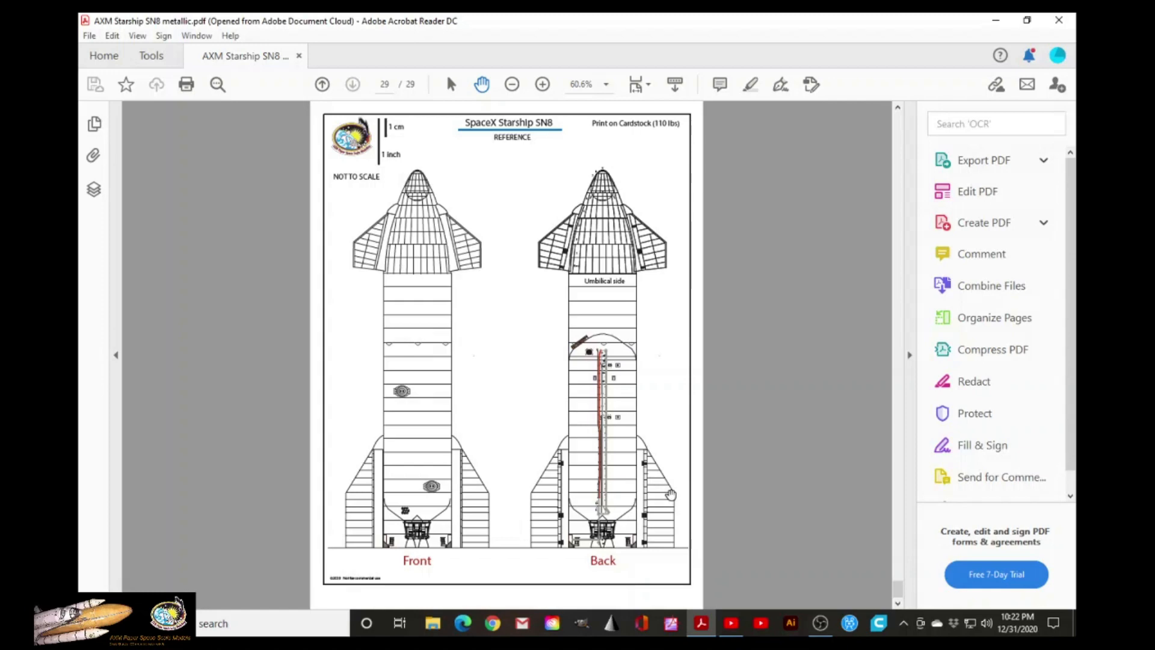
{"action": "mouse_move", "coordinate": [645, 338]}
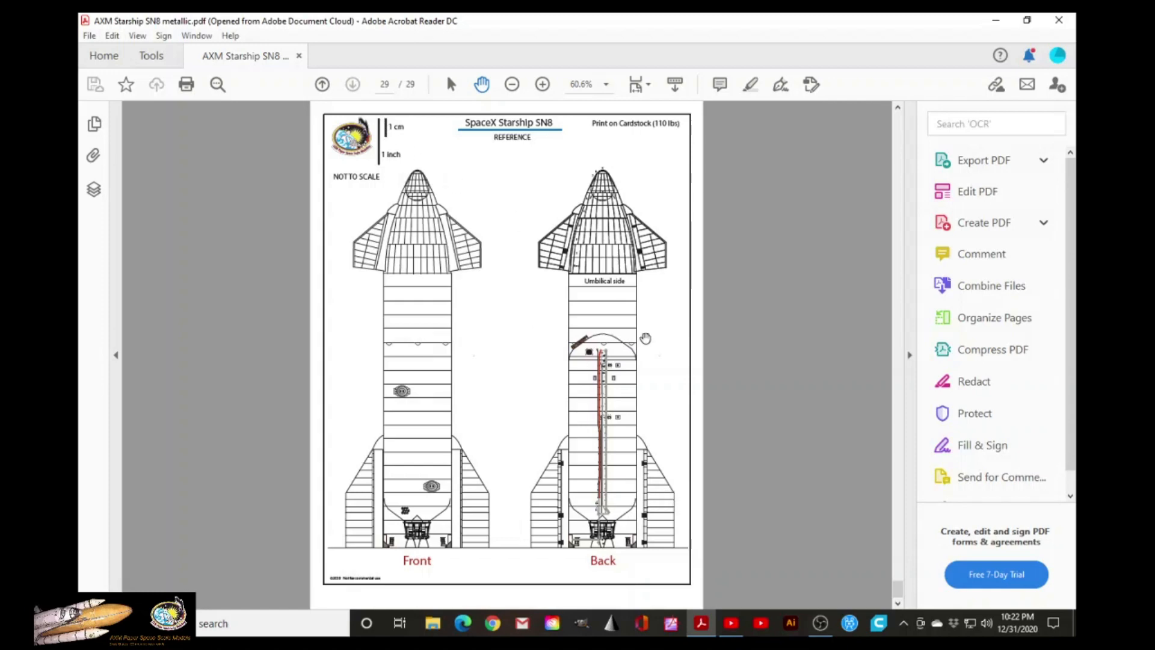